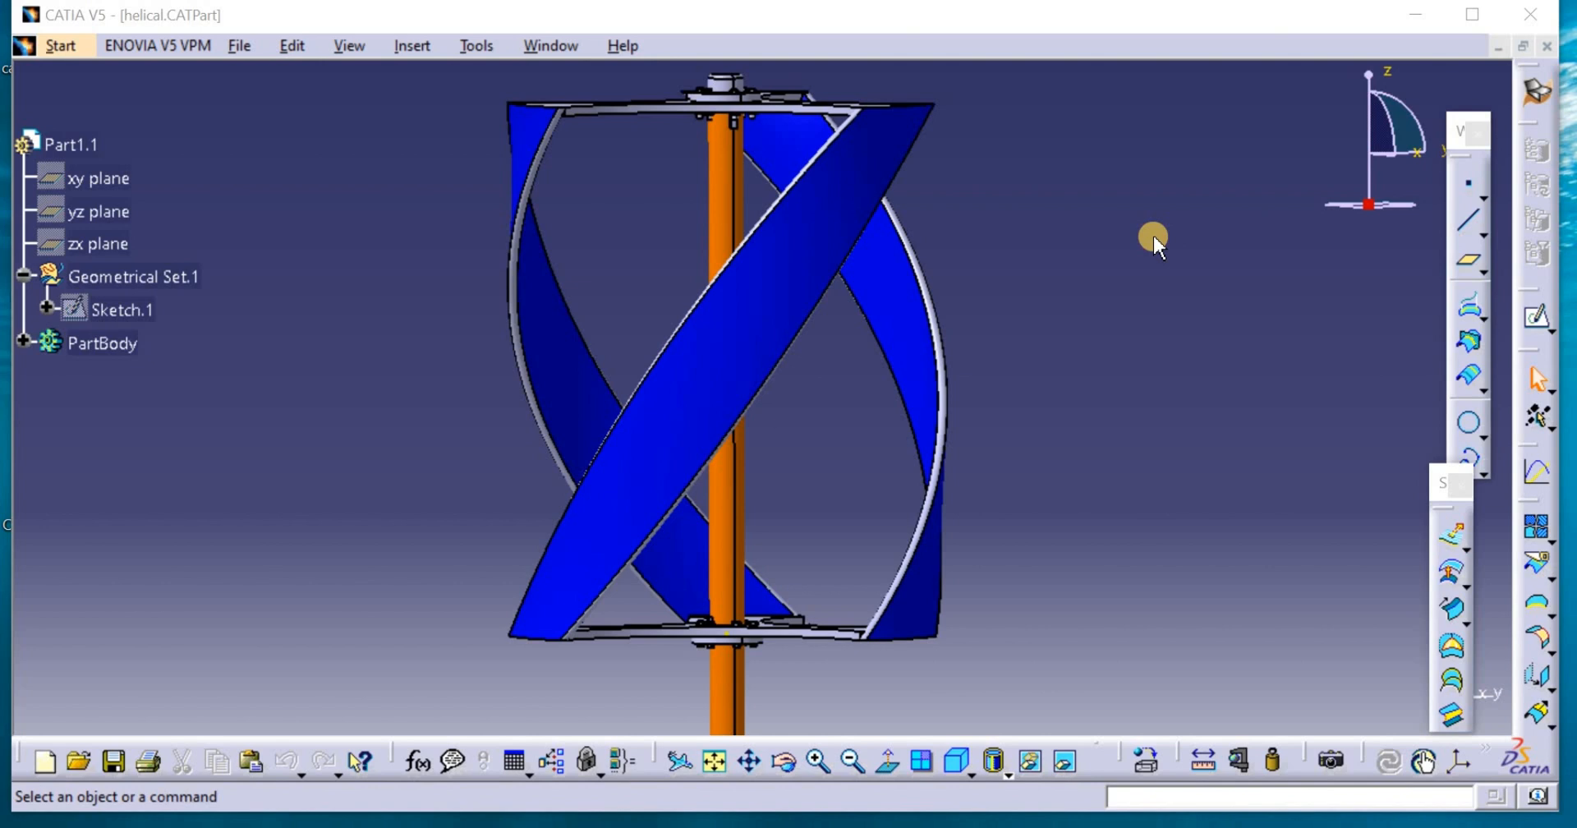
{"action": "mouse_move", "coordinate": [1154, 238]}
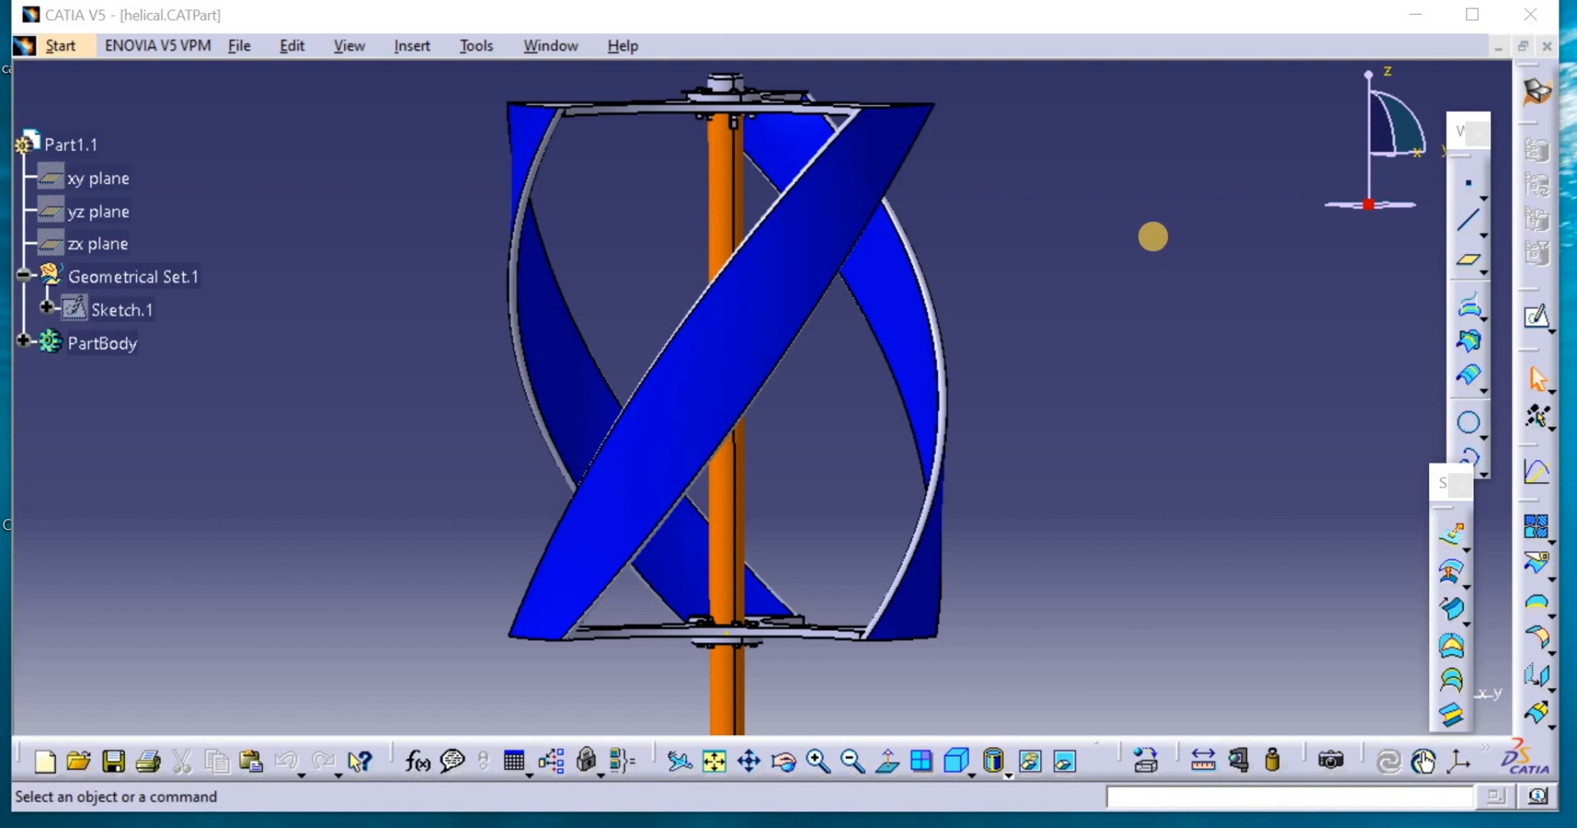
{"action": "mouse_move", "coordinate": [1157, 250]}
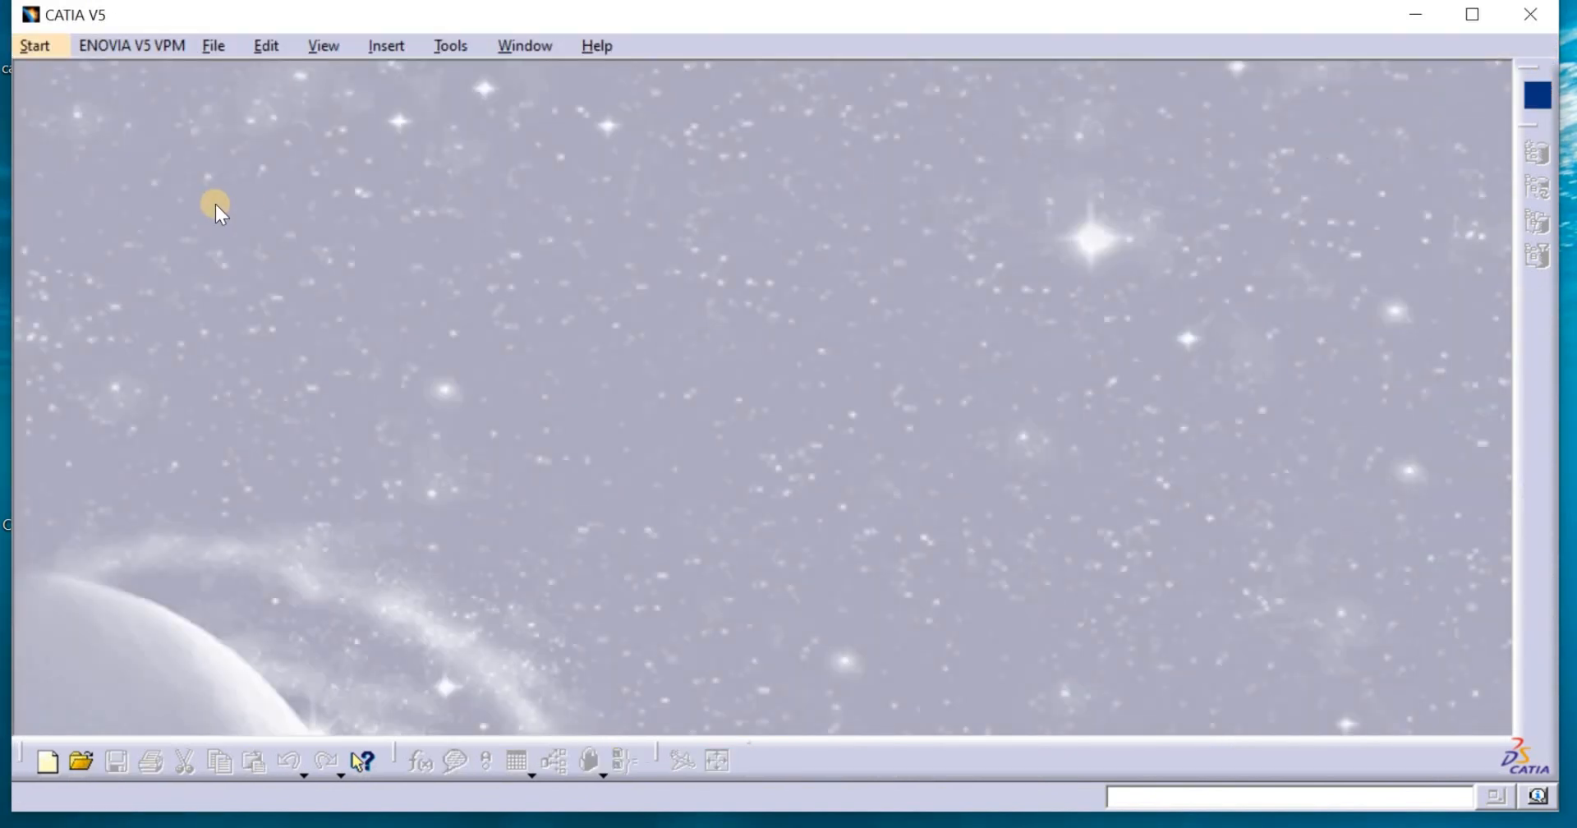
{"action": "mouse_move", "coordinate": [212, 45]}
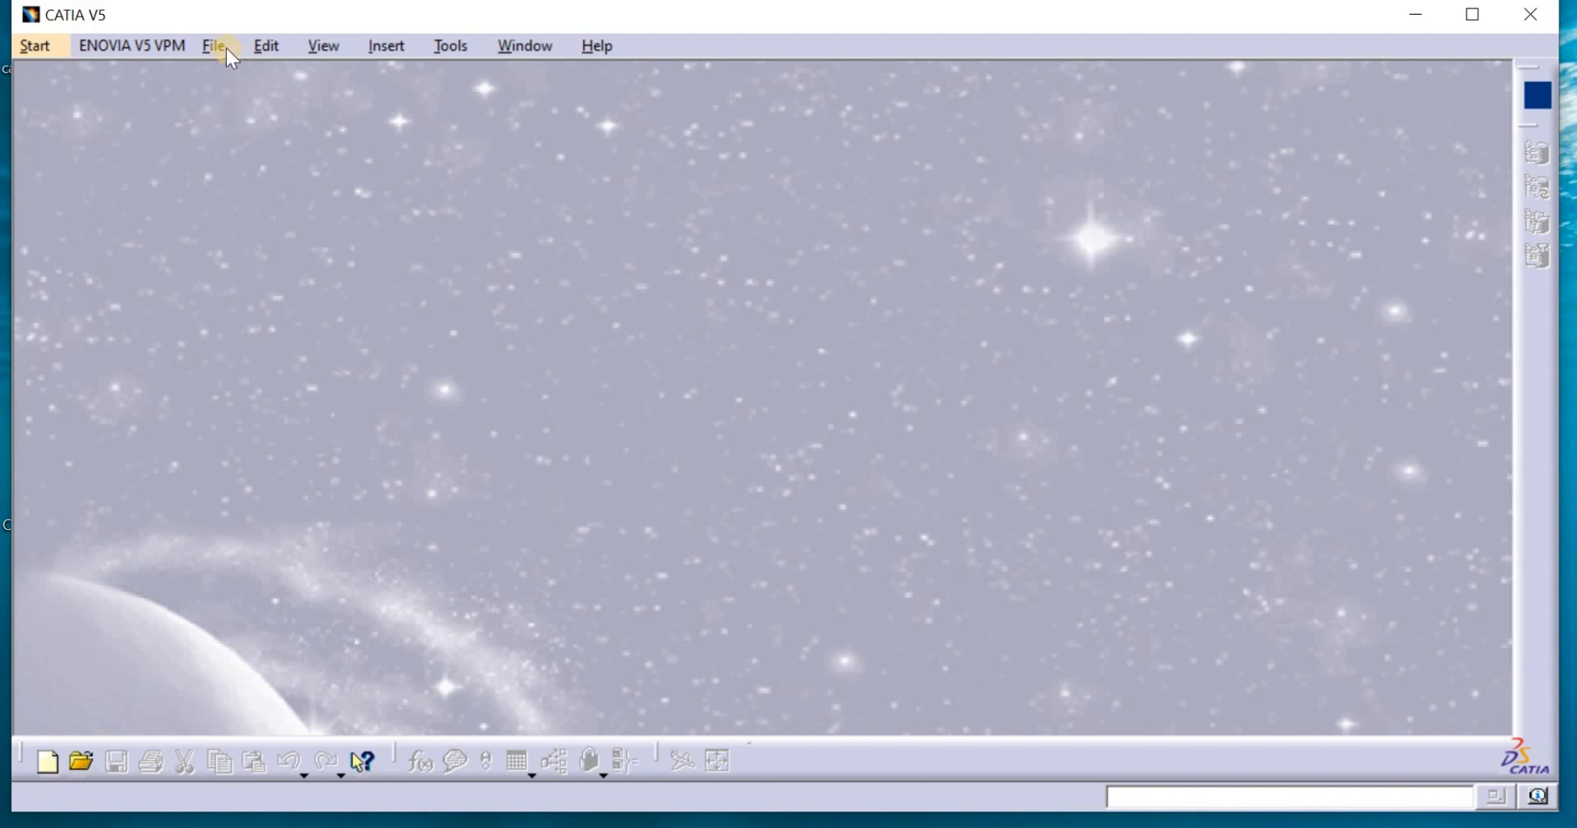
With helical.CATPart closed, show the File menu's list of recently opened files
{"action": "left_click", "coordinate": [212, 45]}
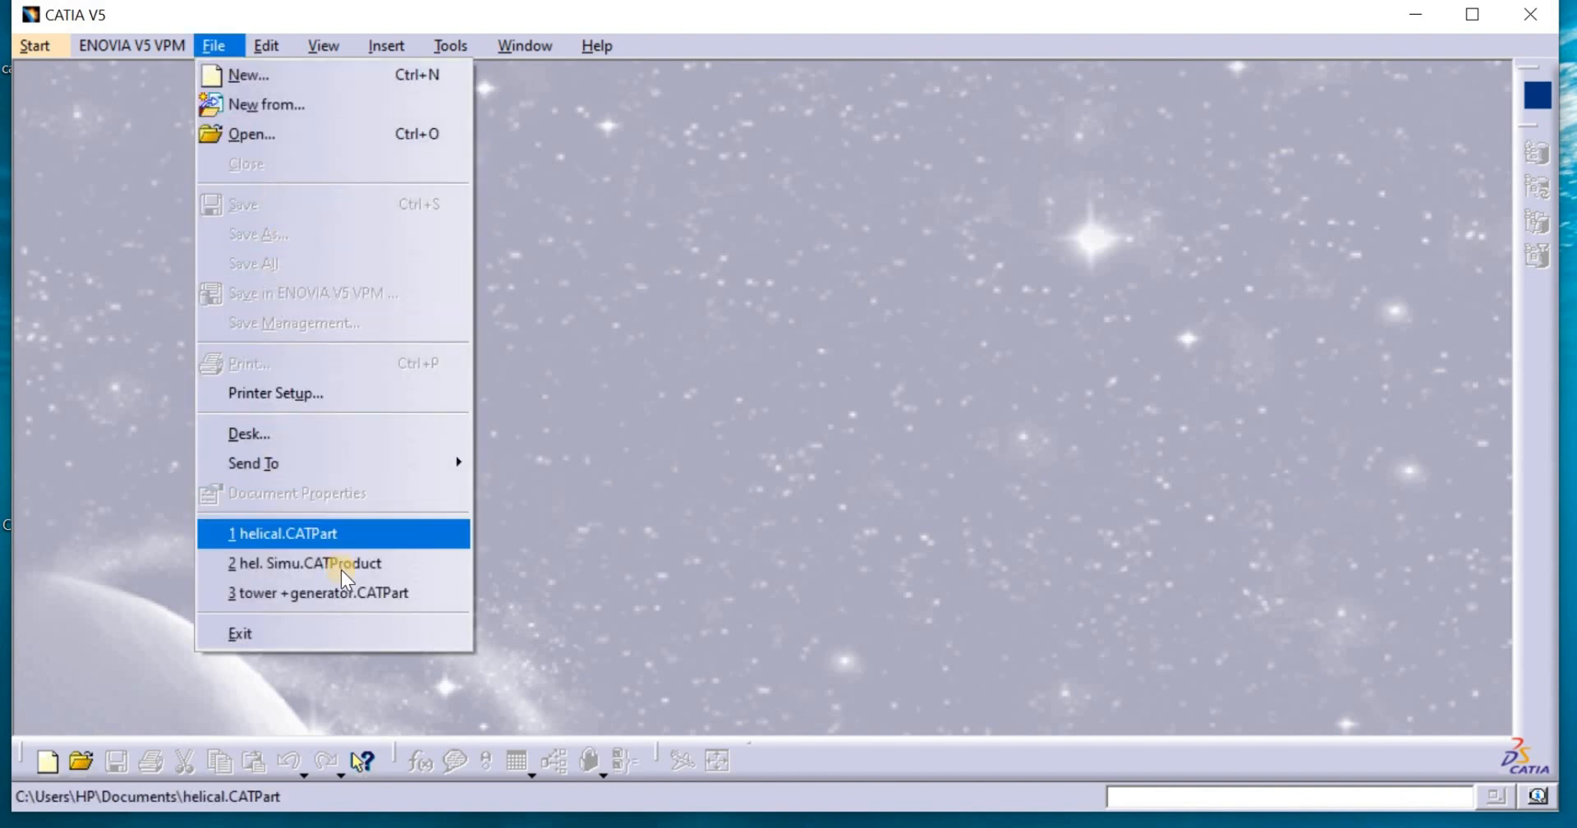
{"action": "left_click", "coordinate": [319, 593]}
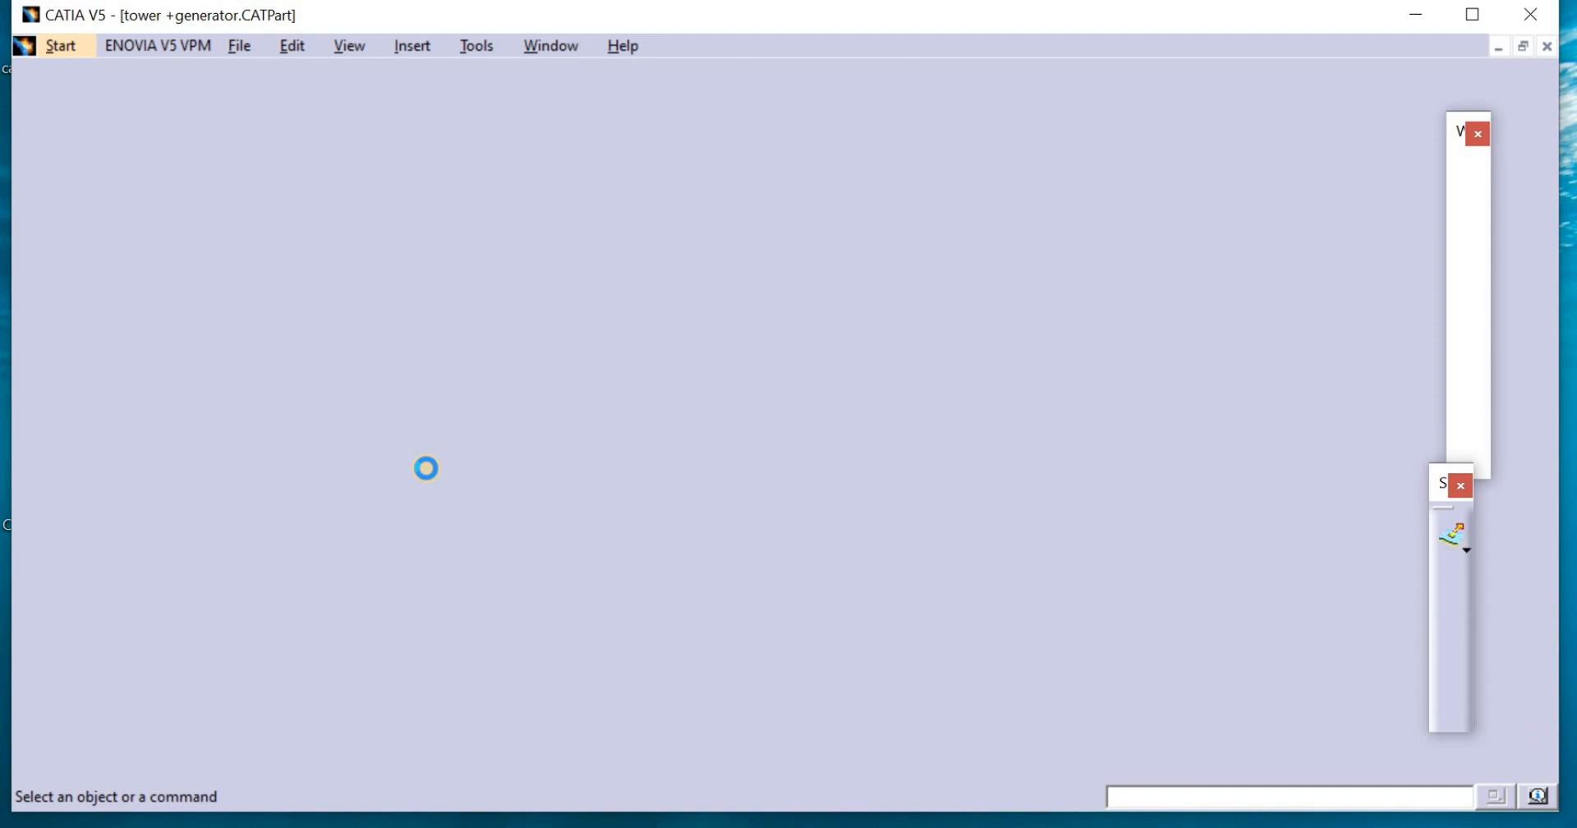
{"action": "left_click", "coordinate": [712, 761]}
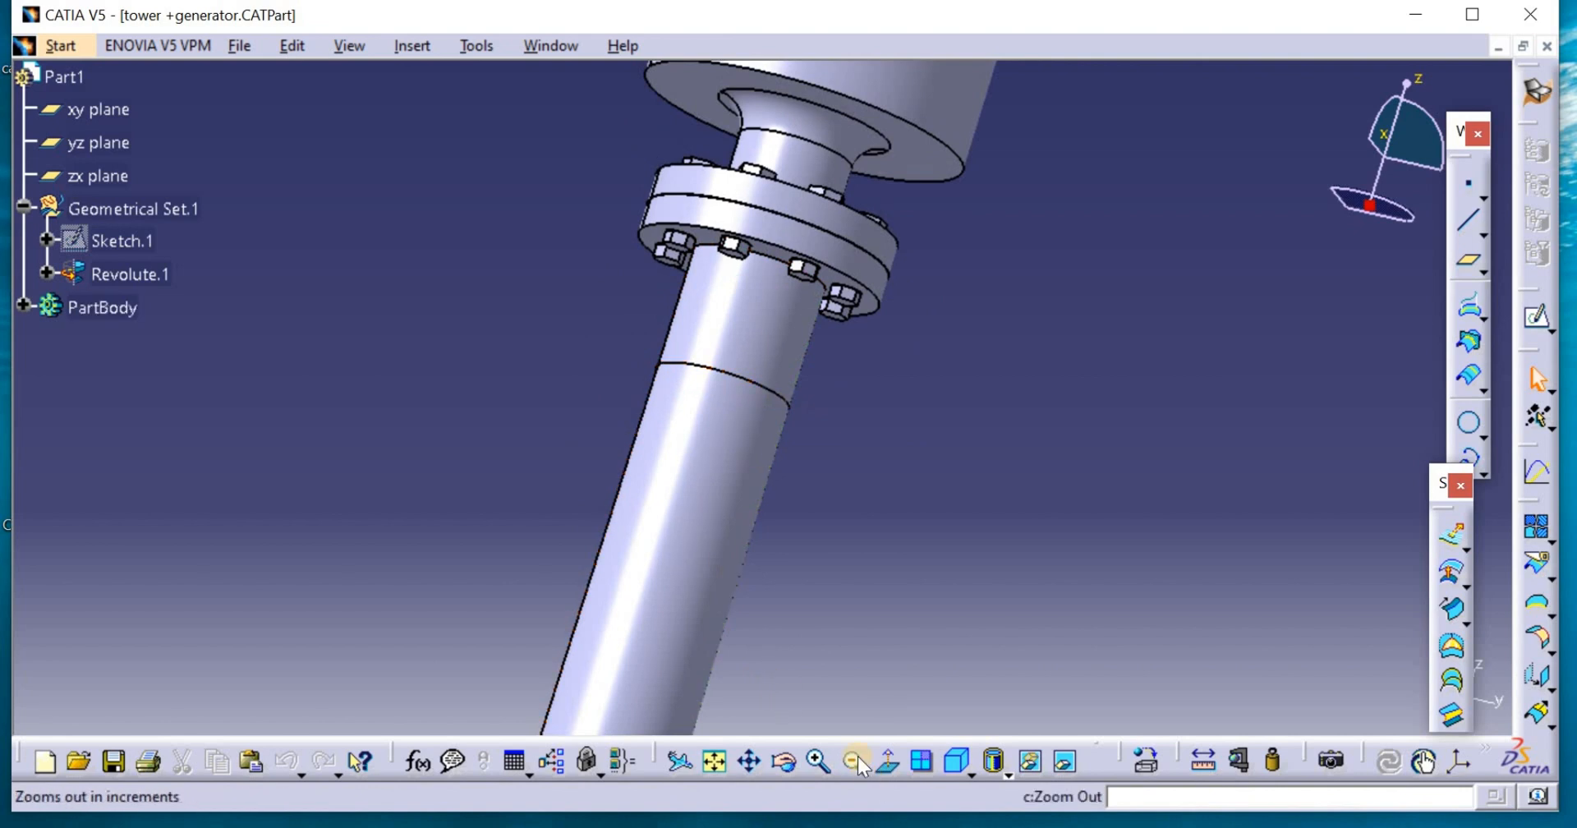
{"action": "left_click", "coordinate": [852, 761]}
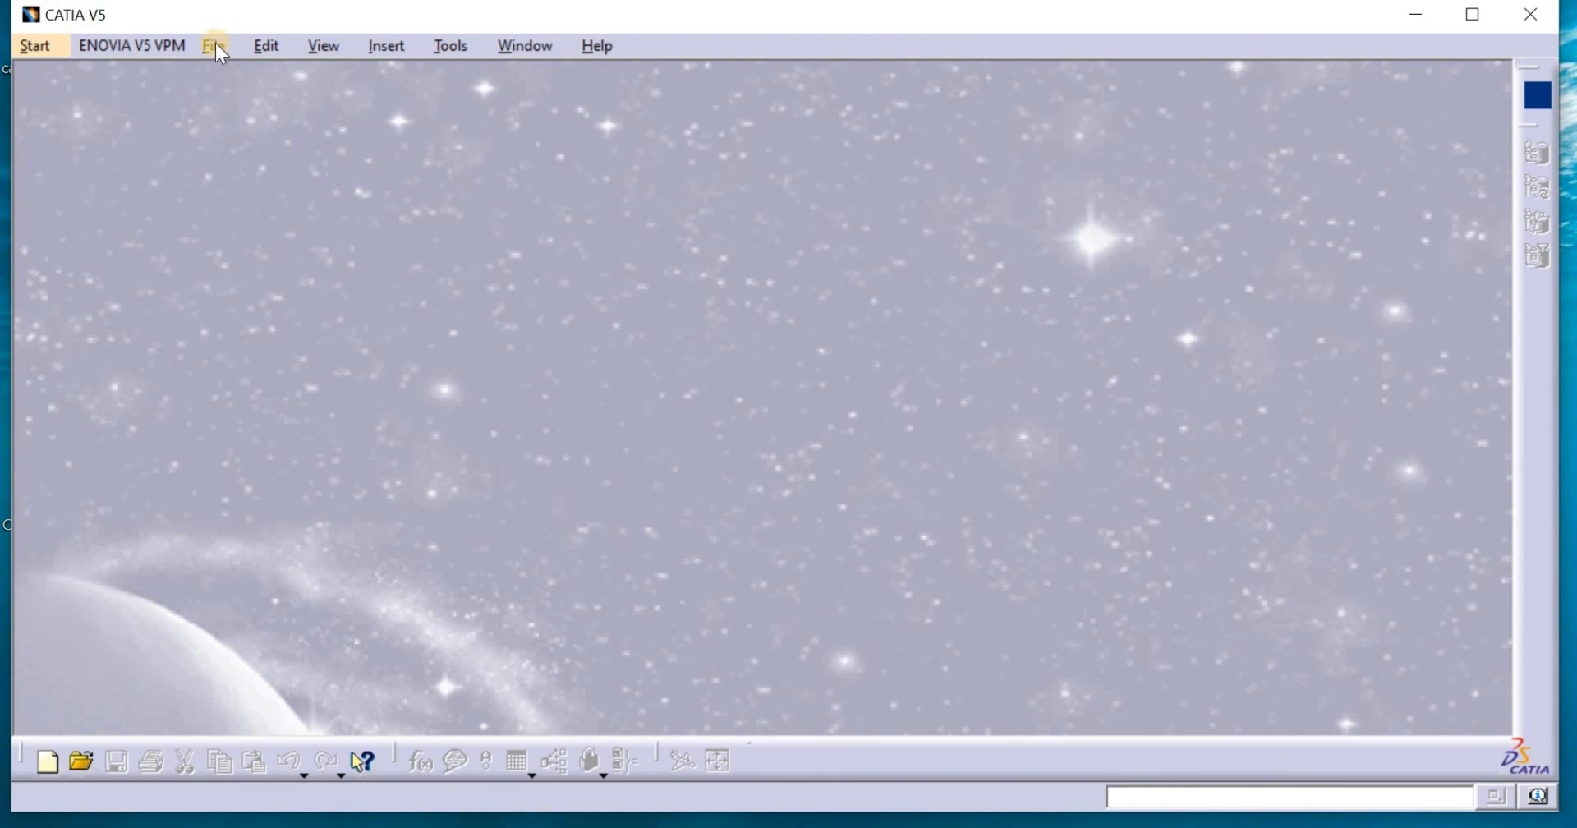
{"action": "left_click", "coordinate": [213, 46]}
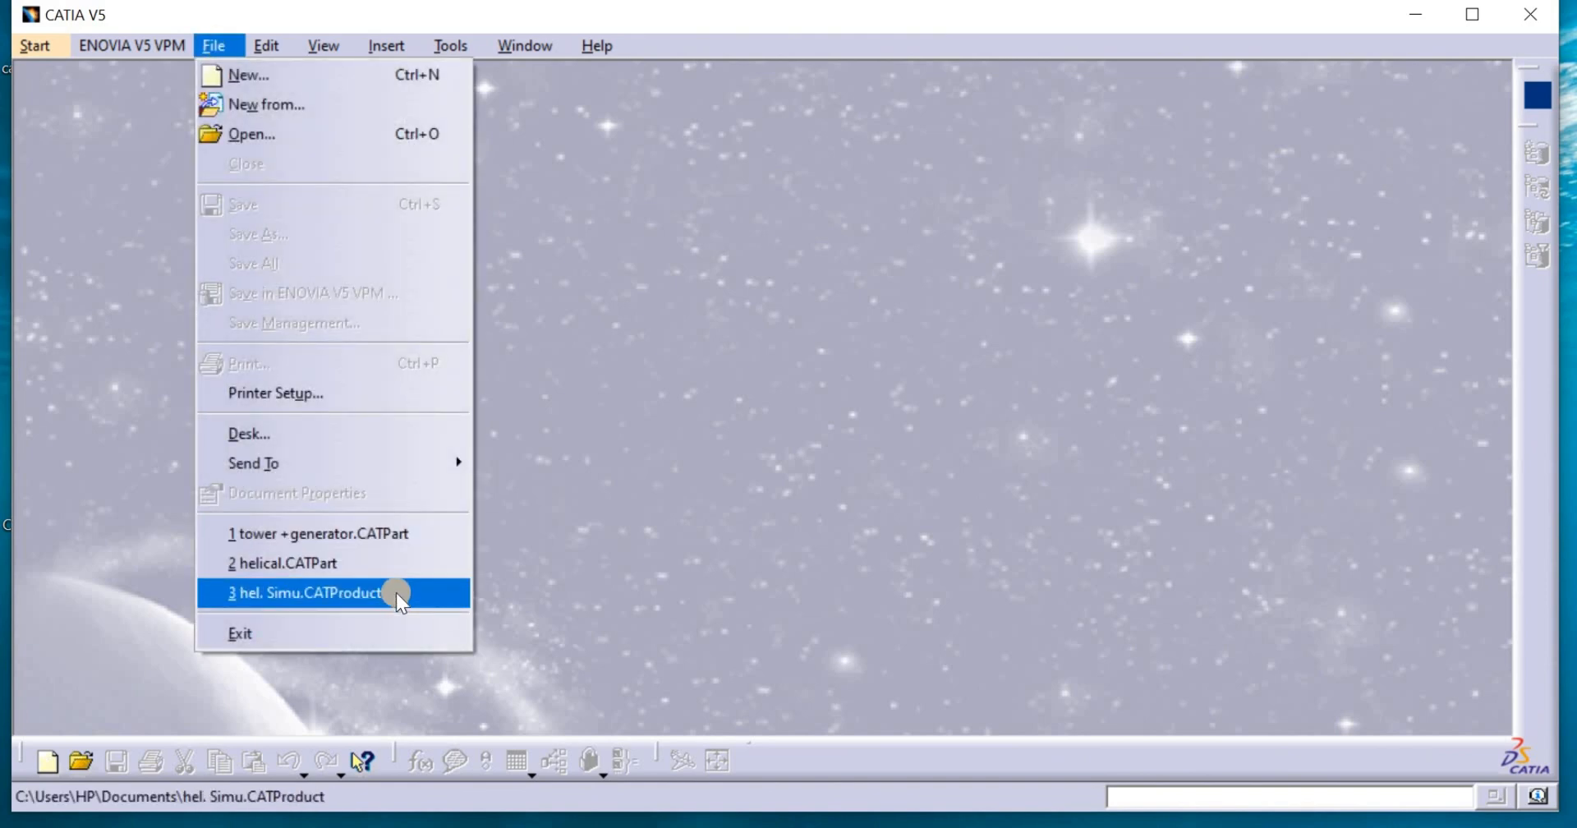
{"action": "left_click", "coordinate": [301, 593]}
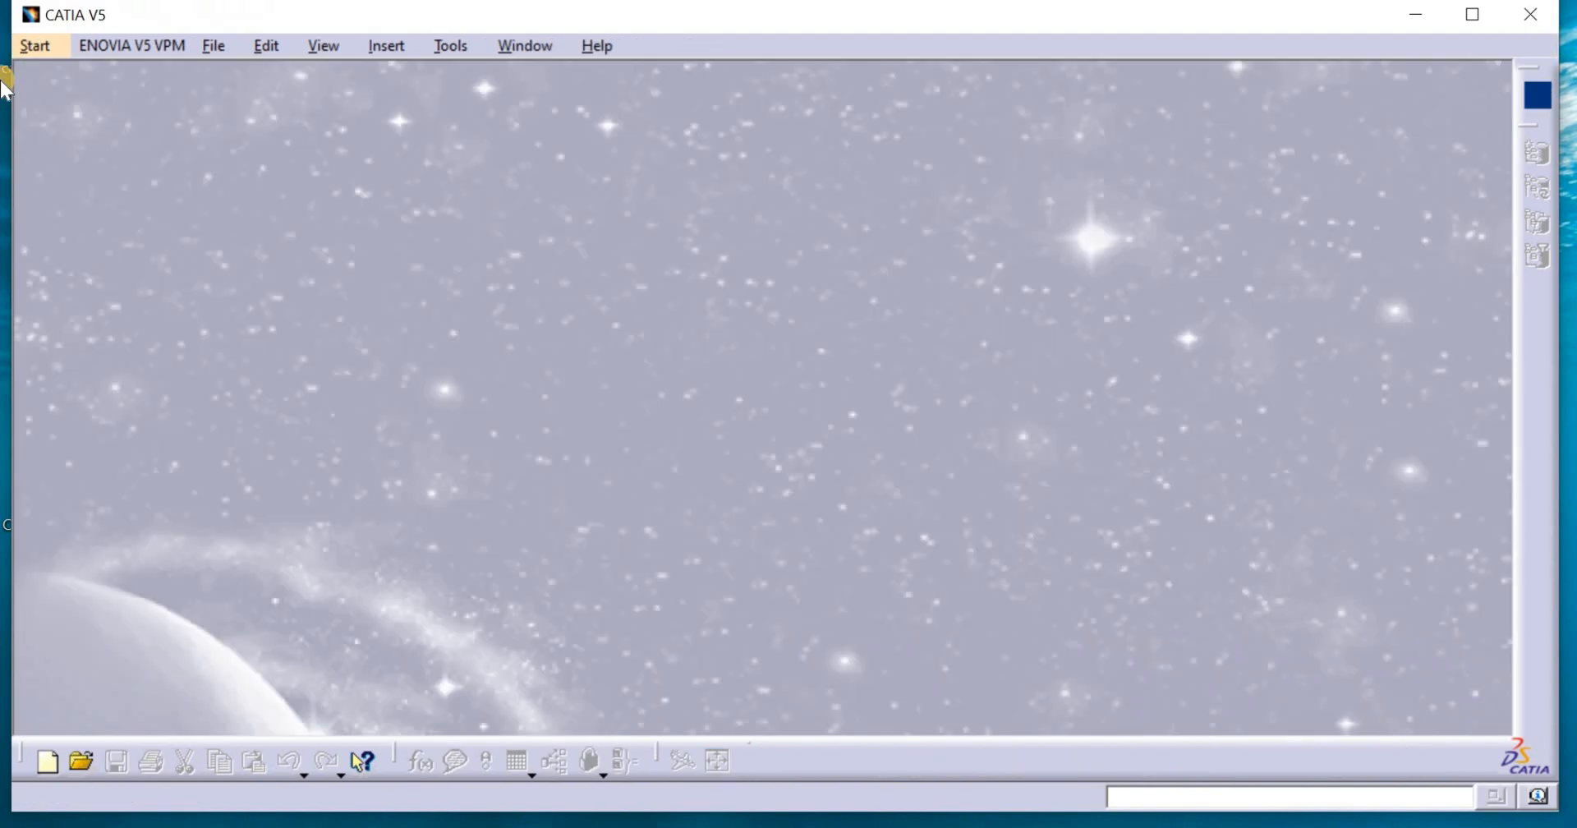
Create Part1 via Start > Shape > Generative Shape Design and begin a sketch on a plane
{"action": "left_click", "coordinate": [33, 46]}
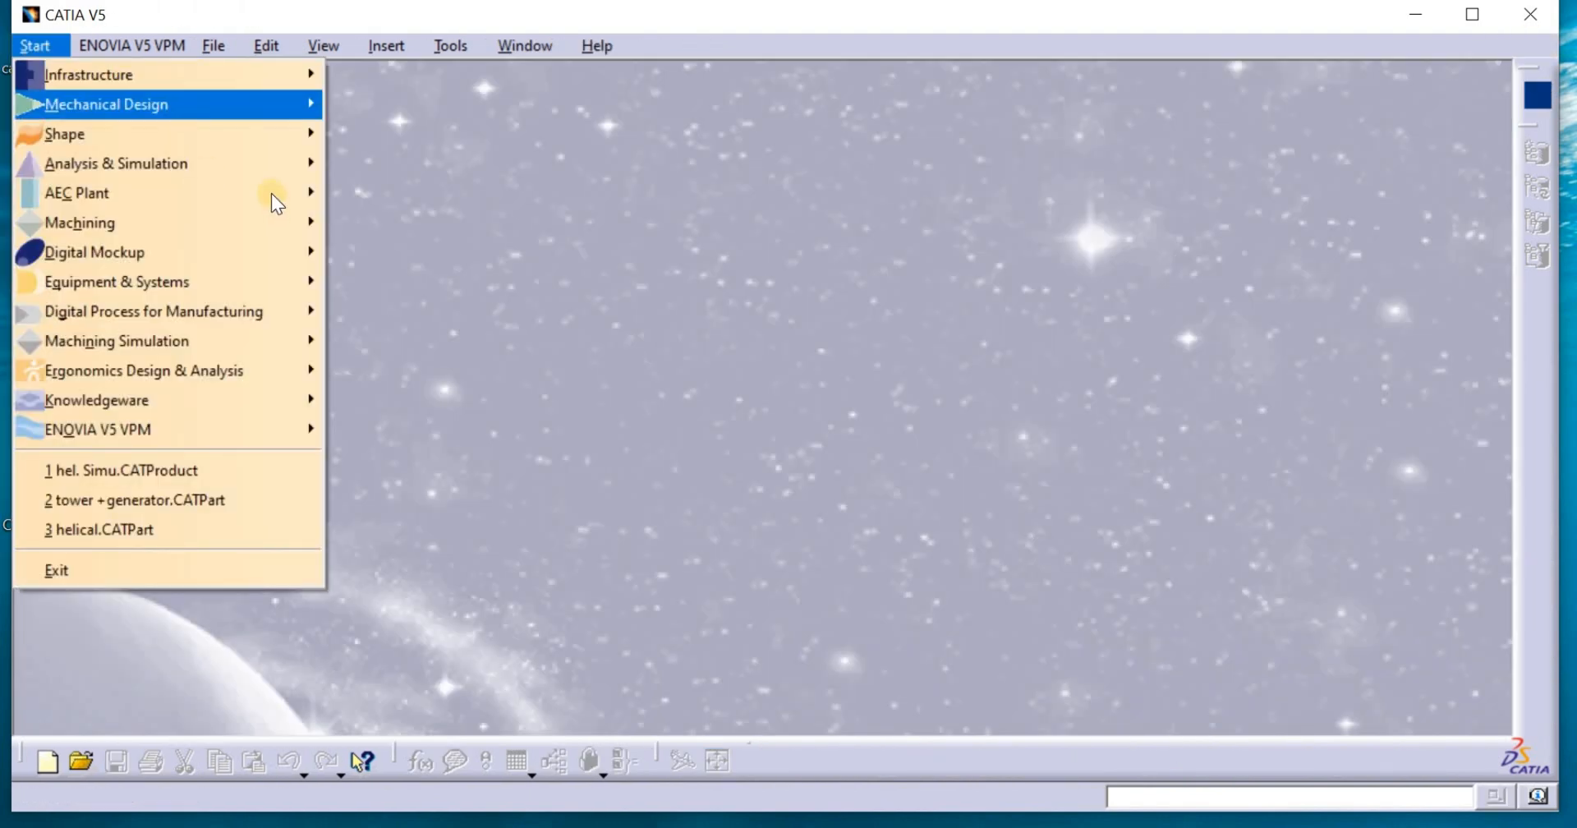
{"action": "mouse_move", "coordinate": [64, 133]}
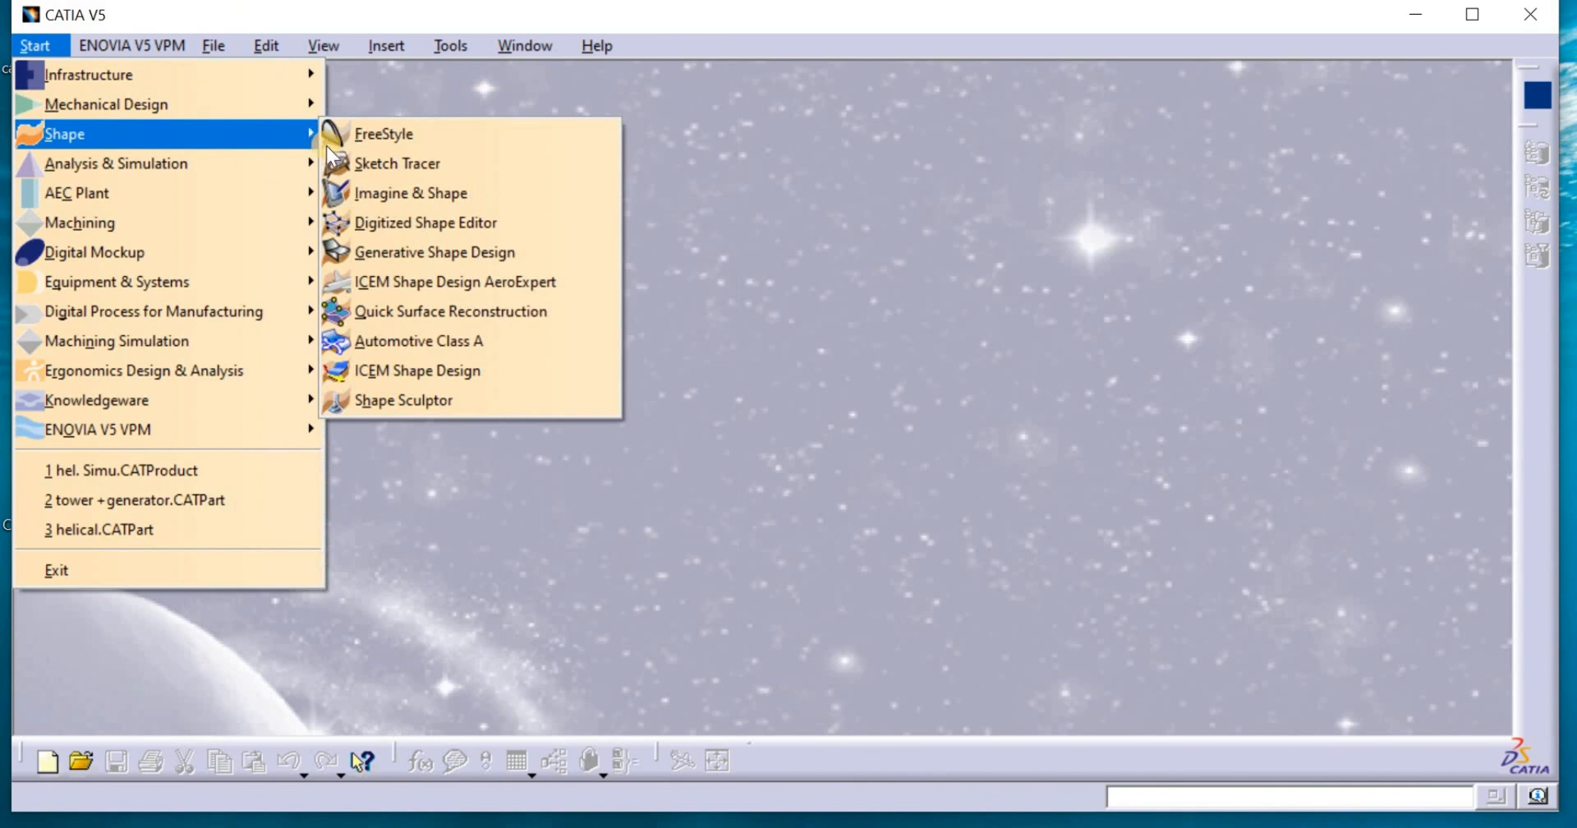
{"action": "left_click", "coordinate": [383, 134]}
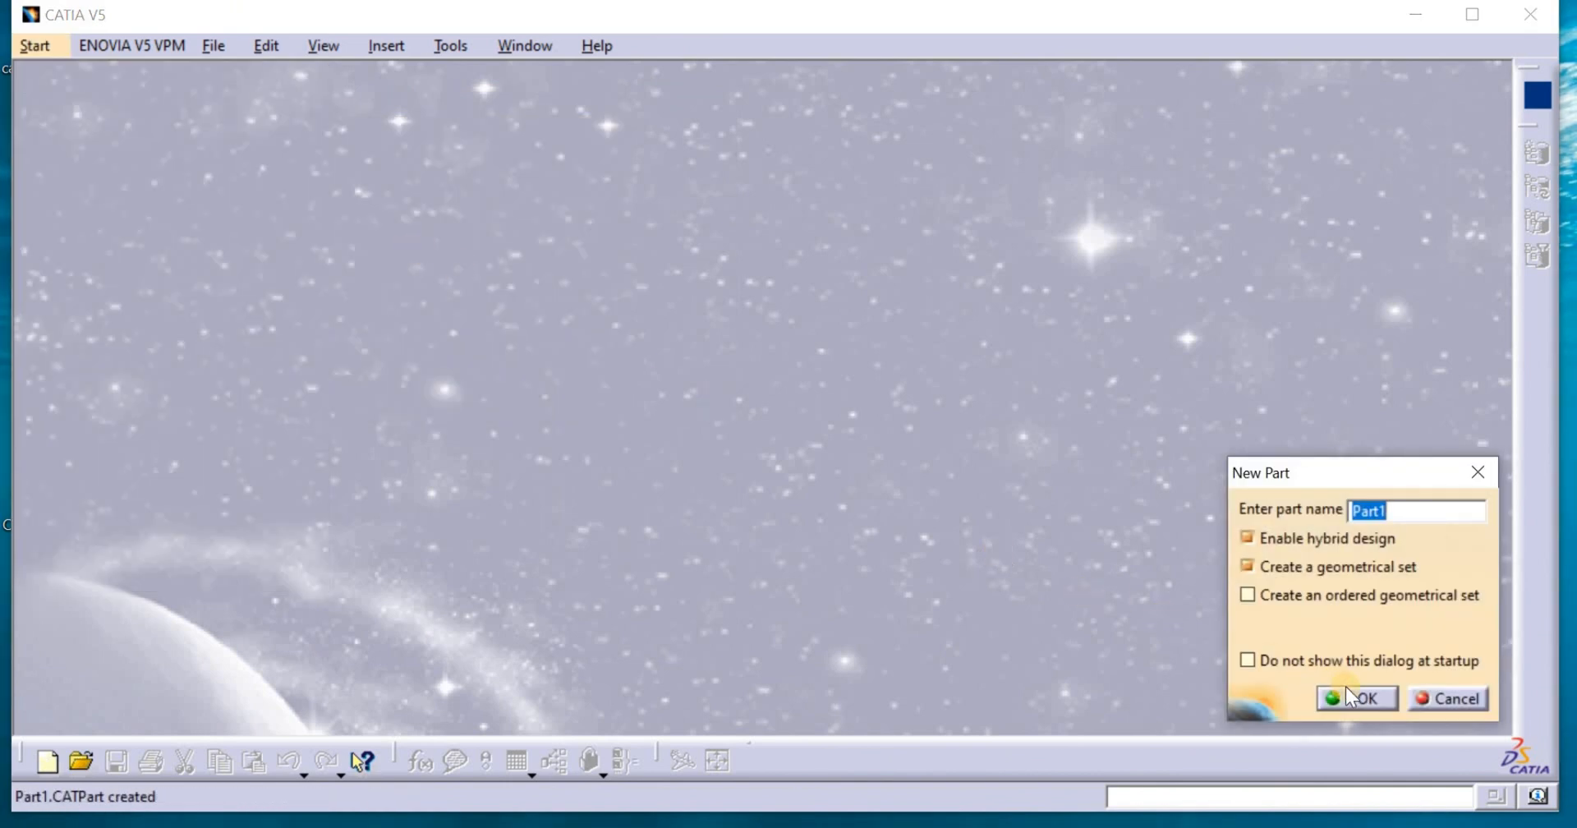
{"action": "left_click", "coordinate": [1359, 699]}
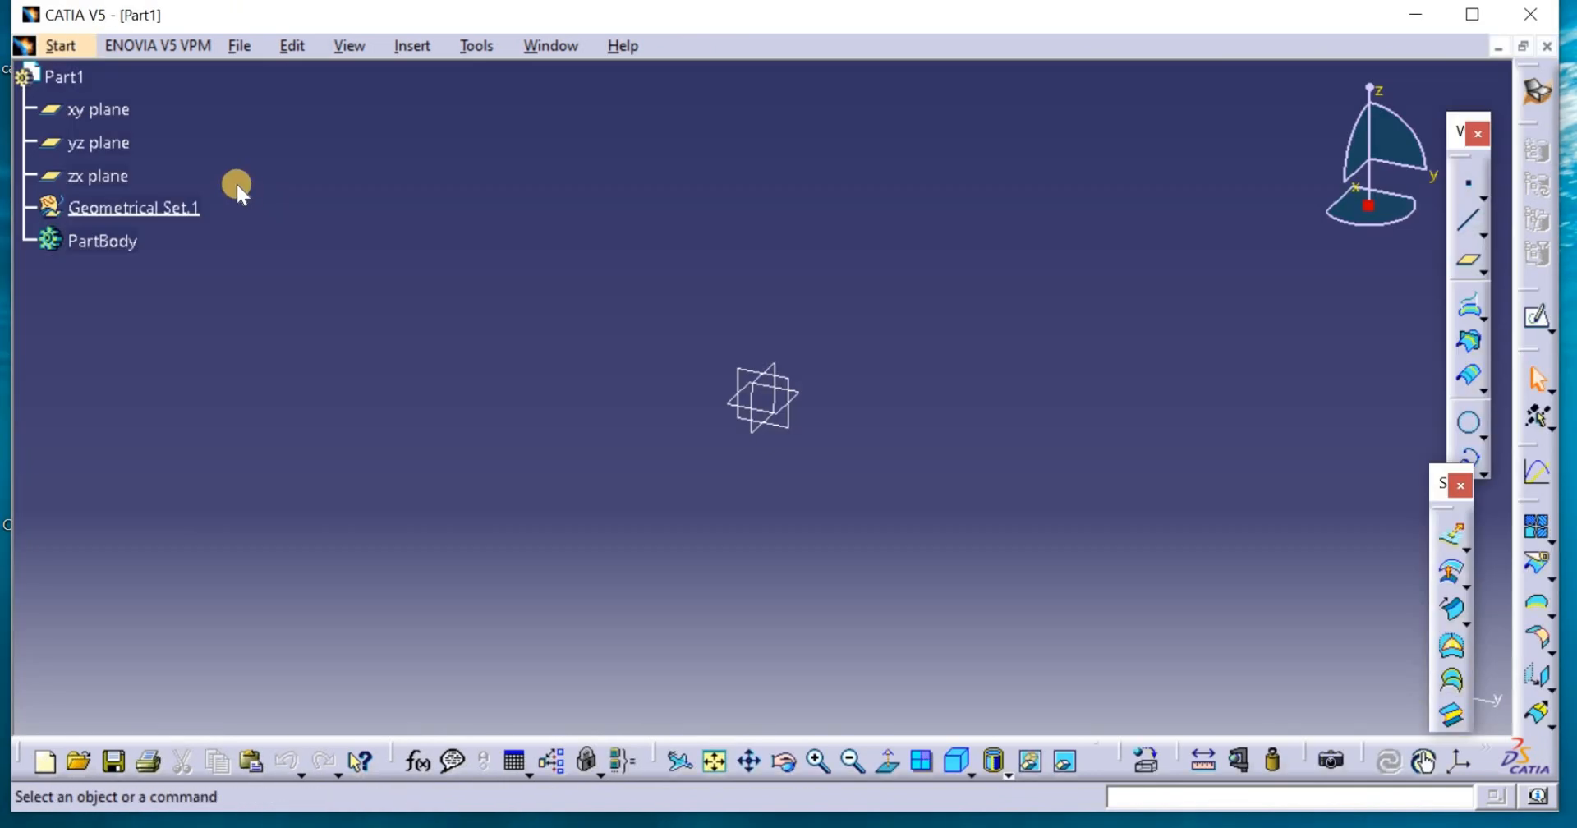
{"action": "left_click", "coordinate": [99, 142]}
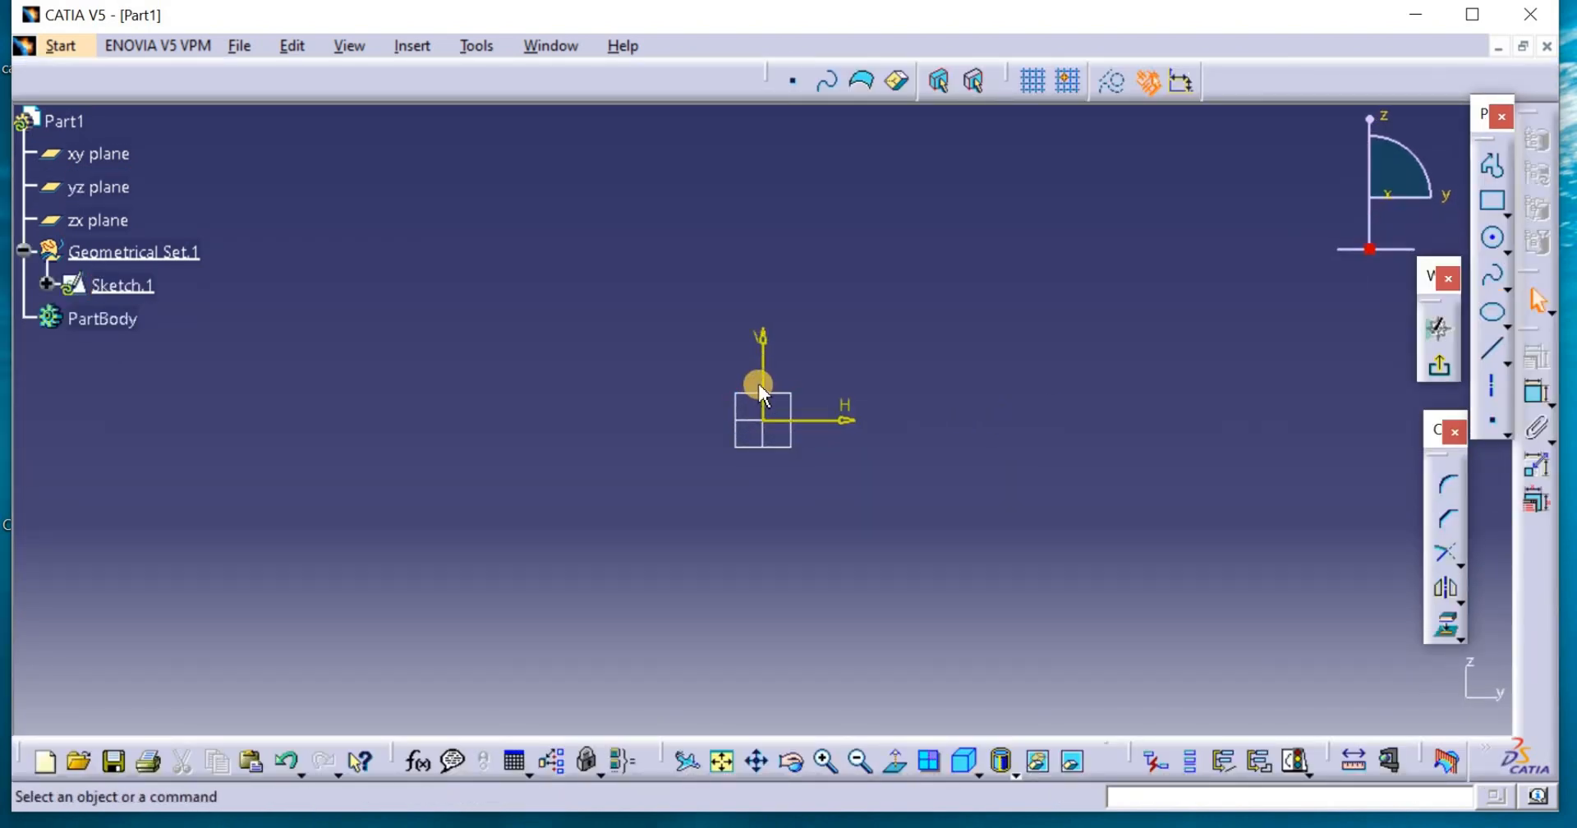
Draw the slanted profile line down to the H axis and quick-trim the stray segment
{"action": "left_click_drag", "start_coordinate": [759, 388], "coordinate": [749, 622]}
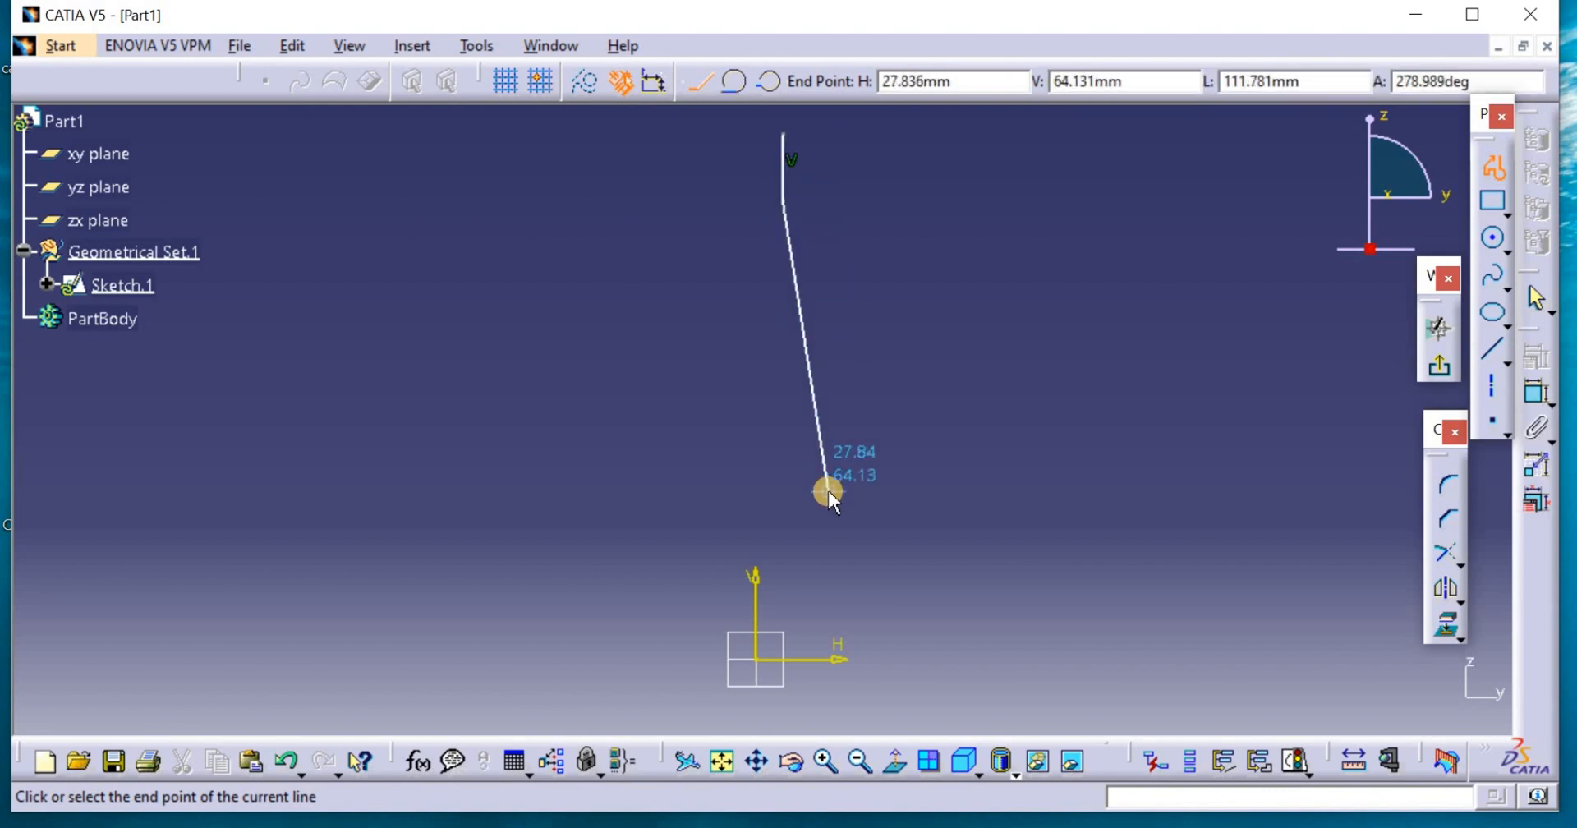
{"action": "mouse_move", "coordinate": [850, 644]}
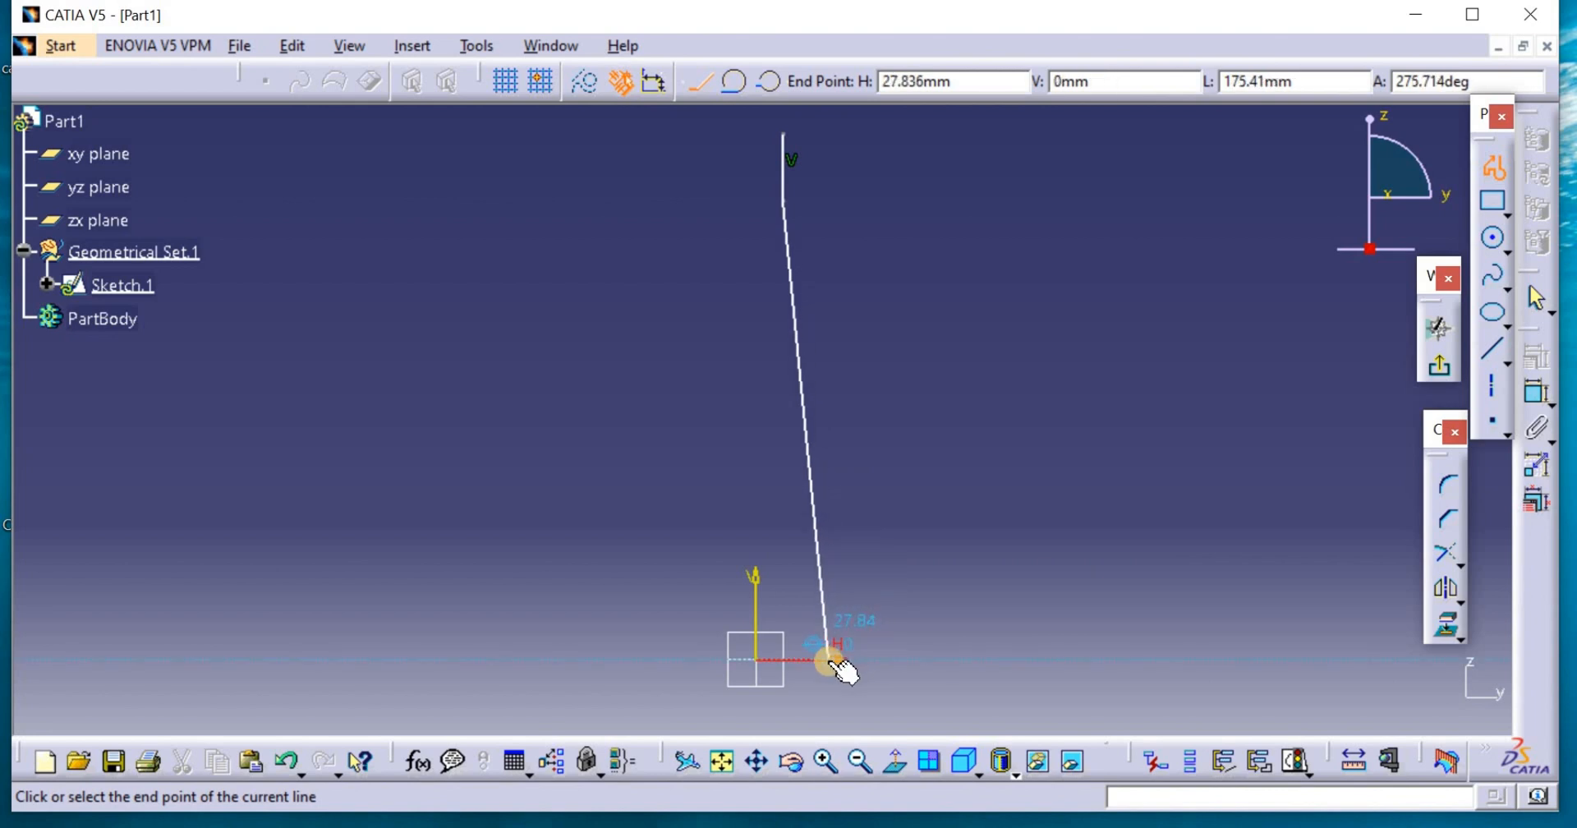
{"action": "left_click", "coordinate": [834, 654]}
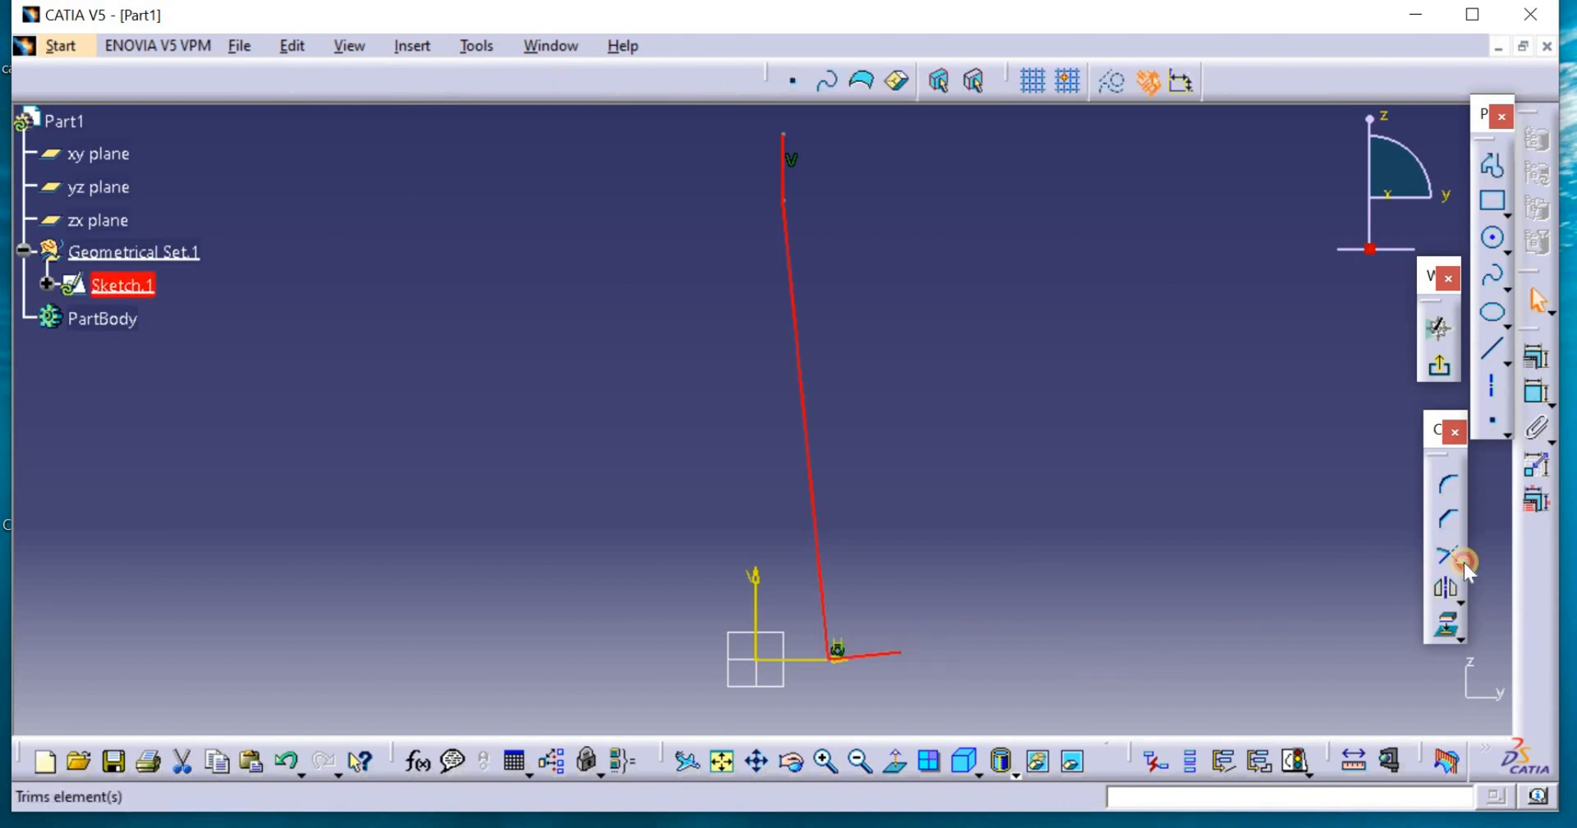
{"action": "left_click", "coordinate": [1464, 560]}
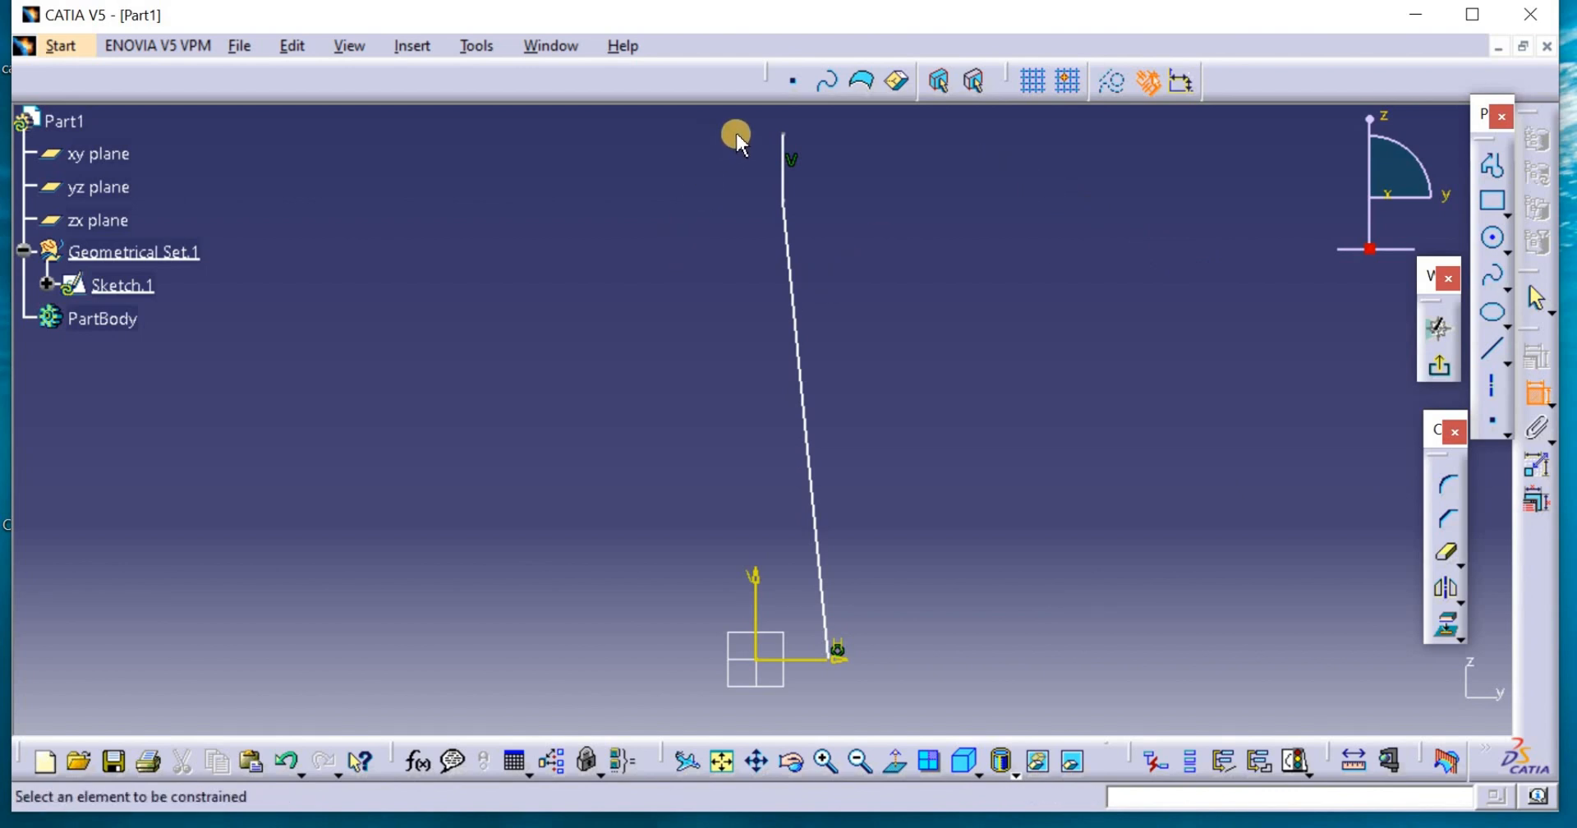
{"action": "mouse_move", "coordinate": [767, 591]}
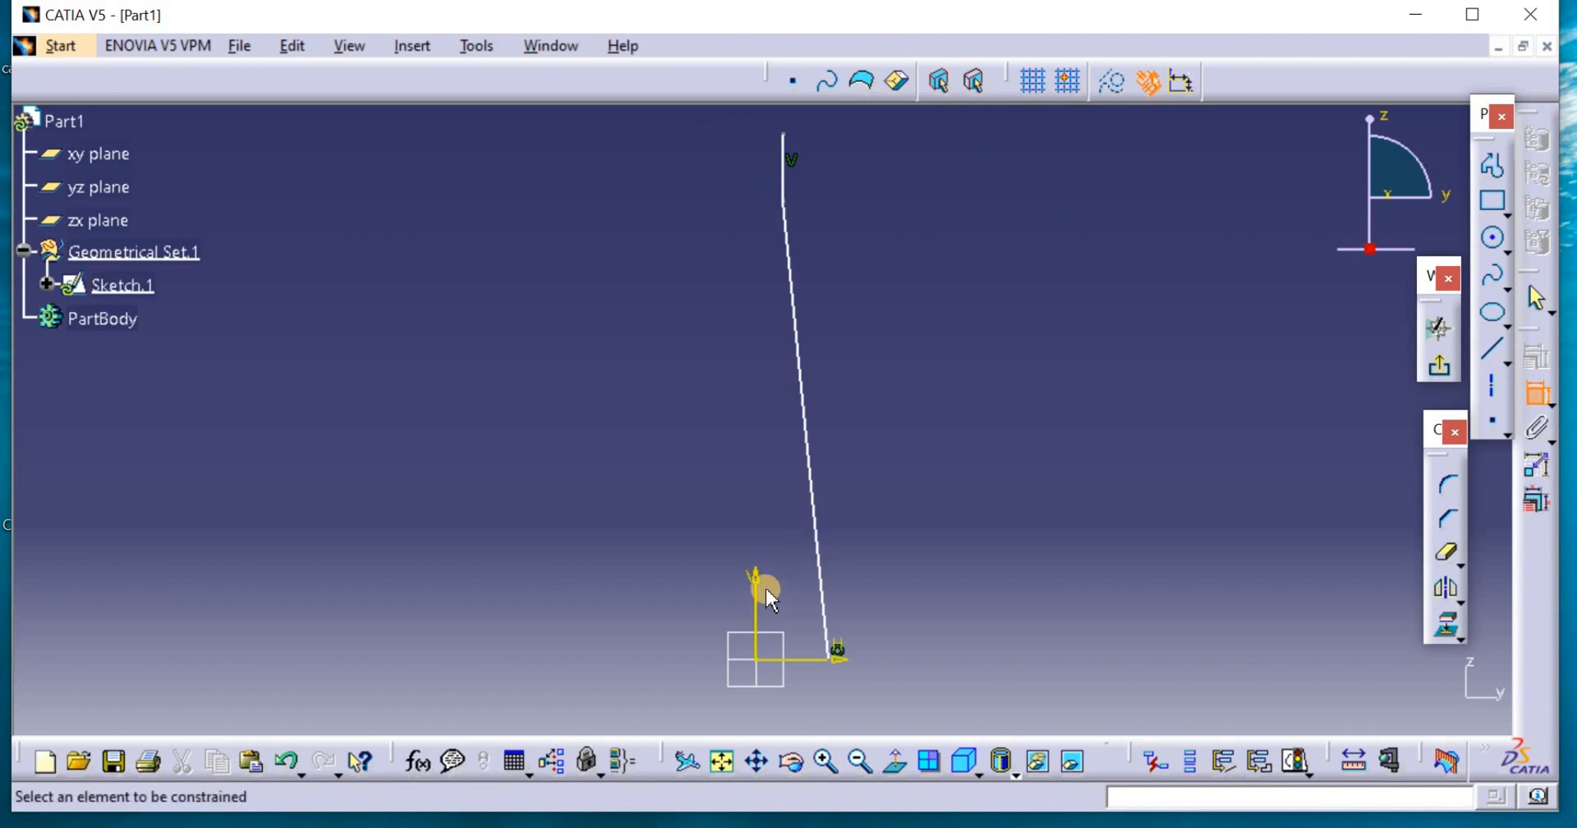
{"action": "mouse_move", "coordinate": [743, 181]}
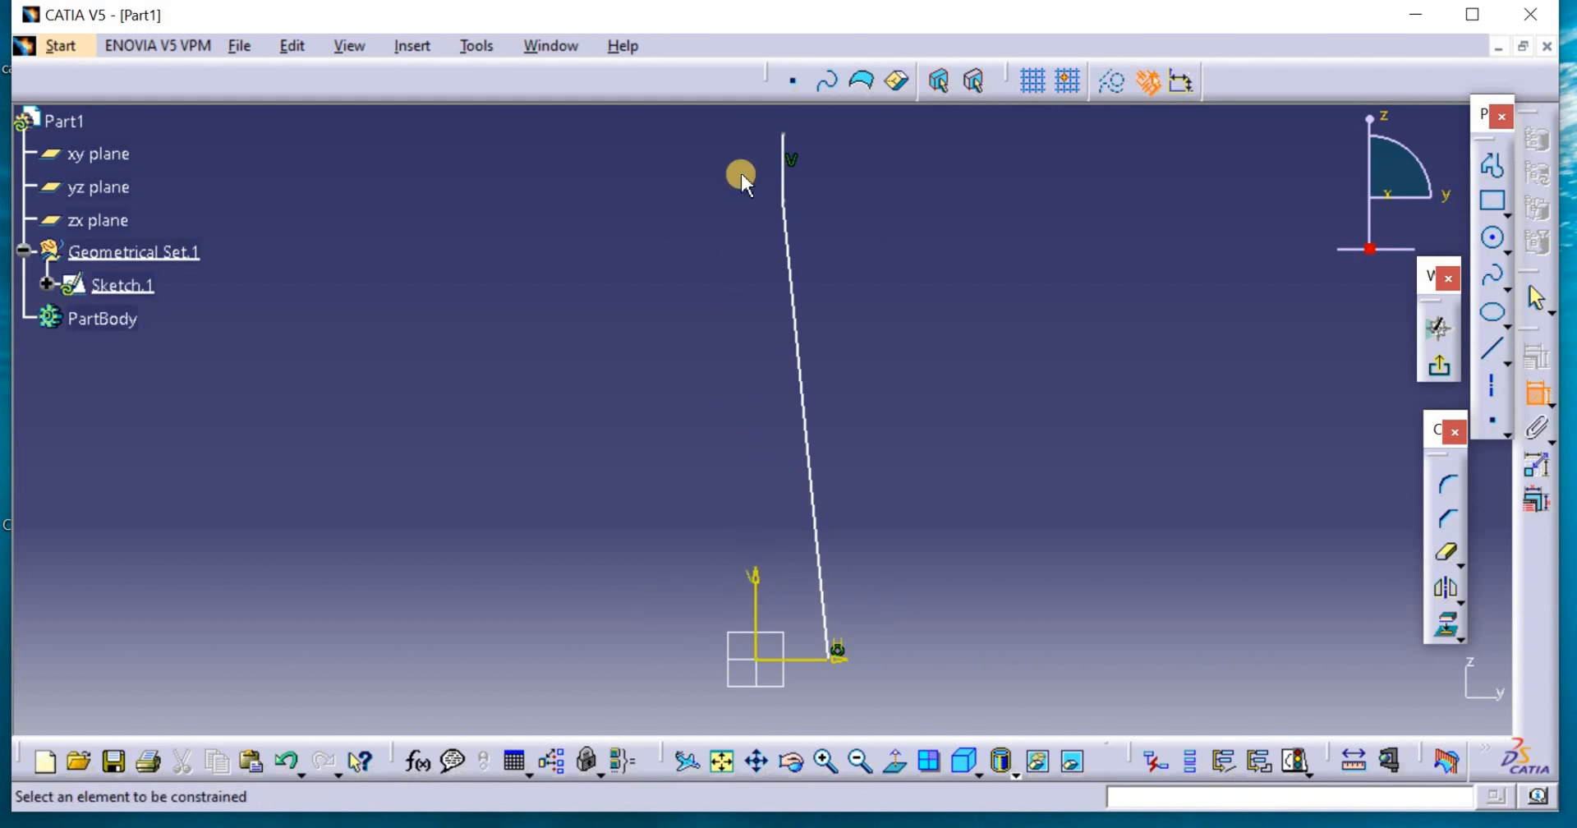
{"action": "mouse_move", "coordinate": [788, 141]}
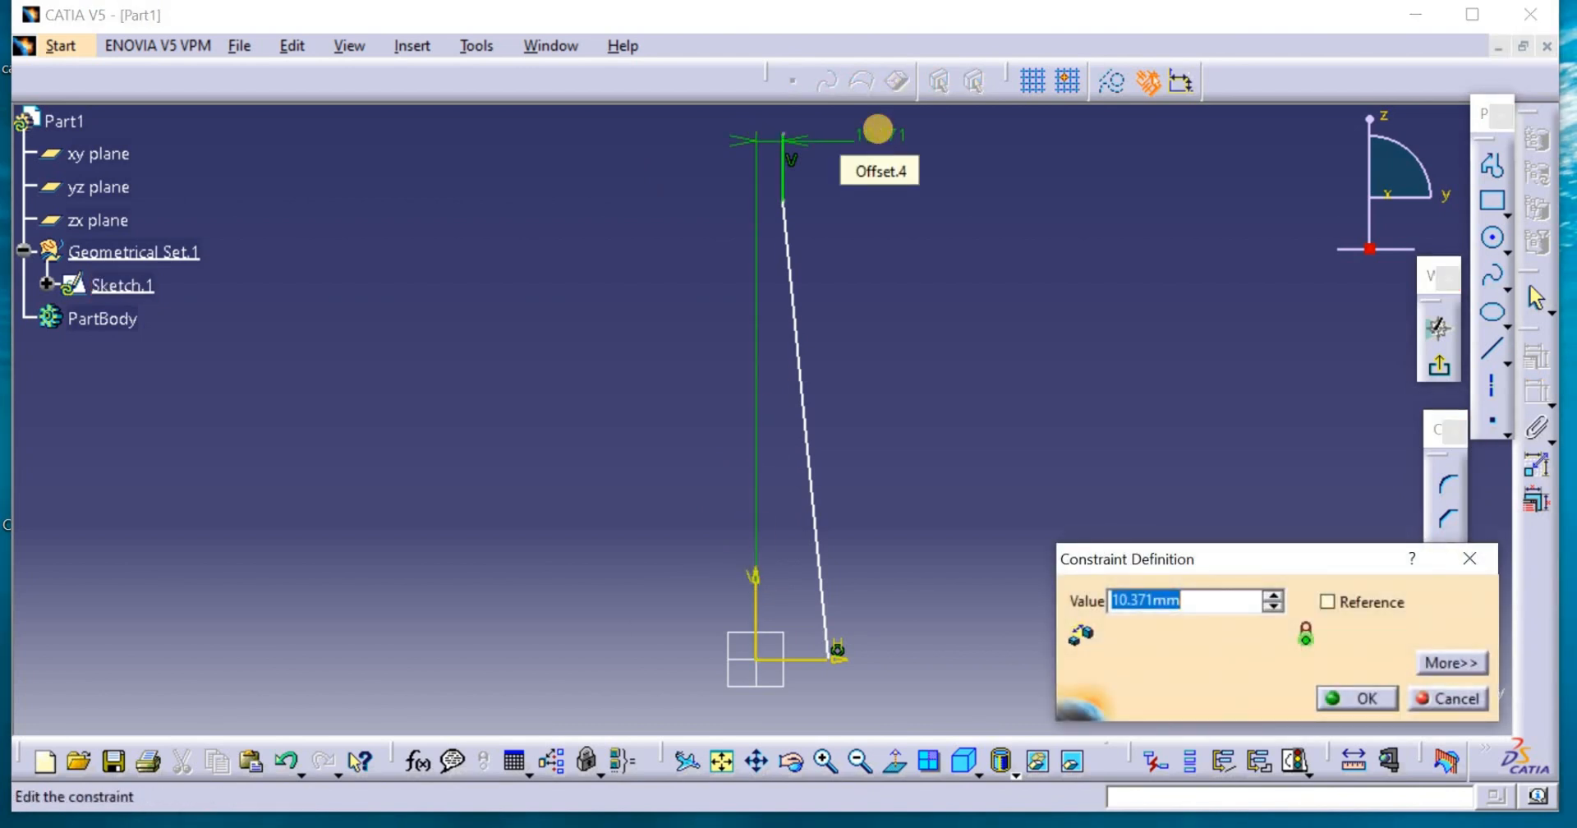
Dimension the top end 10 mm and bottom end 20 mm from the vertical axis
{"action": "left_click", "coordinate": [1357, 698]}
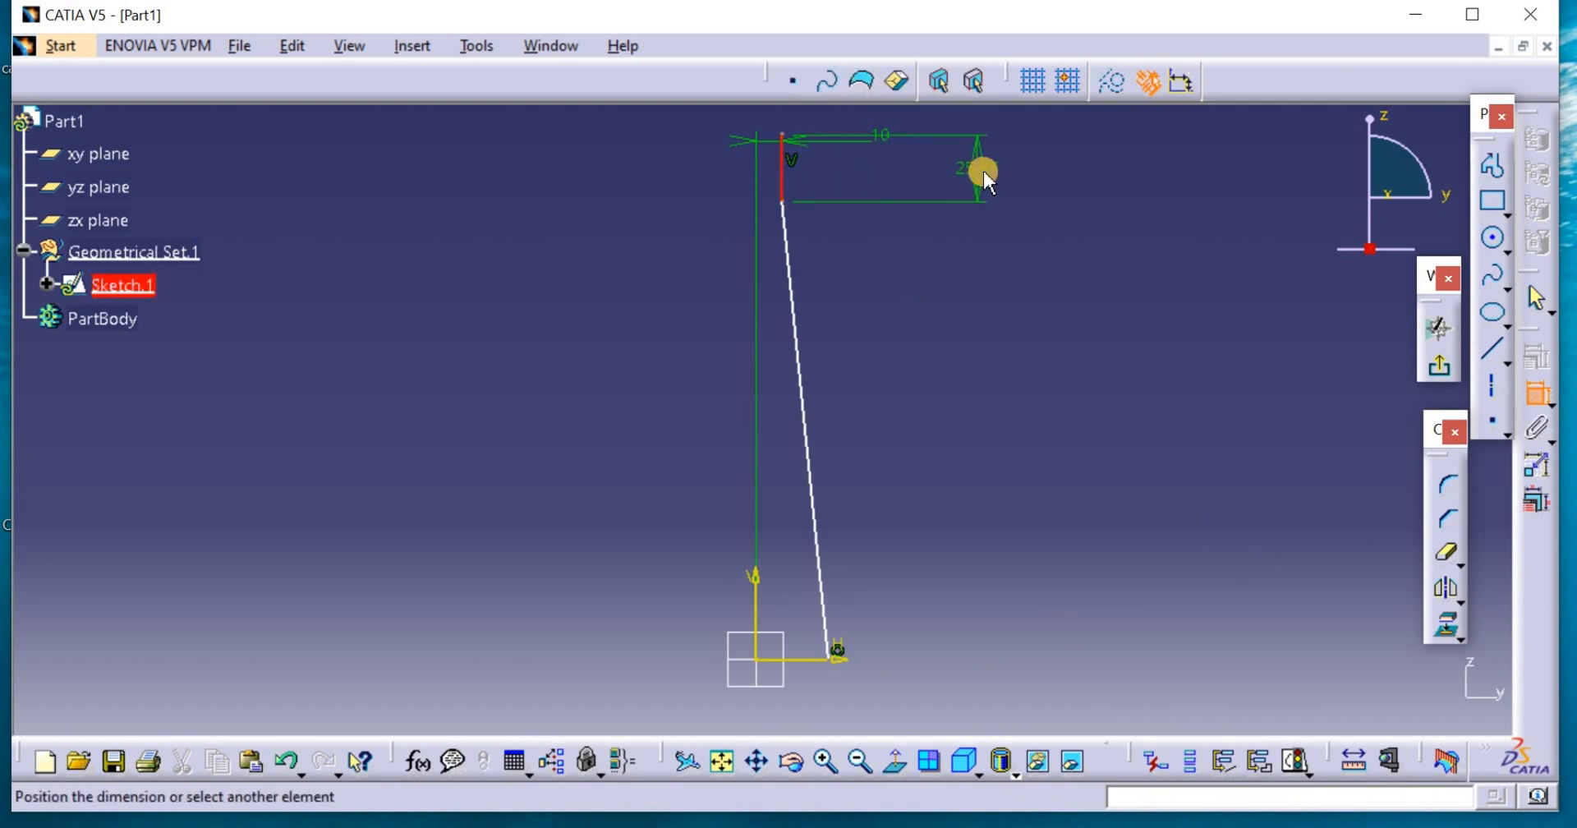
{"action": "double_click", "coordinate": [981, 169]}
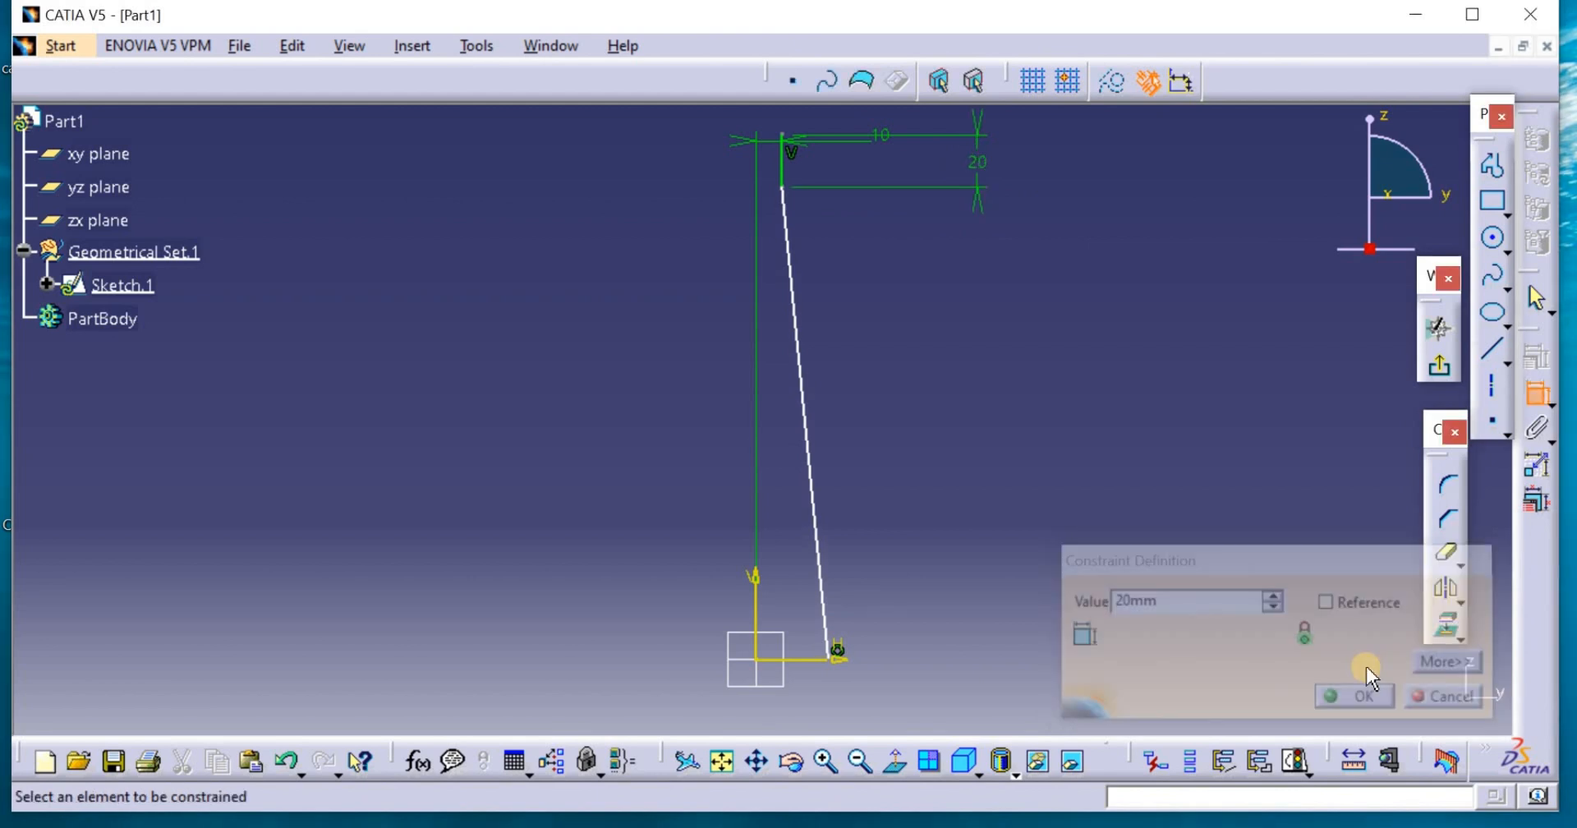
{"action": "left_click", "coordinate": [1353, 695]}
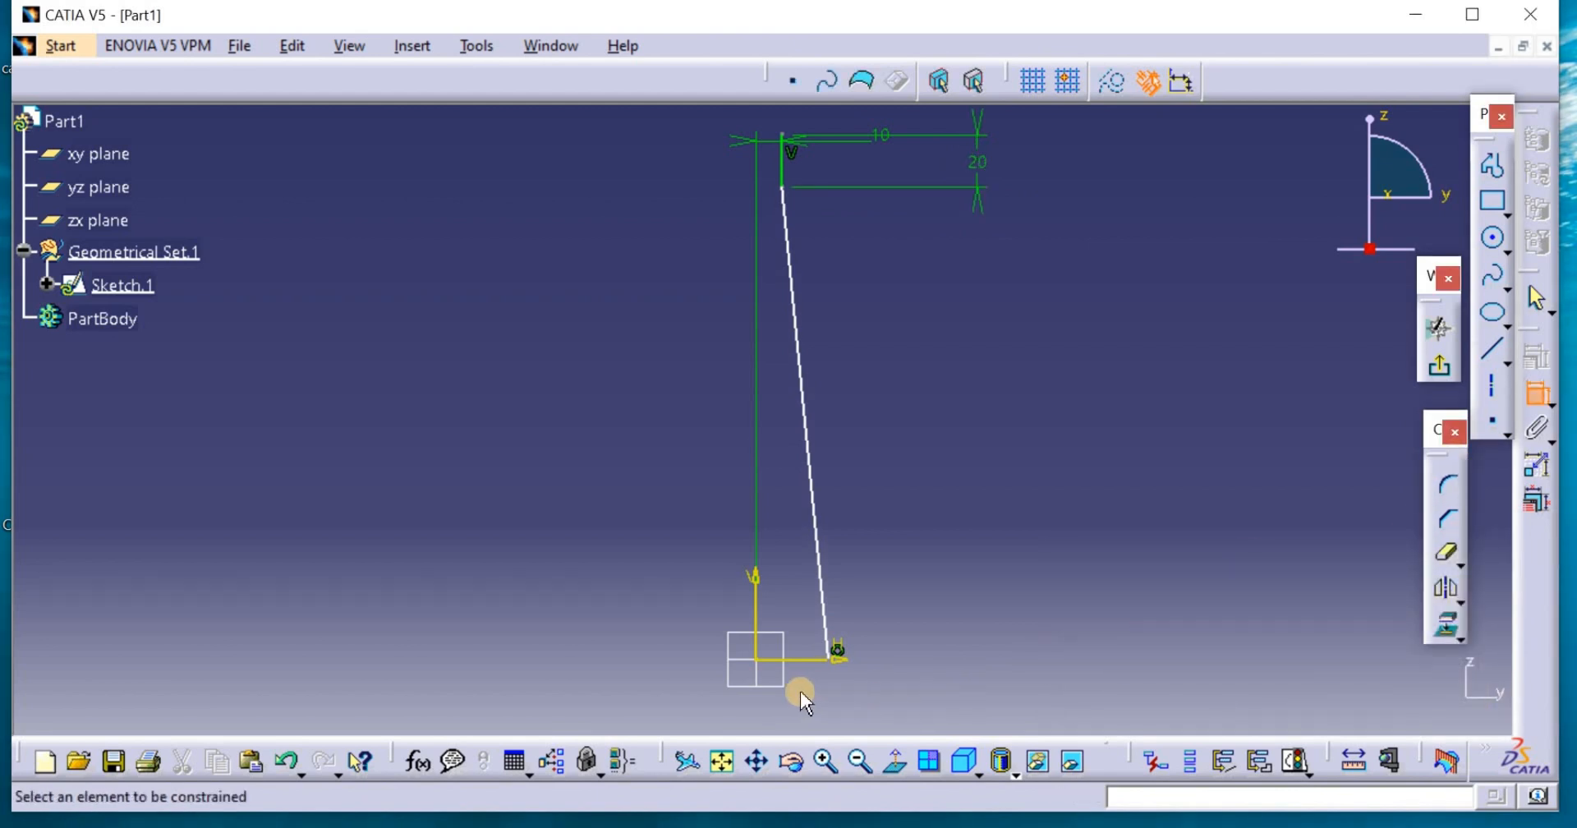
{"action": "mouse_move", "coordinate": [835, 659]}
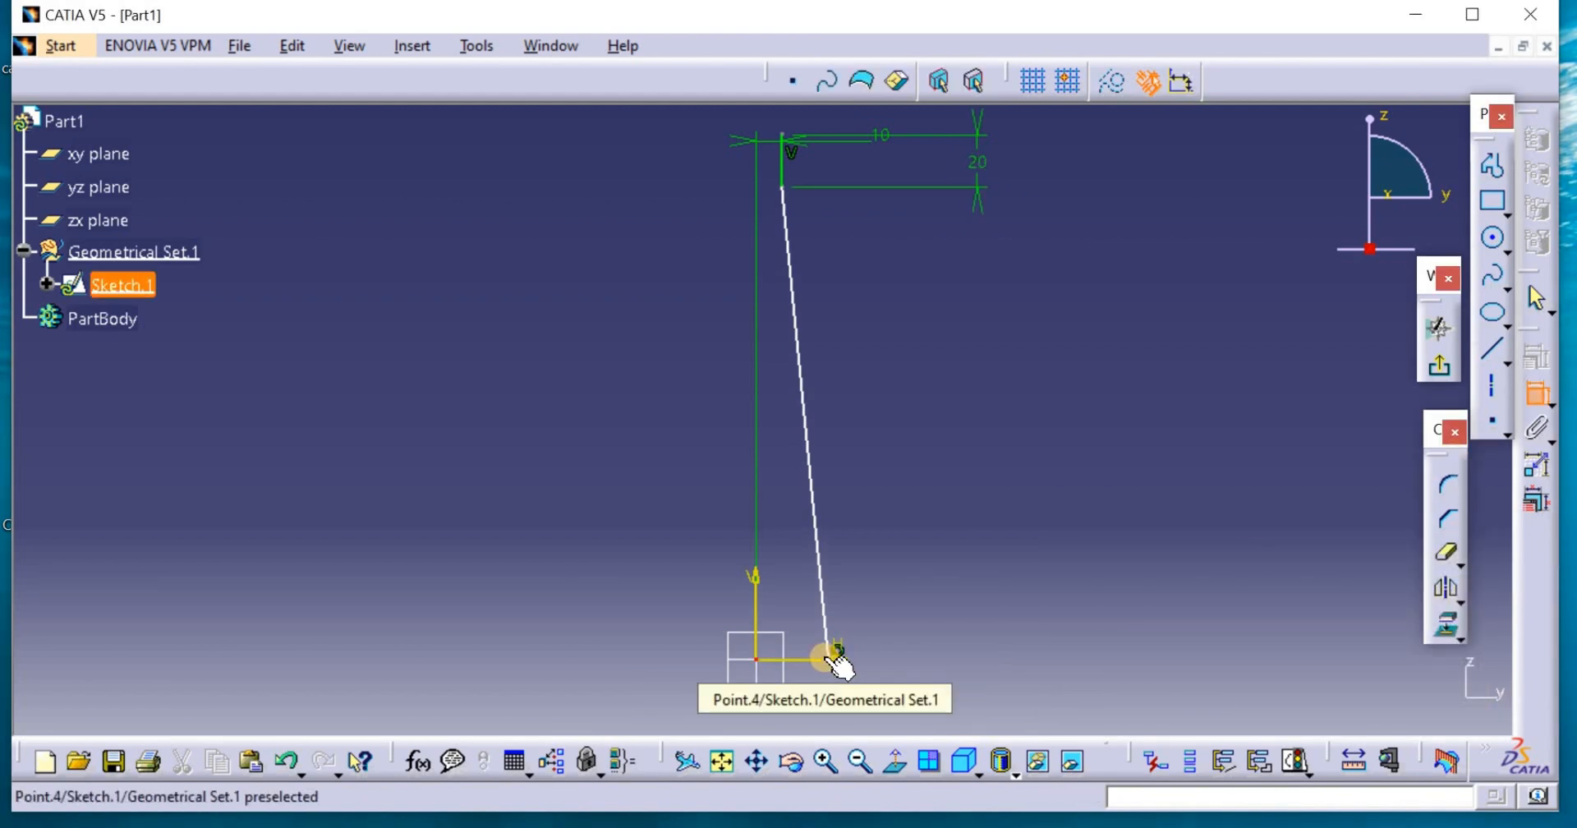
{"action": "left_click", "coordinate": [837, 657]}
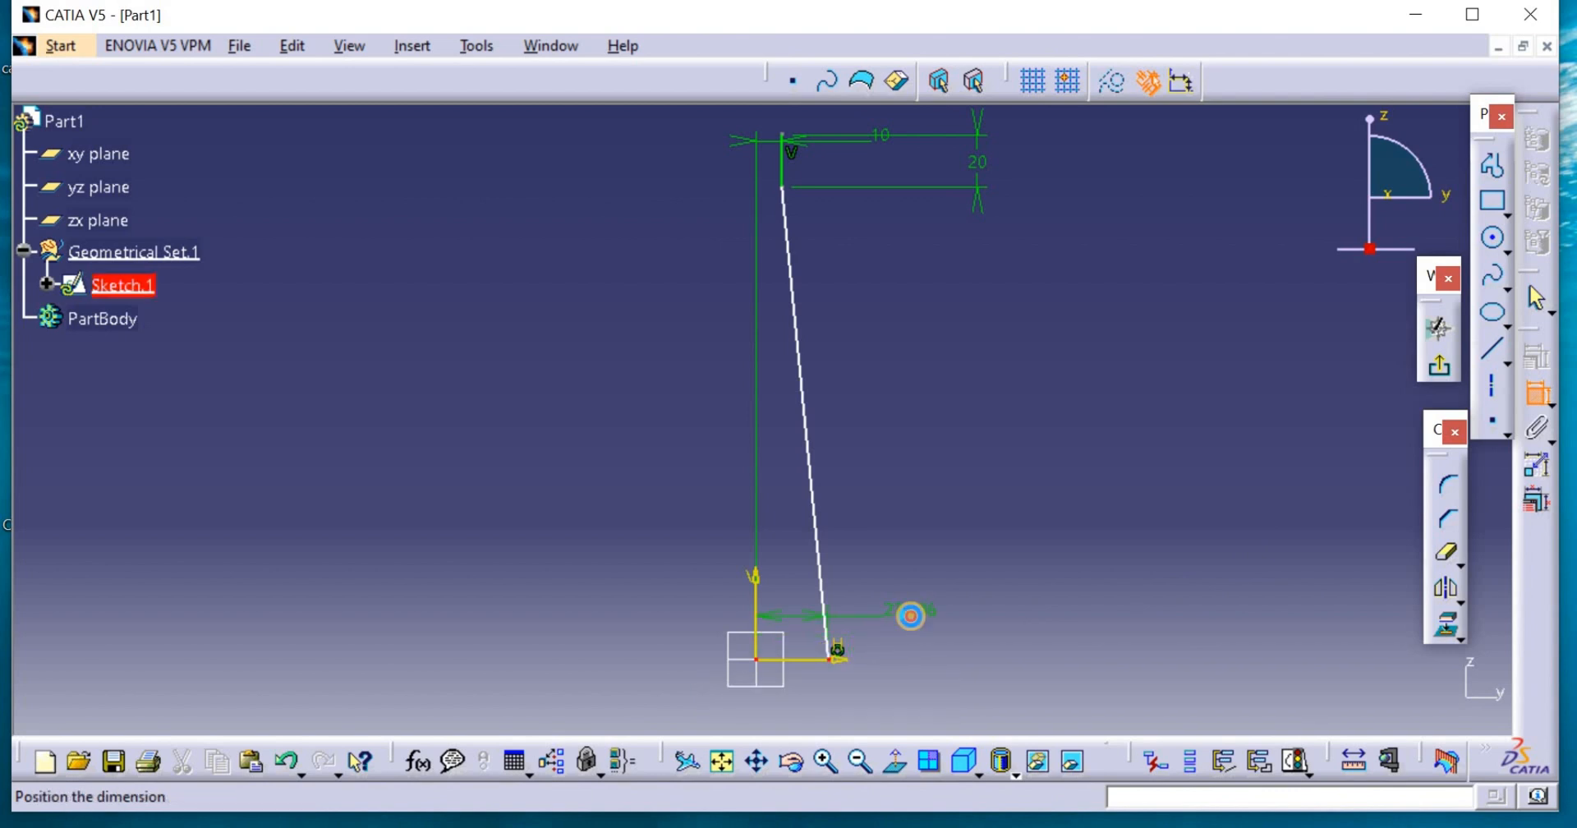
{"action": "double_click", "coordinate": [909, 615]}
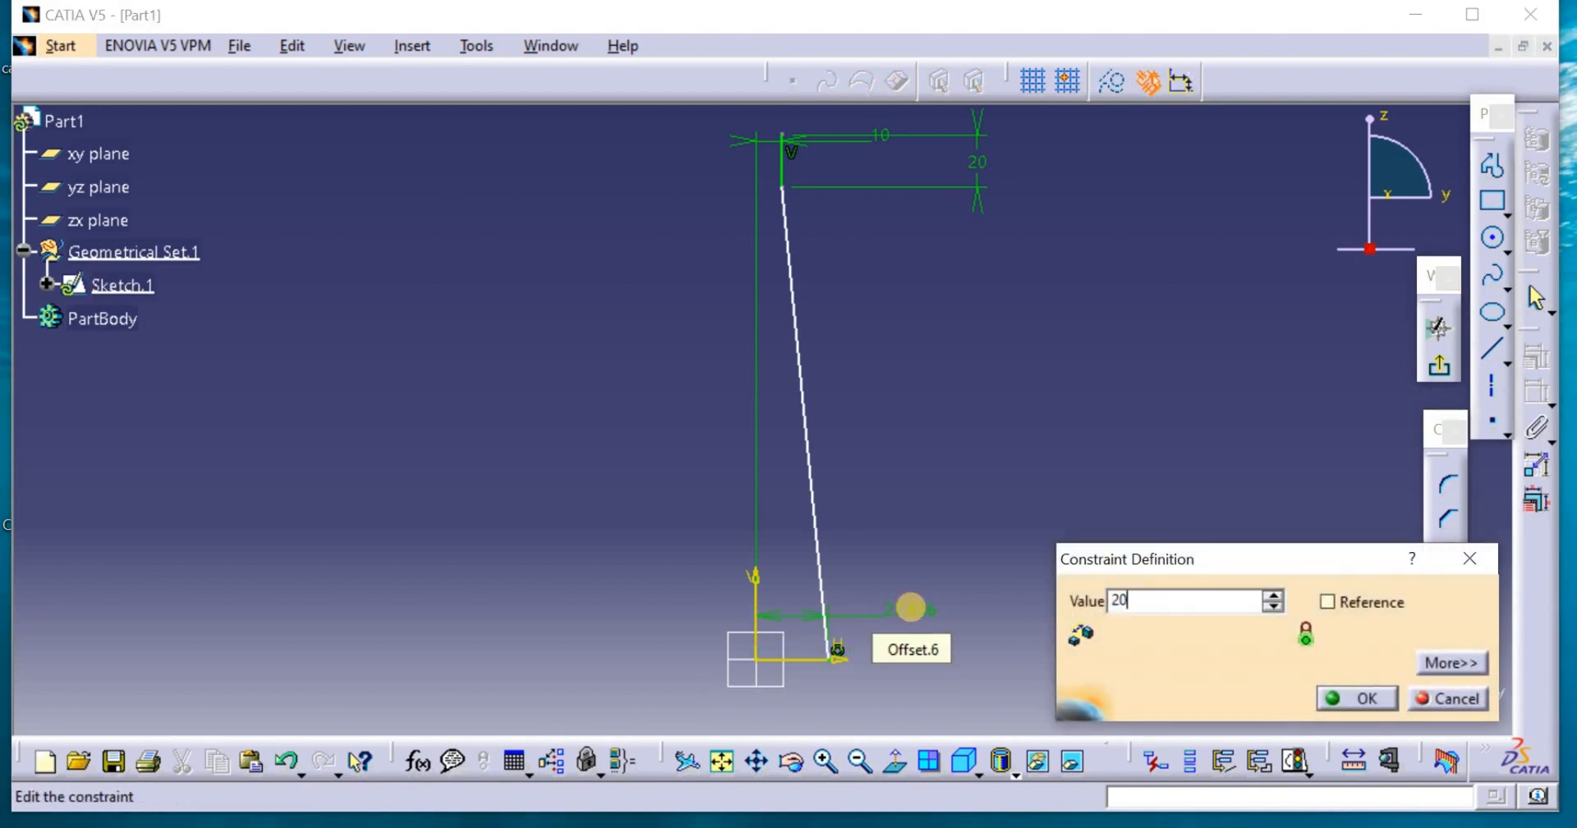
{"action": "left_click", "coordinate": [1355, 698]}
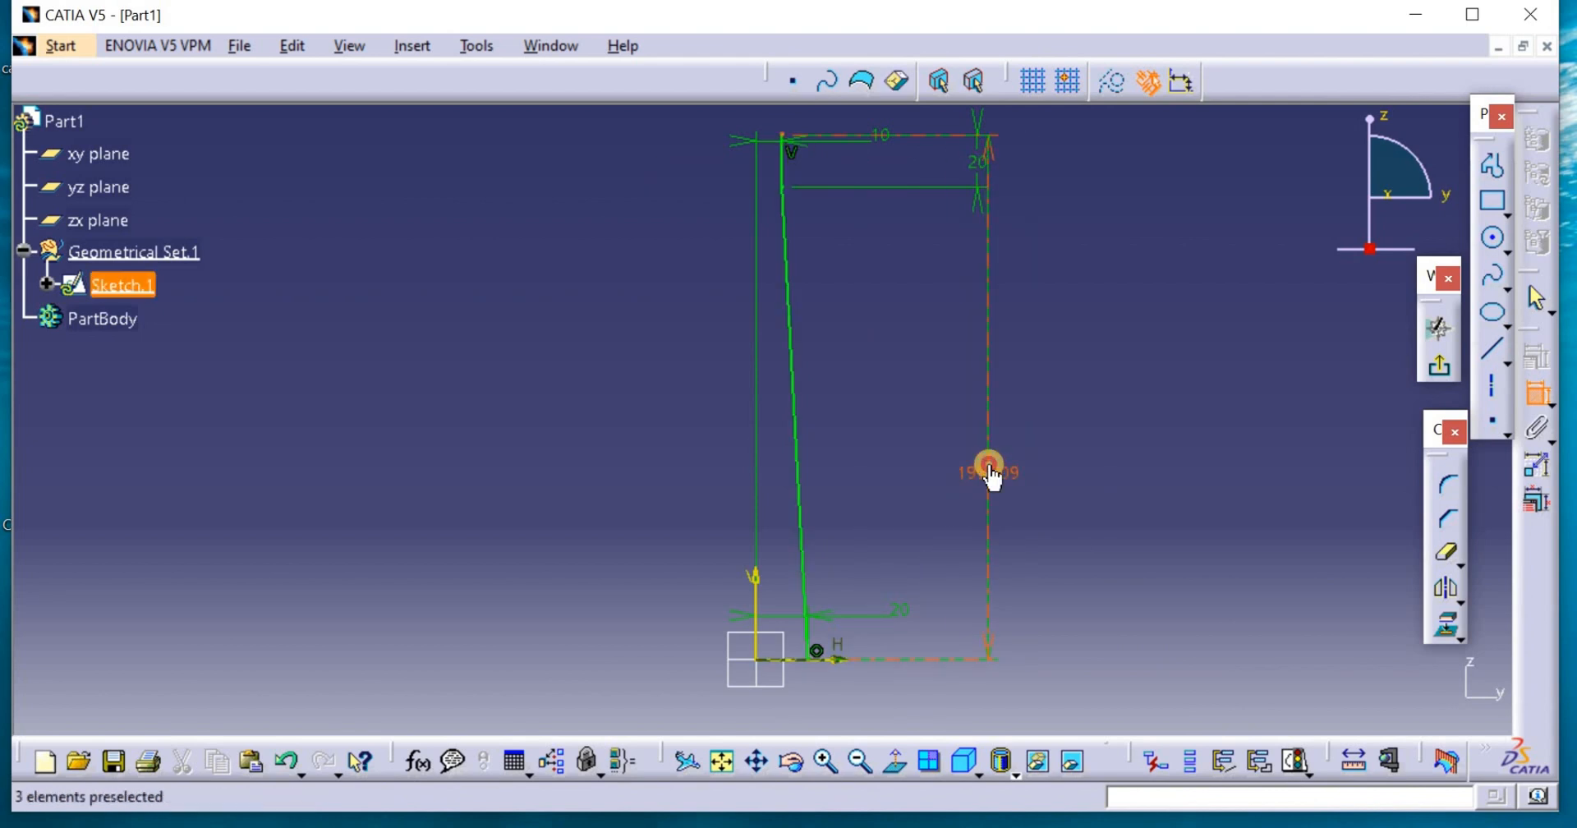
Set the line's overall height dimension to 1000 mm
{"action": "double_click", "coordinate": [990, 469]}
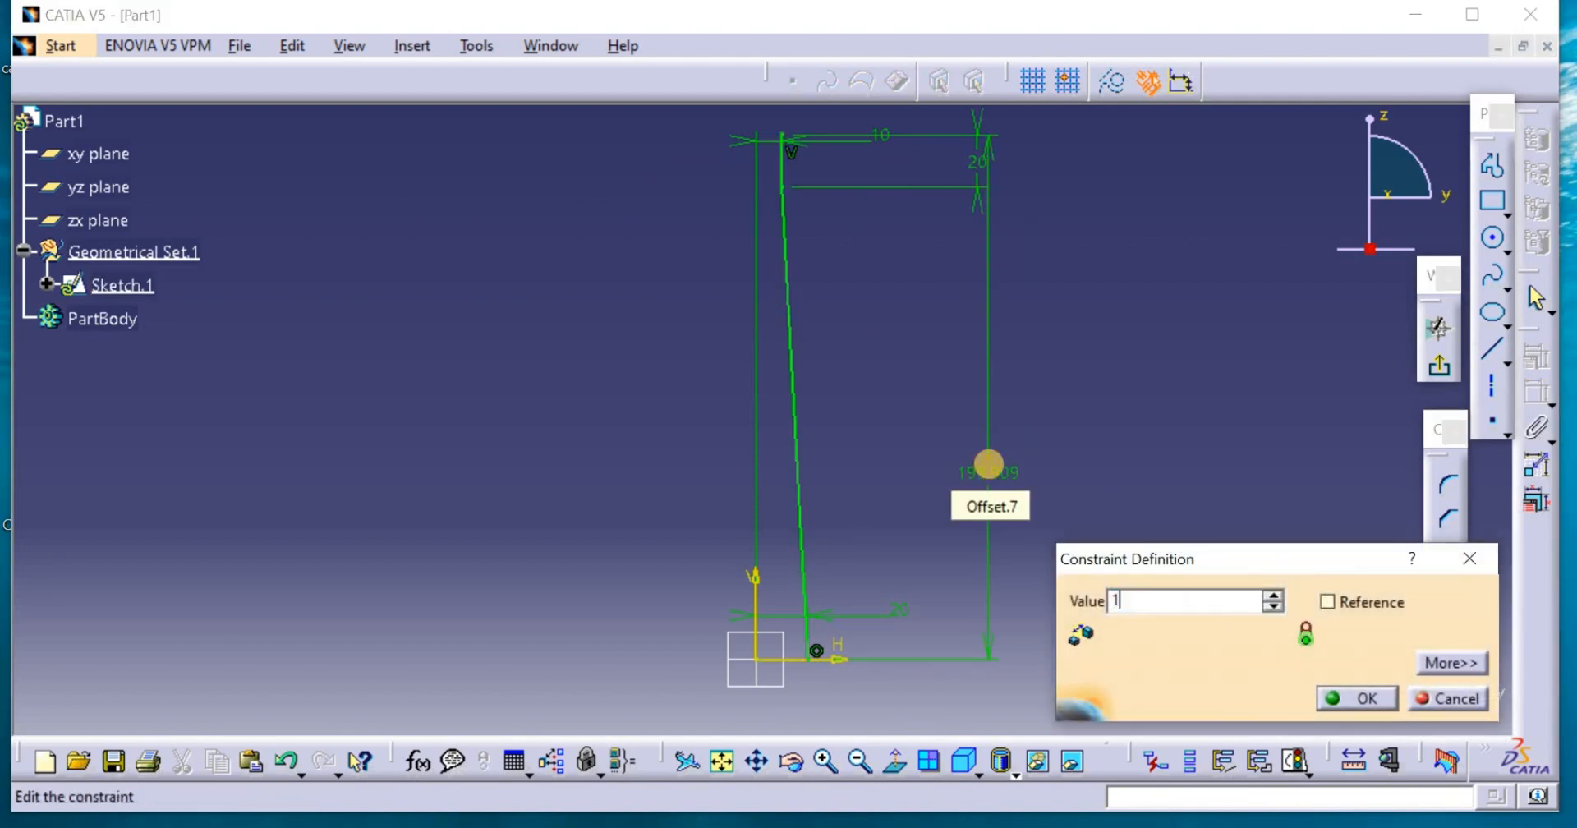
{"action": "type", "text": "1000"}
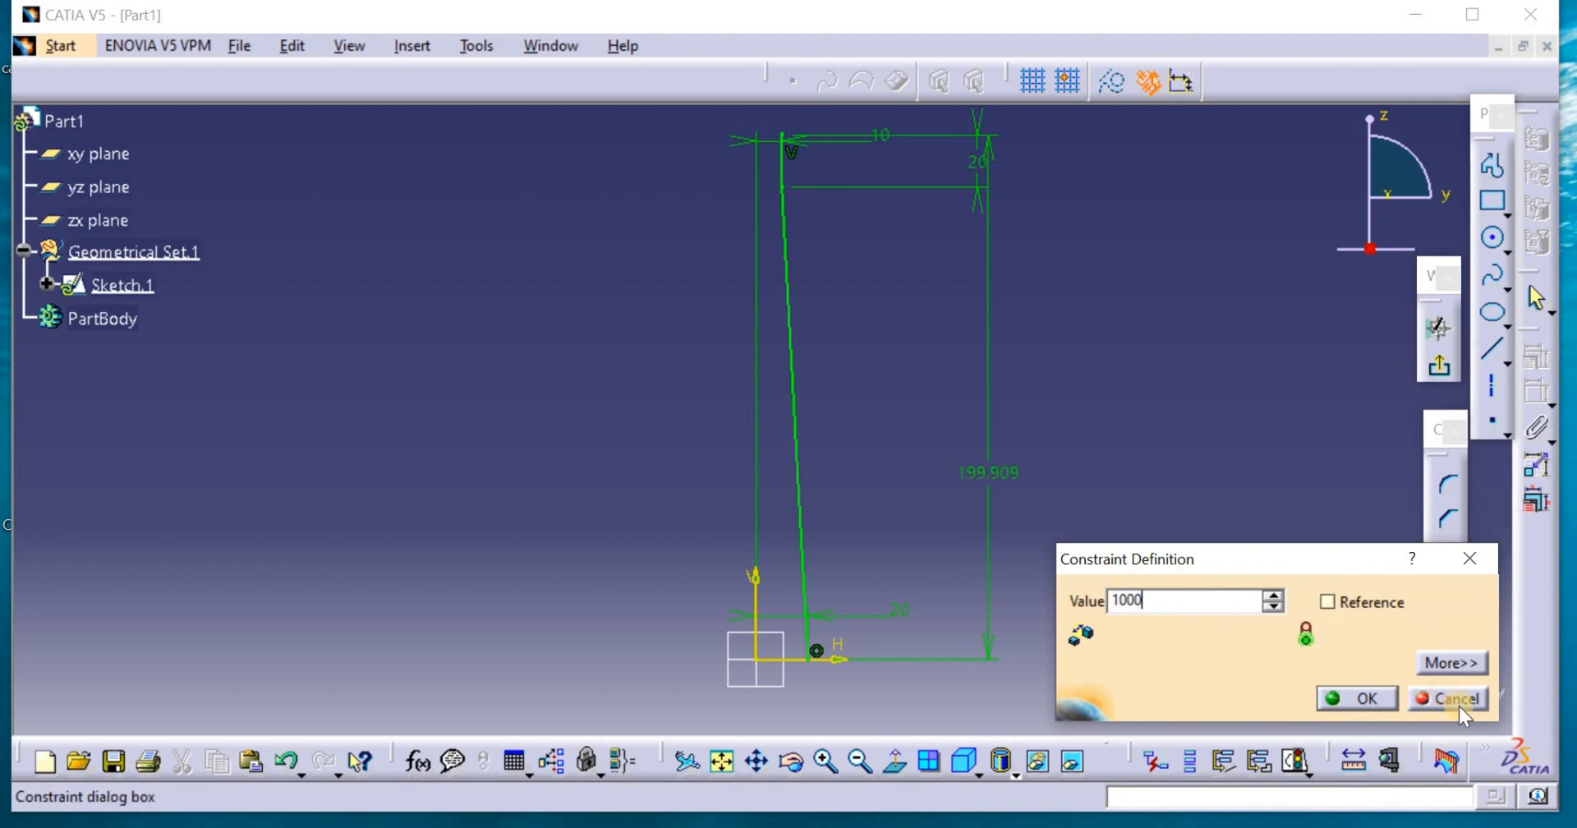
{"action": "left_click", "coordinate": [1455, 699]}
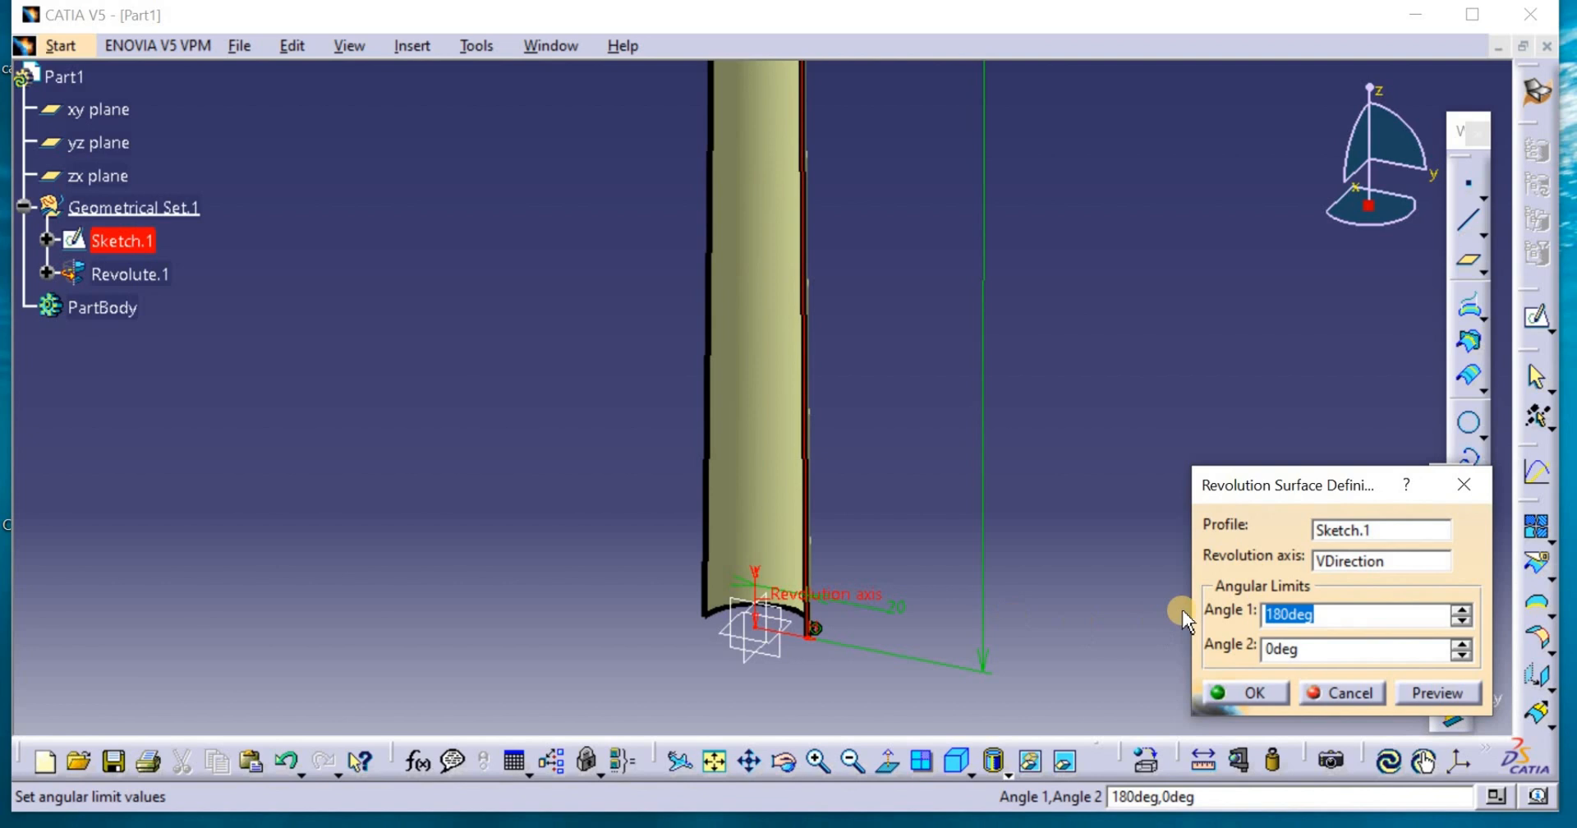
Set the revolution's Angle 1 to 360 degrees, producing Revolute.1
{"action": "type", "text": "360"}
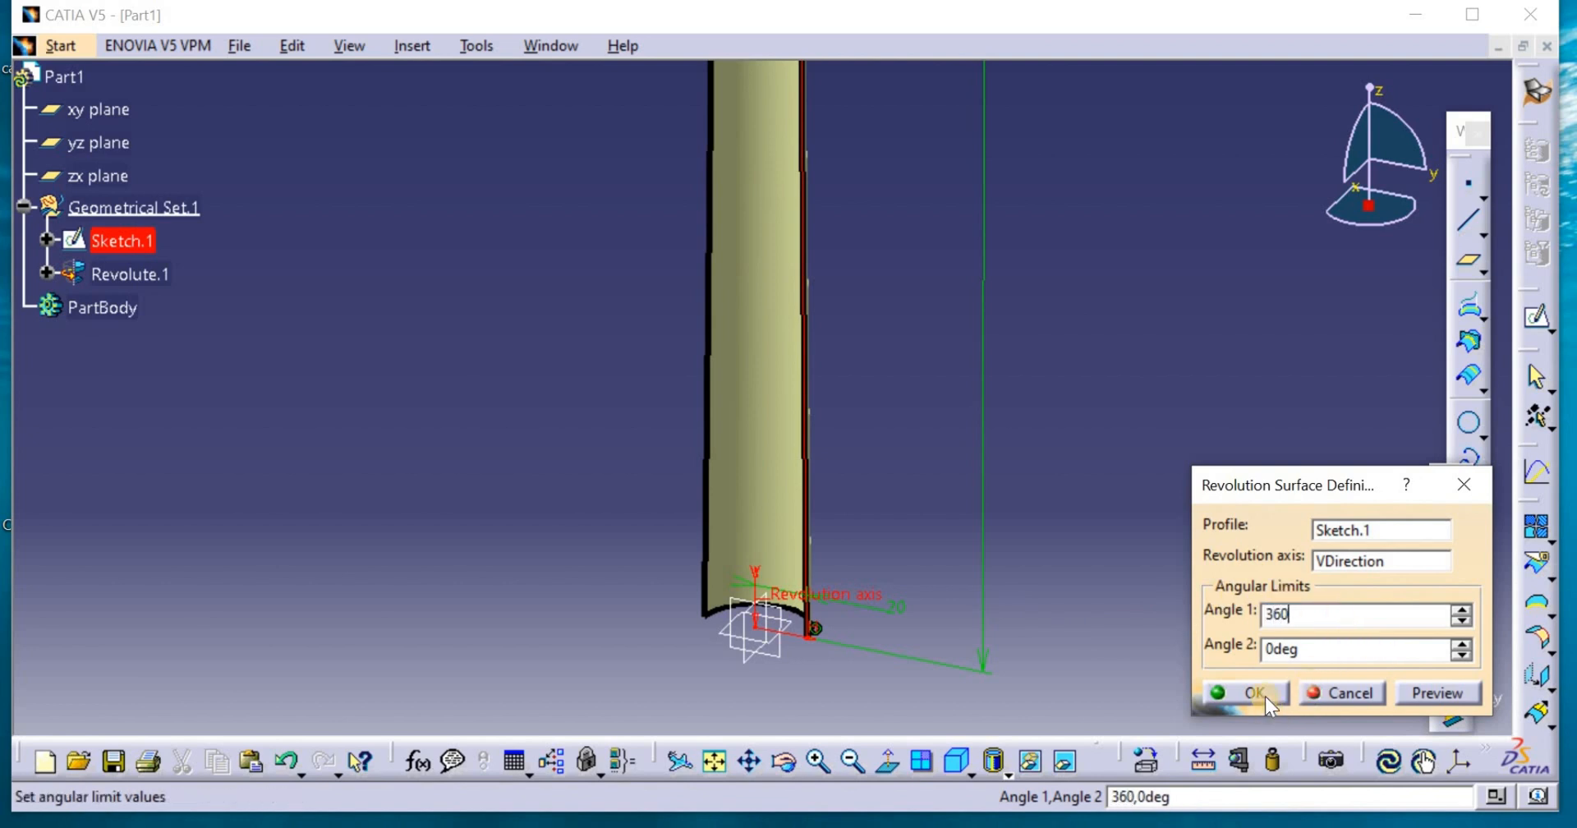
{"action": "left_click", "coordinate": [1250, 694]}
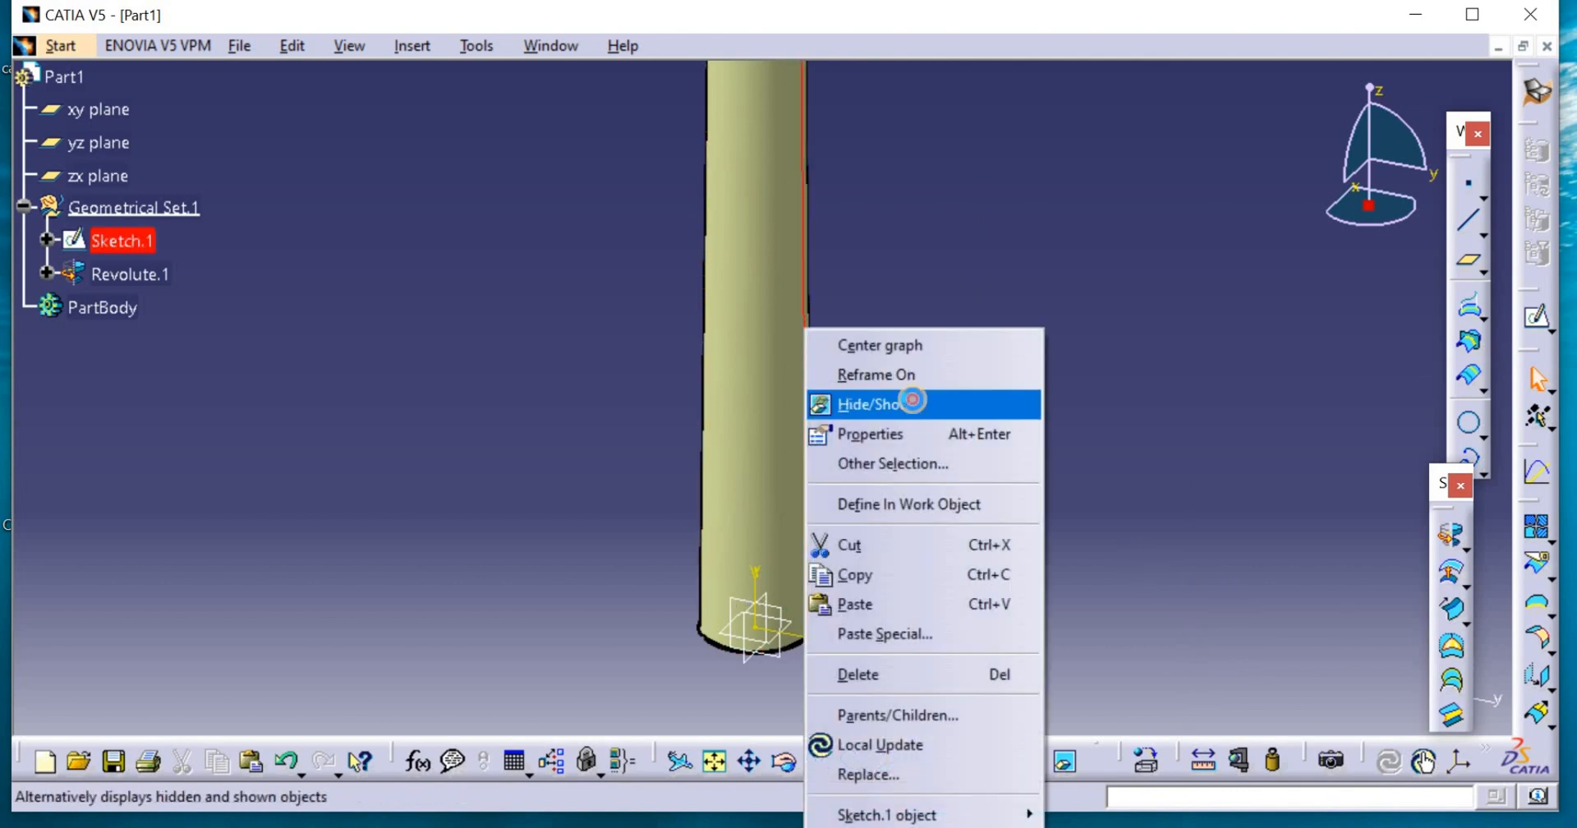
Hide Sketch.1 and thicken Revolute.1 into ThickSurface.1 with 1 mm offsets on each side
{"action": "left_click", "coordinate": [60, 45]}
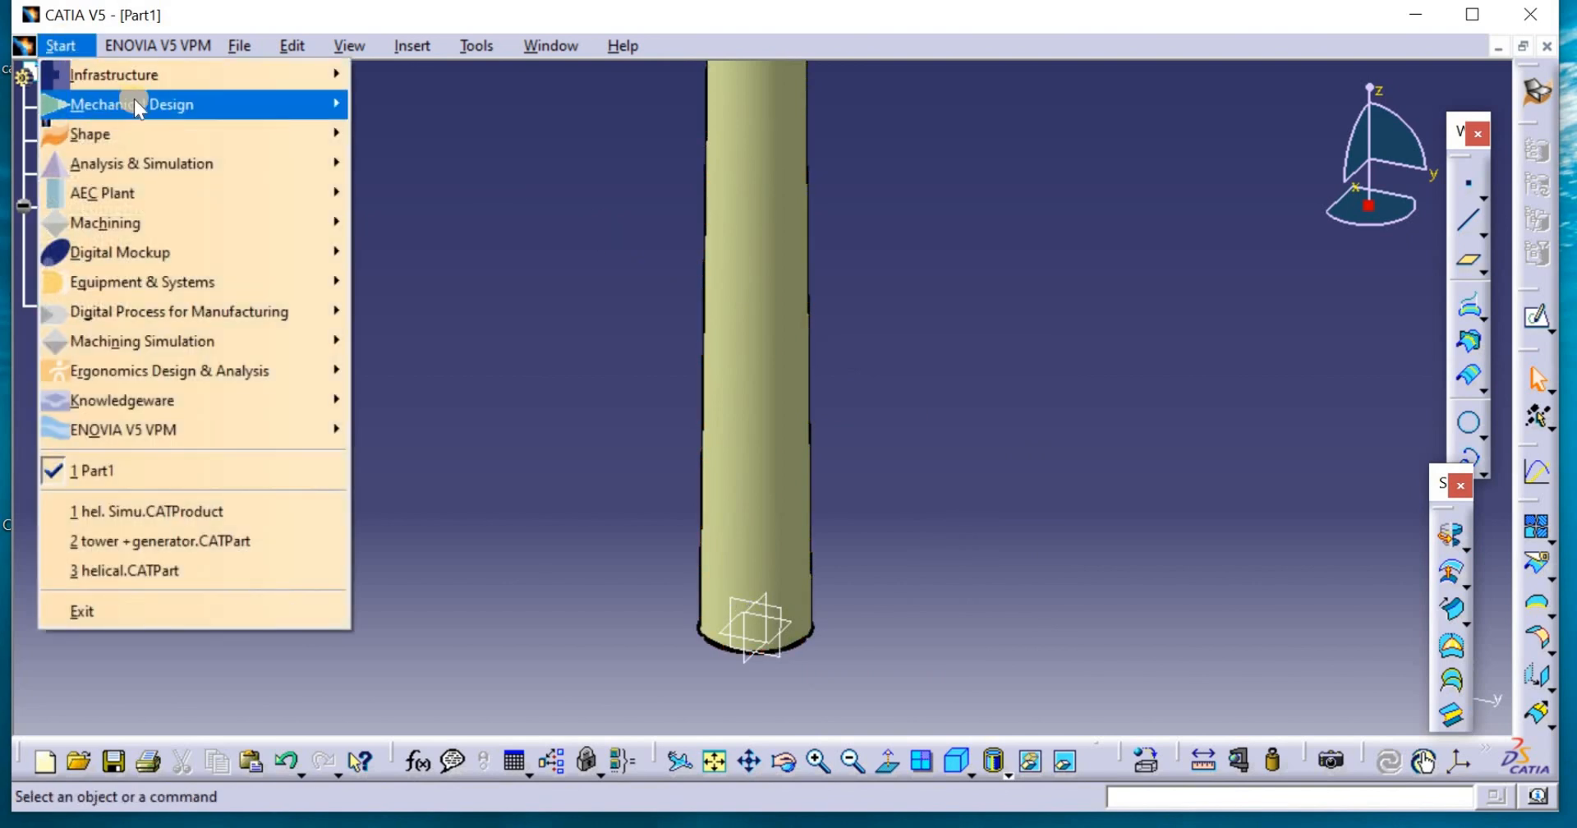
{"action": "mouse_move", "coordinate": [130, 103]}
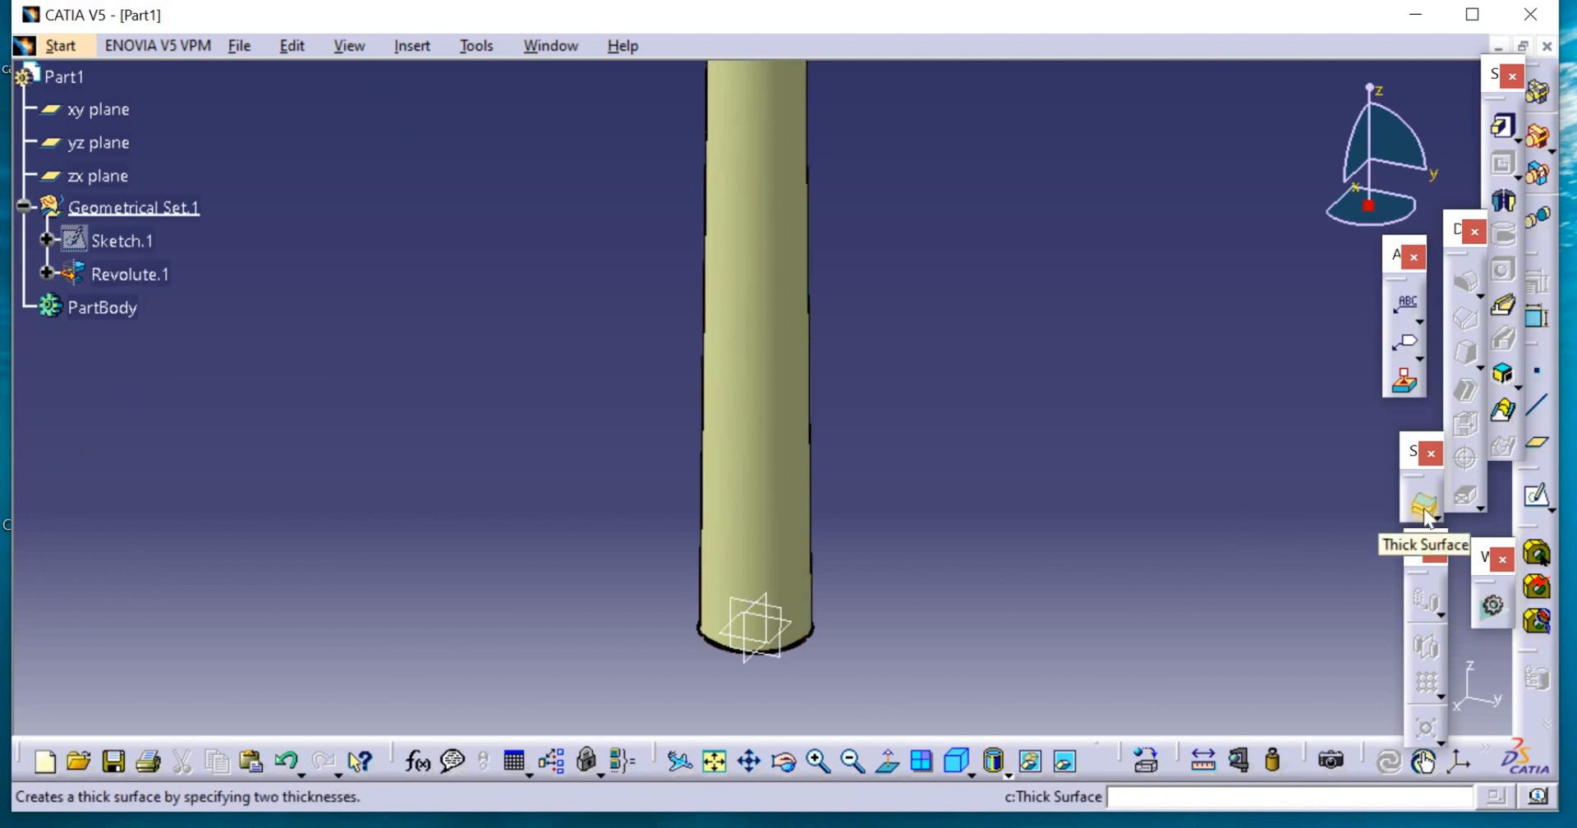
{"action": "left_click", "coordinate": [1425, 507]}
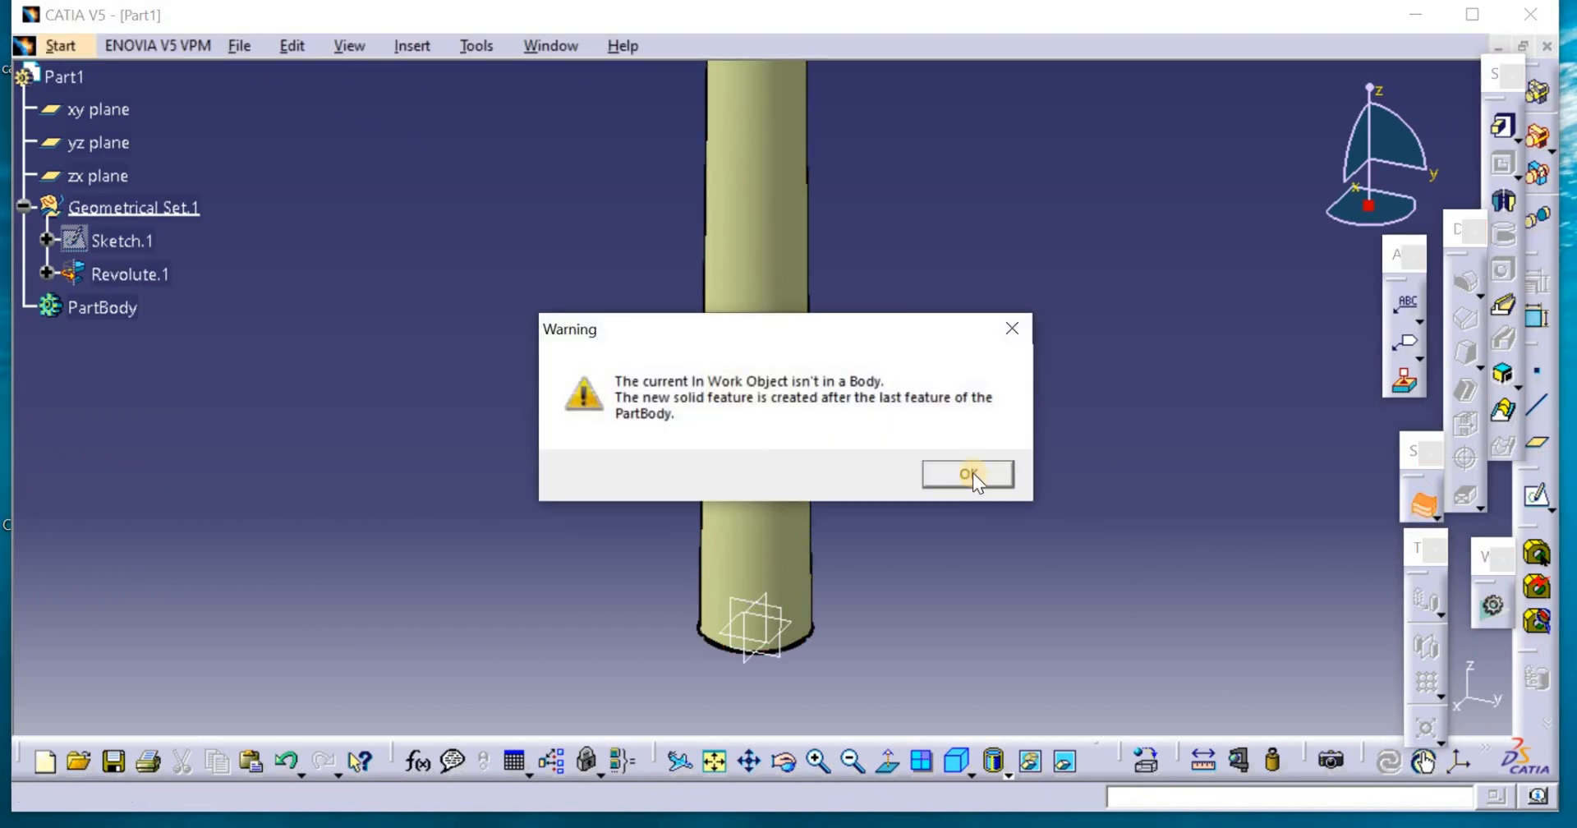
{"action": "left_click", "coordinate": [967, 474]}
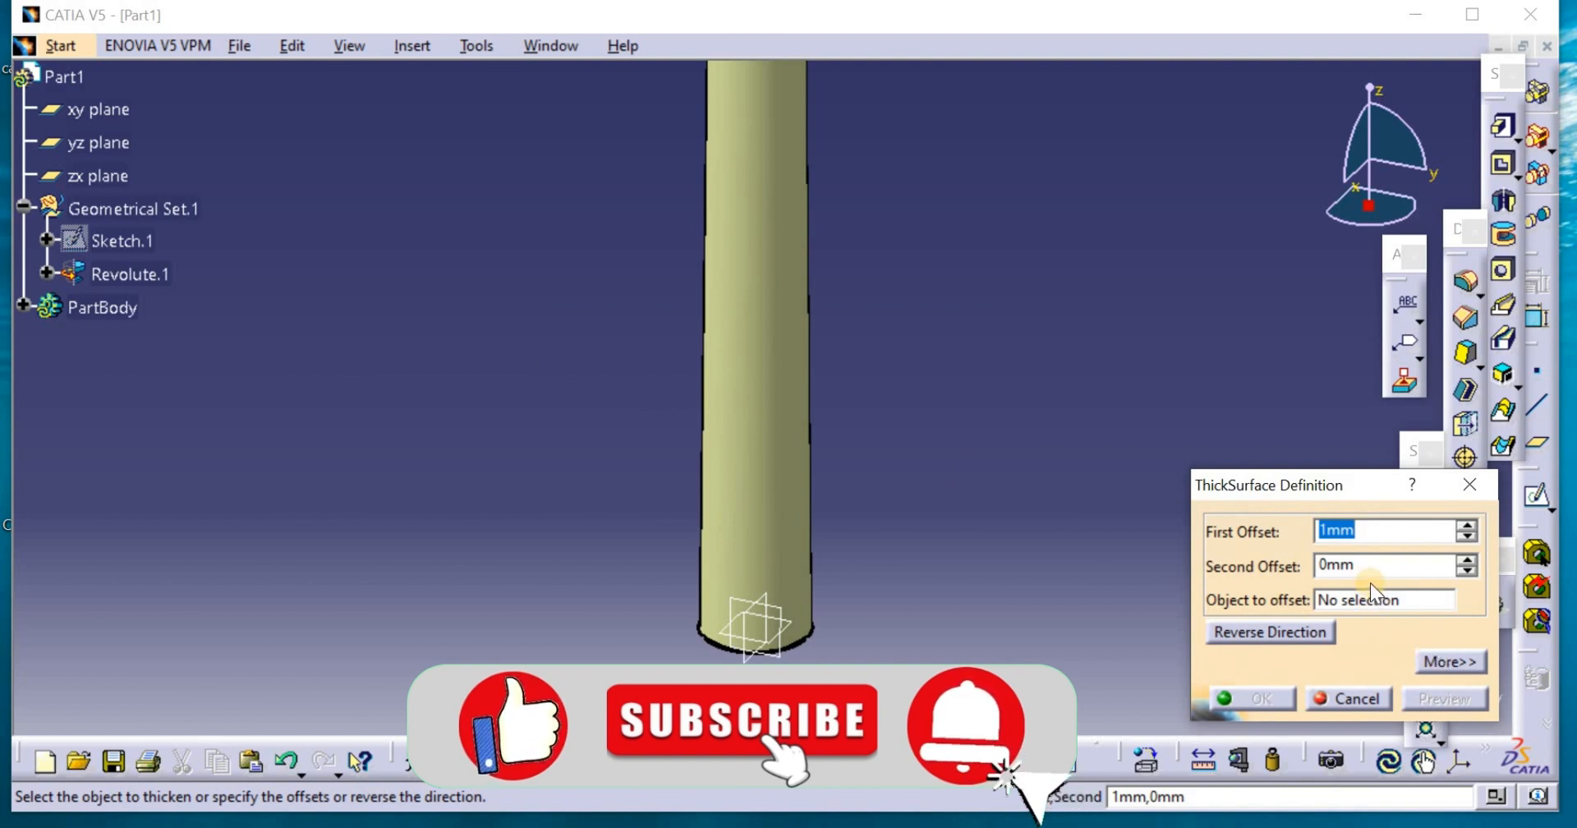
{"action": "left_click", "coordinate": [1388, 566]}
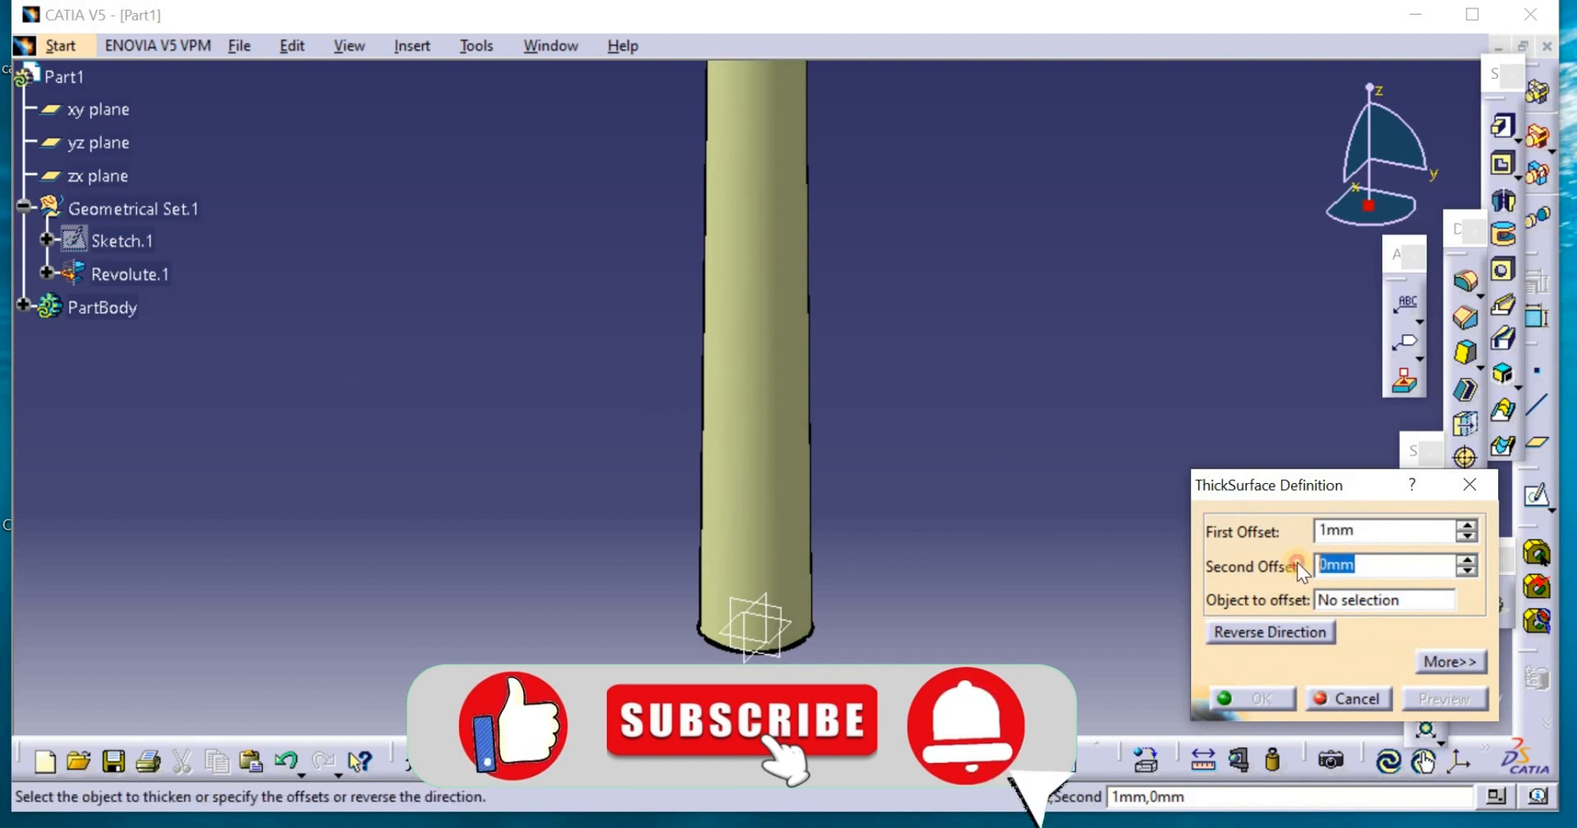
{"action": "type", "text": "1"}
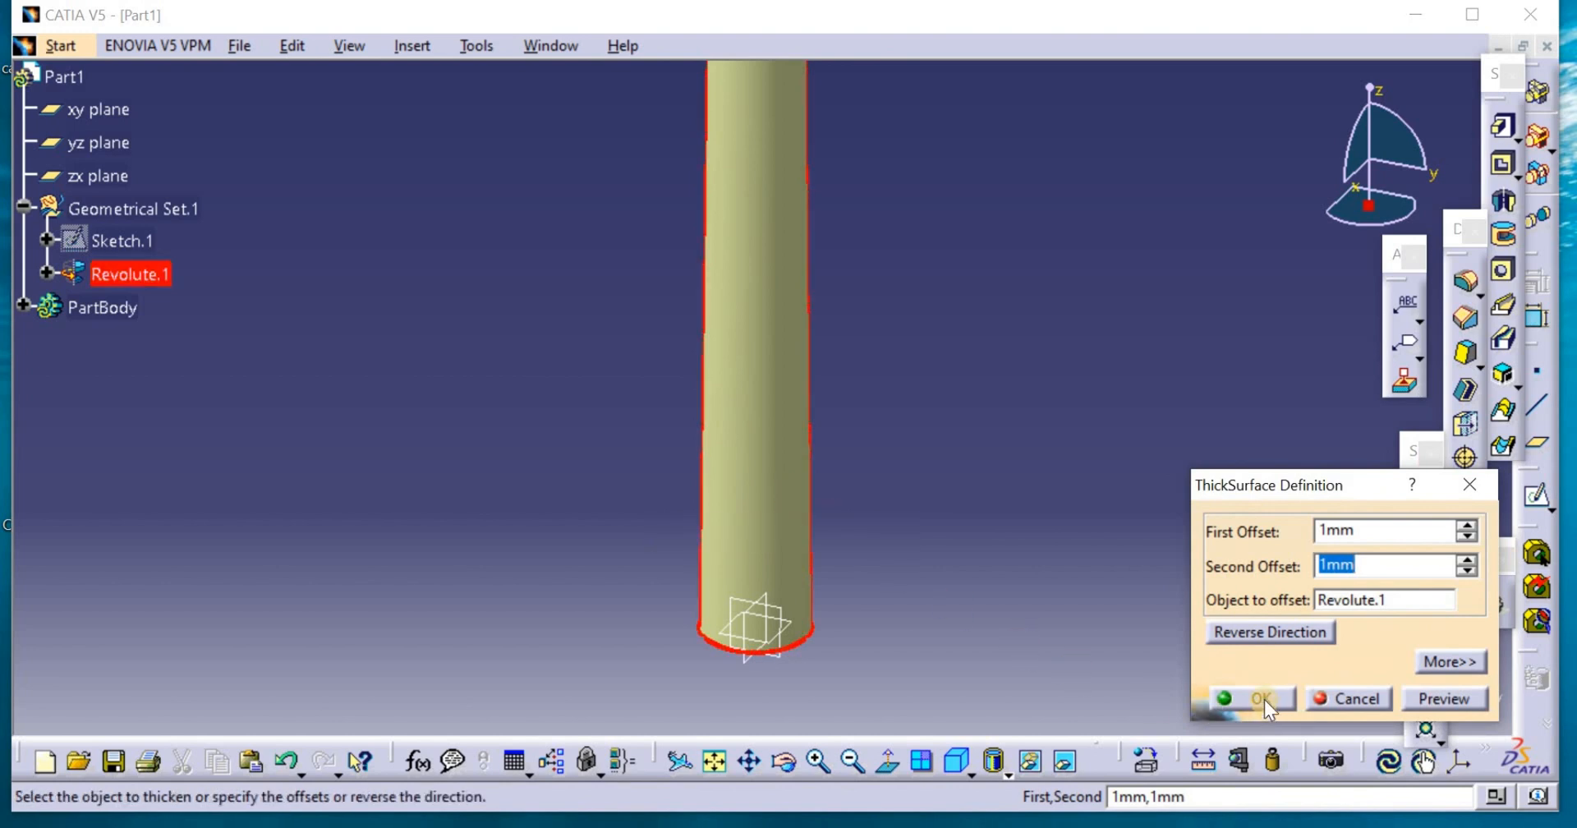
{"action": "left_click", "coordinate": [1252, 699]}
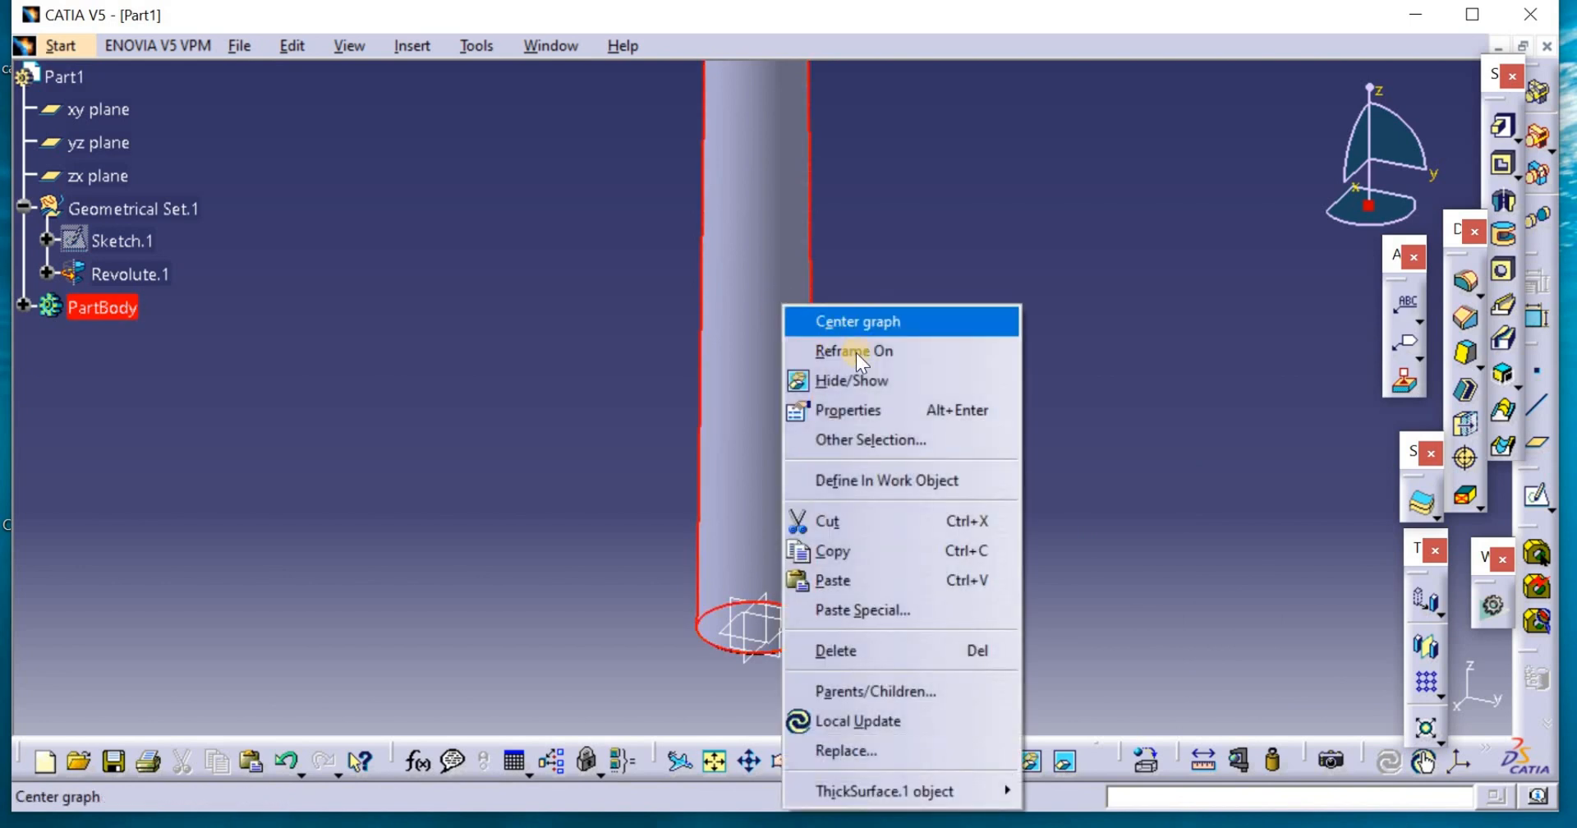
Zoom to the tower top and draw a profile starting at its centre
{"action": "left_click", "coordinate": [857, 321]}
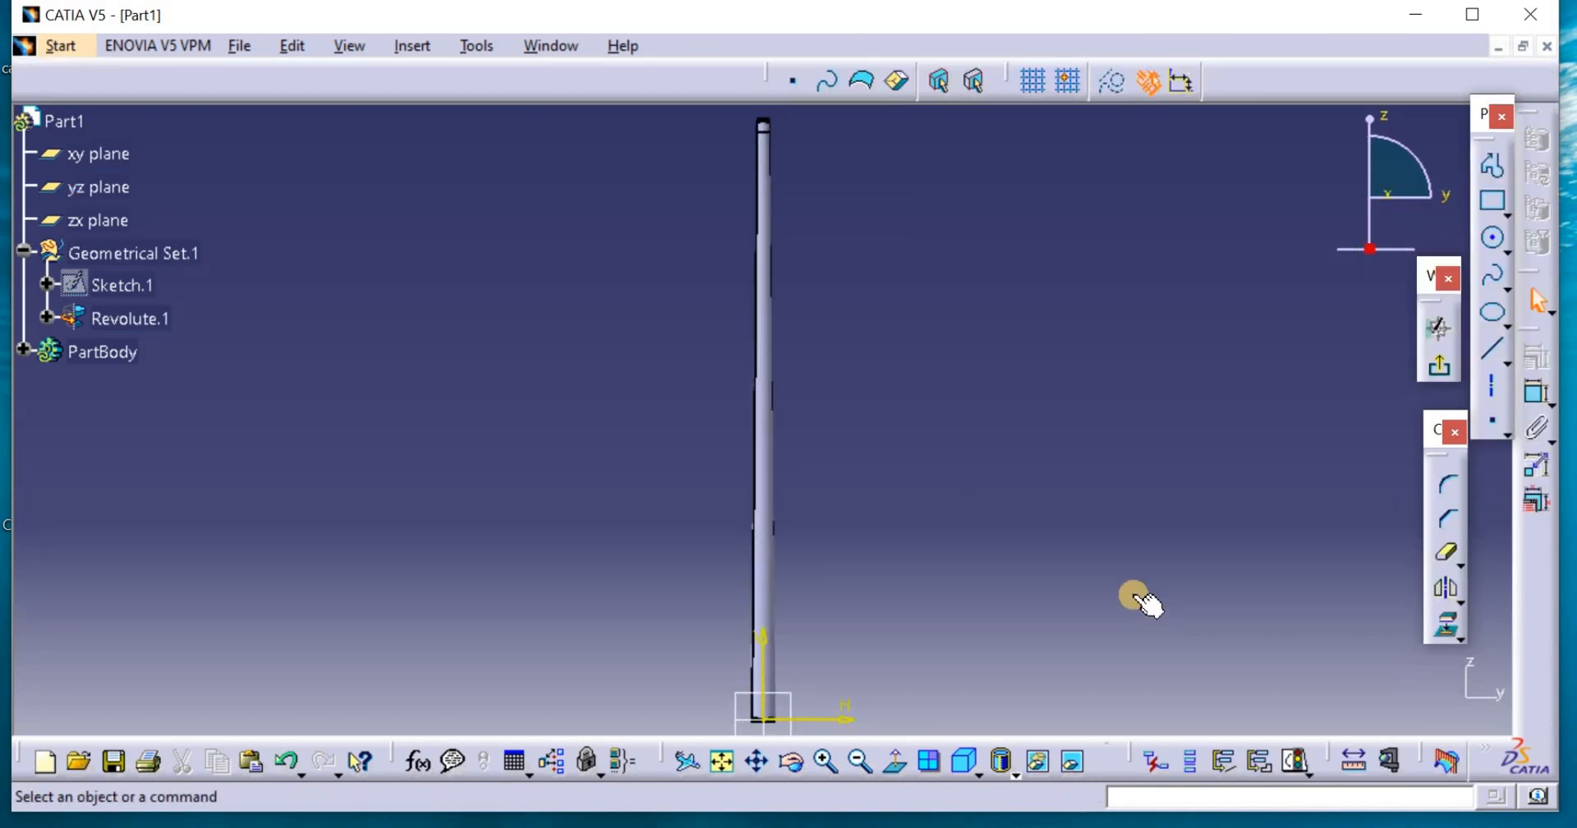
{"action": "left_click", "coordinate": [825, 761]}
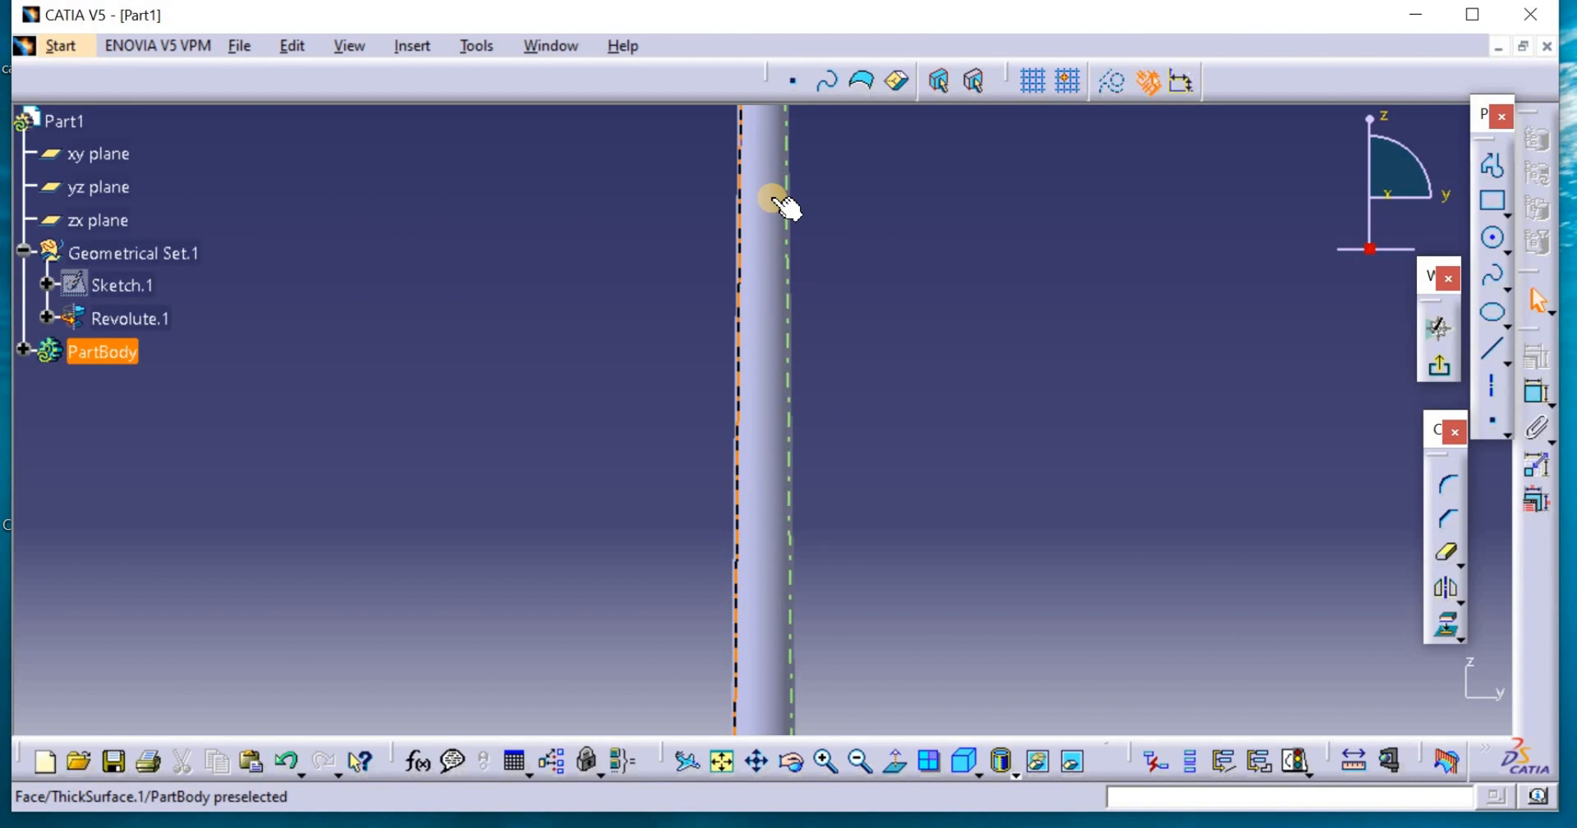
{"action": "left_click", "coordinate": [860, 762]}
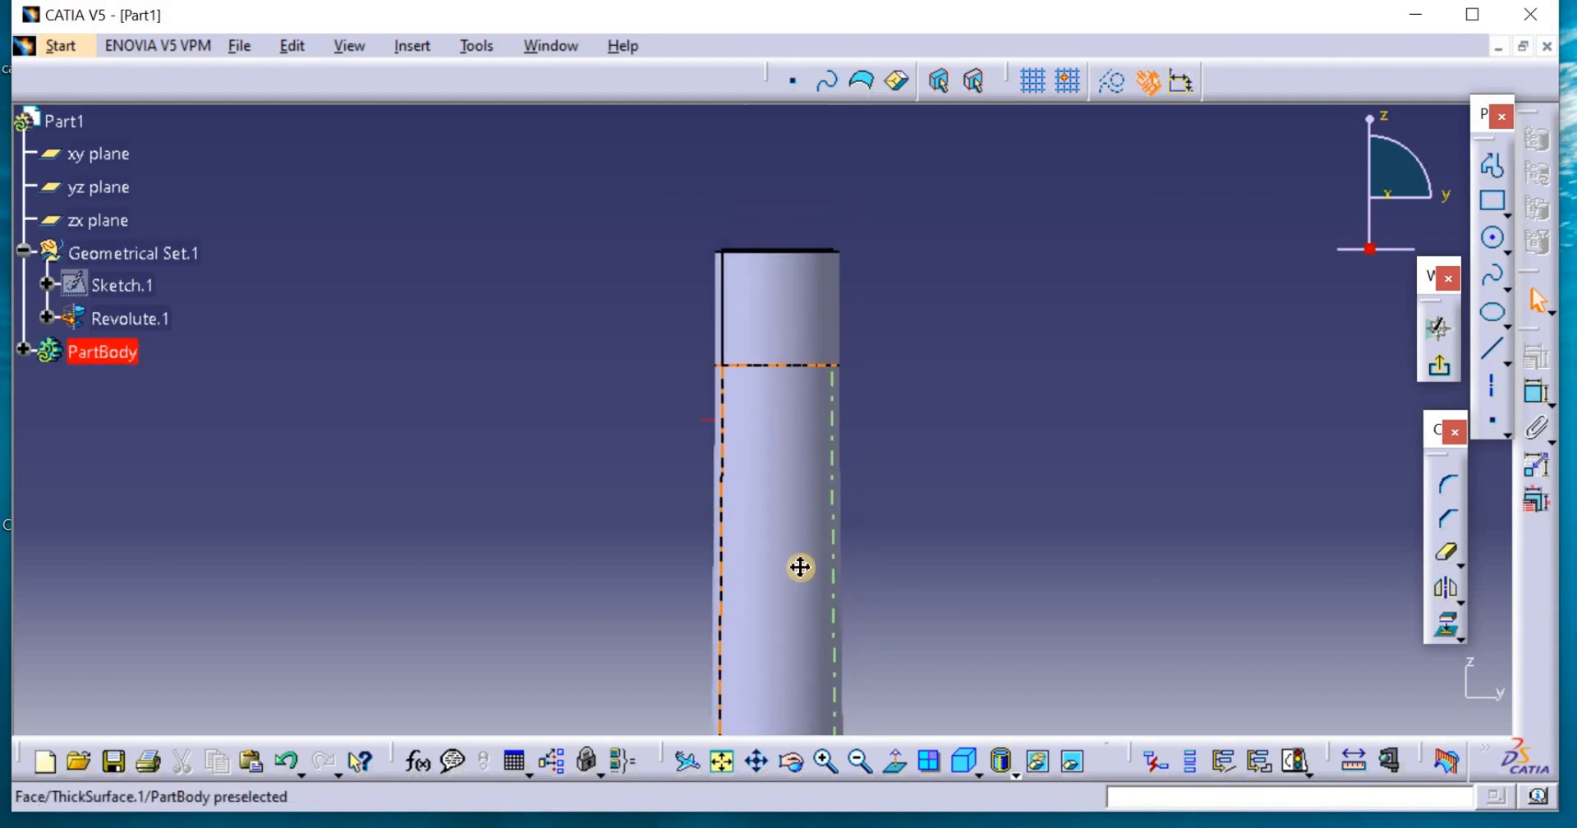
{"action": "left_click", "coordinate": [1492, 166]}
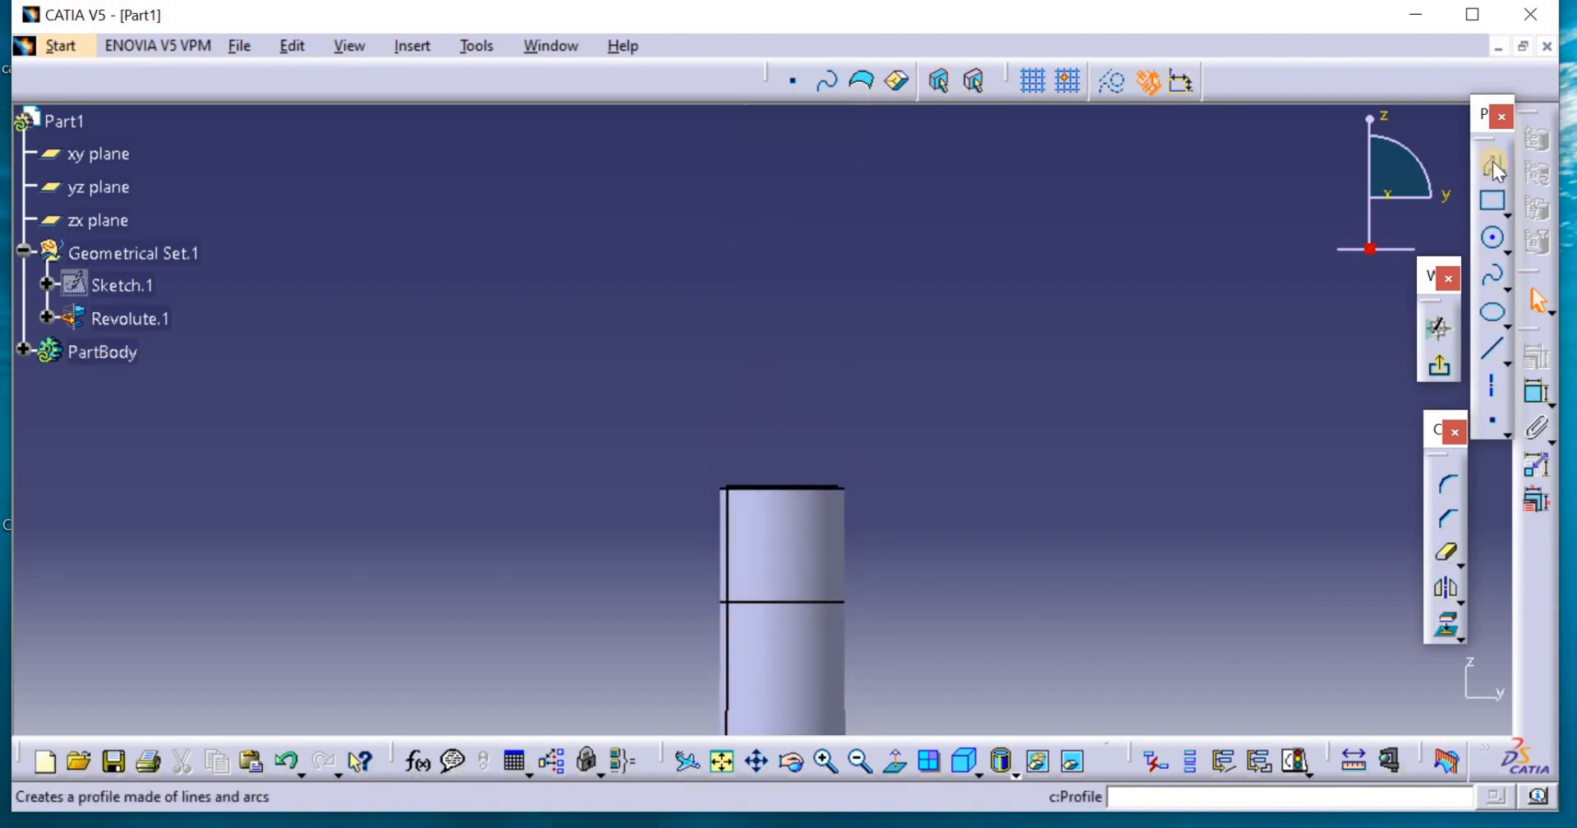
{"action": "left_click", "coordinate": [1493, 168]}
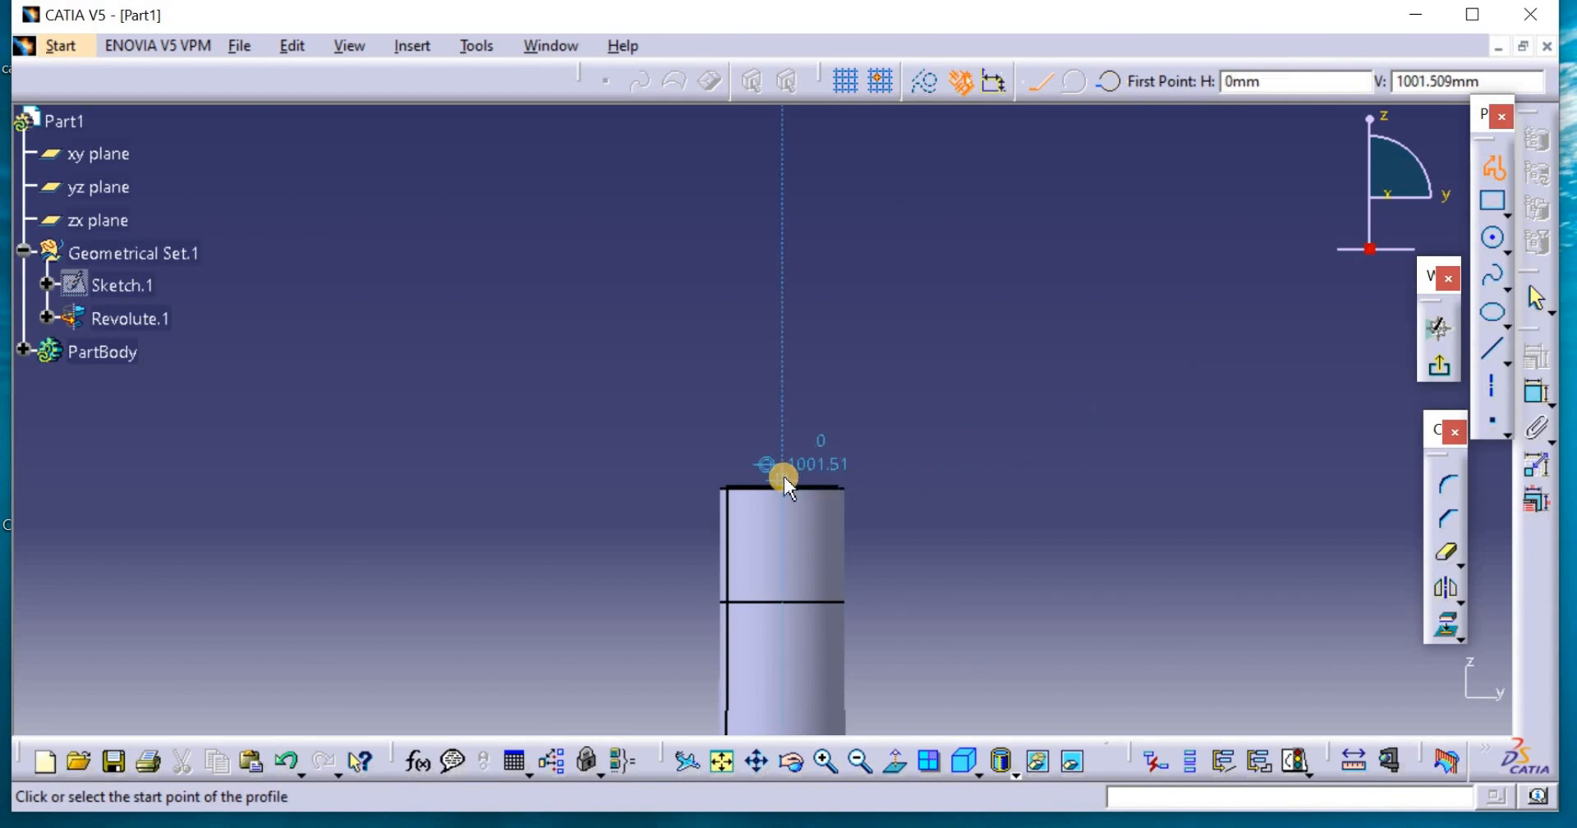
{"action": "left_click", "coordinate": [783, 465]}
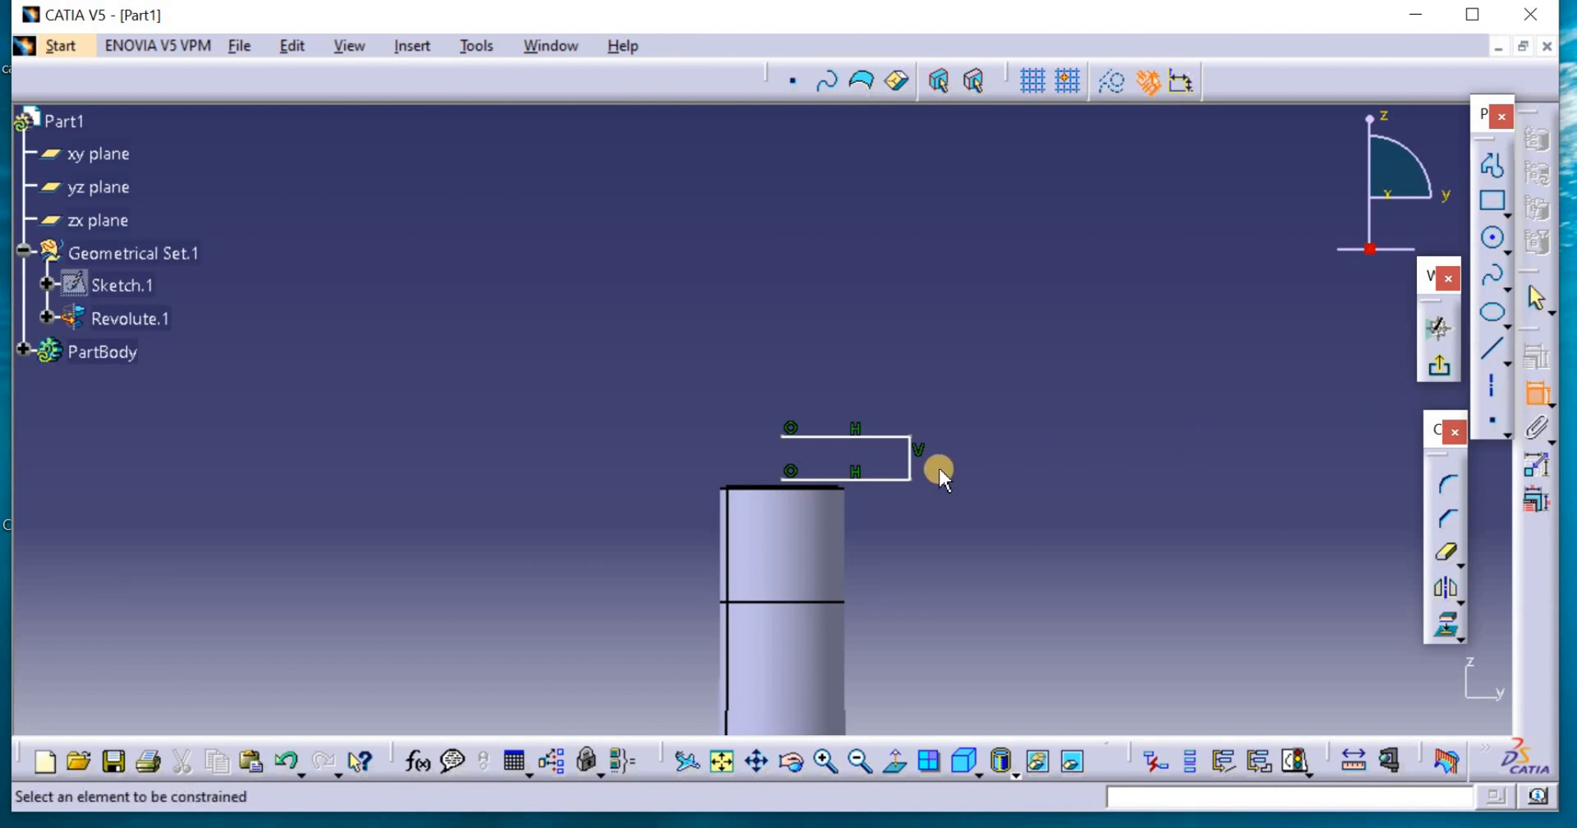
Constrain the profile to 5 mm height and 20 mm length, coincident with the tower top
{"action": "left_click", "coordinate": [915, 452]}
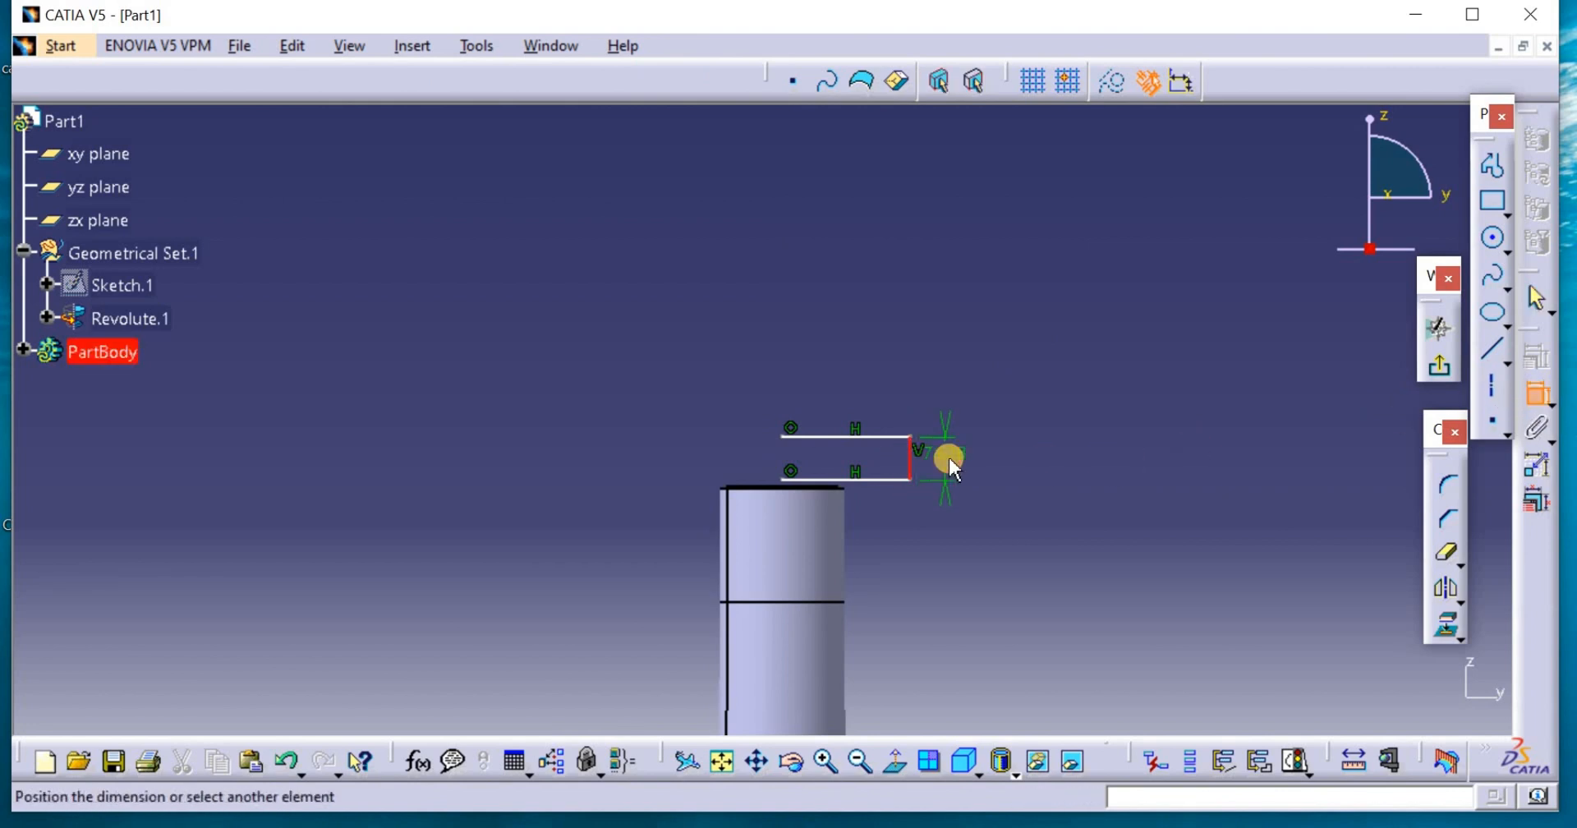
{"action": "double_click", "coordinate": [951, 458]}
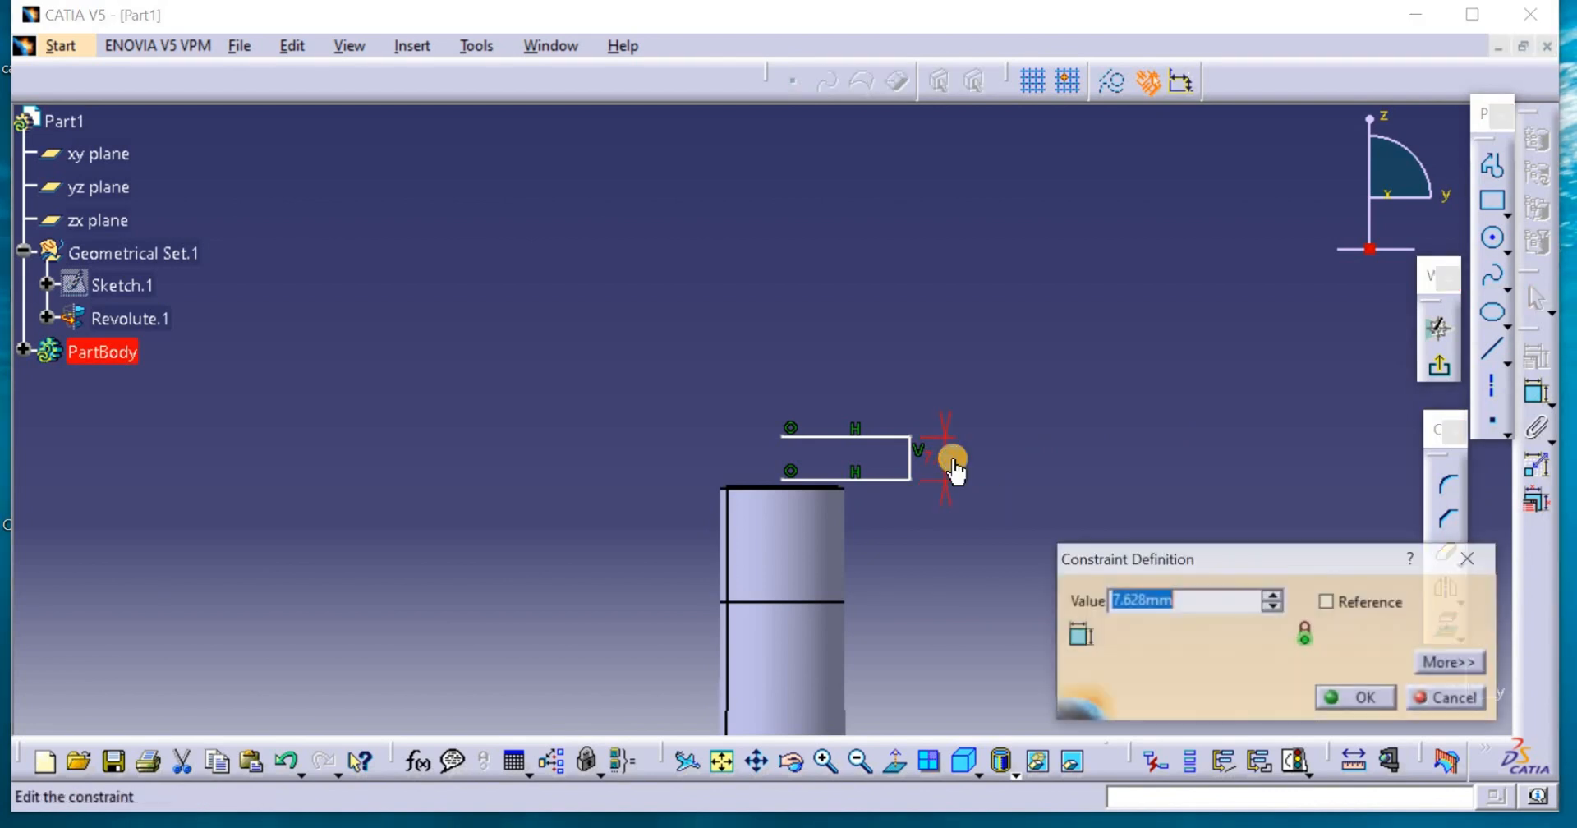
{"action": "type", "text": "5mm"}
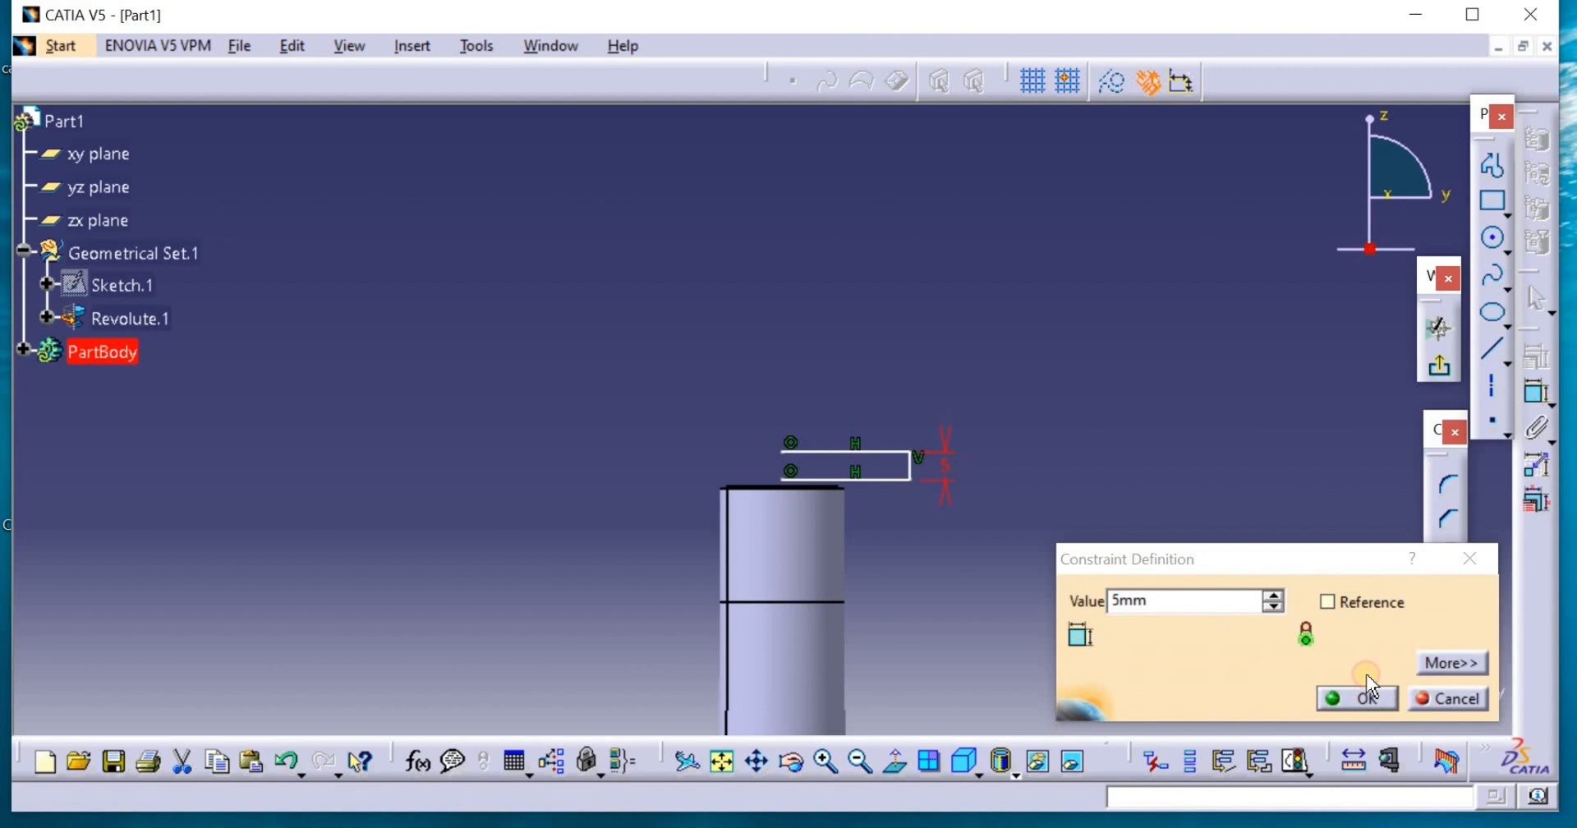
{"action": "left_click", "coordinate": [1357, 699]}
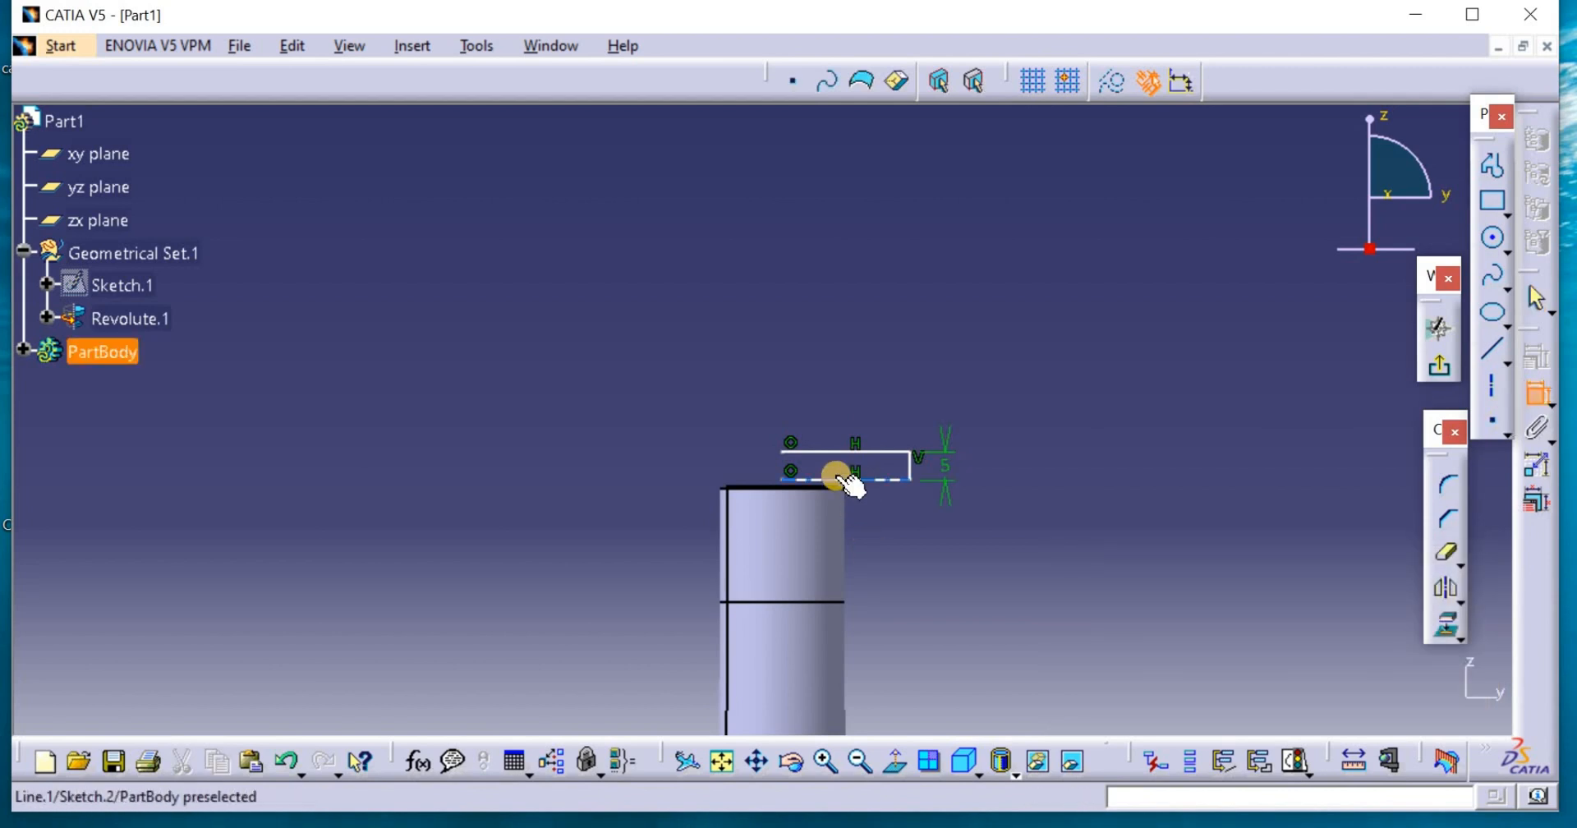
{"action": "left_click", "coordinate": [845, 473]}
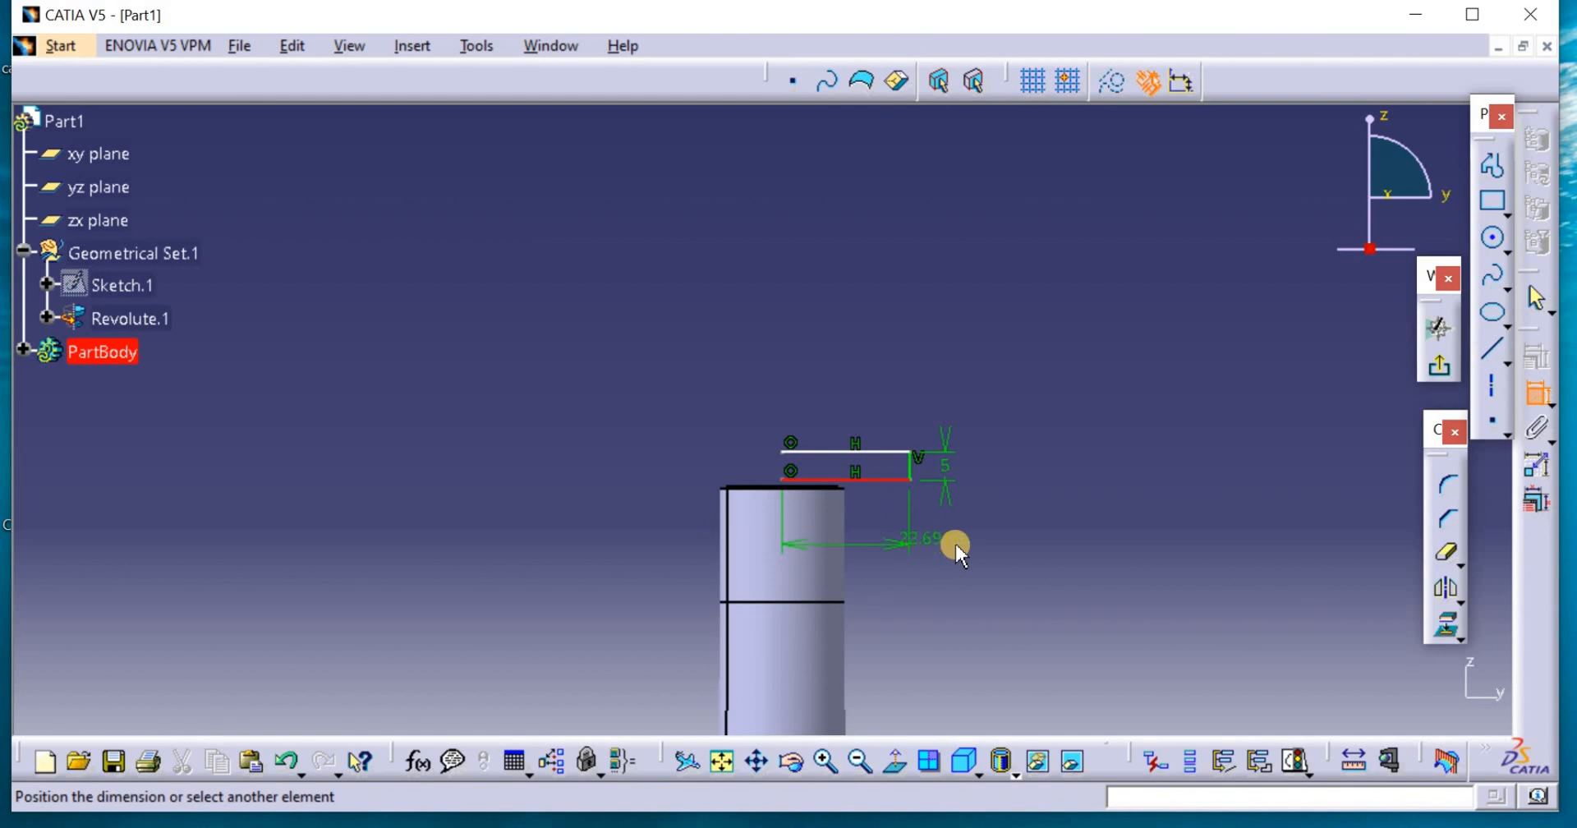
{"action": "double_click", "coordinate": [920, 538]}
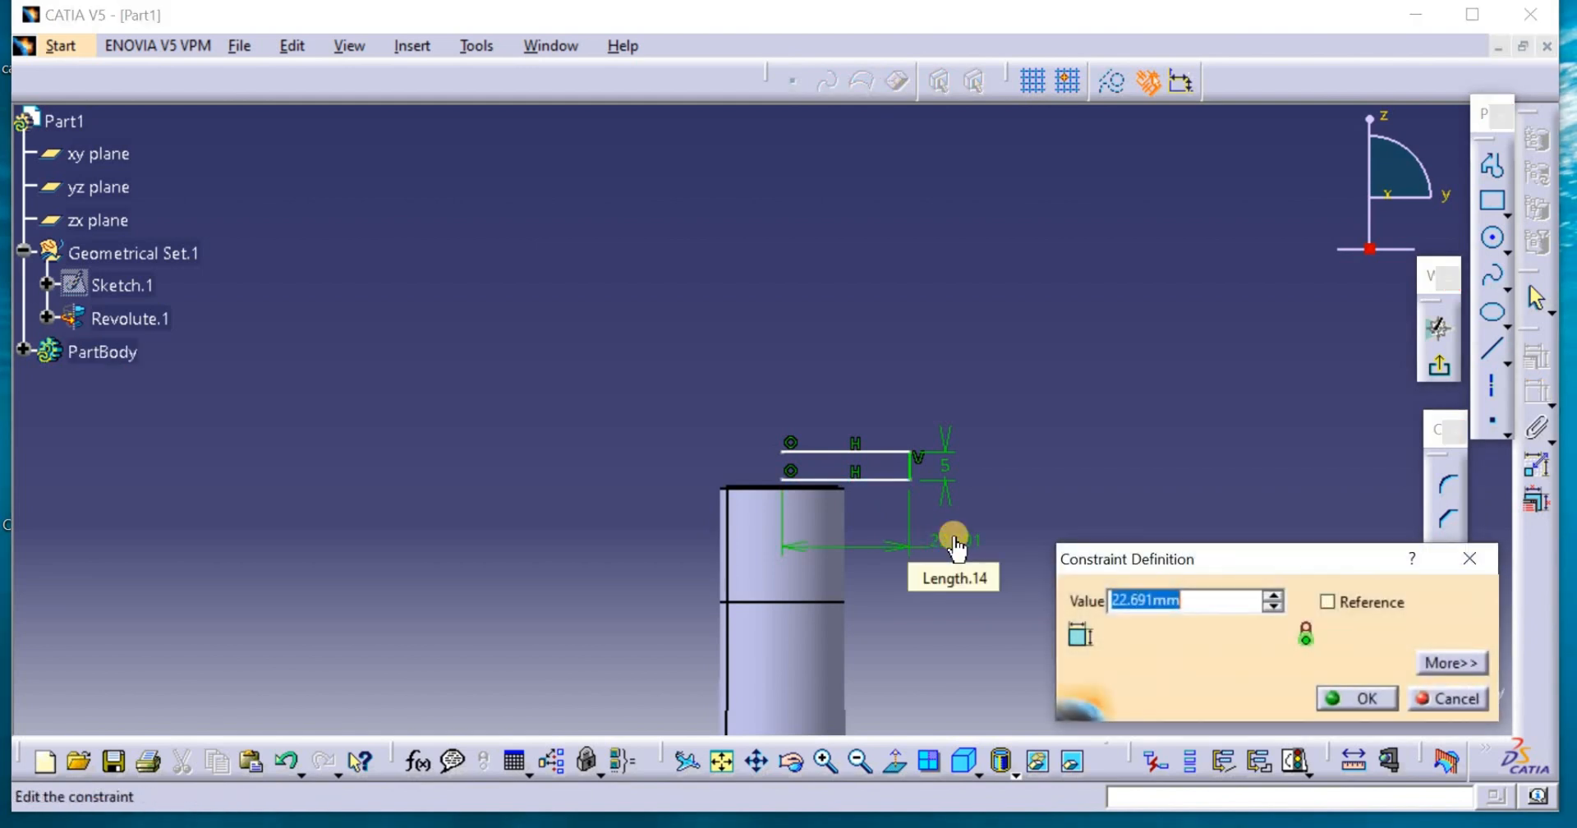
{"action": "type", "text": "20"}
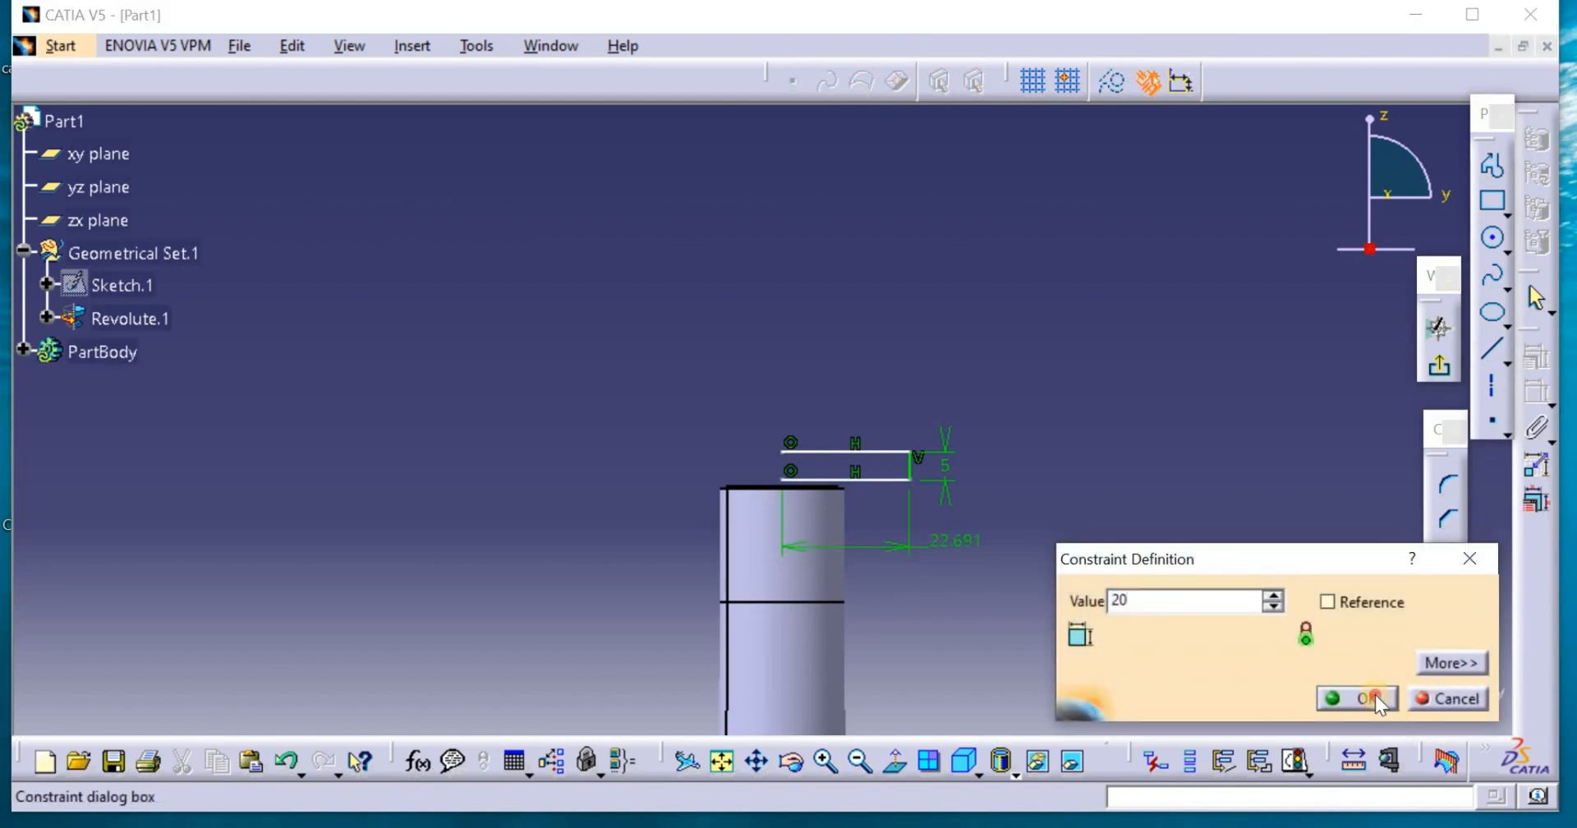
{"action": "left_click", "coordinate": [1357, 699]}
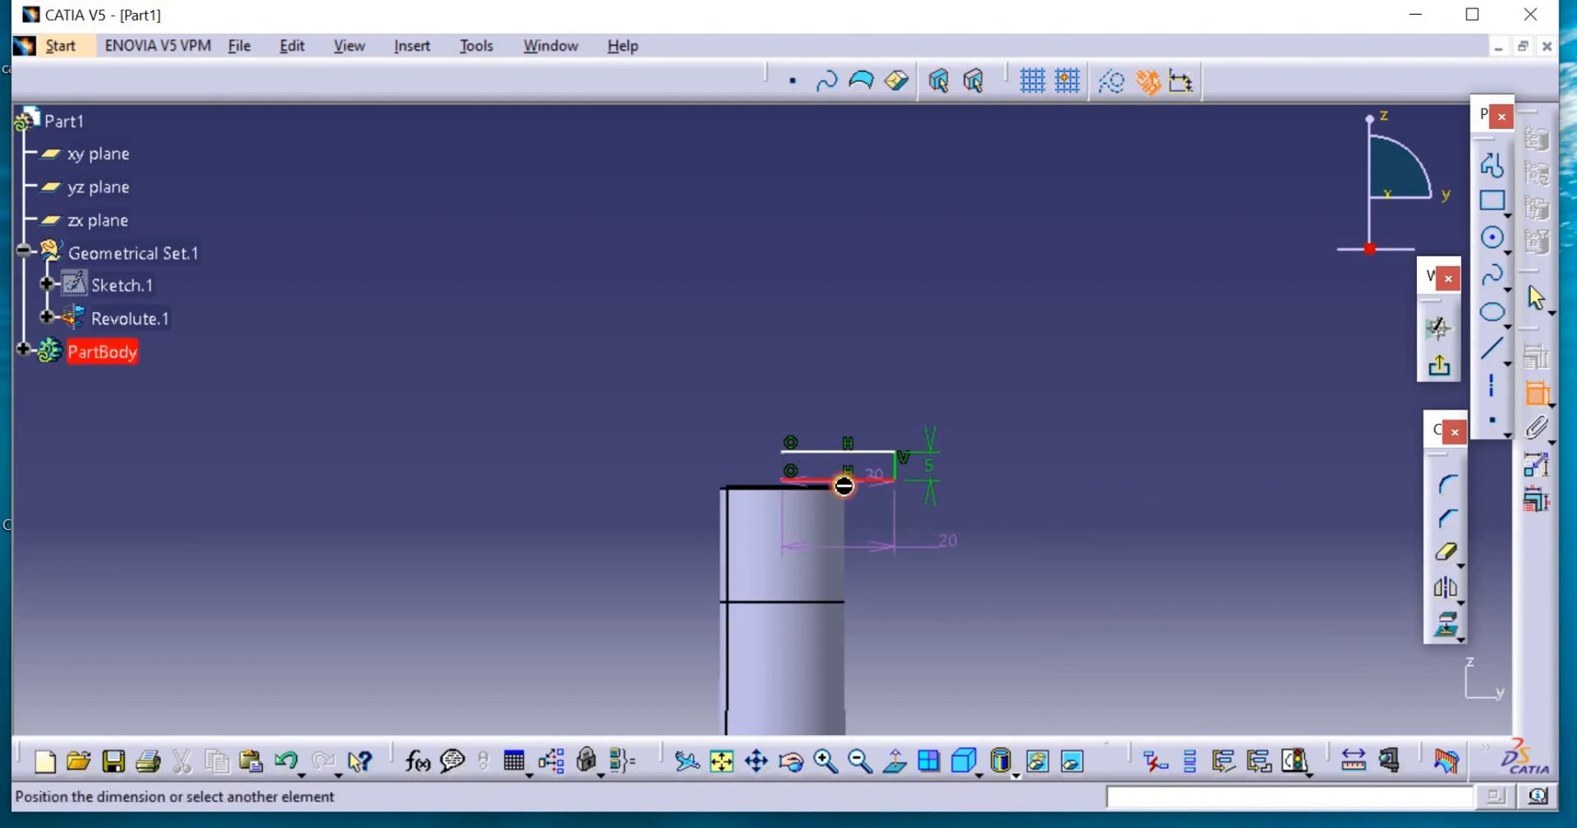
{"action": "right_click", "coordinate": [1080, 490]}
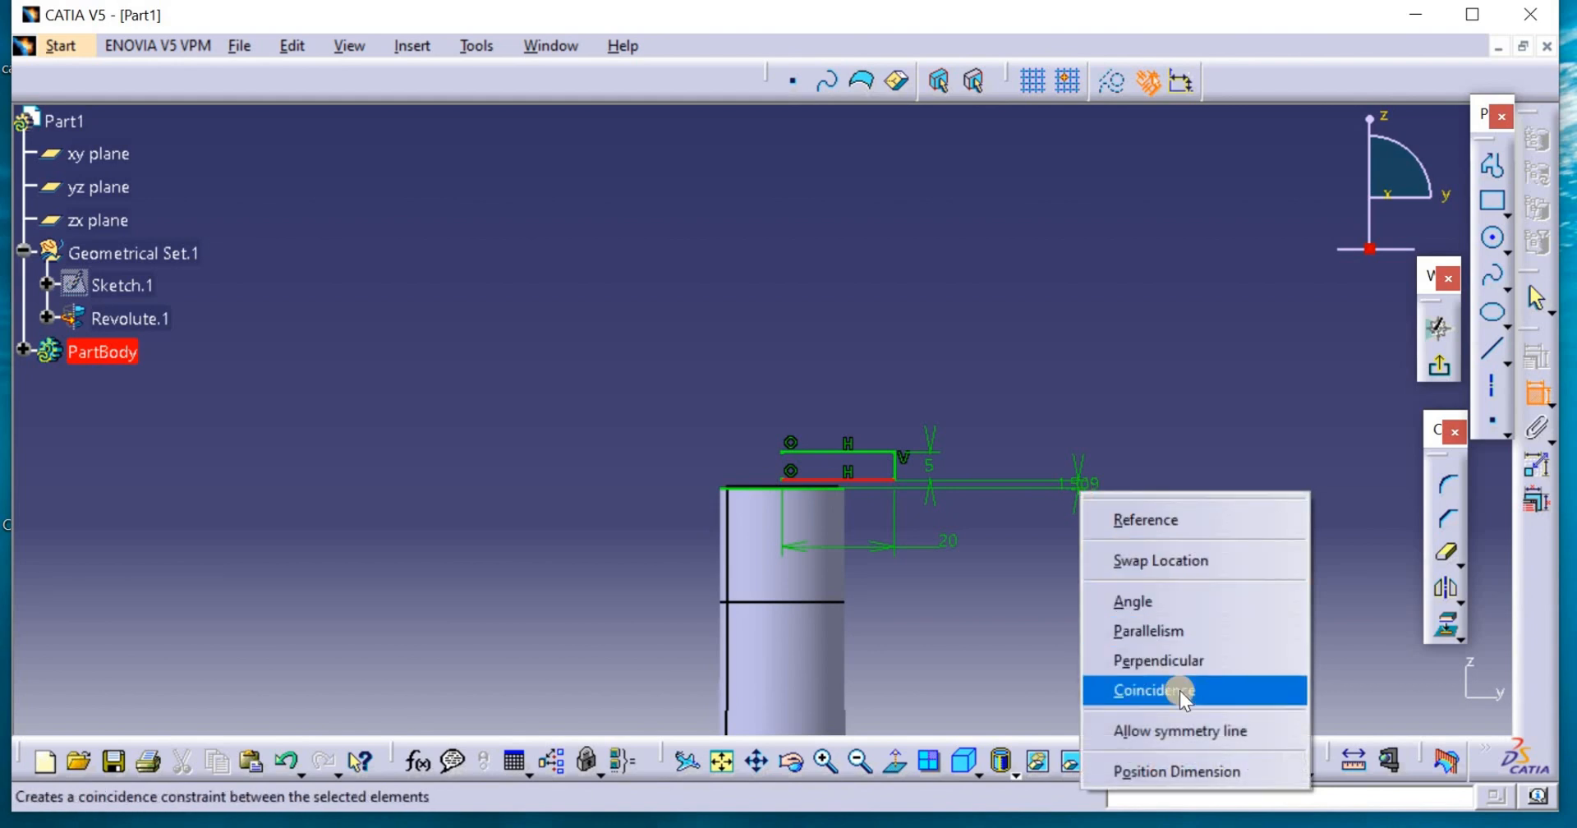
{"action": "left_click", "coordinate": [1150, 690]}
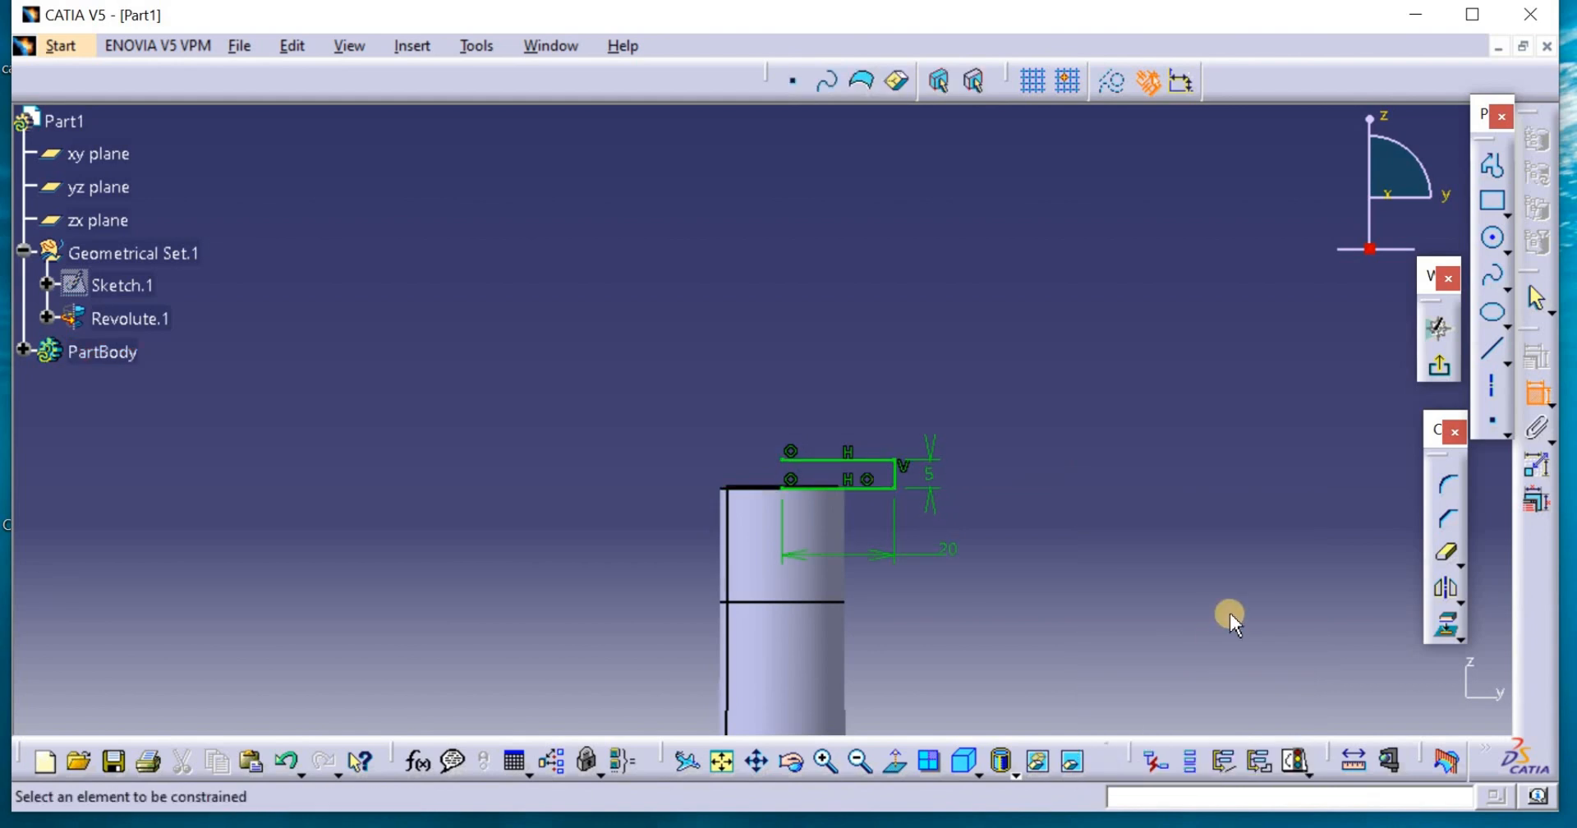
{"action": "mouse_move", "coordinate": [1424, 398]}
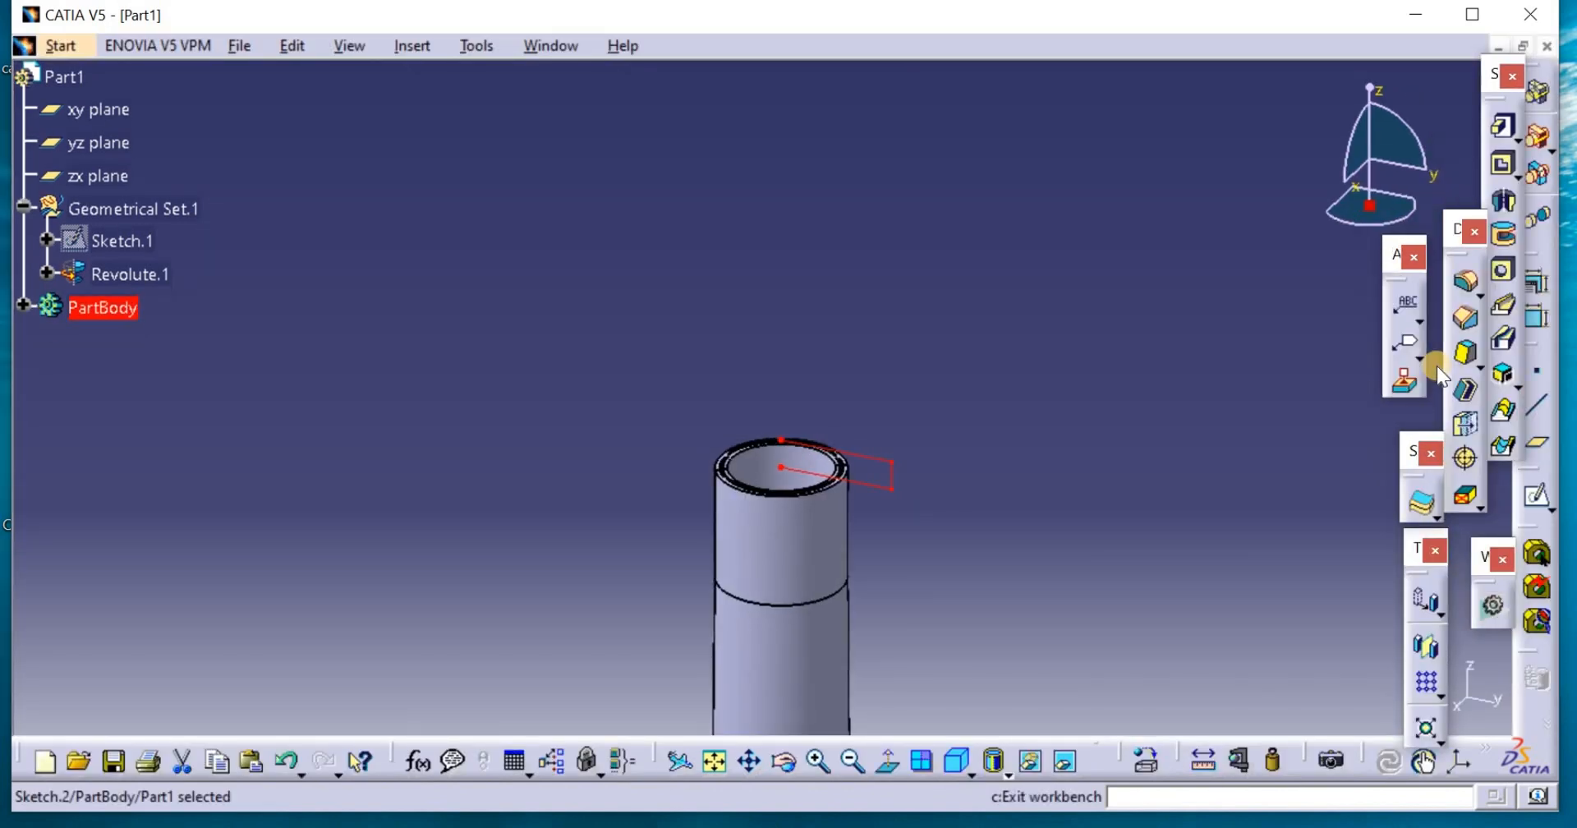
{"action": "mouse_move", "coordinate": [1504, 202]}
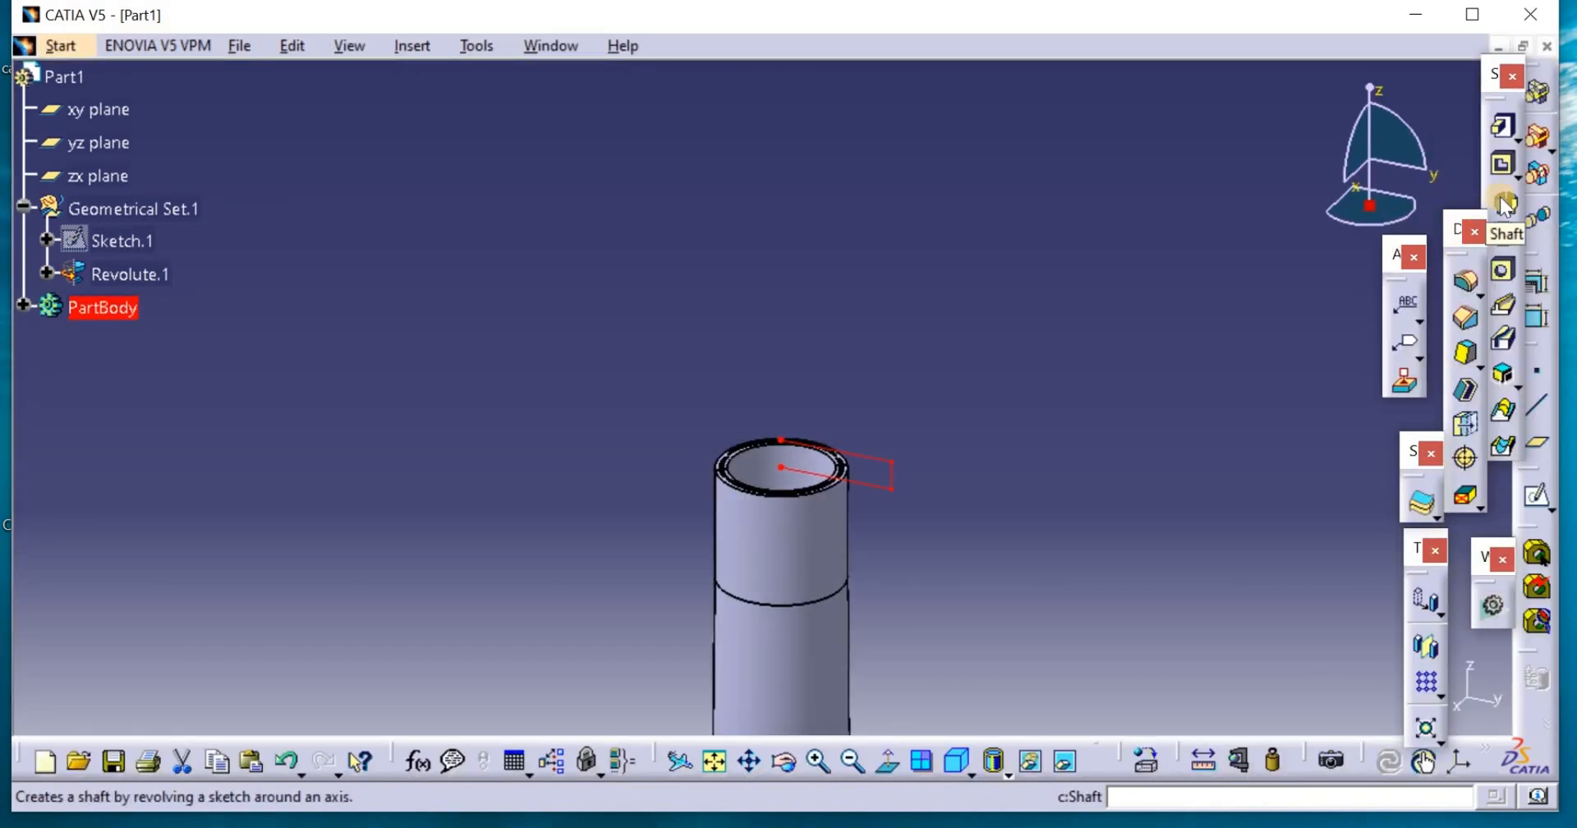
Revolve Sketch.2 into a 360° Shaft cap and make ThickSurface.1 the work object
{"action": "left_click", "coordinate": [1504, 203]}
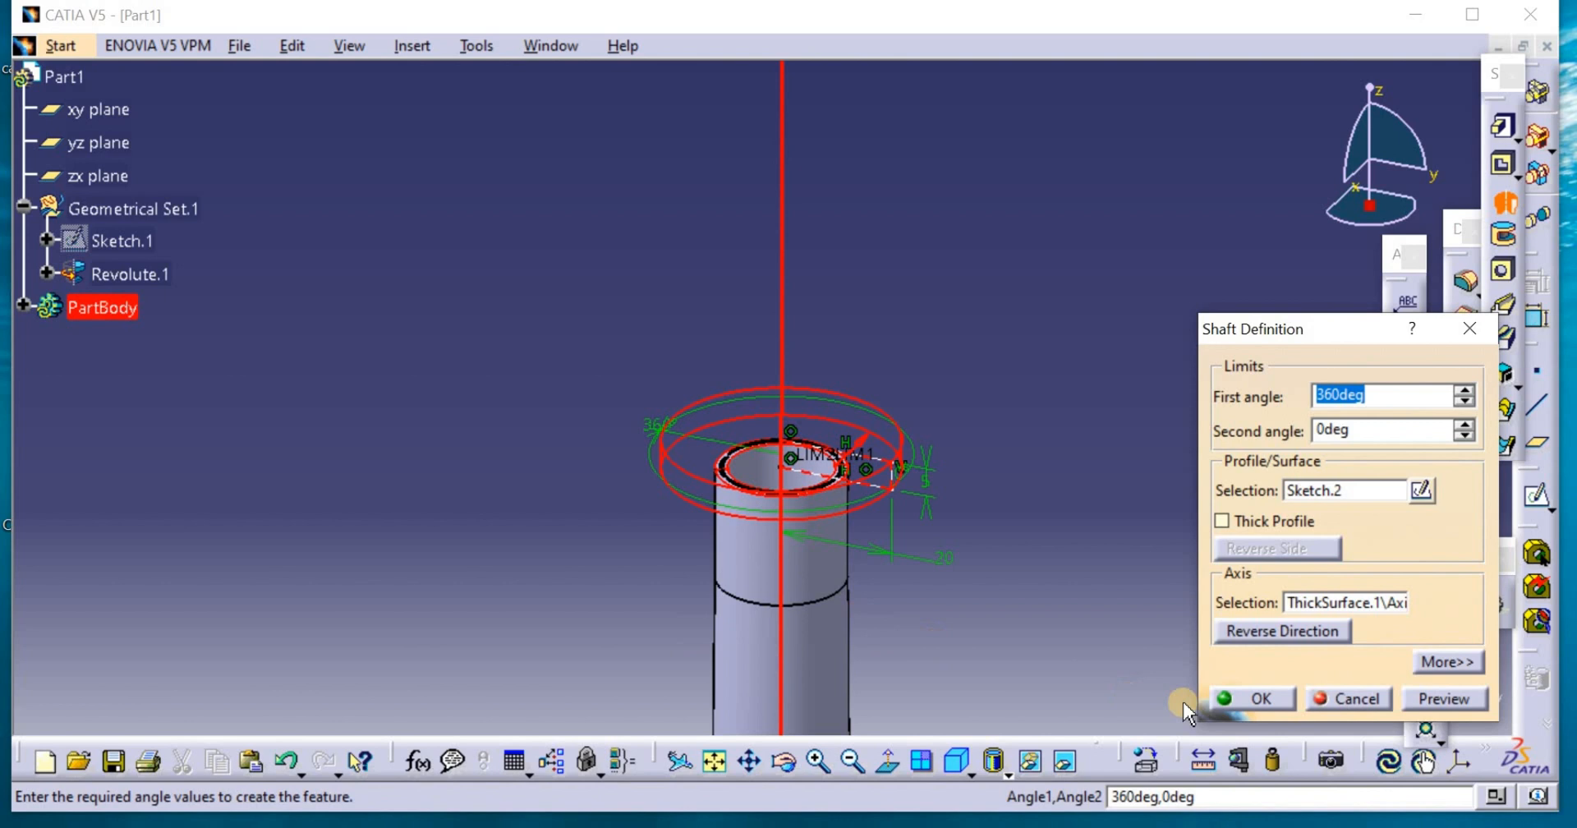
{"action": "left_click", "coordinate": [1262, 698]}
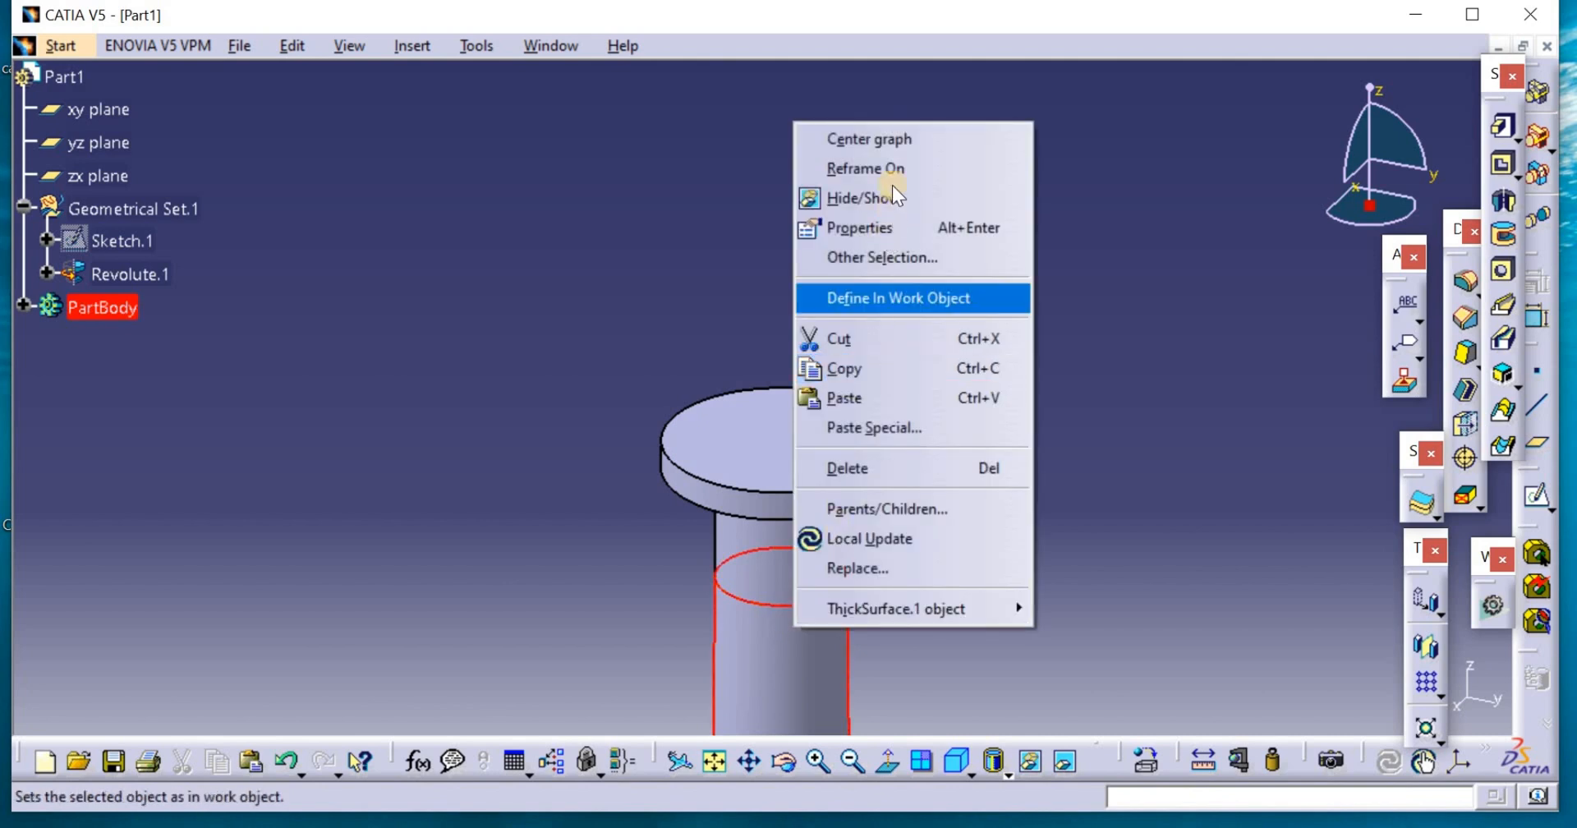
{"action": "left_click", "coordinate": [896, 298]}
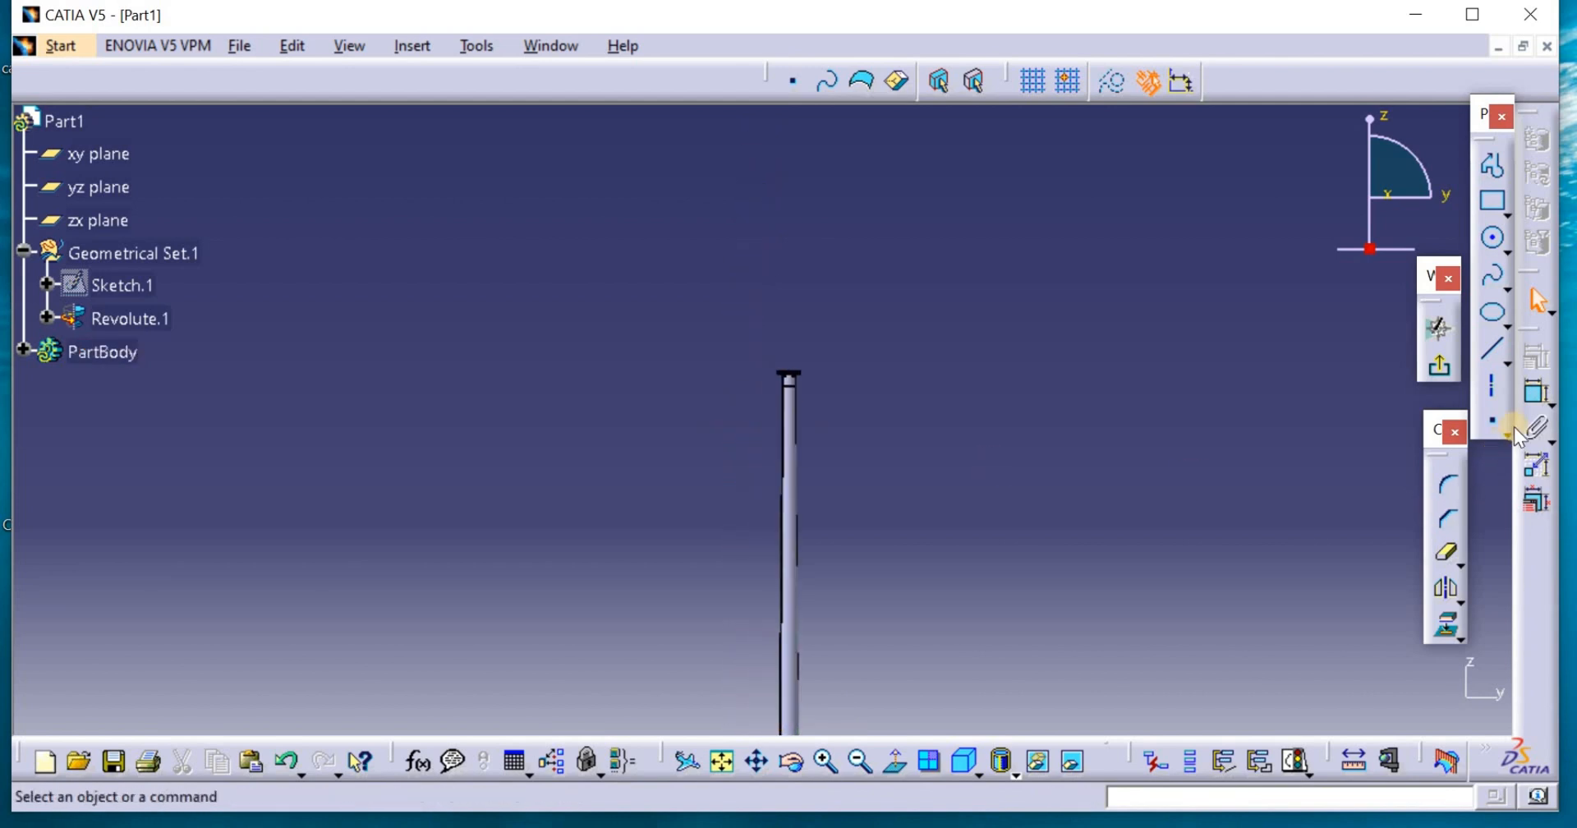
Zoom in and start the stepped profile just above the disc cap's centre
{"action": "left_click", "coordinate": [825, 761]}
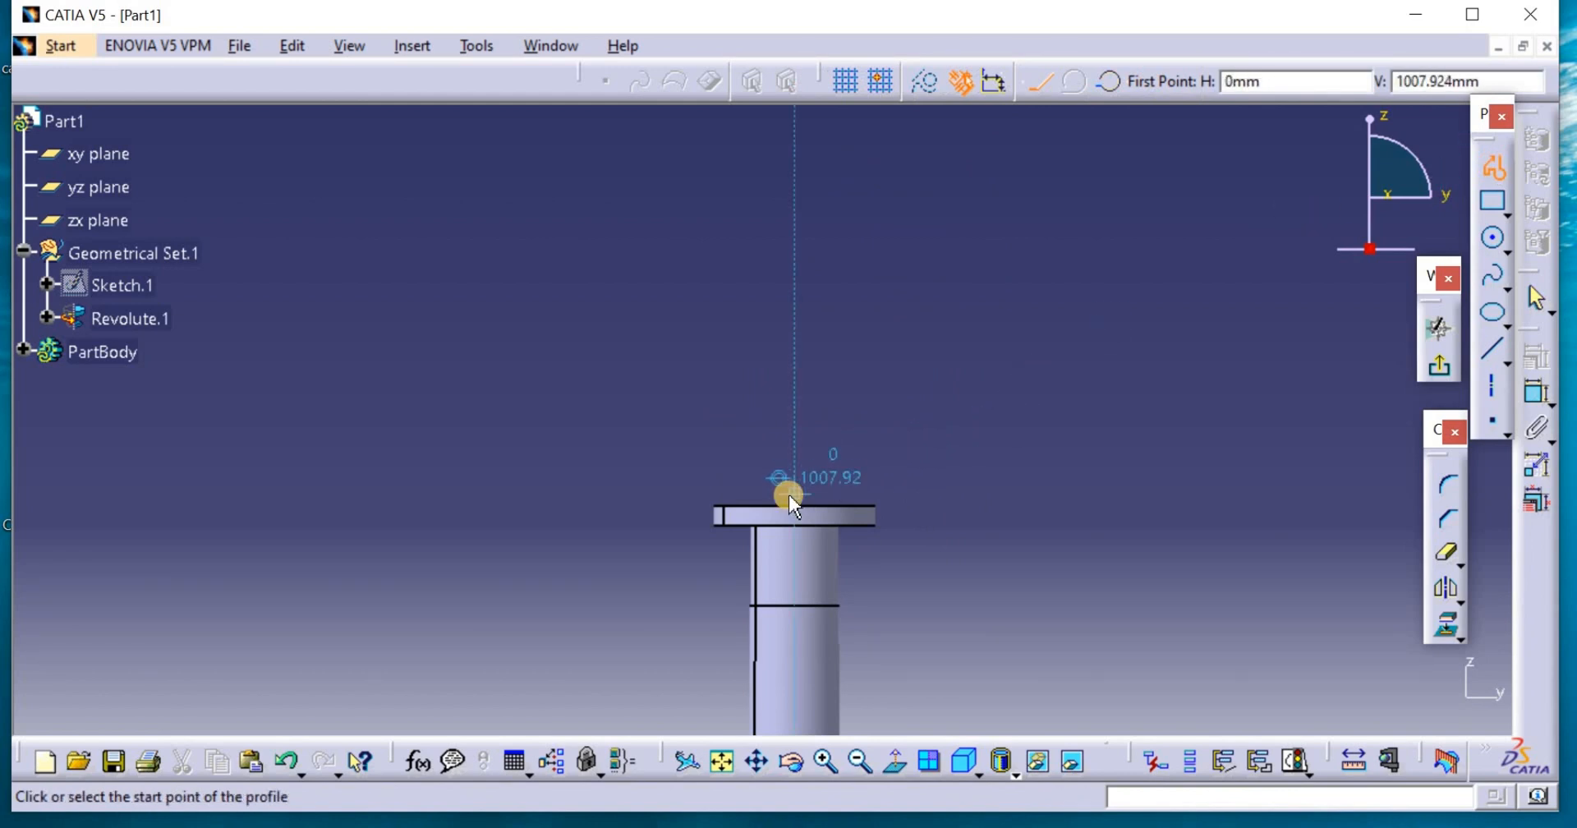
{"action": "left_click", "coordinate": [790, 493]}
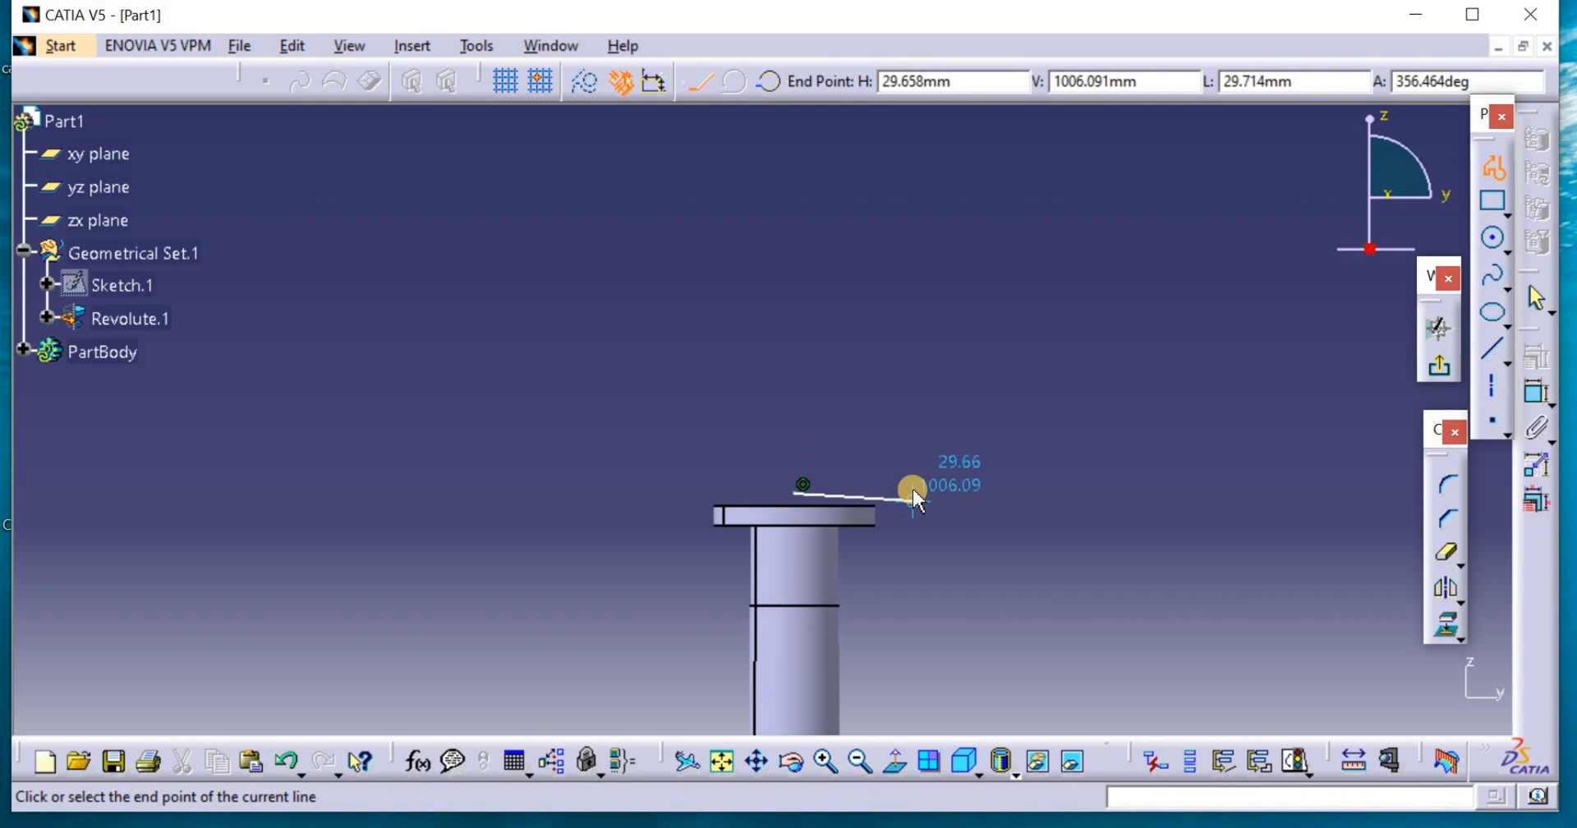
{"action": "mouse_move", "coordinate": [909, 447]}
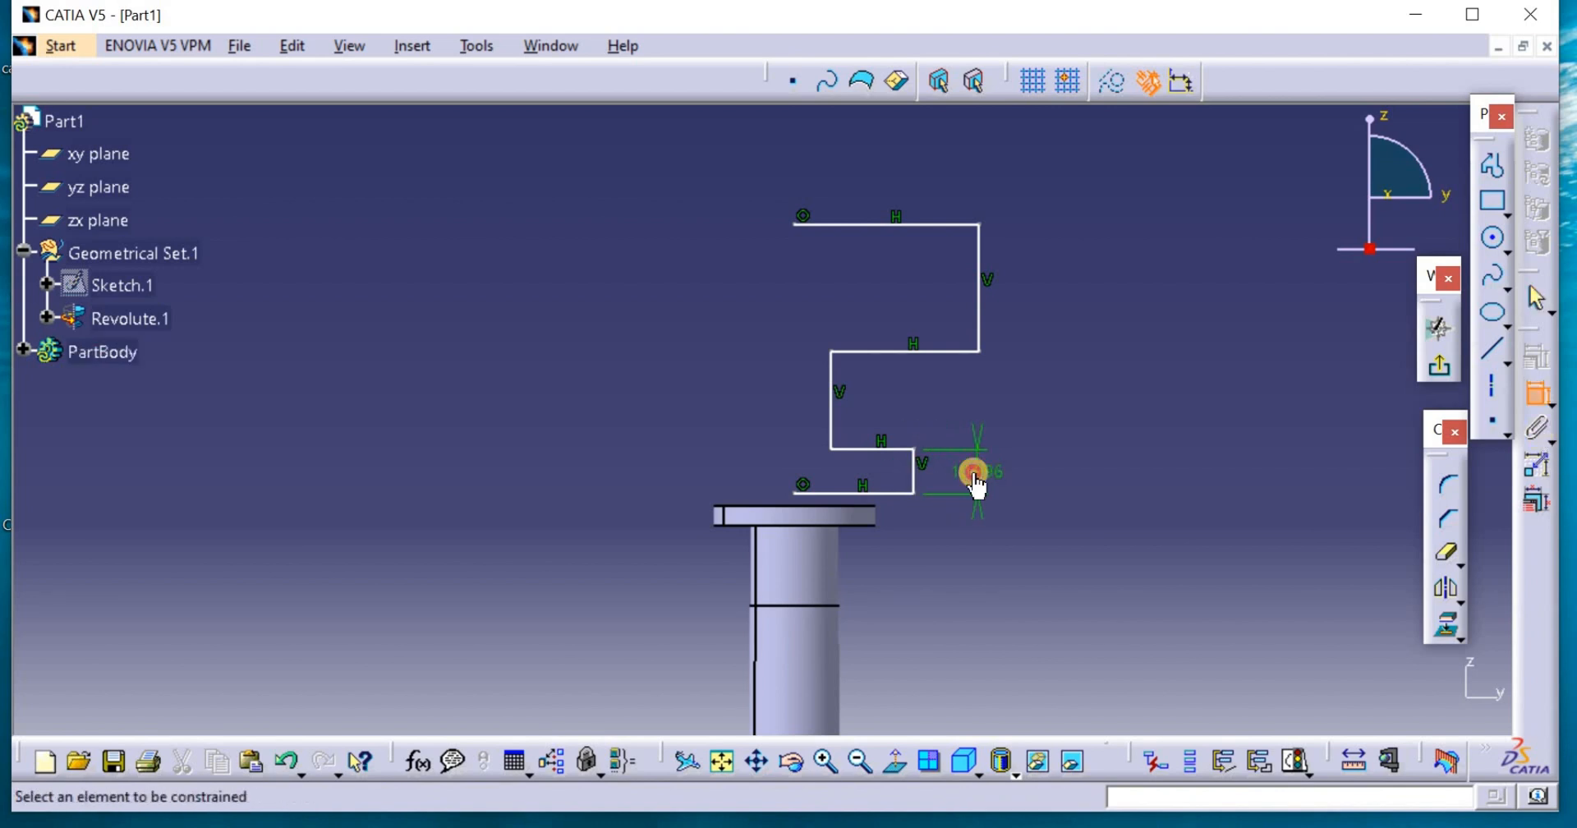
Dimension the lower steps: 5 mm height, 20 mm bottom length, 10 mm second step
{"action": "double_click", "coordinate": [973, 473]}
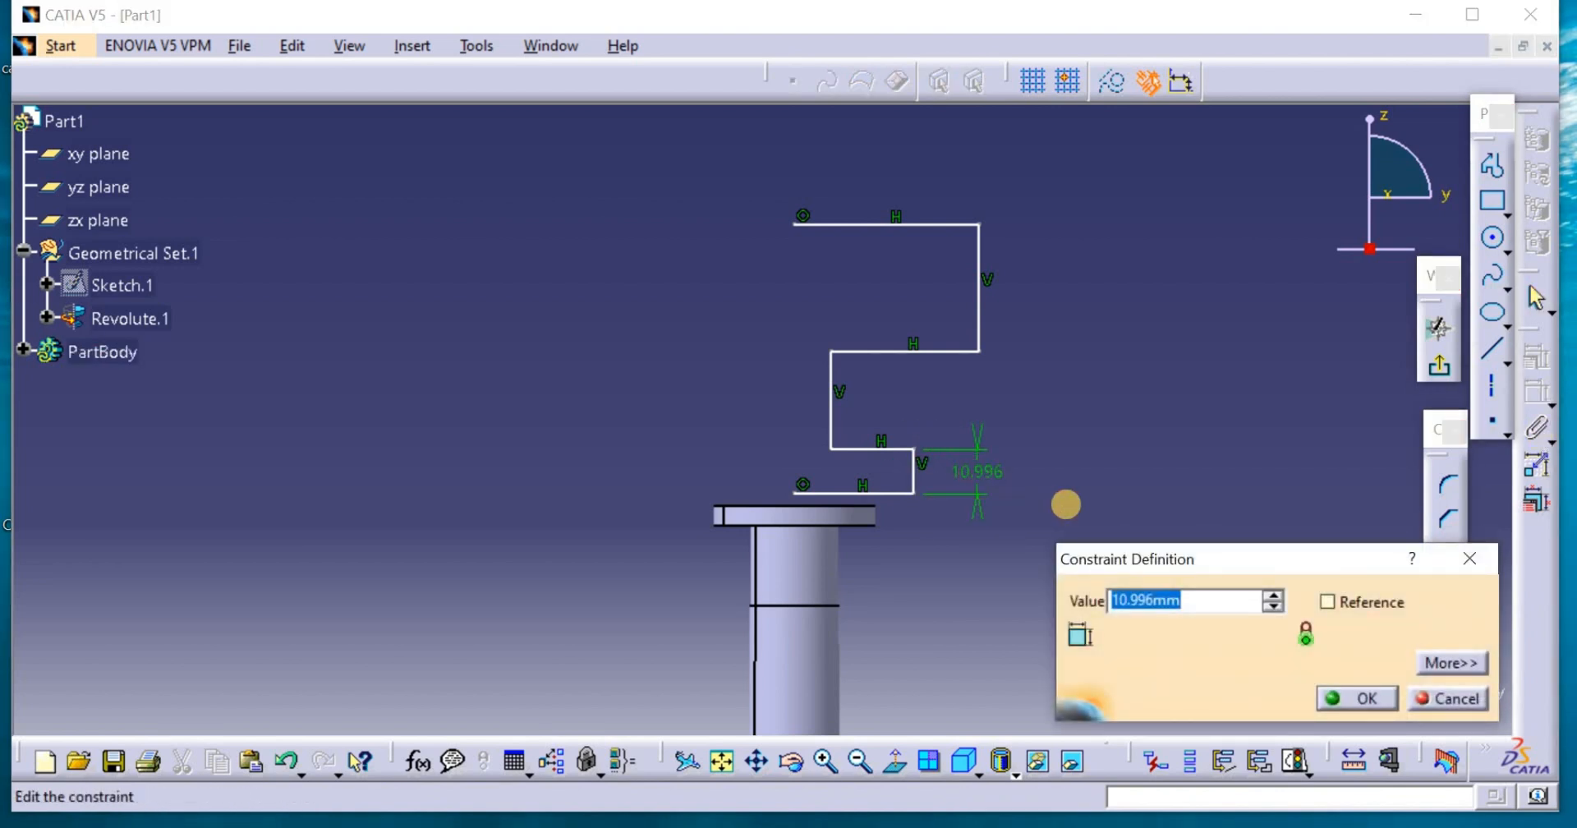
{"action": "type", "text": "5mm"}
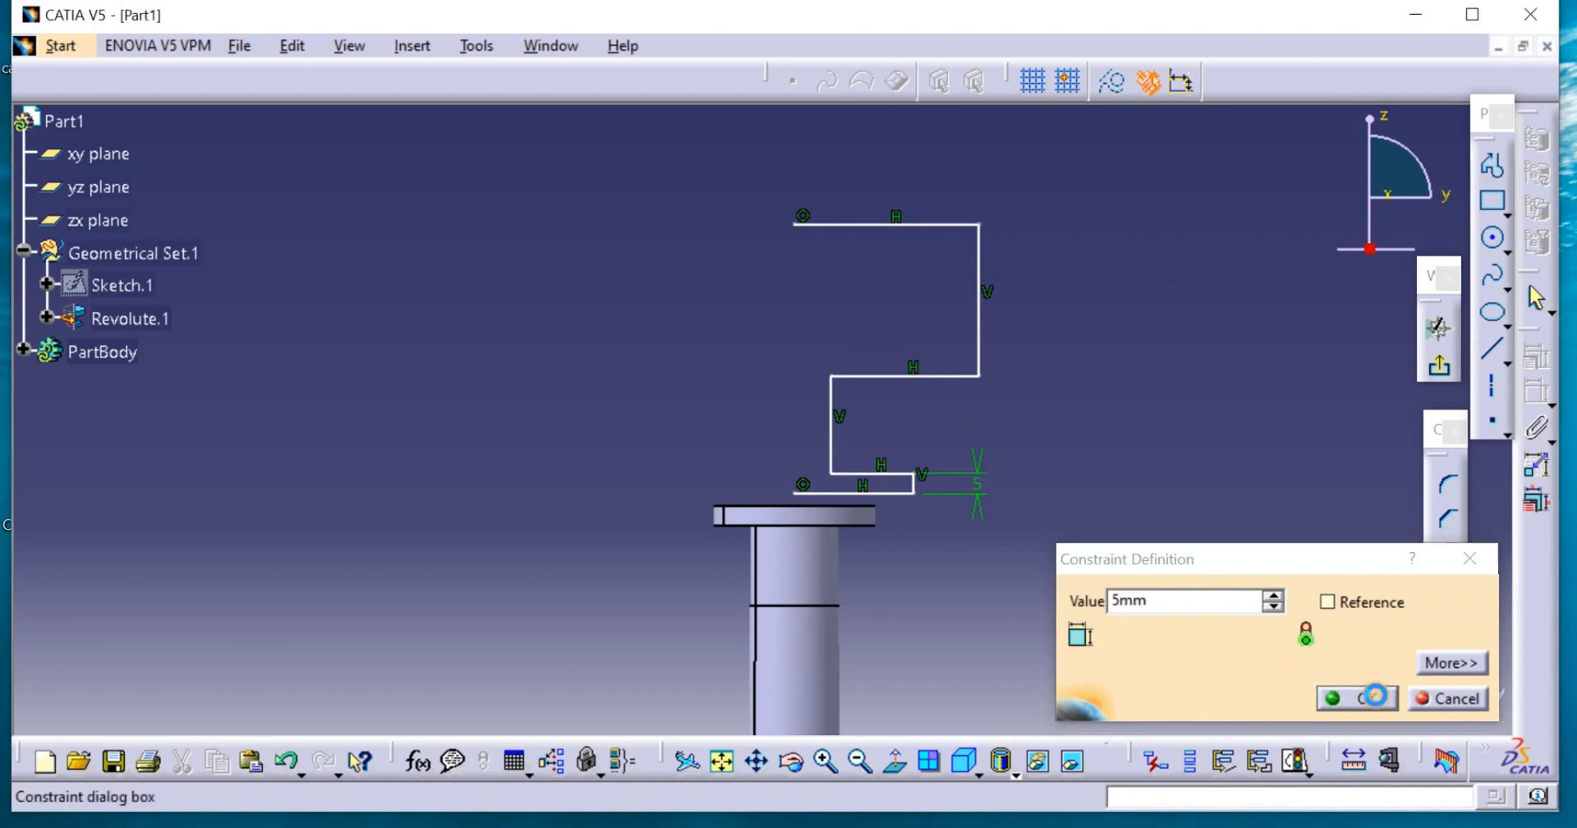
{"action": "left_click", "coordinate": [1353, 698]}
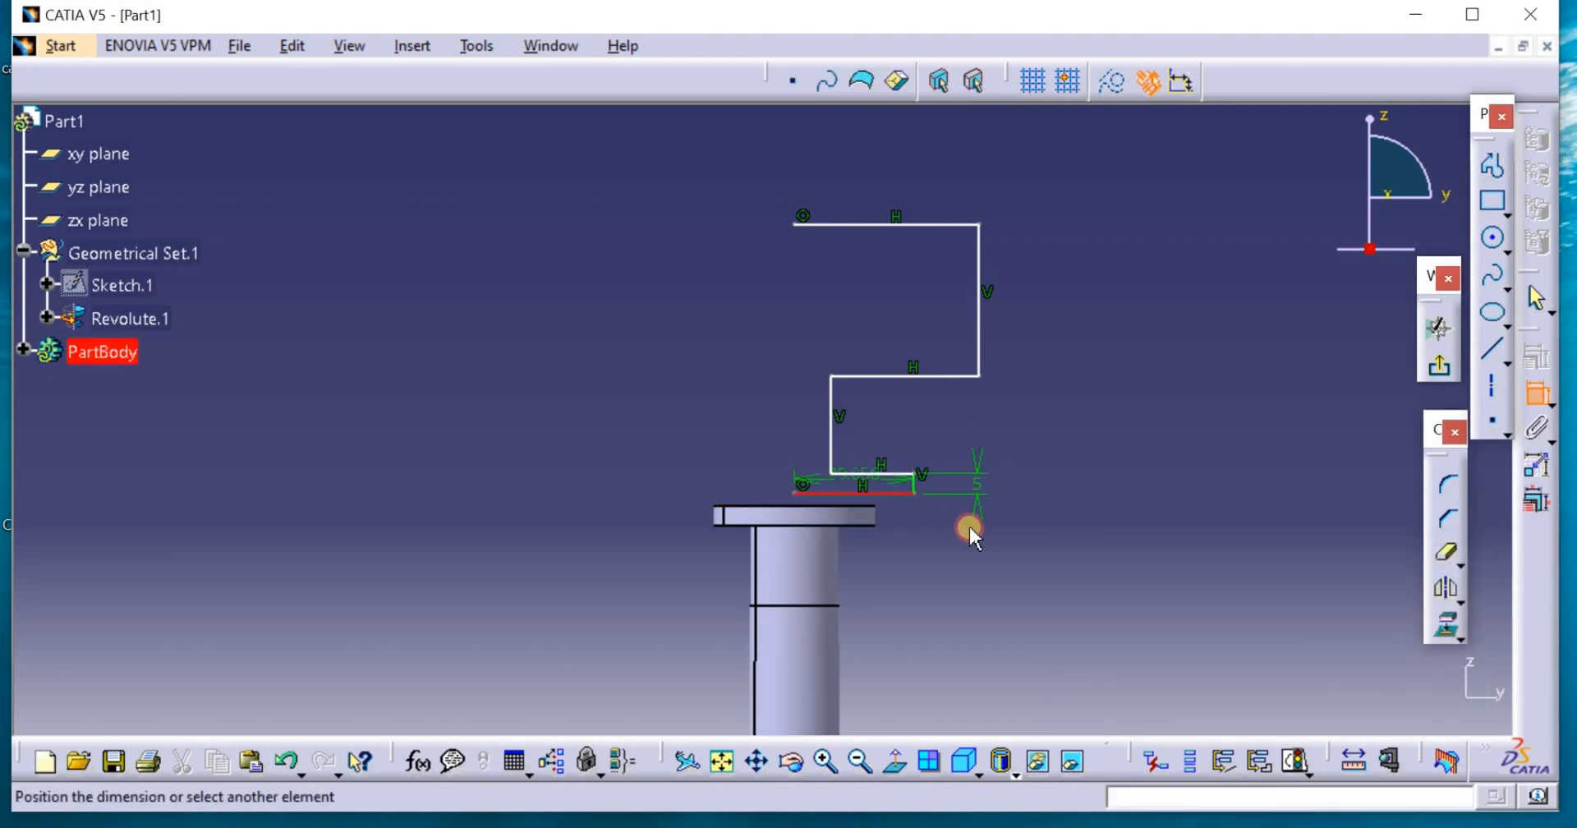
{"action": "double_click", "coordinate": [971, 531]}
{"action": "type", "text": "20"}
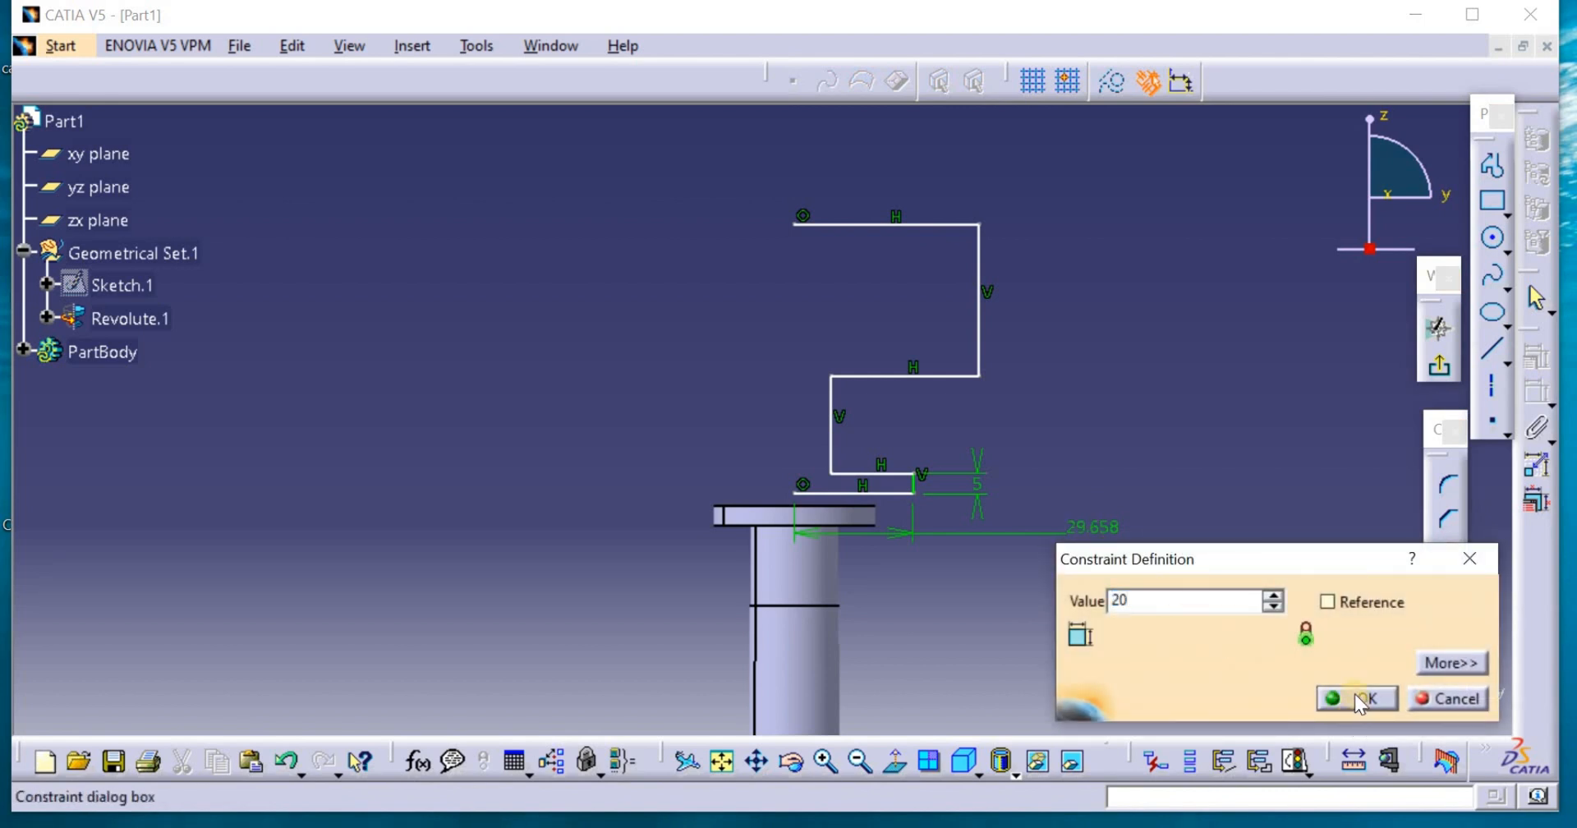
{"action": "left_click", "coordinate": [1357, 699]}
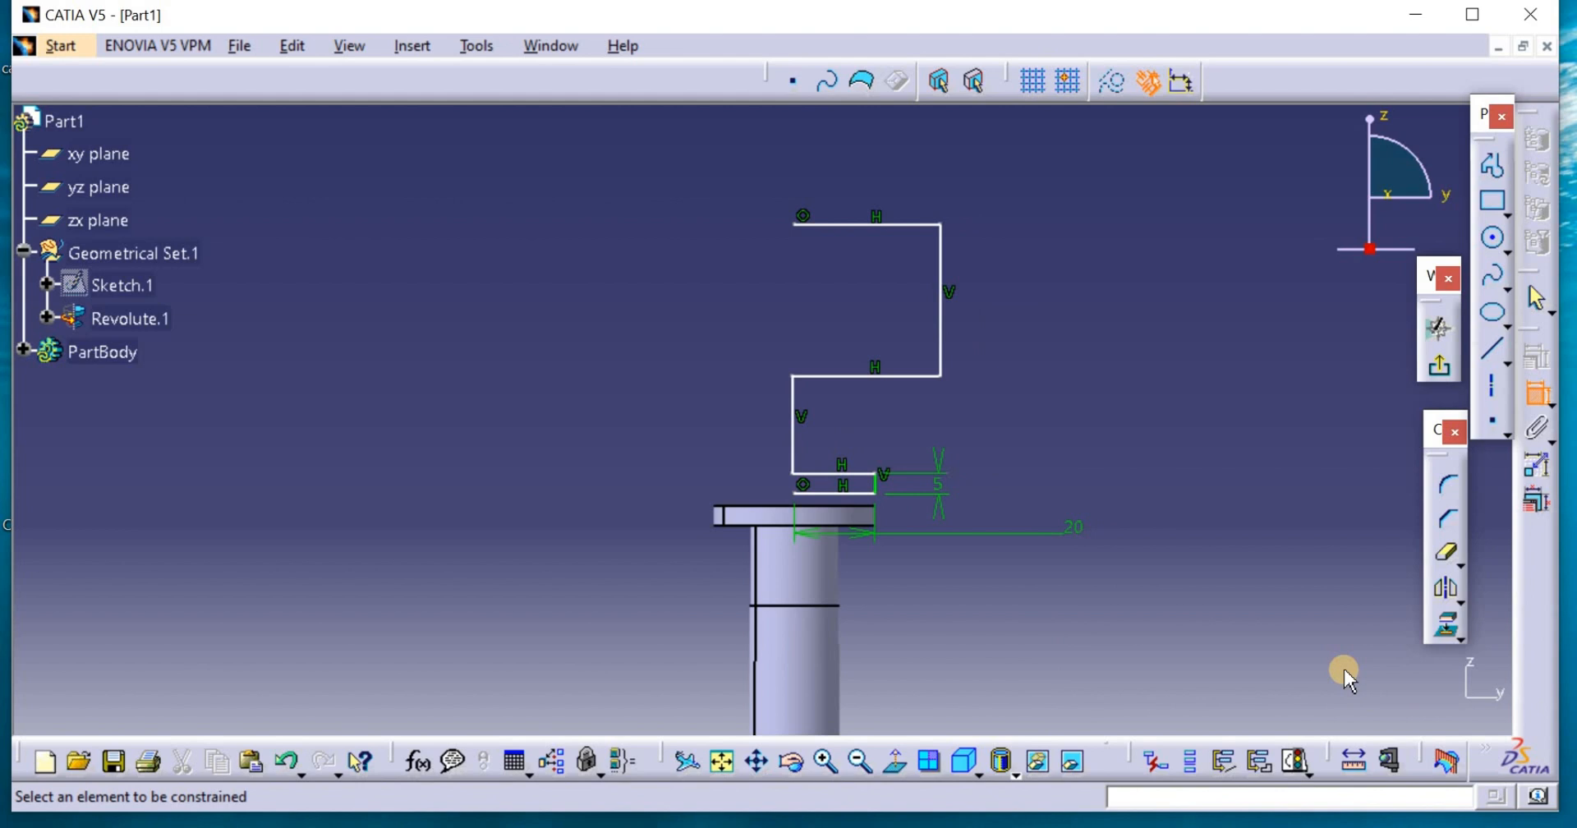
{"action": "mouse_move", "coordinate": [1147, 493]}
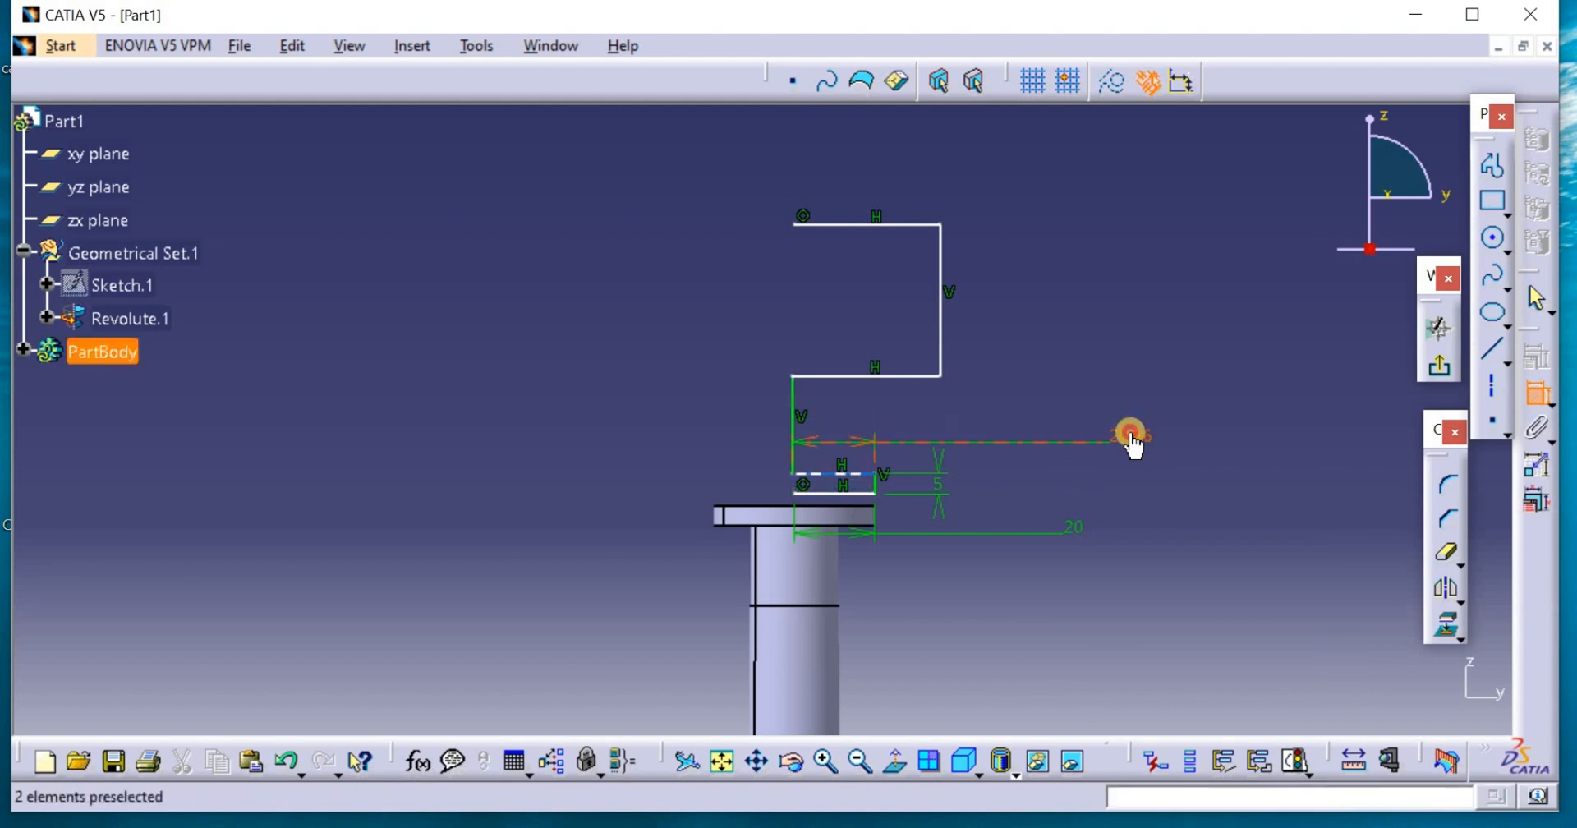
{"action": "double_click", "coordinate": [1130, 438]}
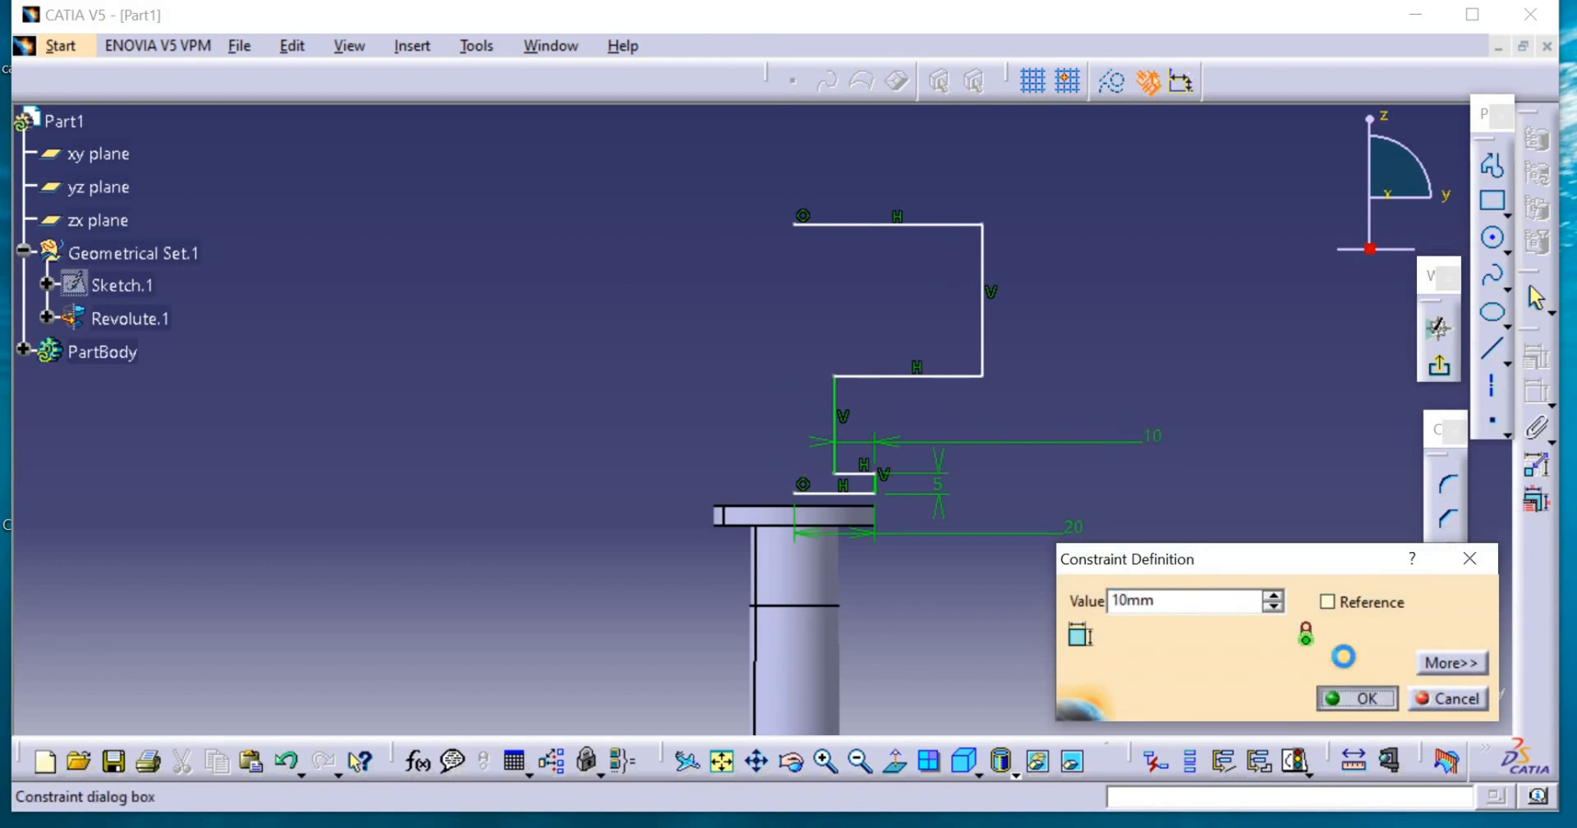
{"action": "left_click", "coordinate": [1366, 698]}
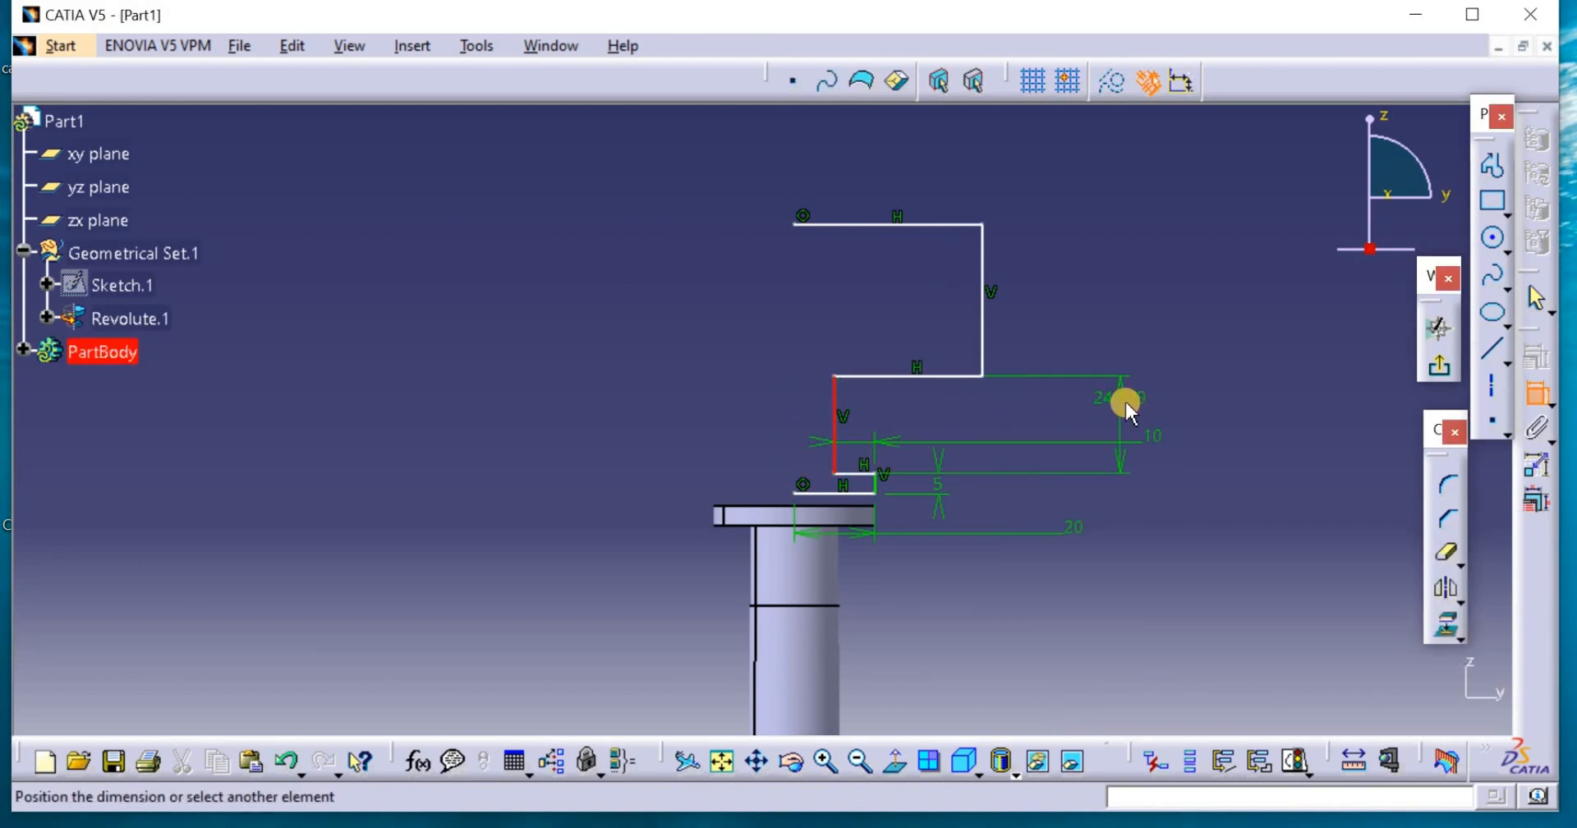
Dimension the upper steps: 15 mm middle segment, 25 mm rise, 25 mm top width
{"action": "double_click", "coordinate": [1126, 400]}
{"action": "type", "text": "15"}
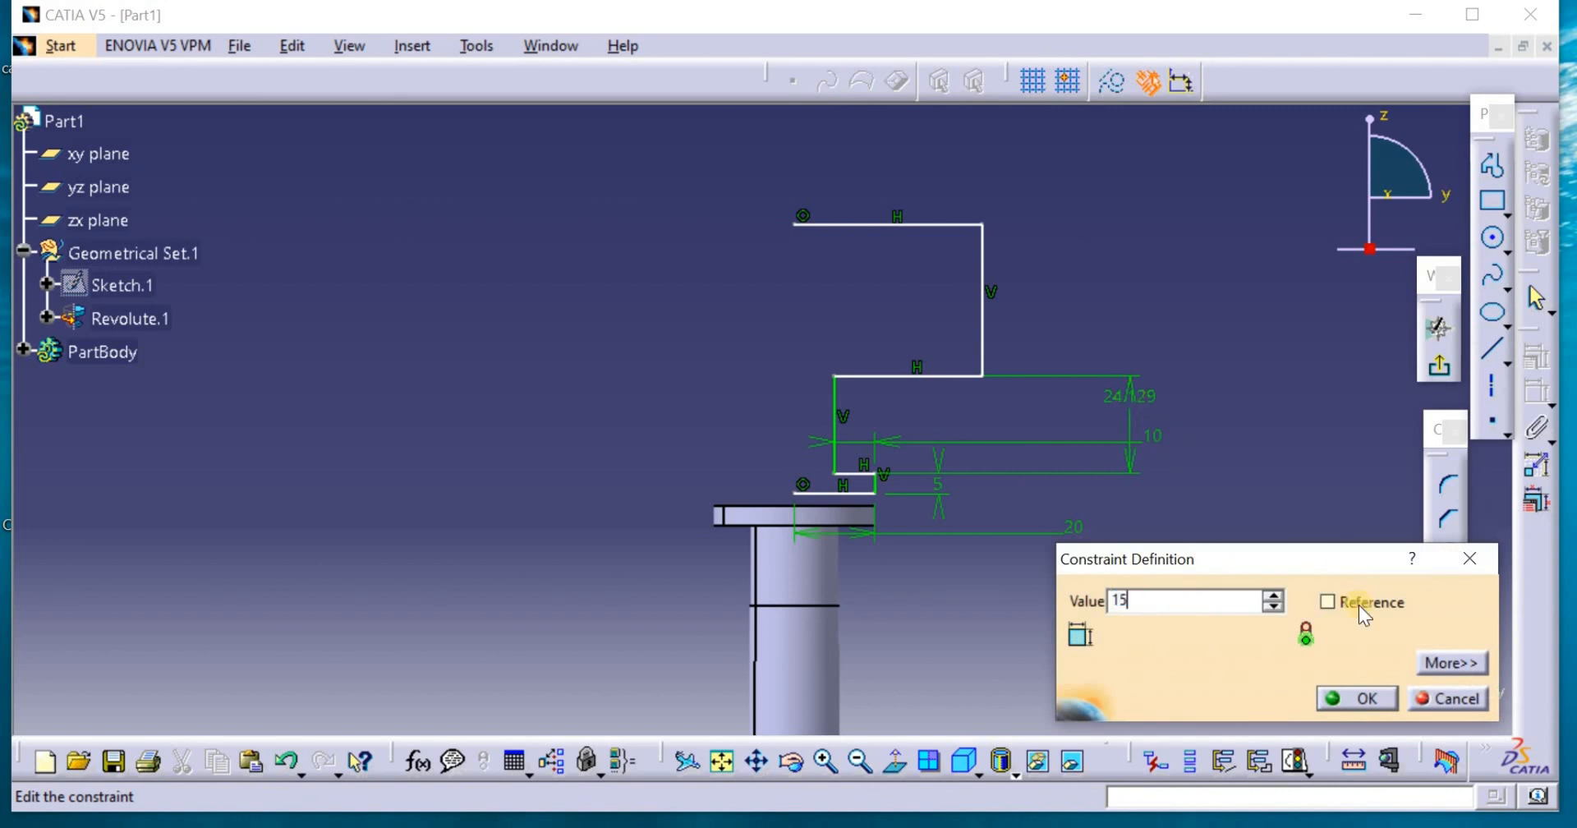
{"action": "left_click", "coordinate": [1365, 698]}
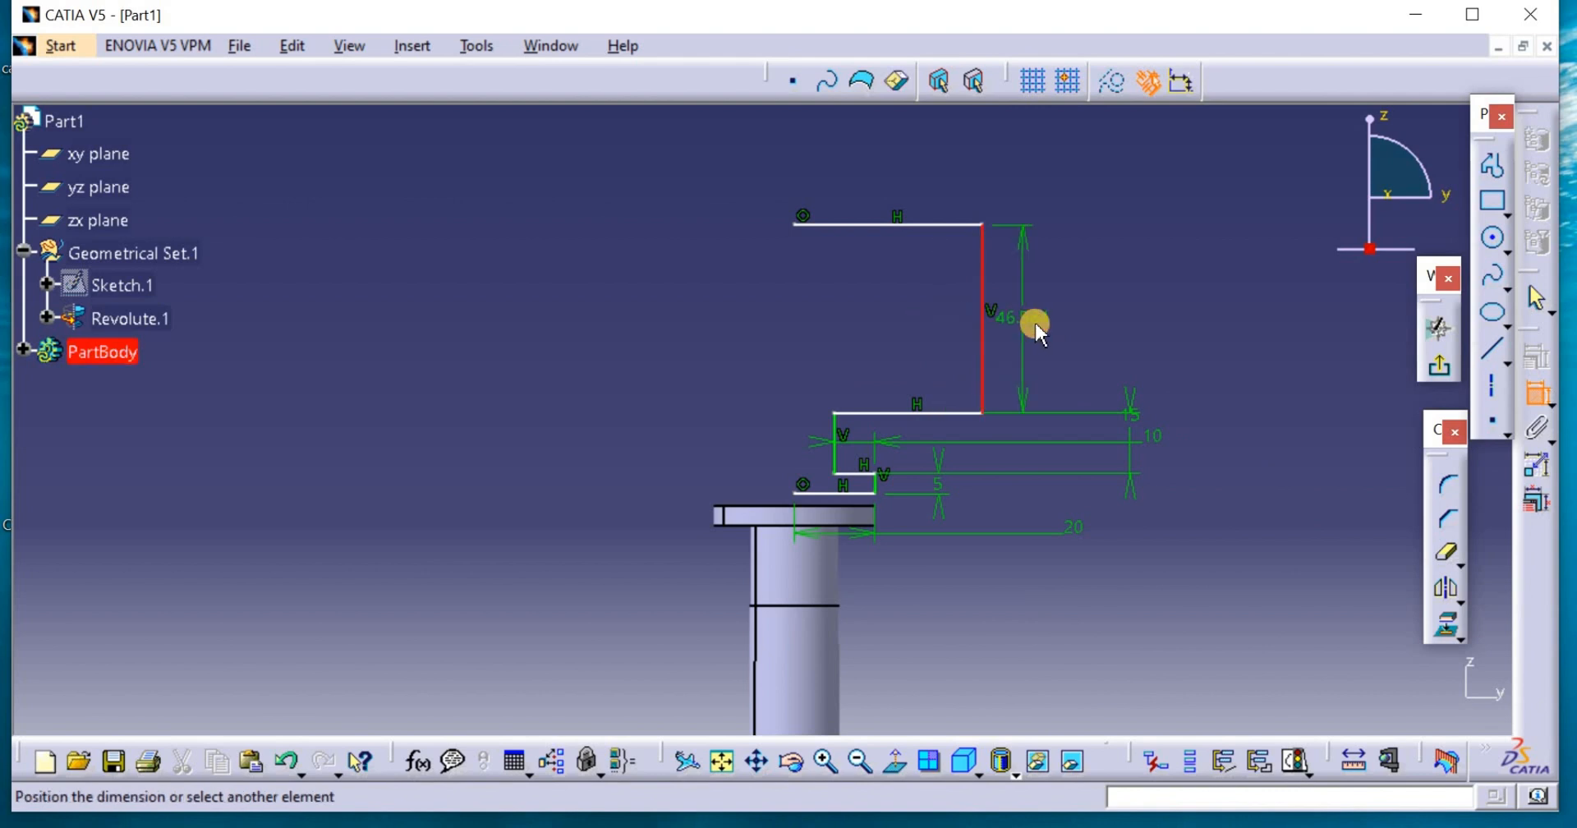
{"action": "double_click", "coordinate": [1036, 317]}
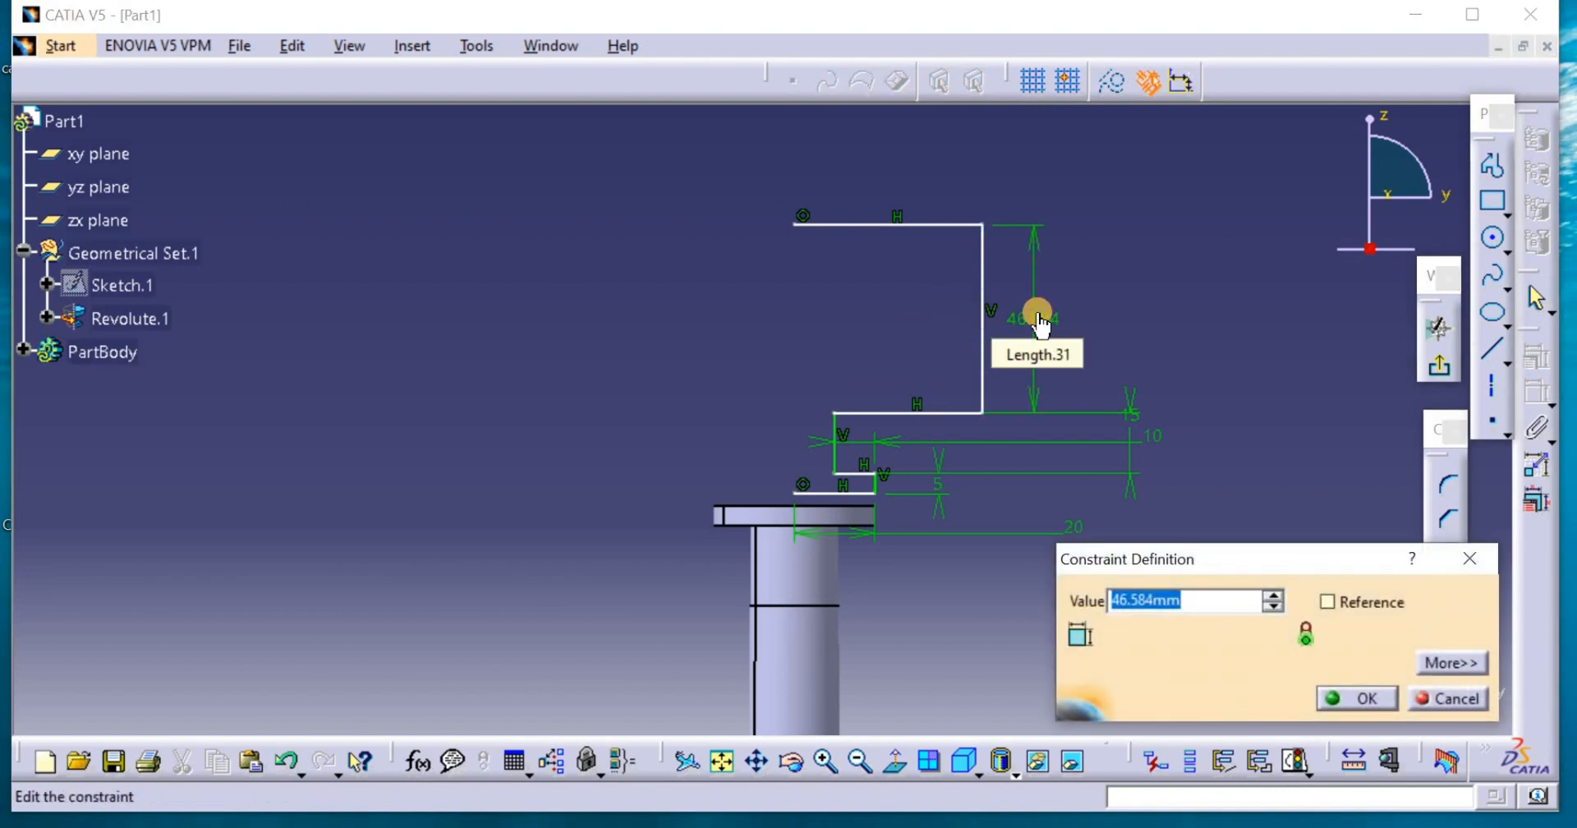
{"action": "type", "text": "25"}
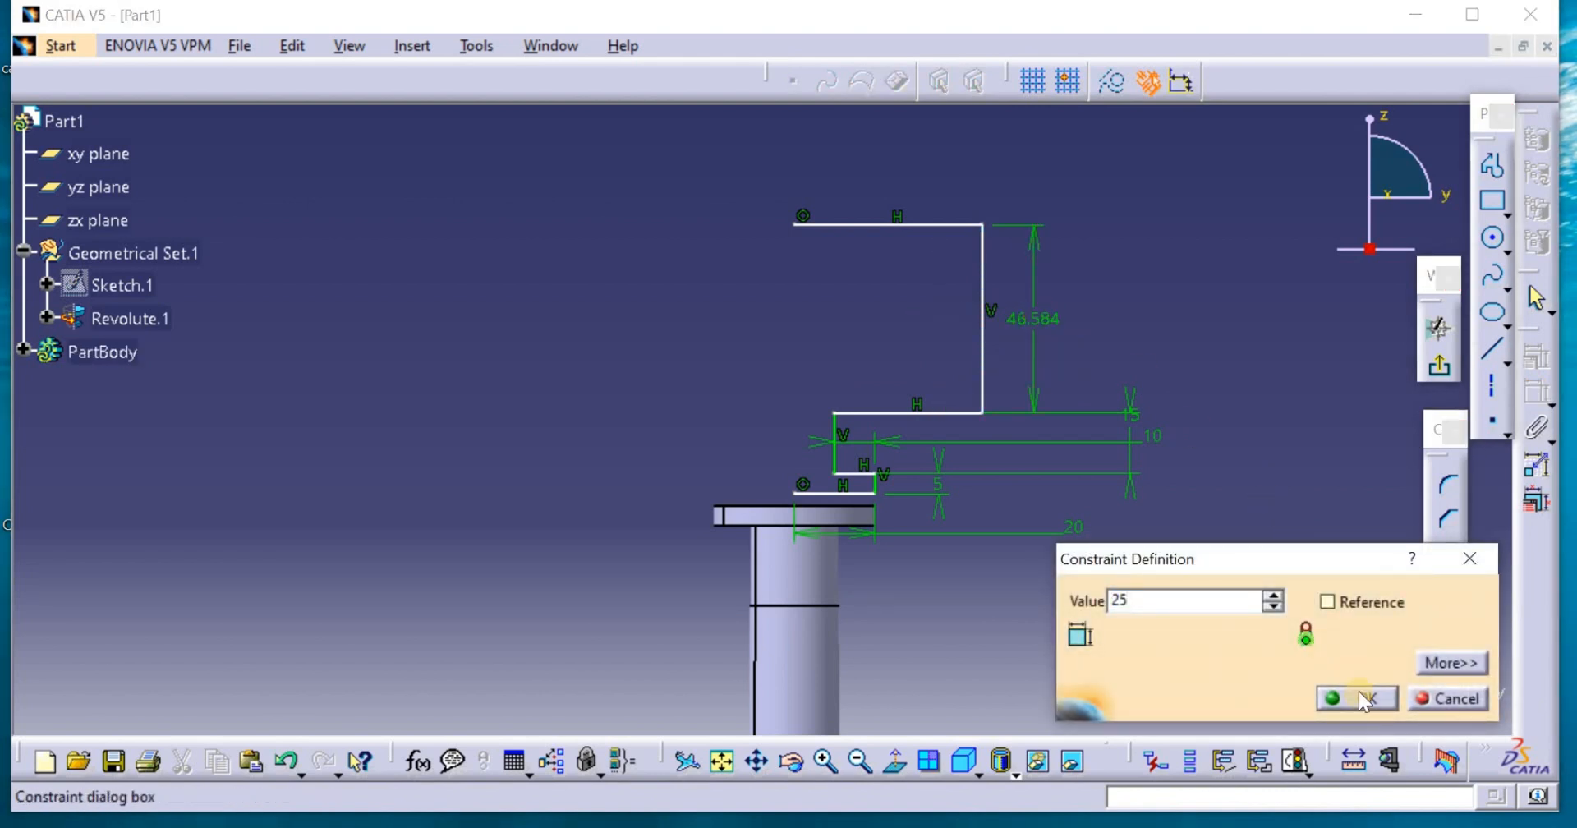
{"action": "left_click", "coordinate": [1354, 698]}
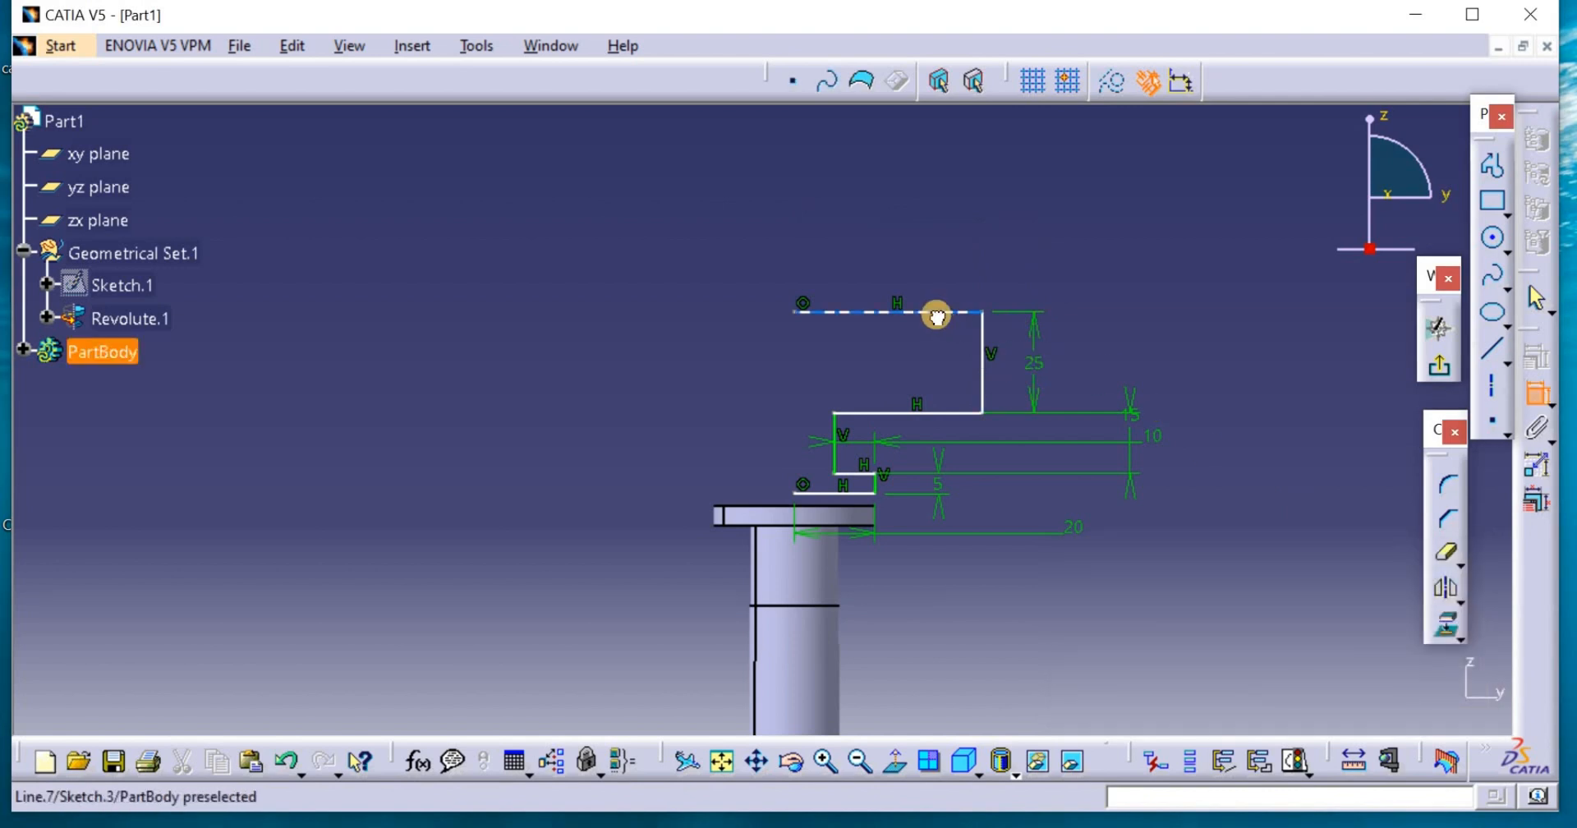
{"action": "double_click", "coordinate": [936, 313]}
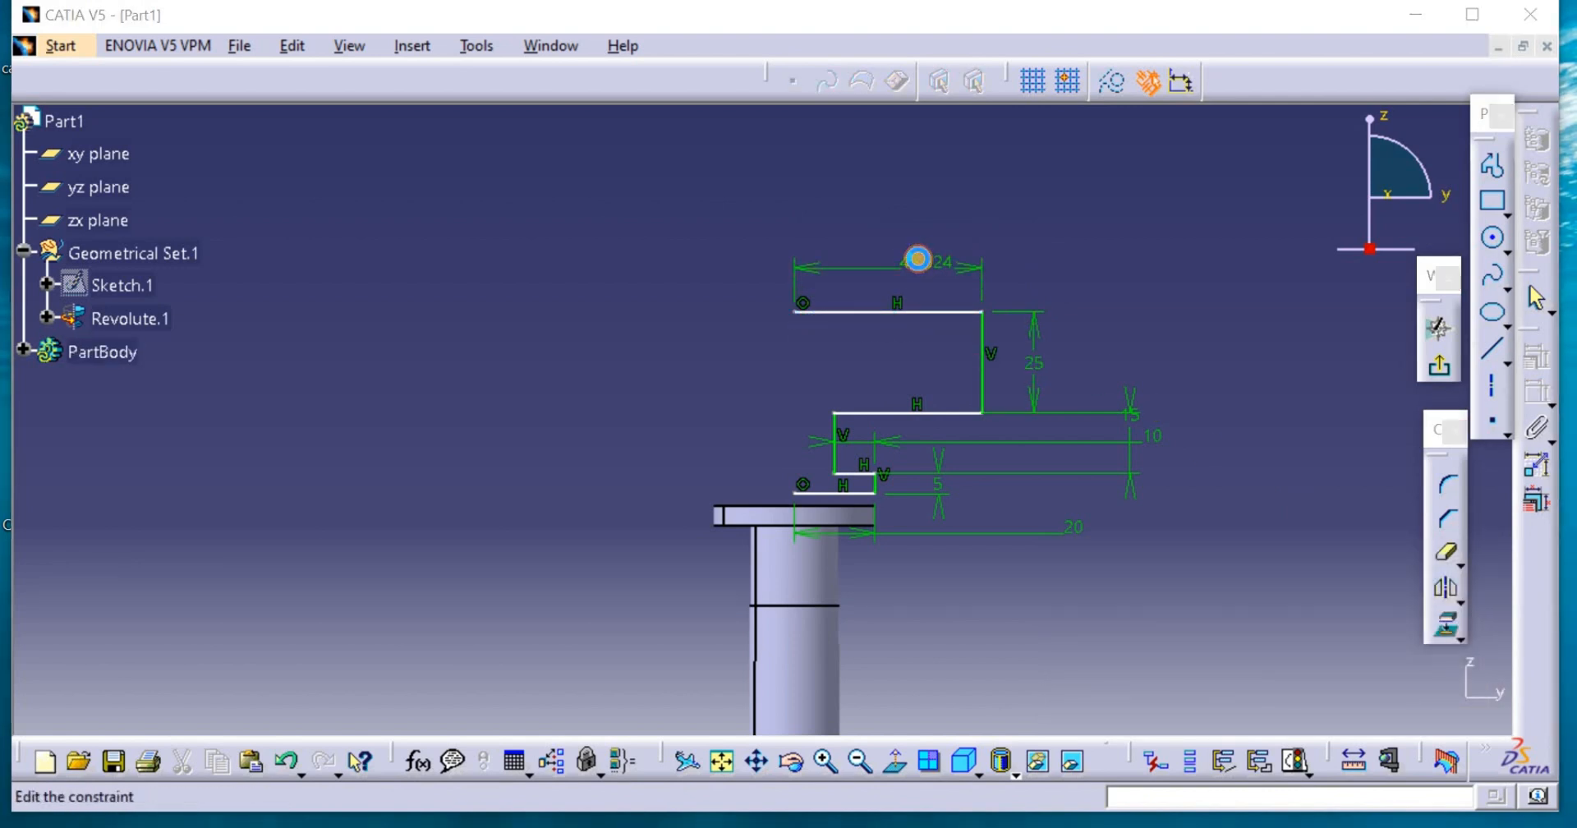
{"action": "double_click", "coordinate": [917, 259]}
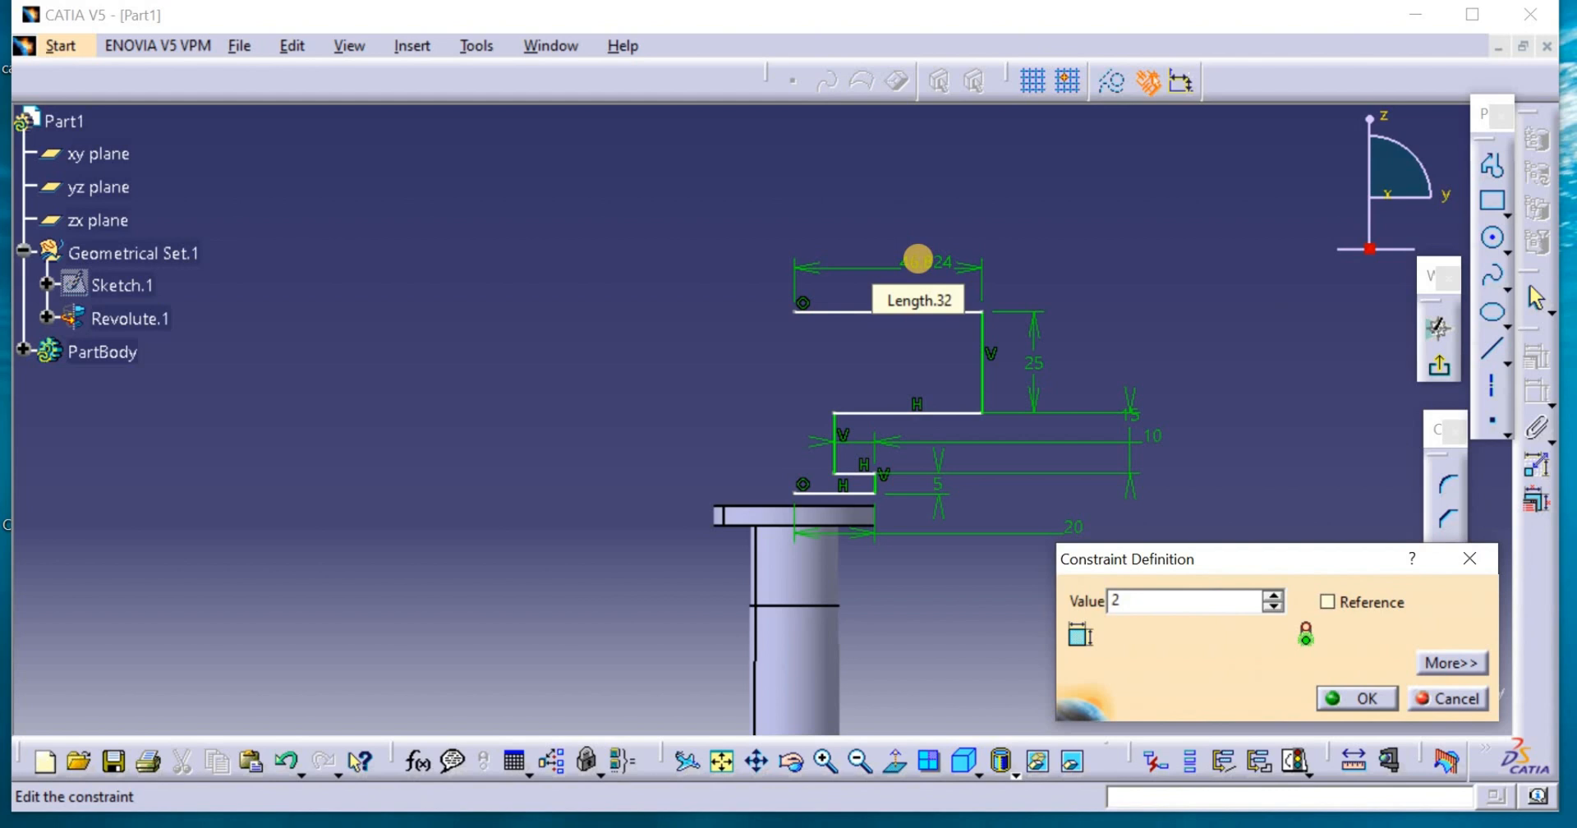
{"action": "type", "text": "25mm"}
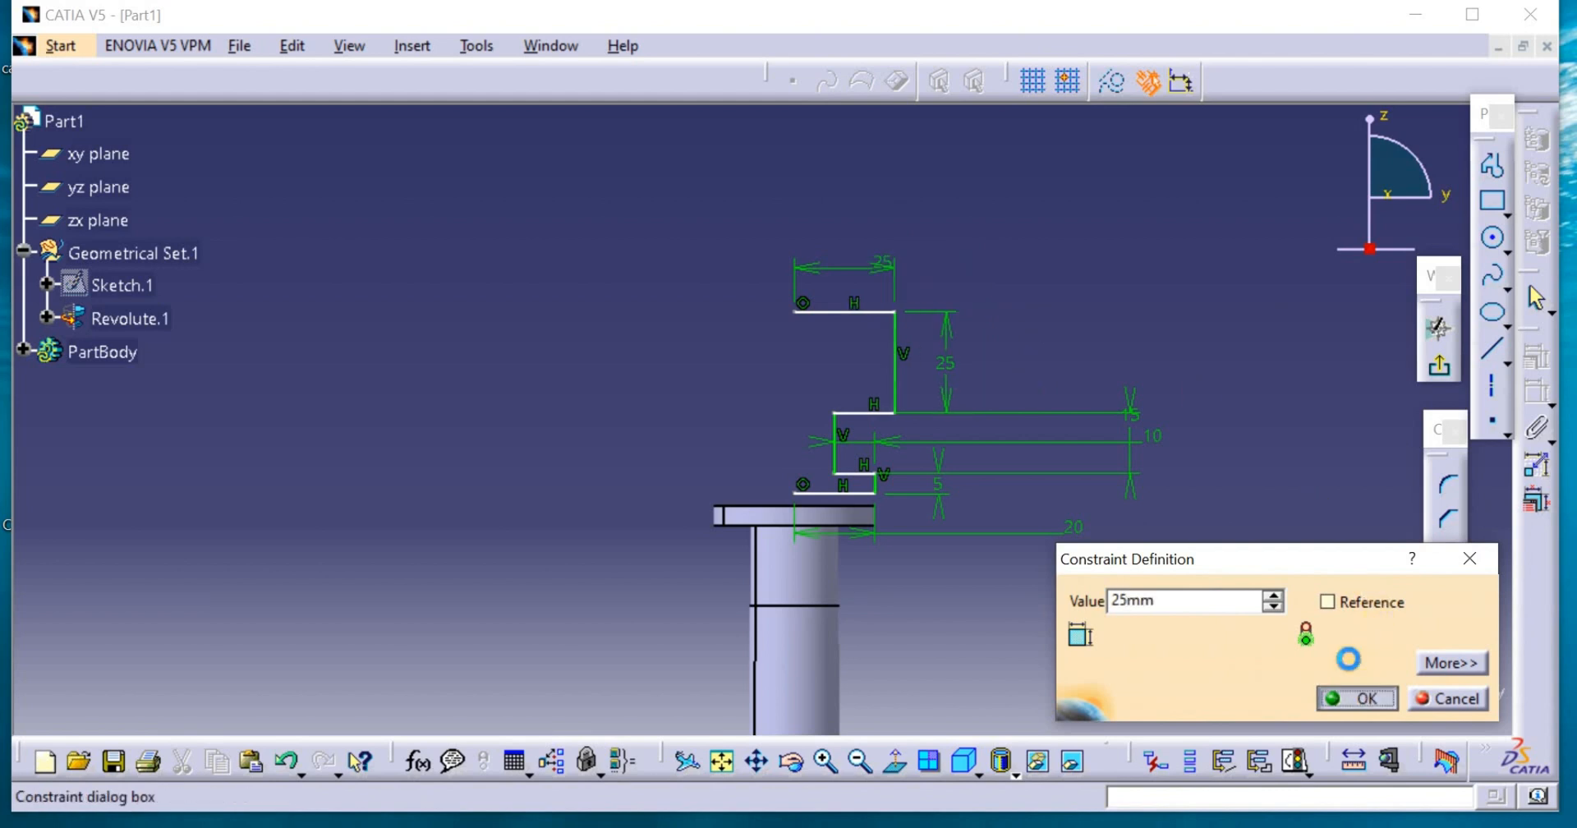
{"action": "left_click", "coordinate": [1357, 698]}
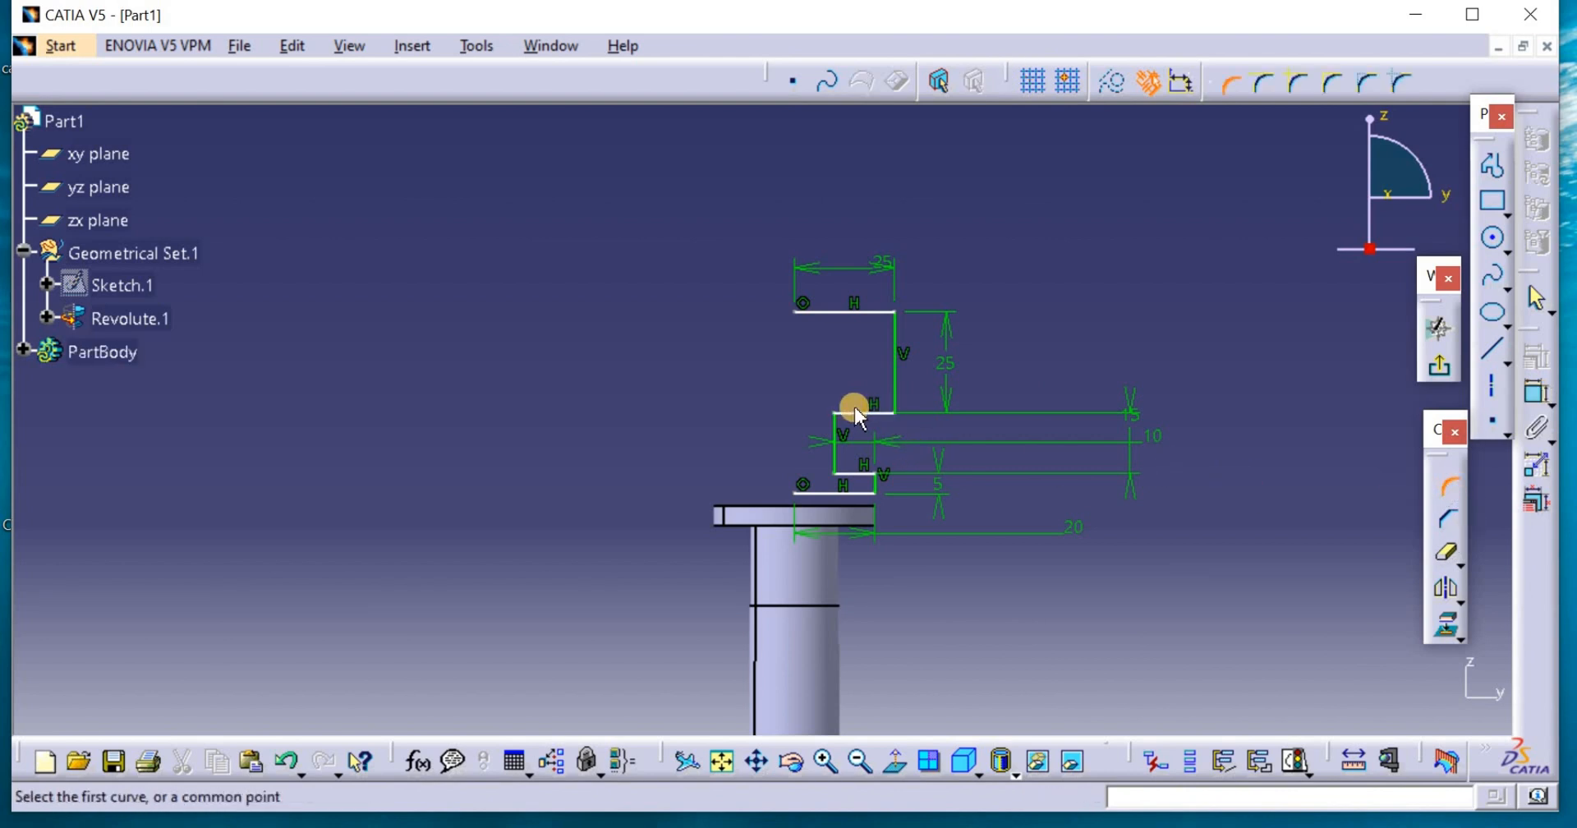
Round the profile's inner corner and set a 0.1 mm gap above the shaft top
{"action": "left_click", "coordinate": [860, 413]}
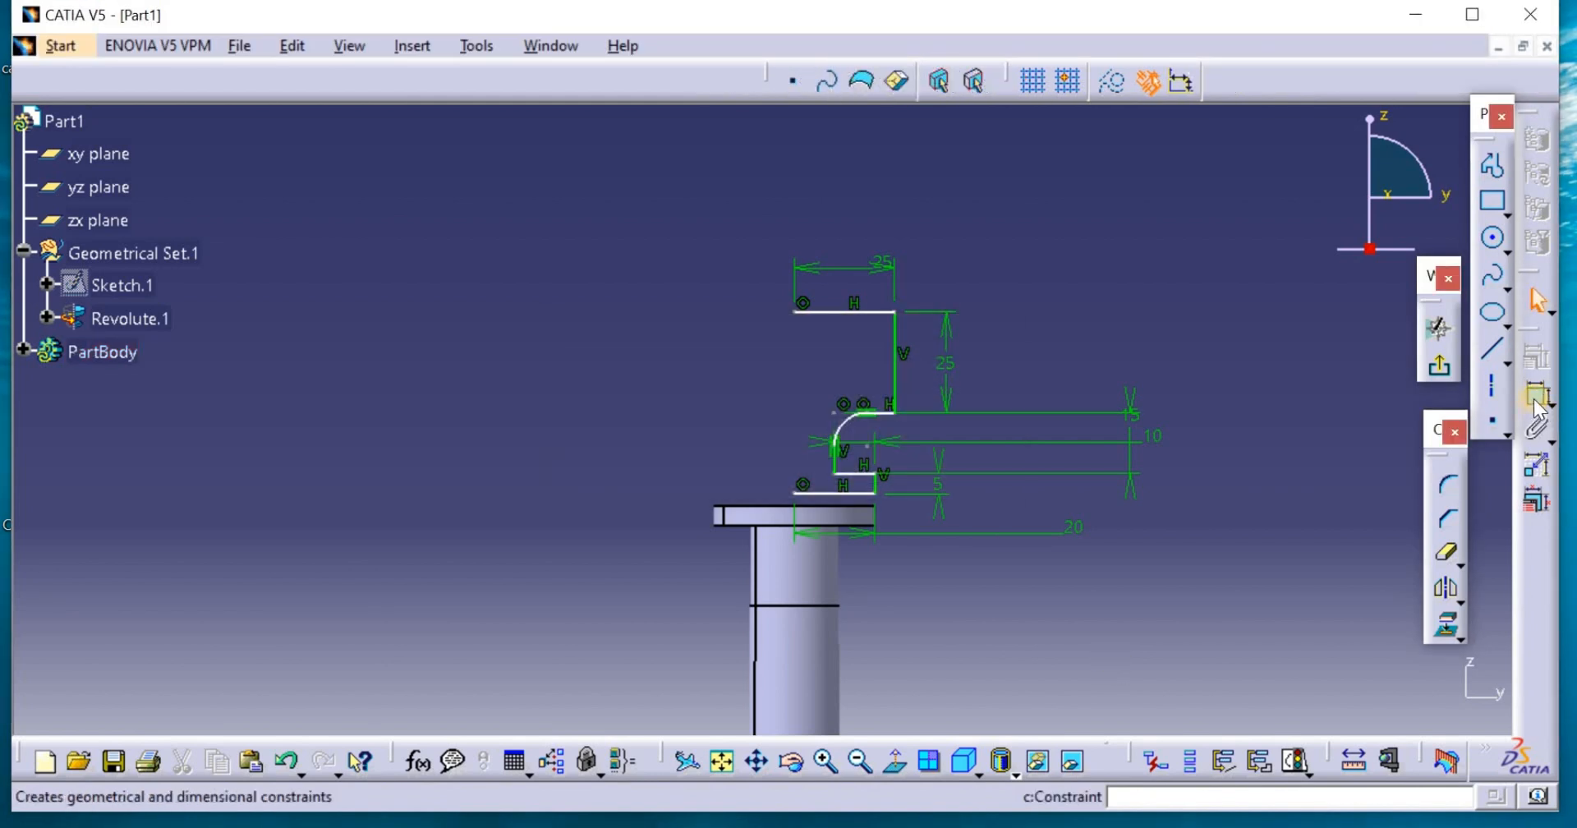
{"action": "mouse_move", "coordinate": [857, 503]}
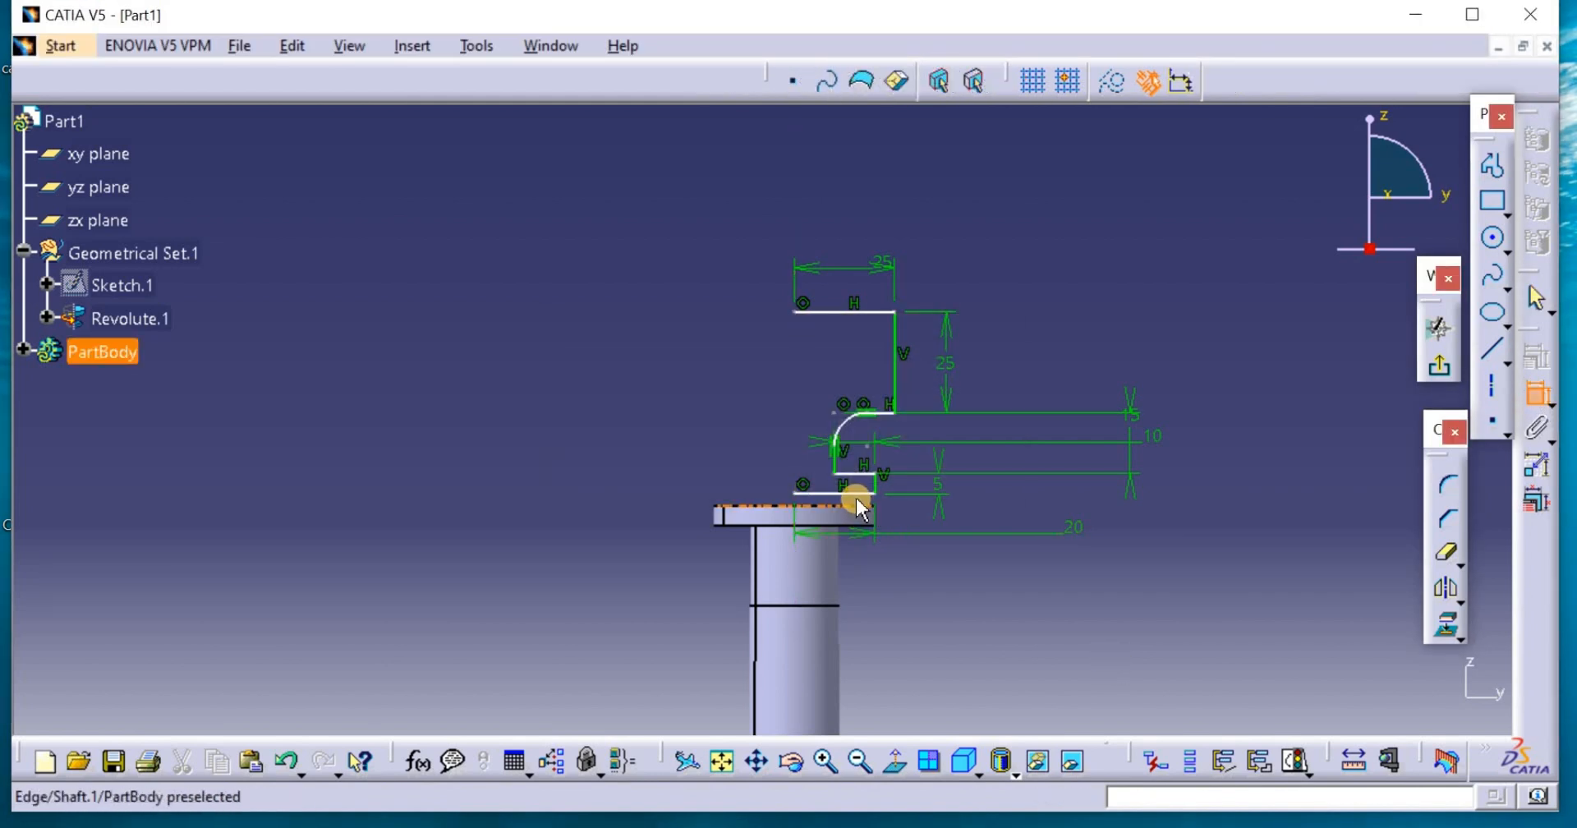
{"action": "mouse_move", "coordinate": [853, 494]}
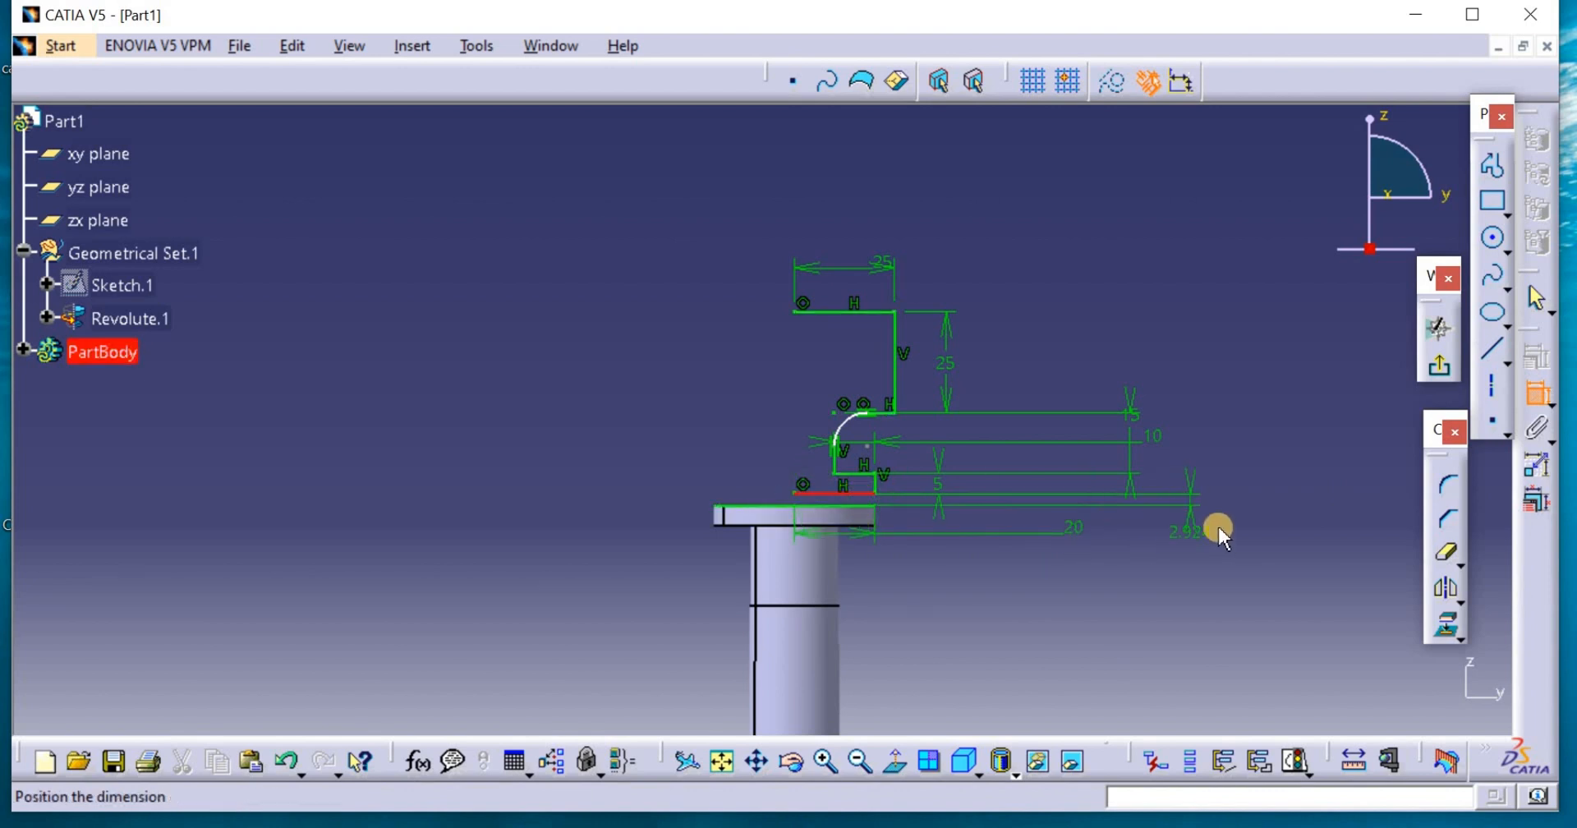
{"action": "right_click", "coordinate": [1218, 528]}
{"action": "type", "text": "0.1"}
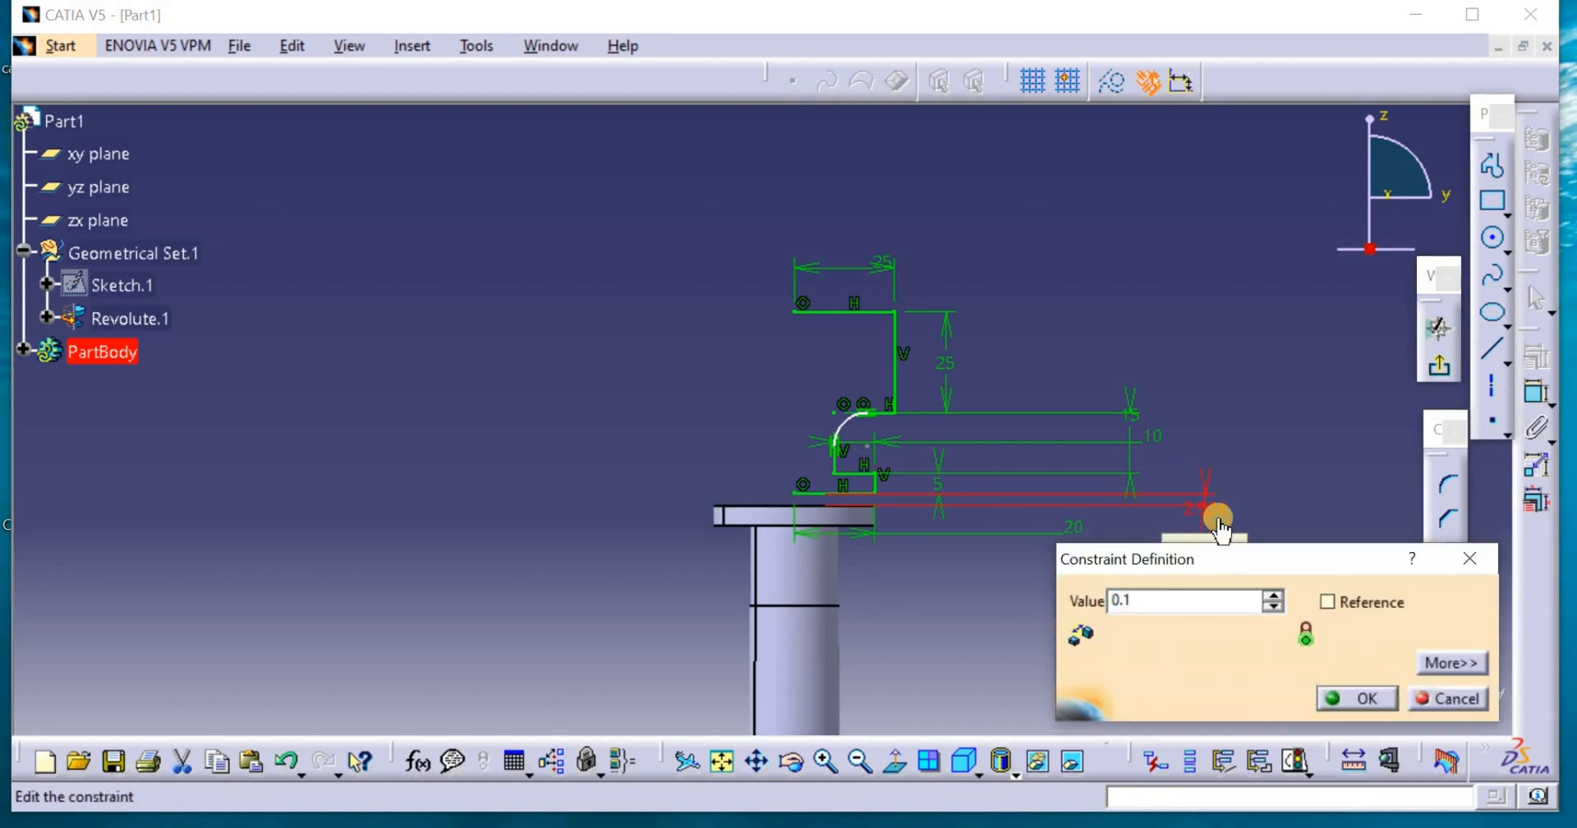
{"action": "left_click", "coordinate": [1365, 698]}
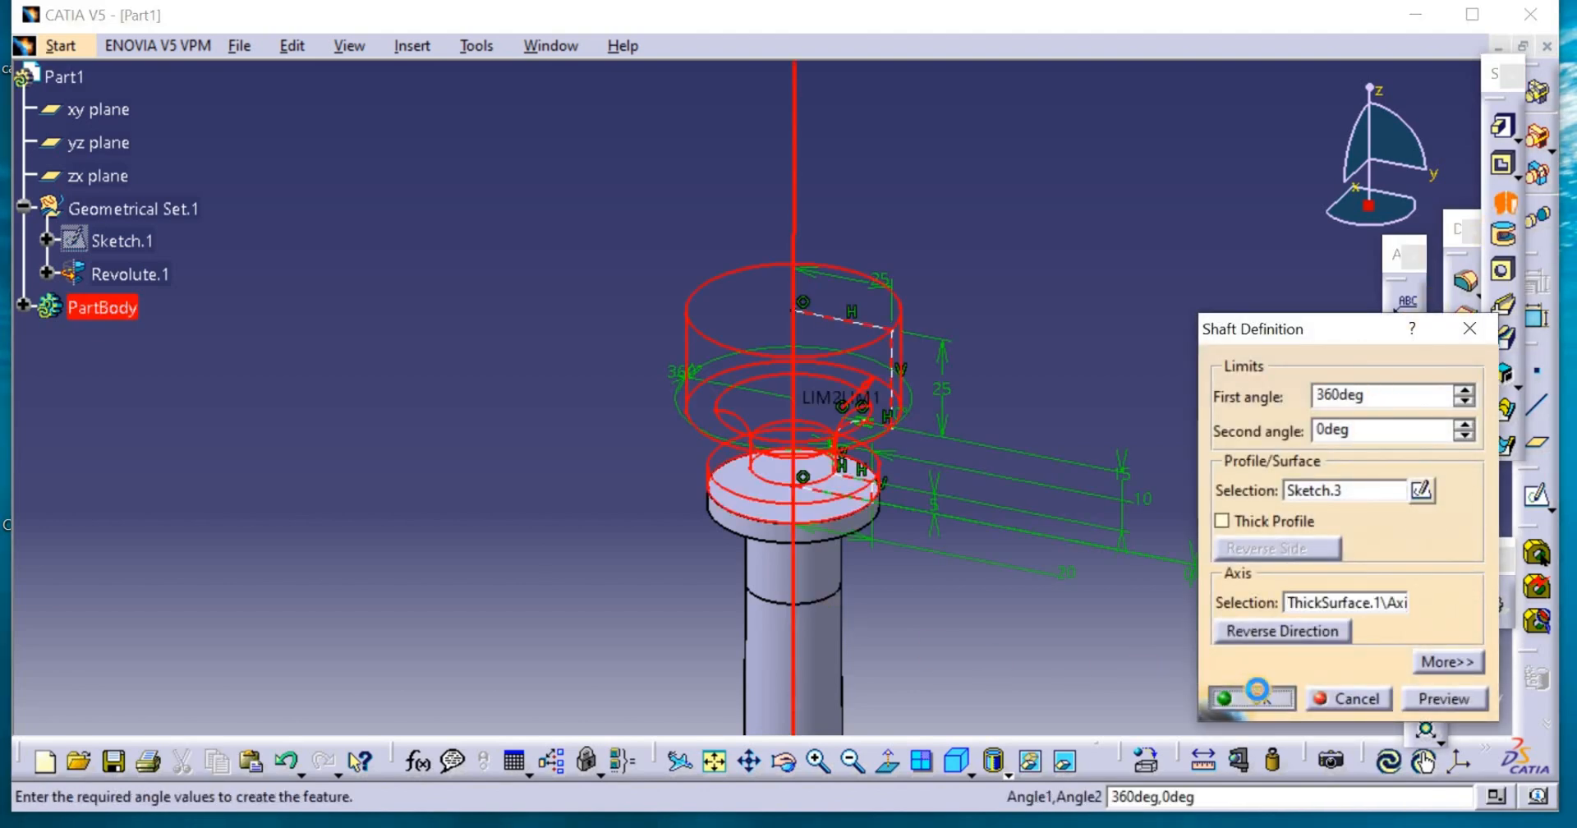
Revolve Sketch.3 a full 360° around the shaft axis into a stepped solid cap
{"action": "left_click", "coordinate": [1248, 698]}
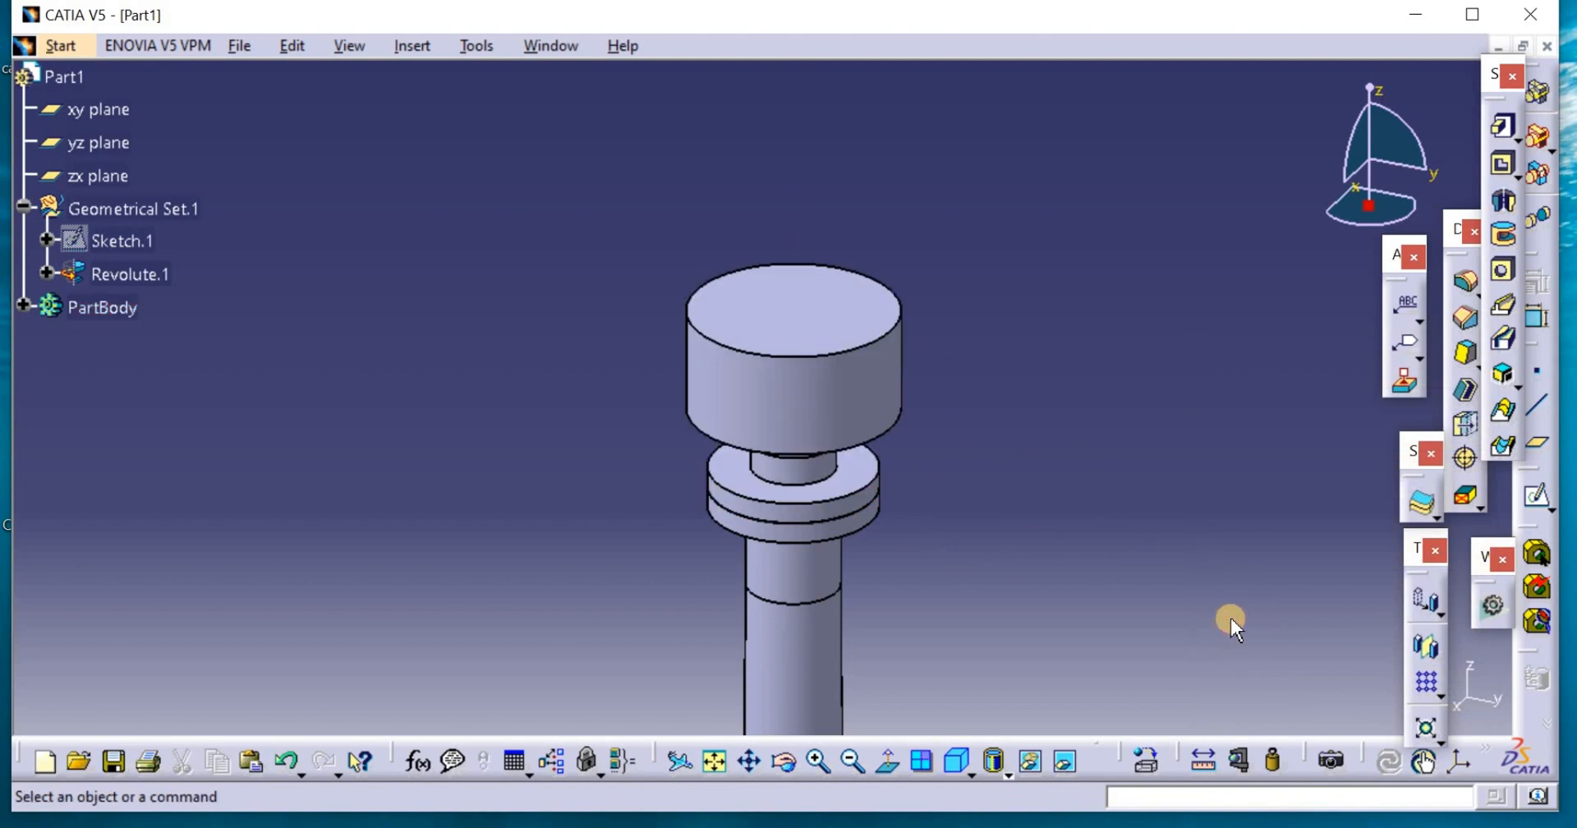
{"action": "mouse_move", "coordinate": [1182, 586]}
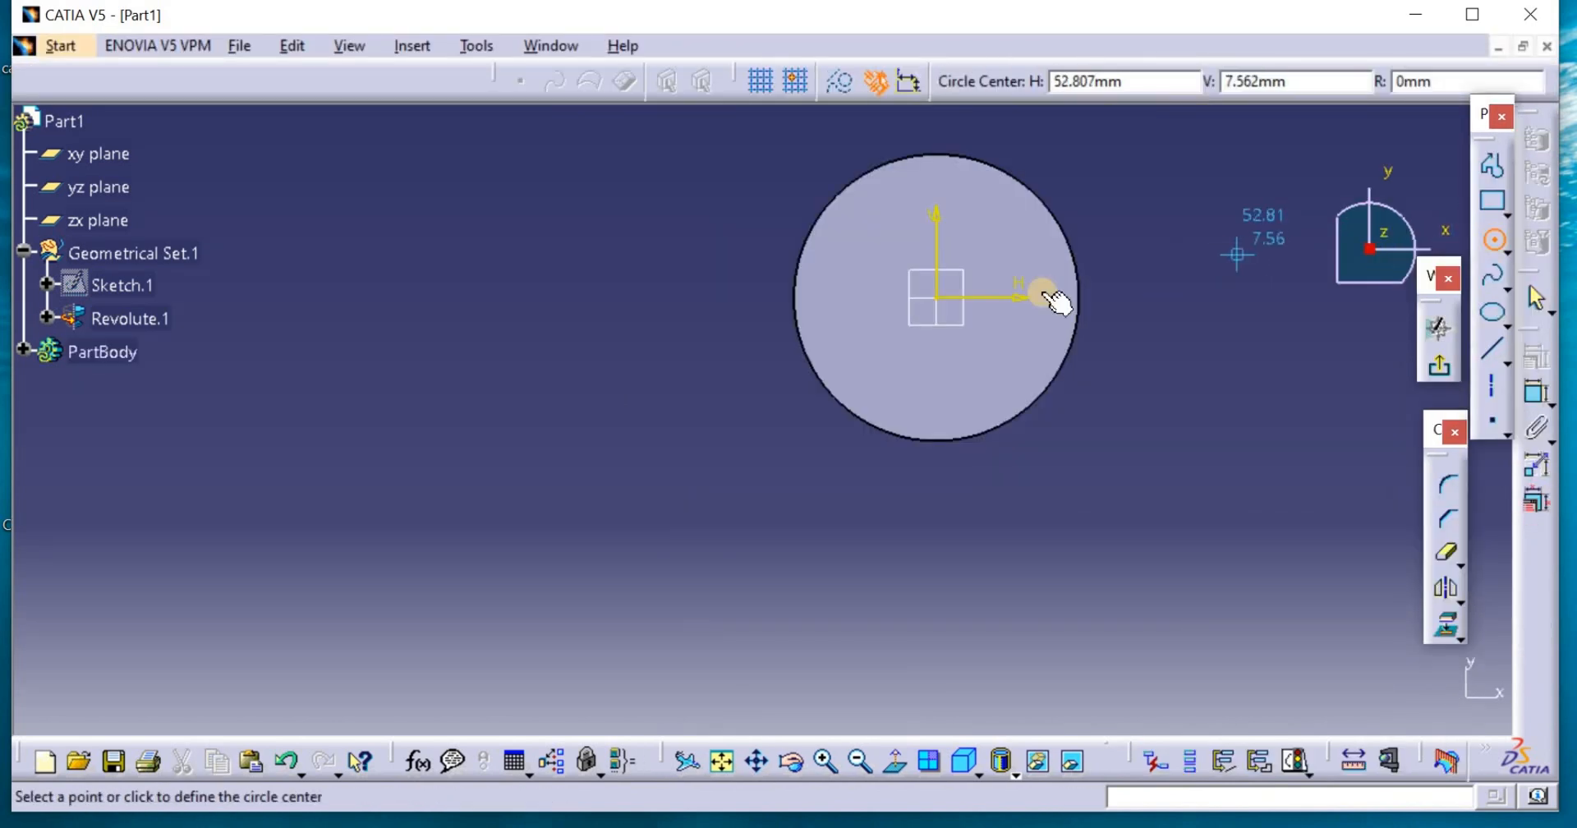
Sketch a 5 mm circle 15 mm off-axis and pocket it 11 mm deep
{"action": "left_click", "coordinate": [1025, 297]}
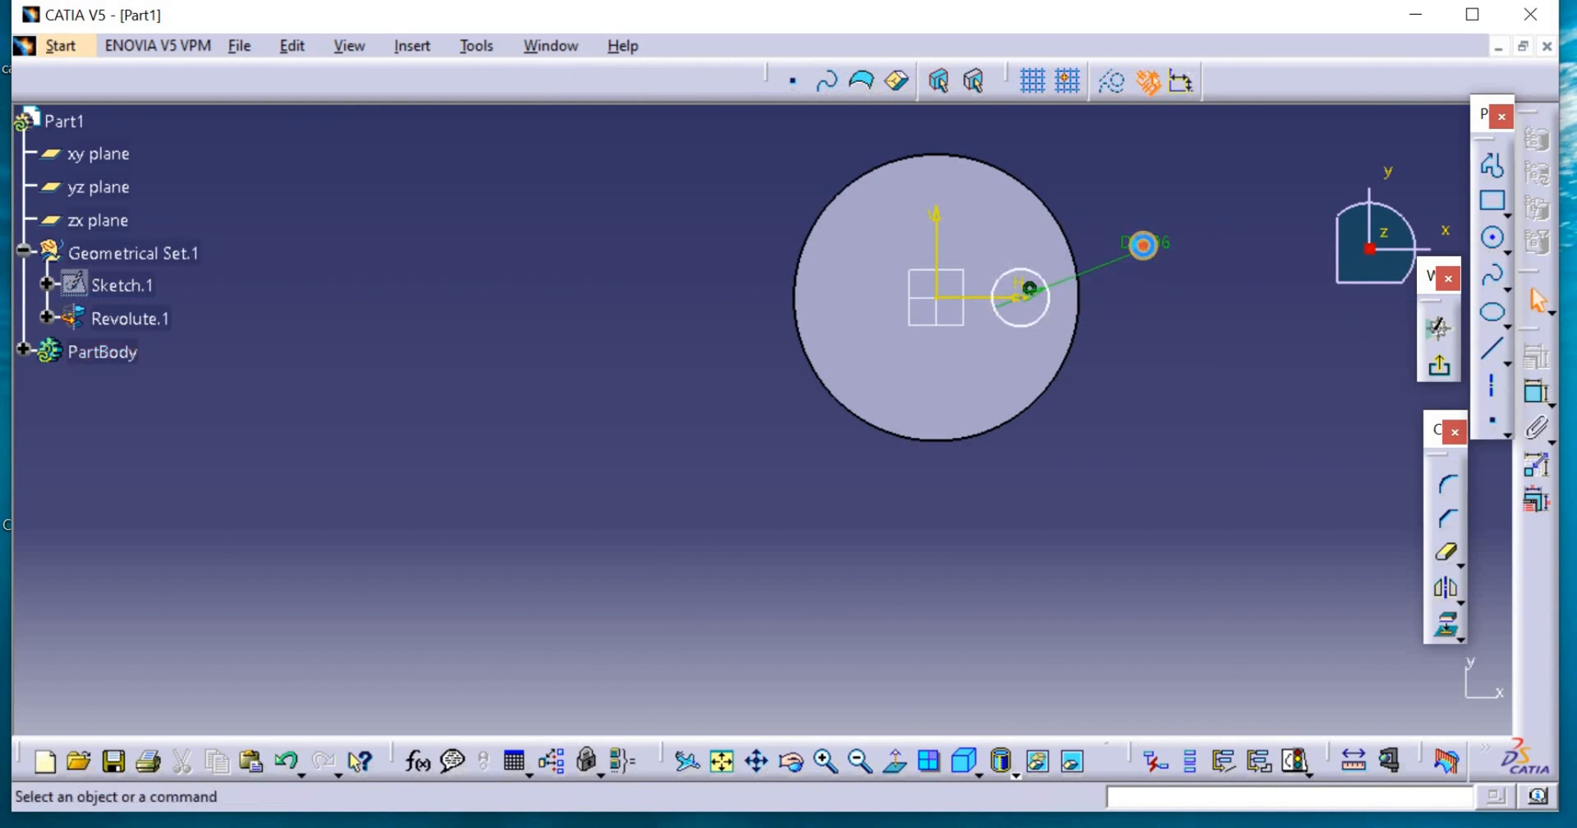
{"action": "double_click", "coordinate": [1142, 243]}
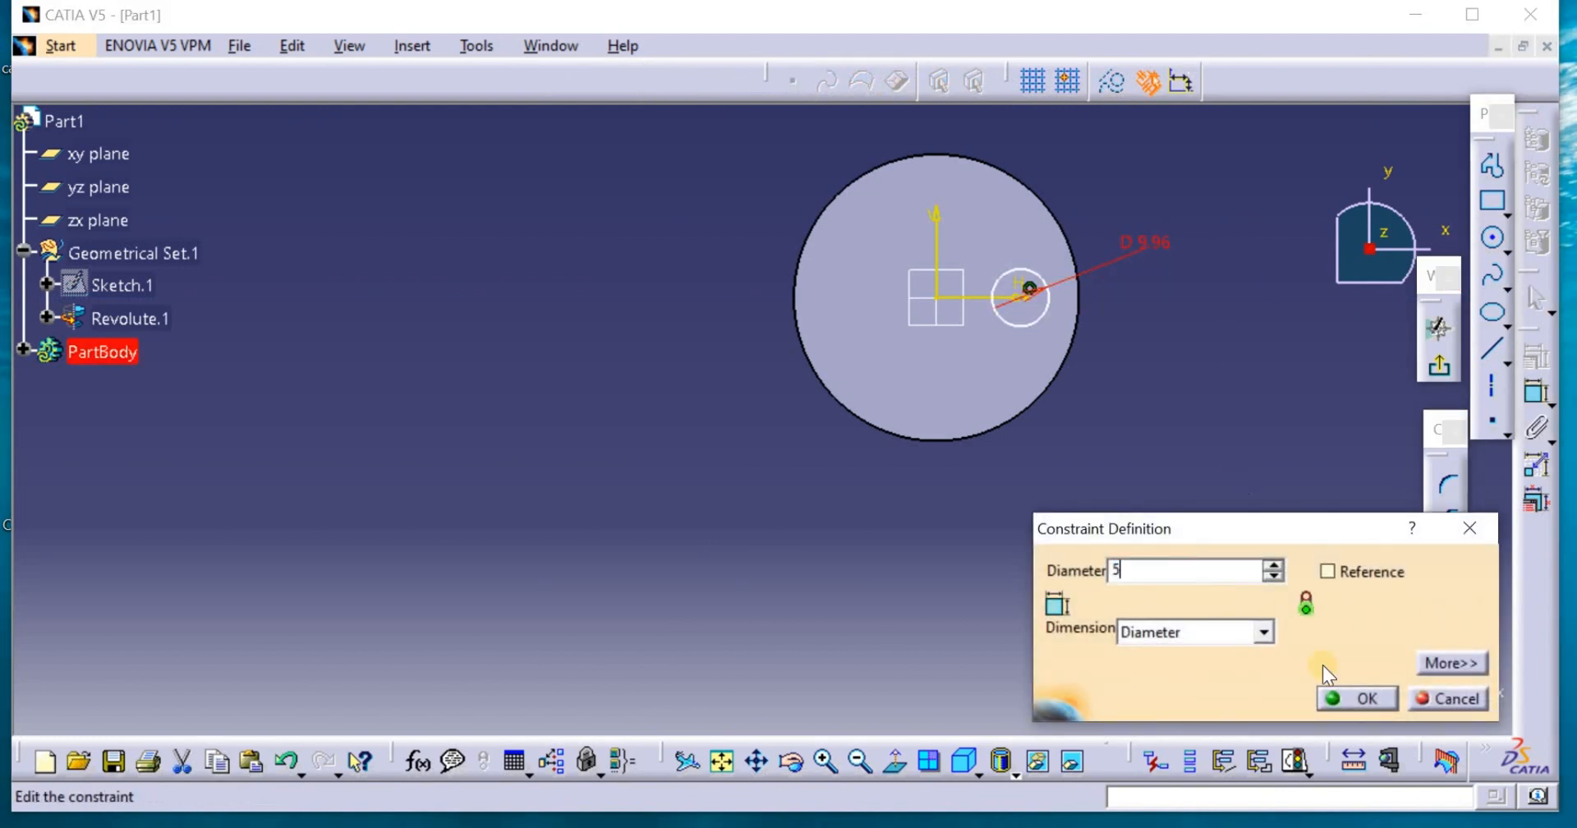
{"action": "left_click", "coordinate": [1366, 699]}
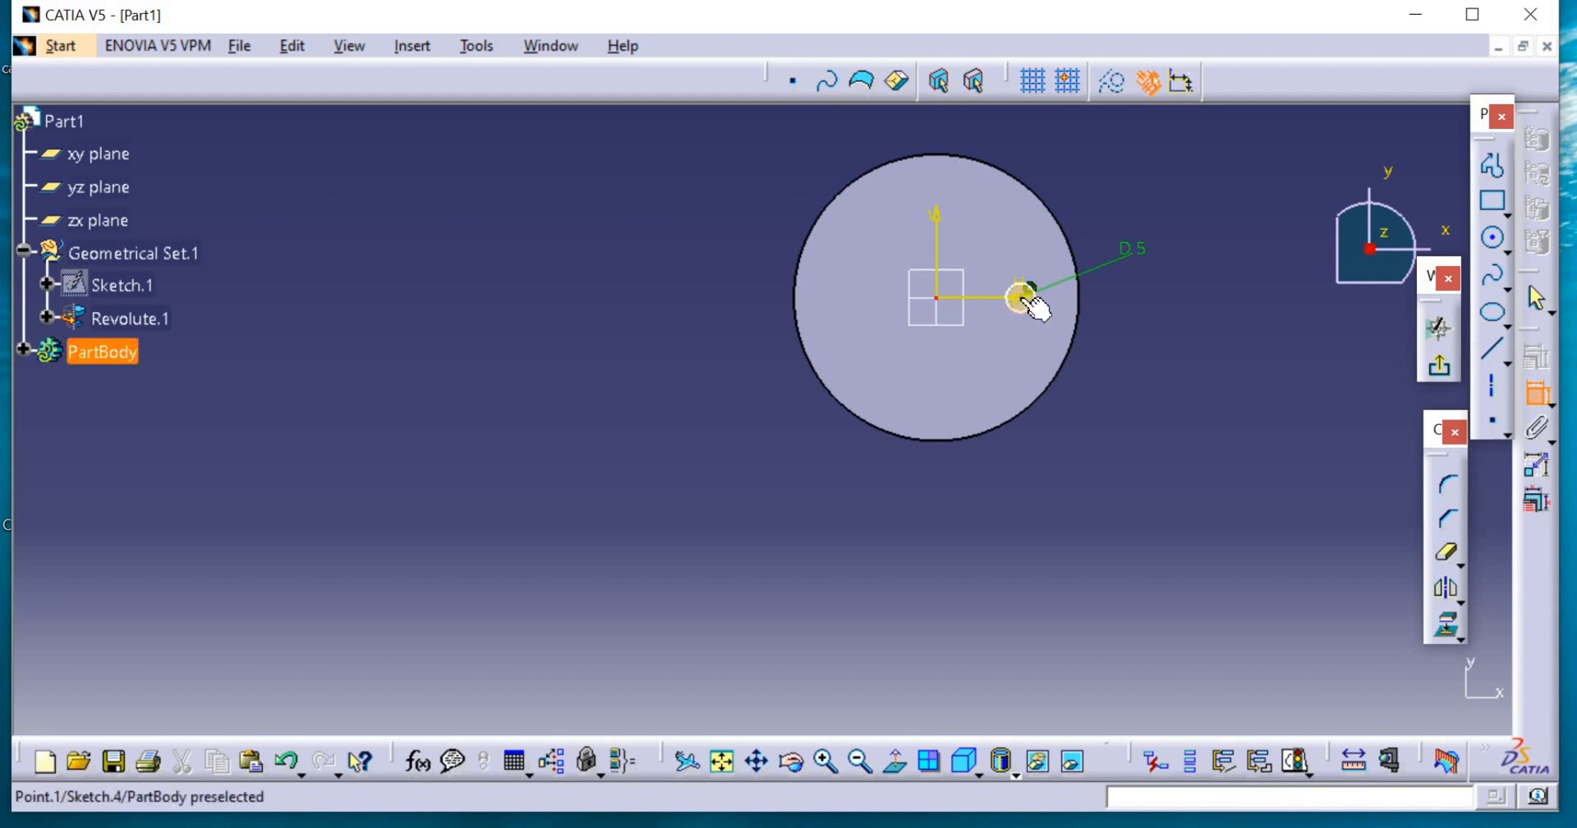
{"action": "double_click", "coordinate": [1021, 296]}
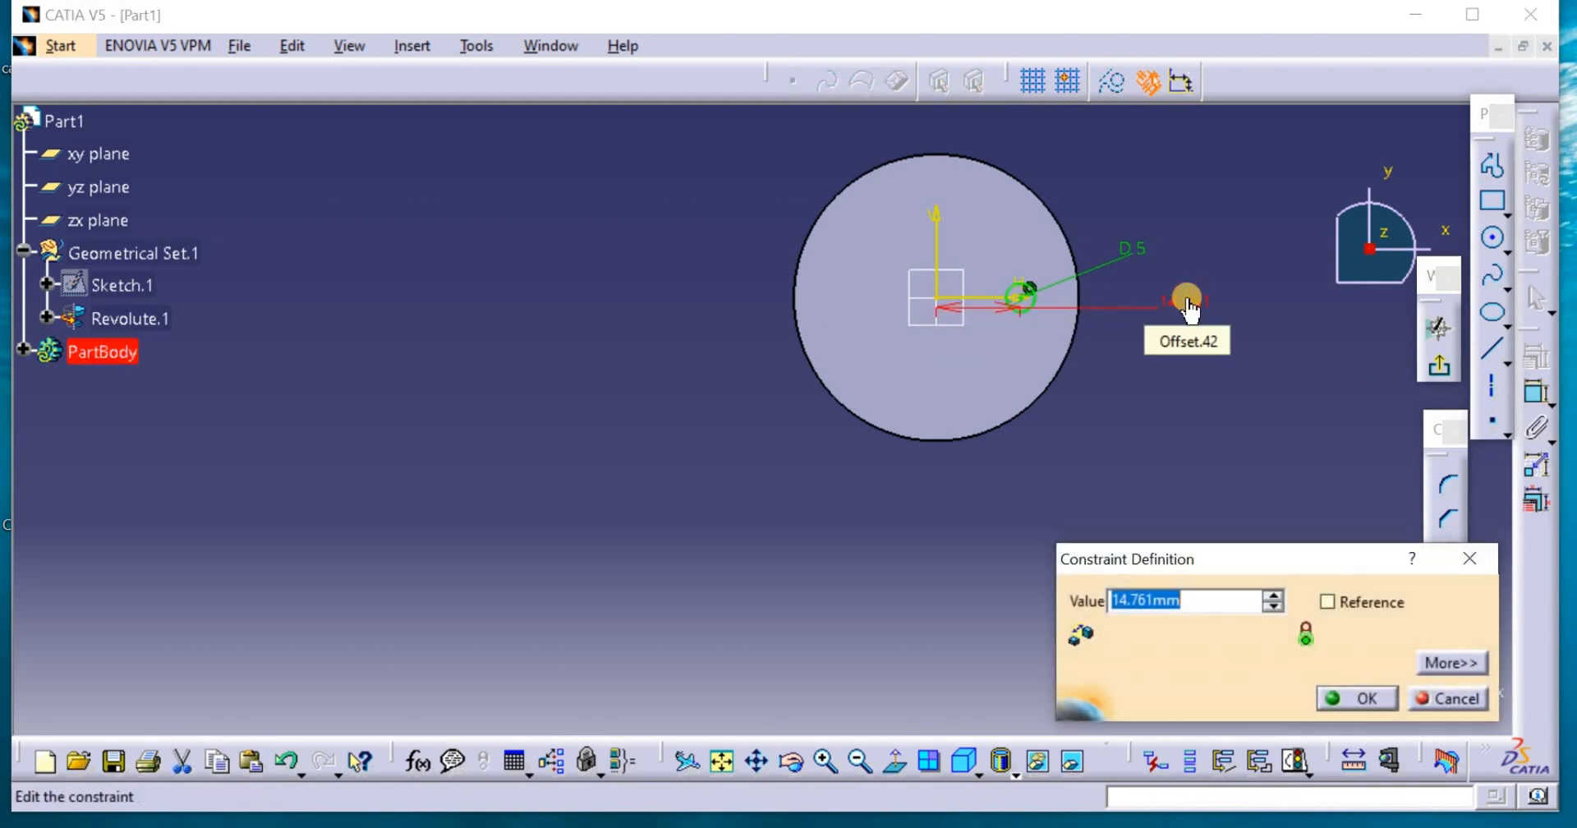
{"action": "type", "text": "15"}
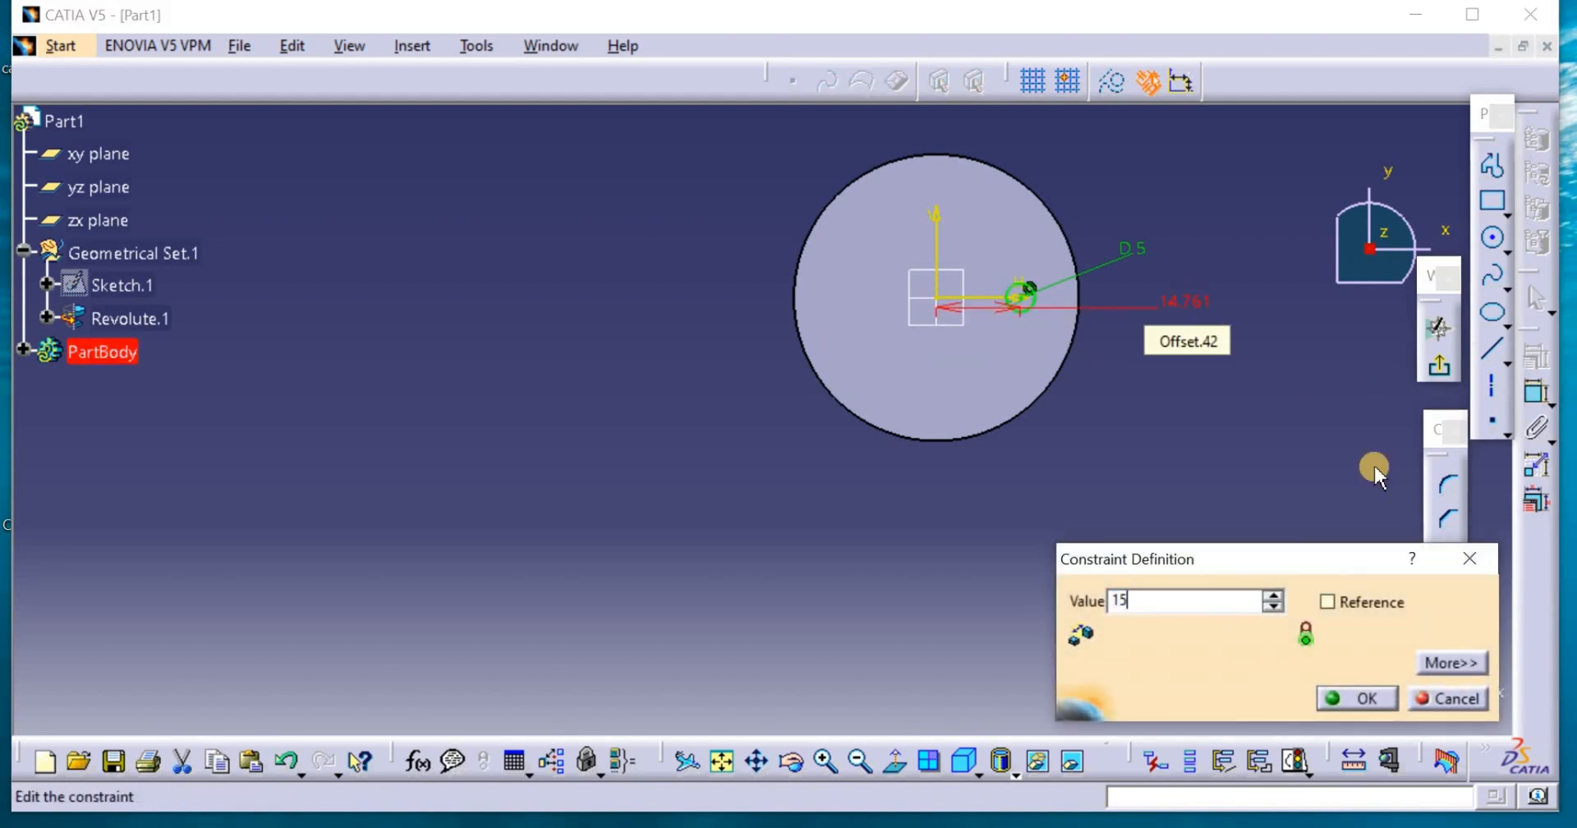
{"action": "left_click", "coordinate": [1364, 698]}
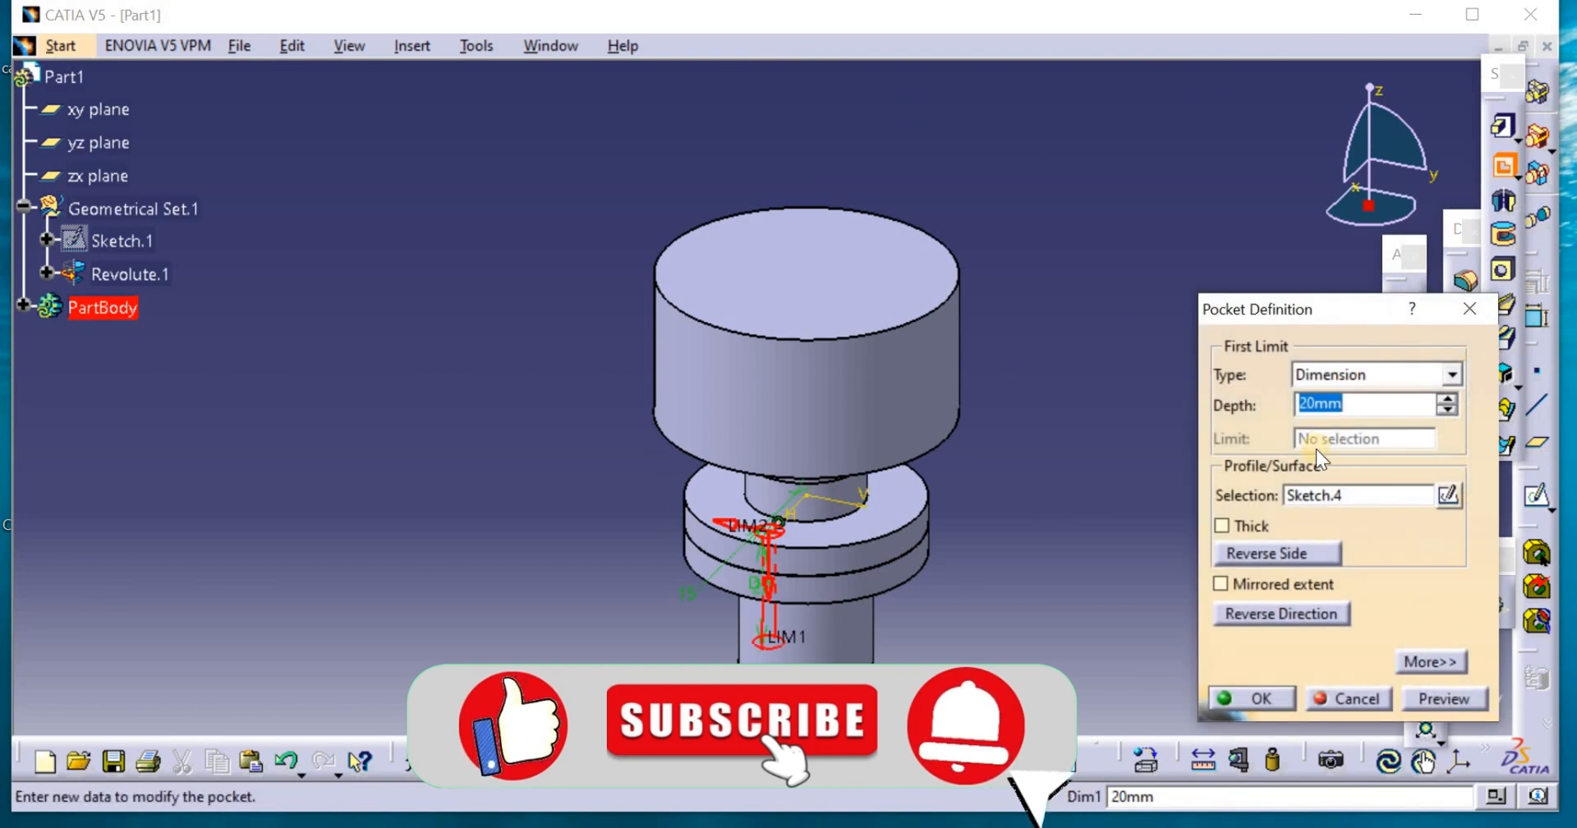
{"action": "type", "text": "11"}
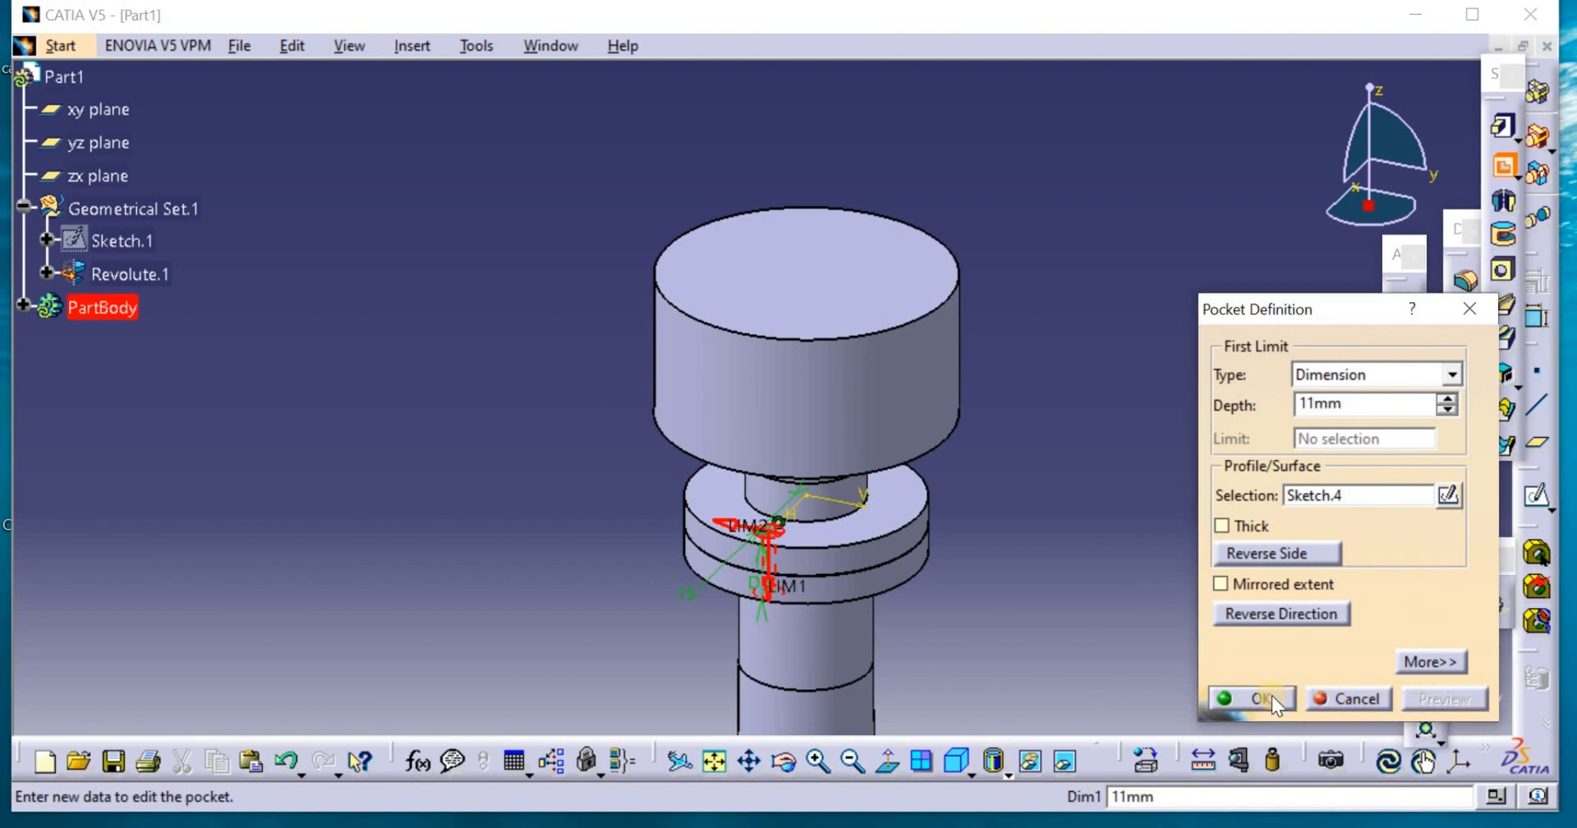
{"action": "left_click", "coordinate": [1251, 698]}
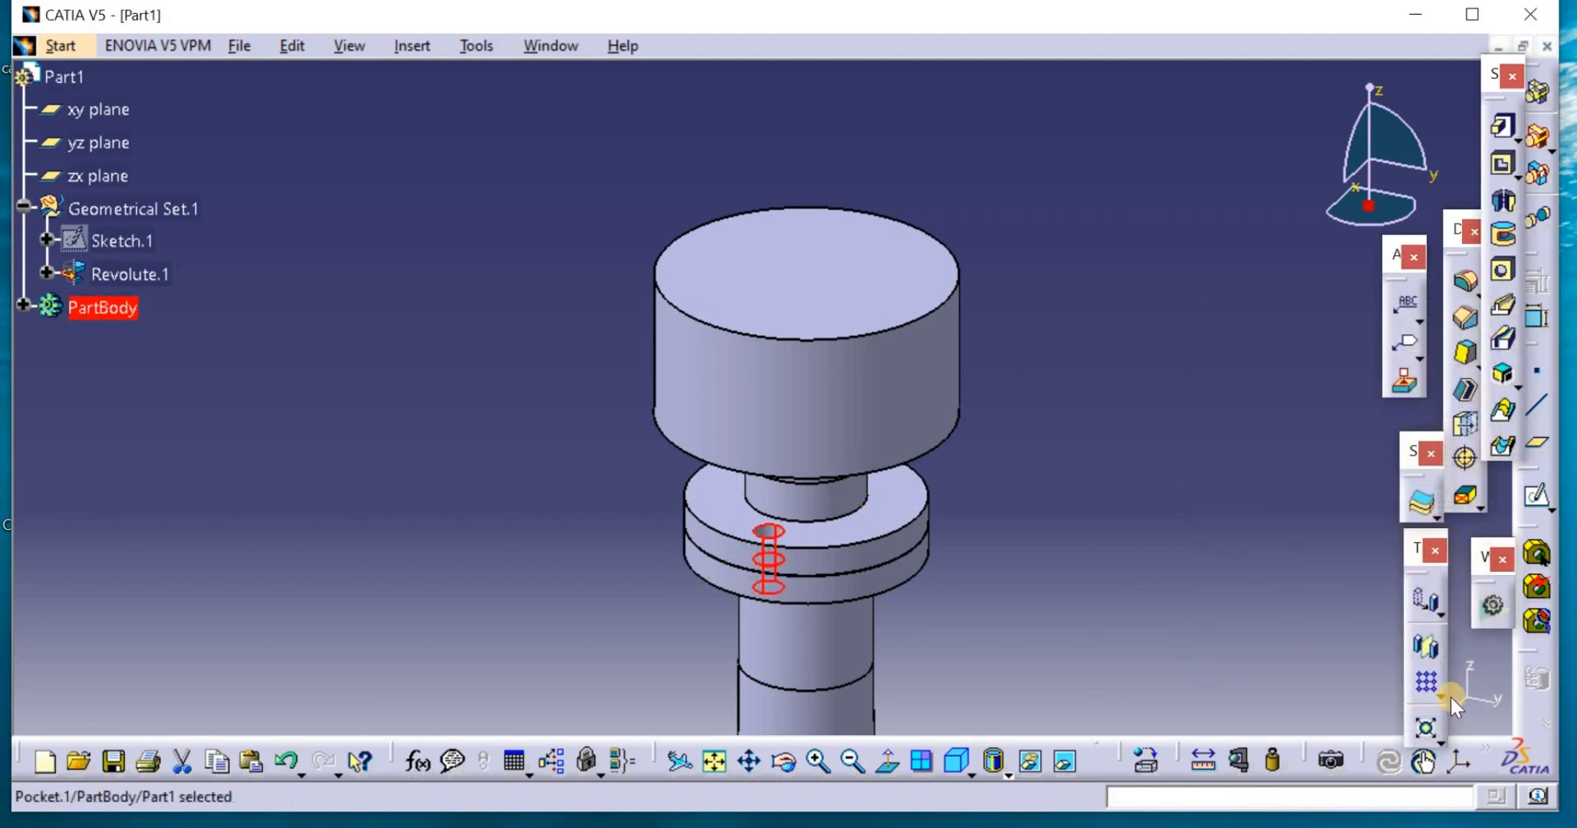
Pattern Pocket.1 as a complete crown of 8 instances around the Z axis
{"action": "left_click", "coordinate": [1427, 681]}
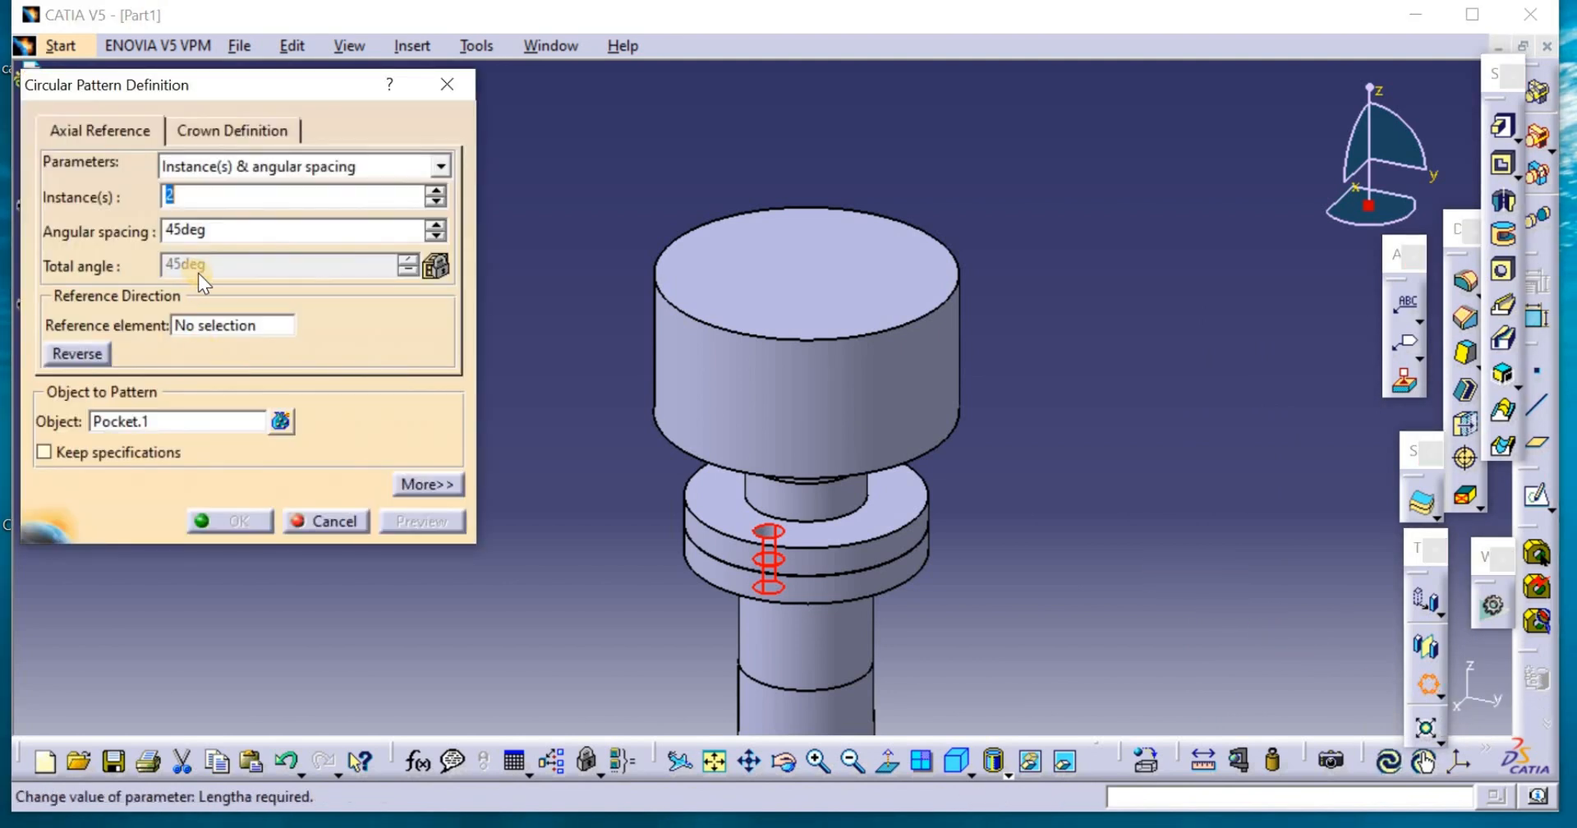
{"action": "type", "text": "8"}
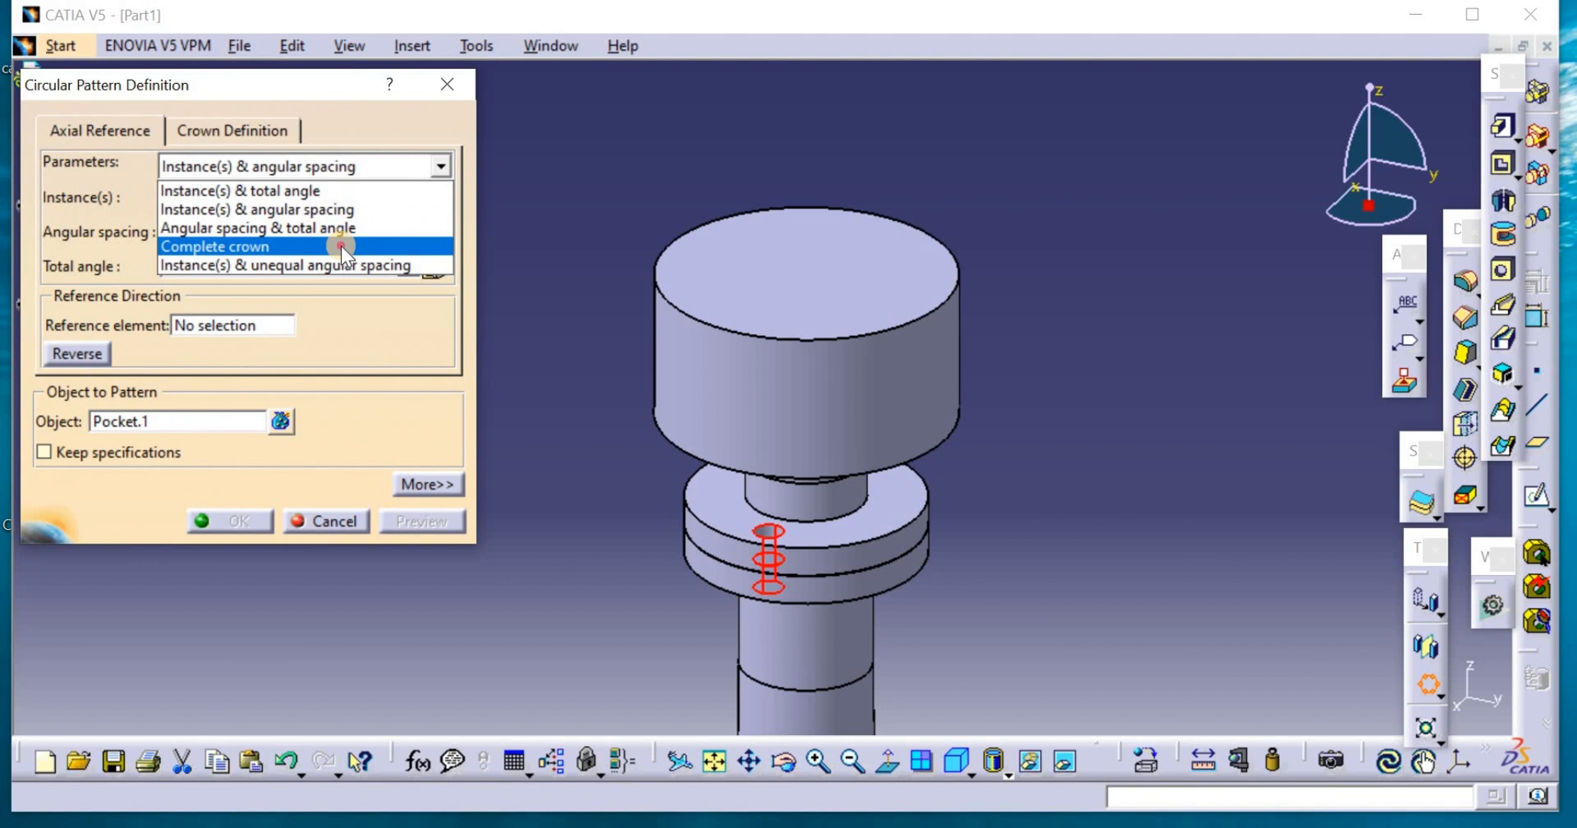
{"action": "left_click", "coordinate": [215, 245]}
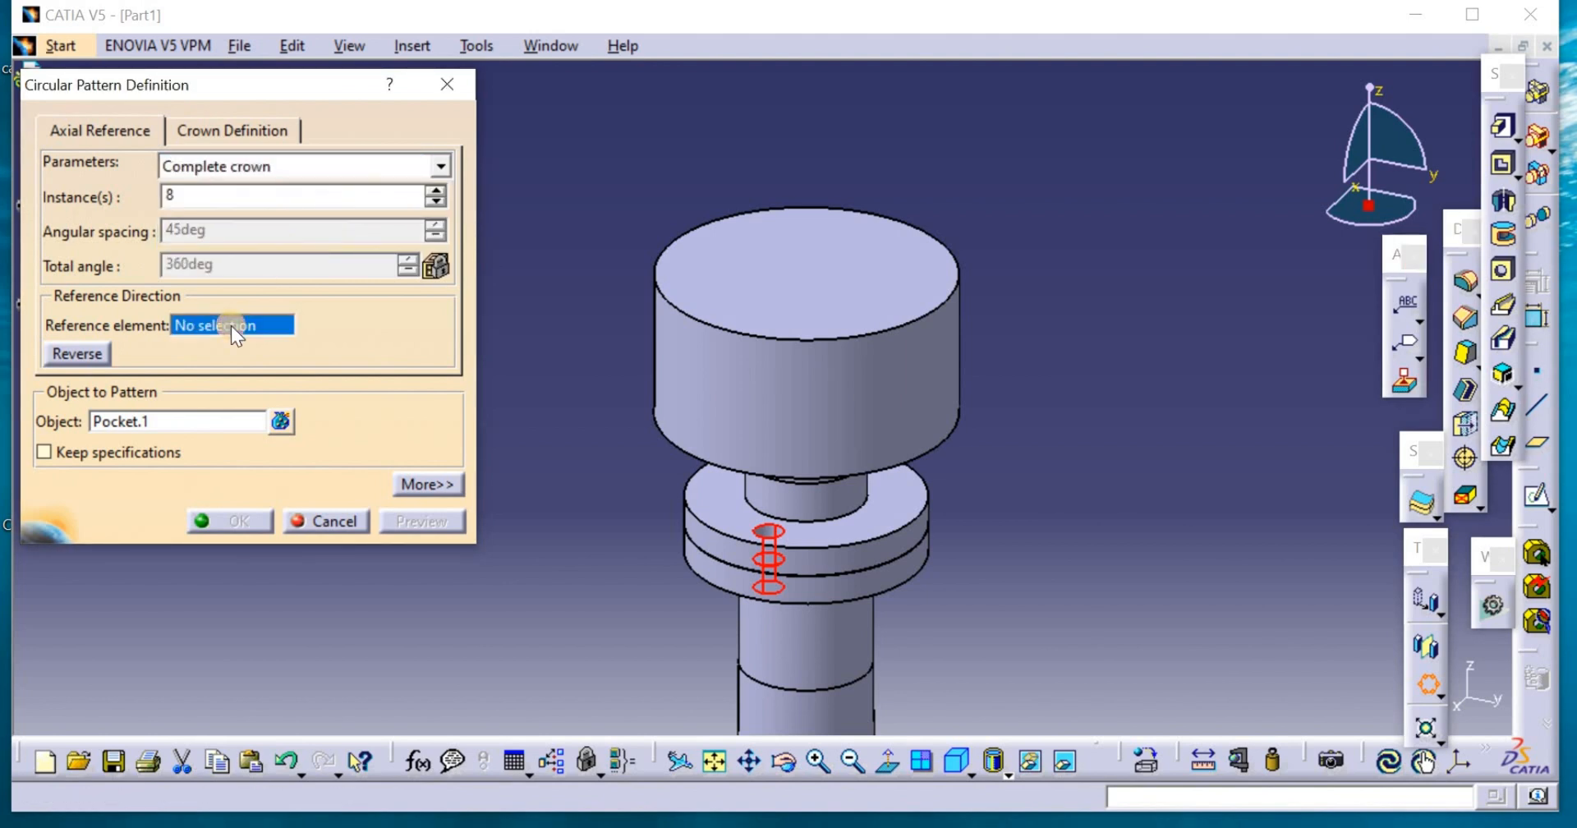
{"action": "left_click", "coordinate": [231, 325]}
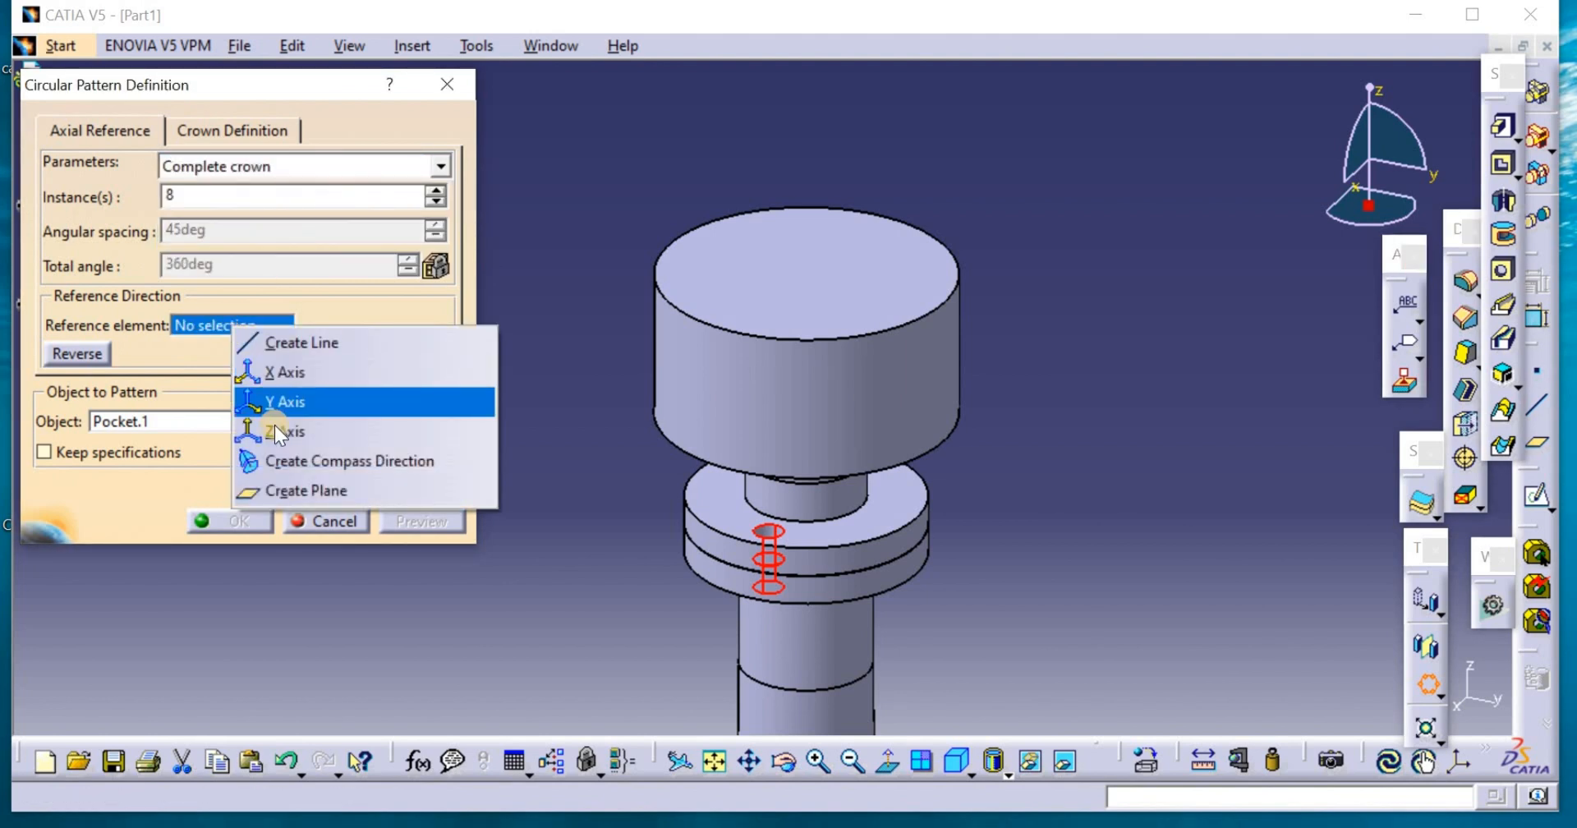
{"action": "left_click", "coordinate": [289, 430]}
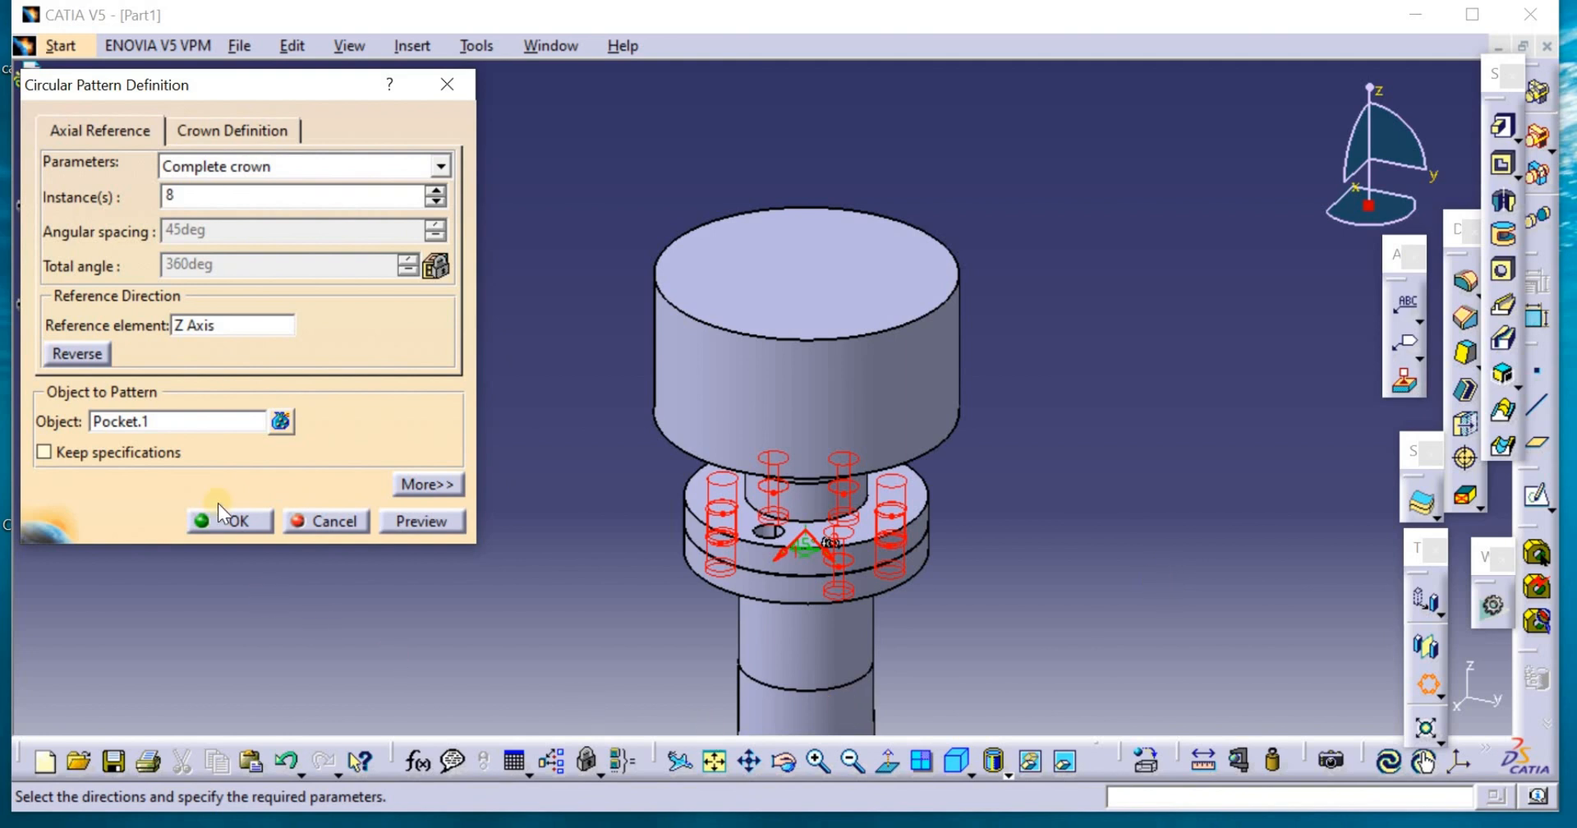
{"action": "left_click", "coordinate": [230, 521]}
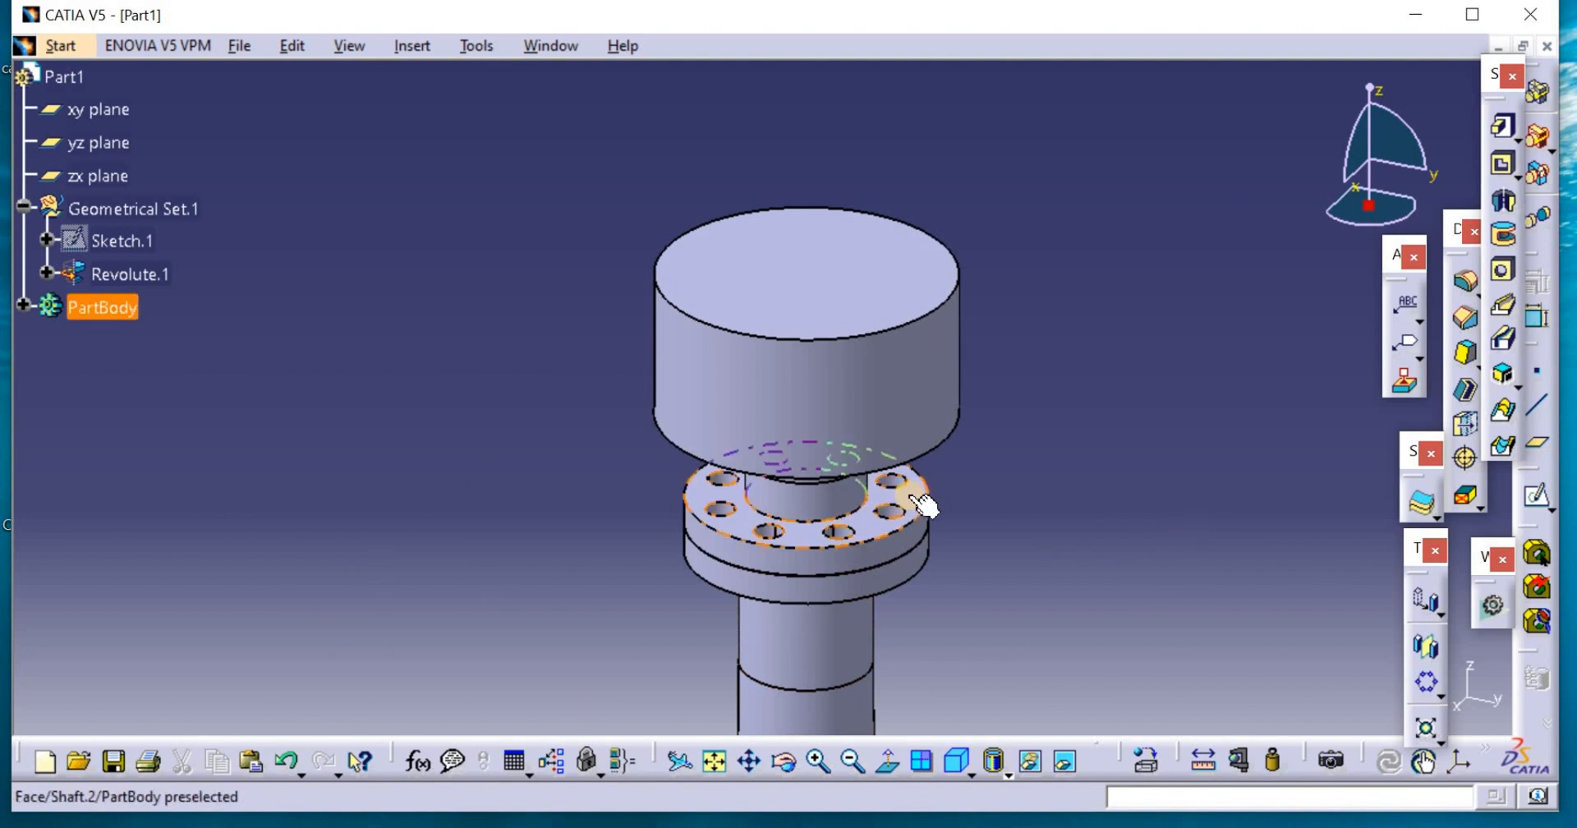
Sketch a size-6 hexagon 15 mm off-axis on the flange top and pad it 2 mm
{"action": "left_click", "coordinate": [910, 503]}
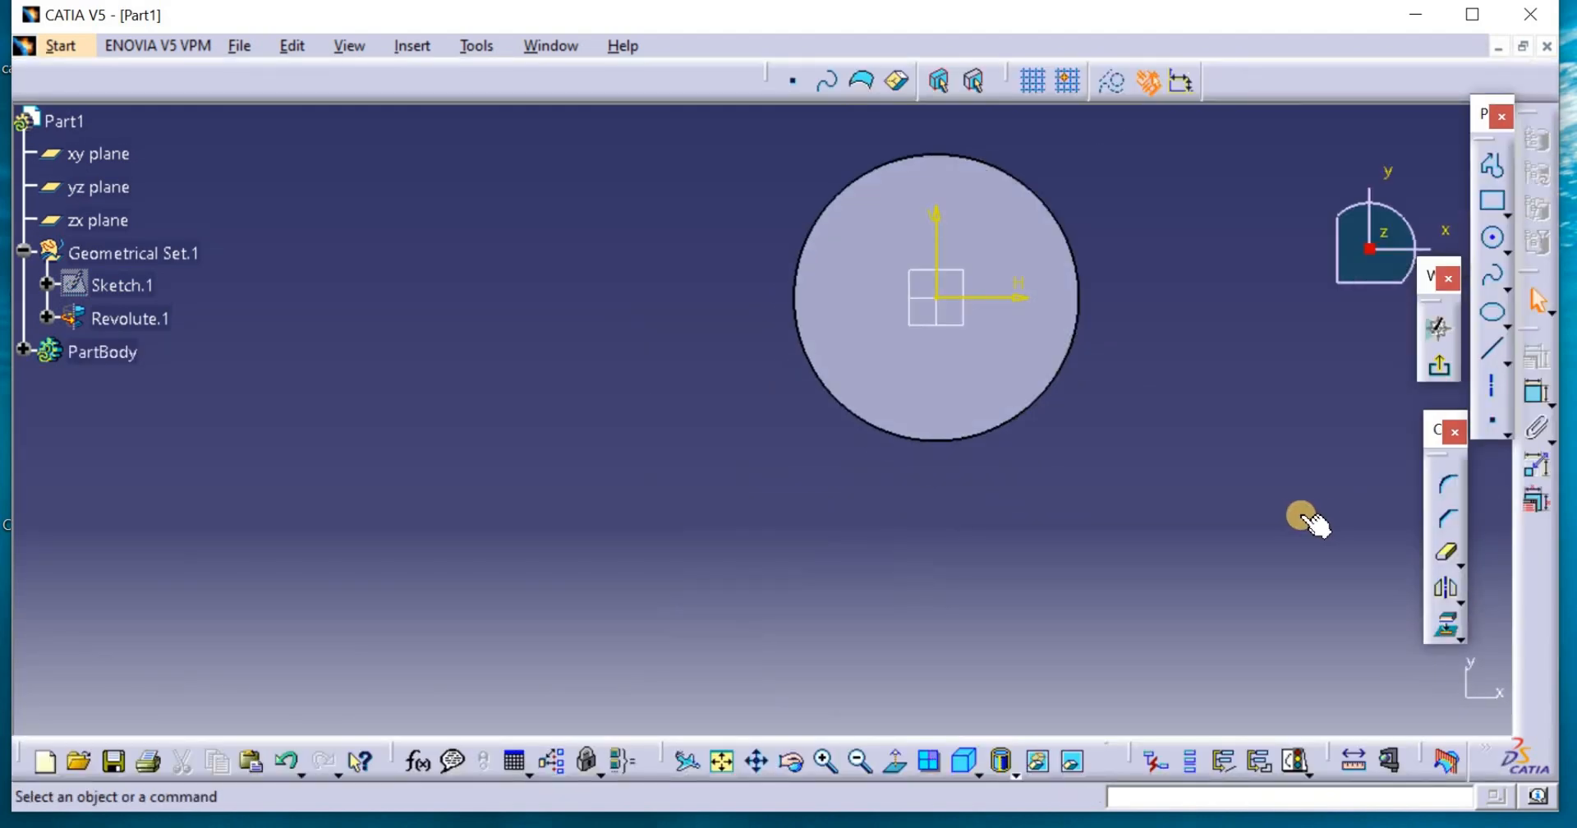
{"action": "left_click", "coordinate": [1492, 245]}
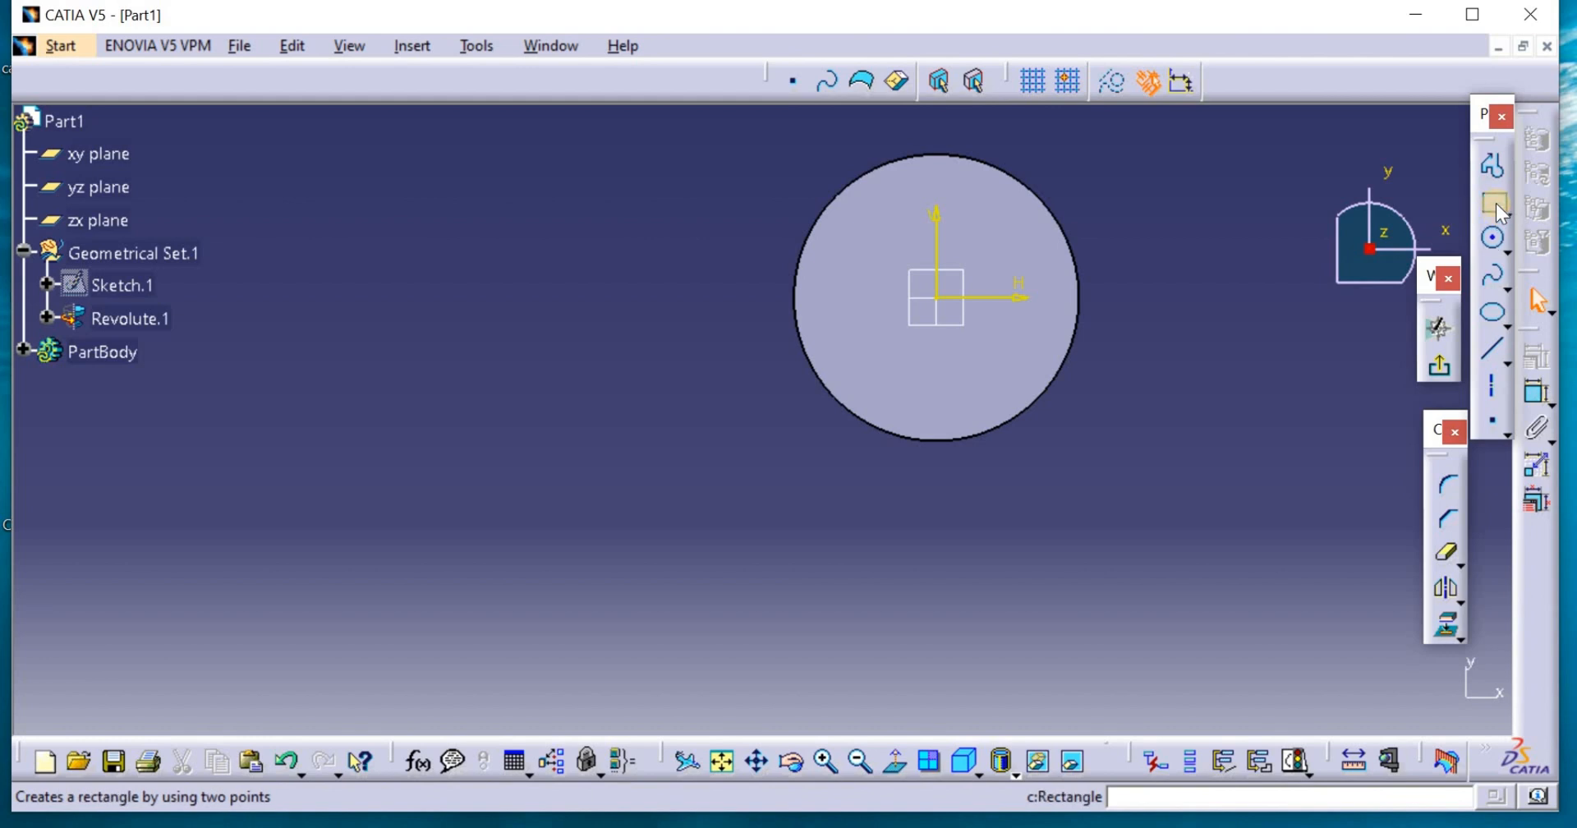
{"action": "left_click", "coordinate": [1493, 205]}
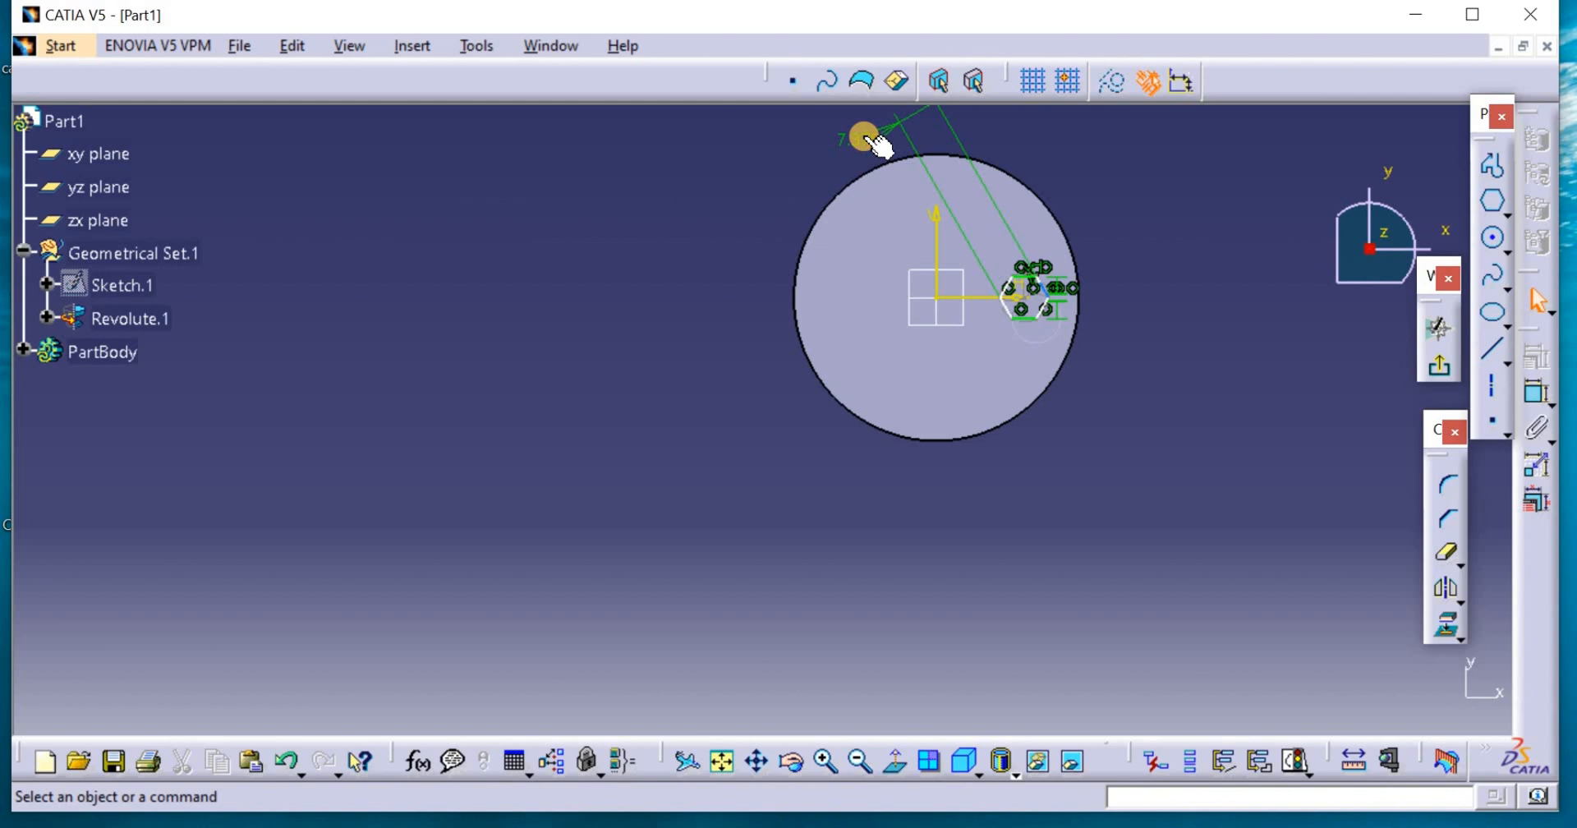
{"action": "double_click", "coordinate": [865, 135]}
{"action": "type", "text": "6"}
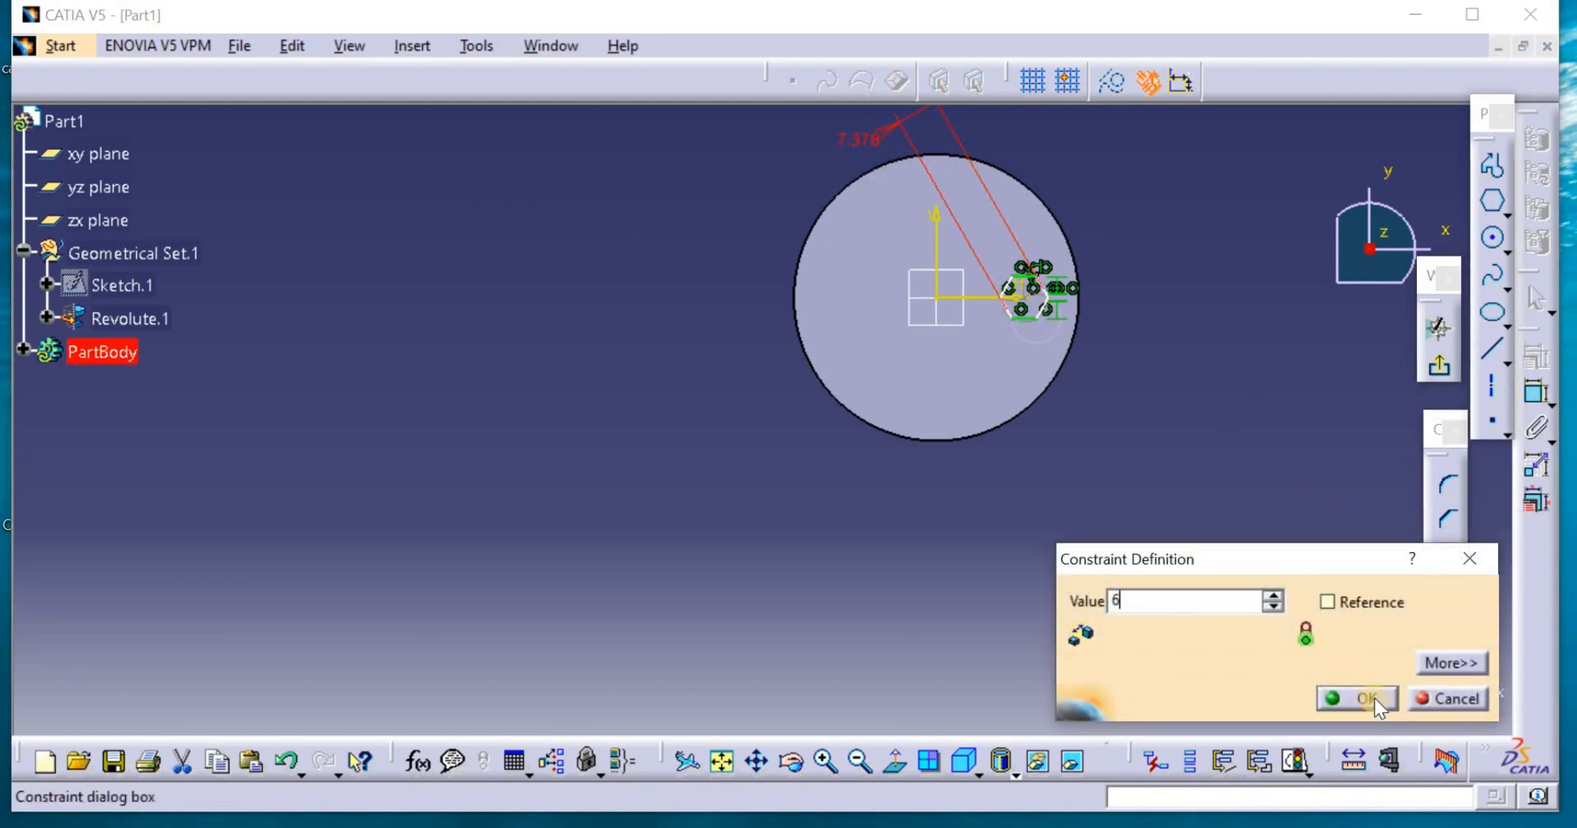
{"action": "left_click", "coordinate": [1357, 698]}
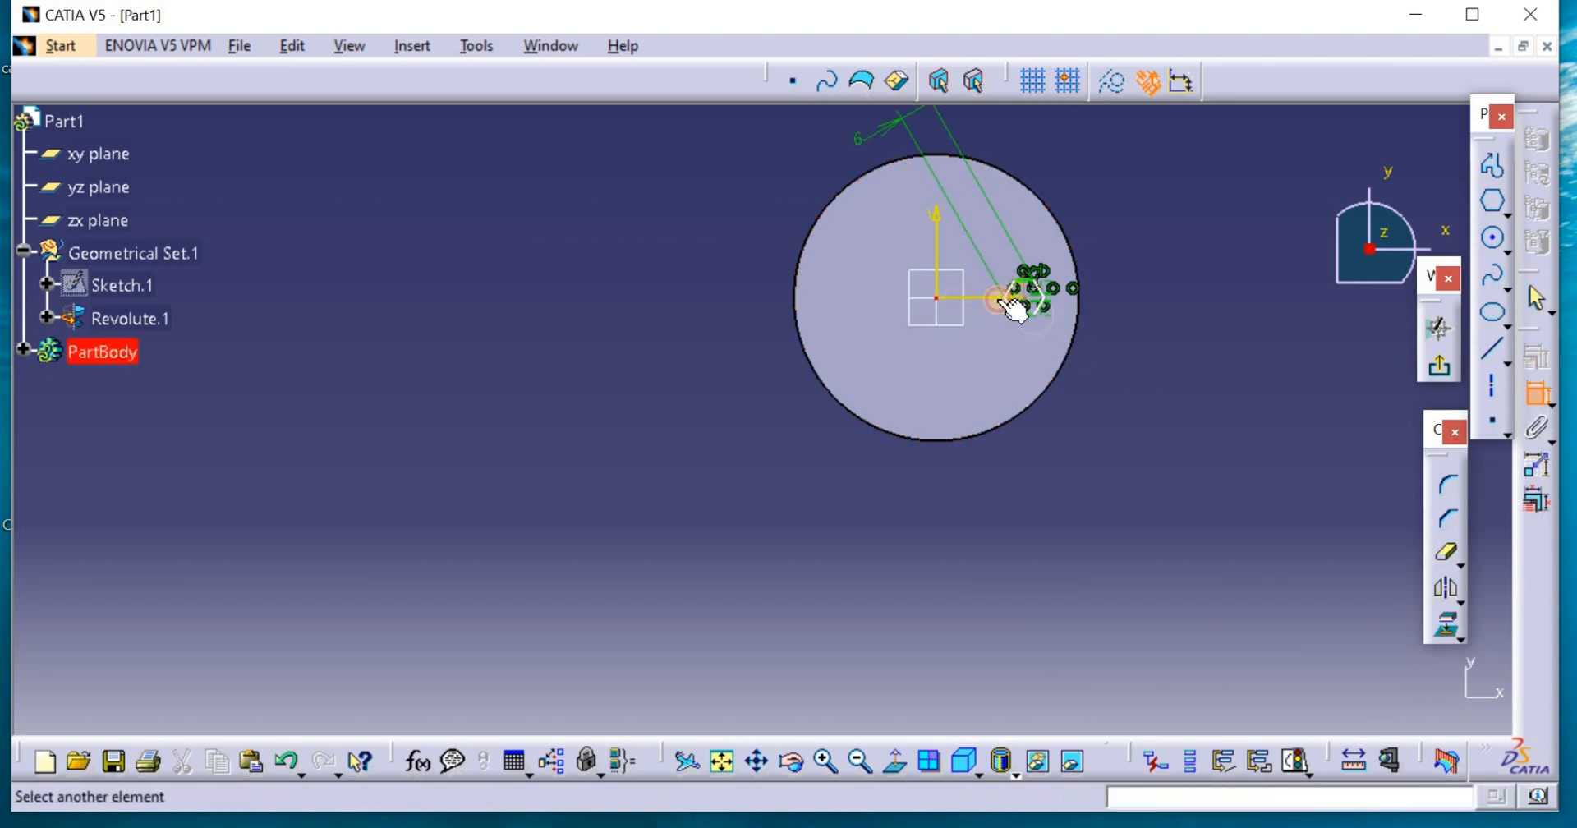
{"action": "mouse_move", "coordinate": [1021, 301]}
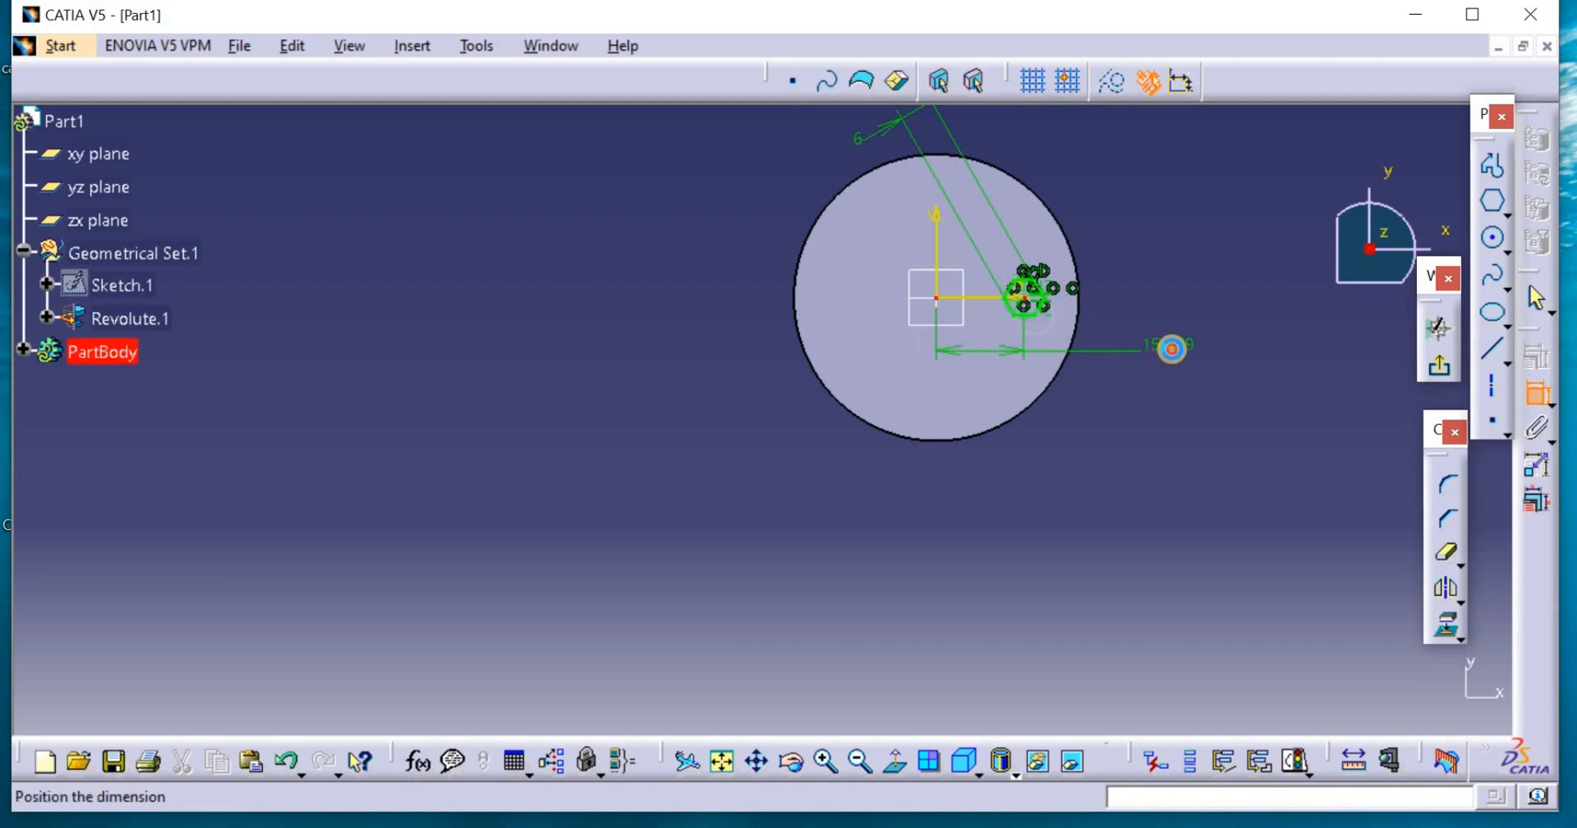
{"action": "double_click", "coordinate": [1170, 349]}
{"action": "type", "text": "15"}
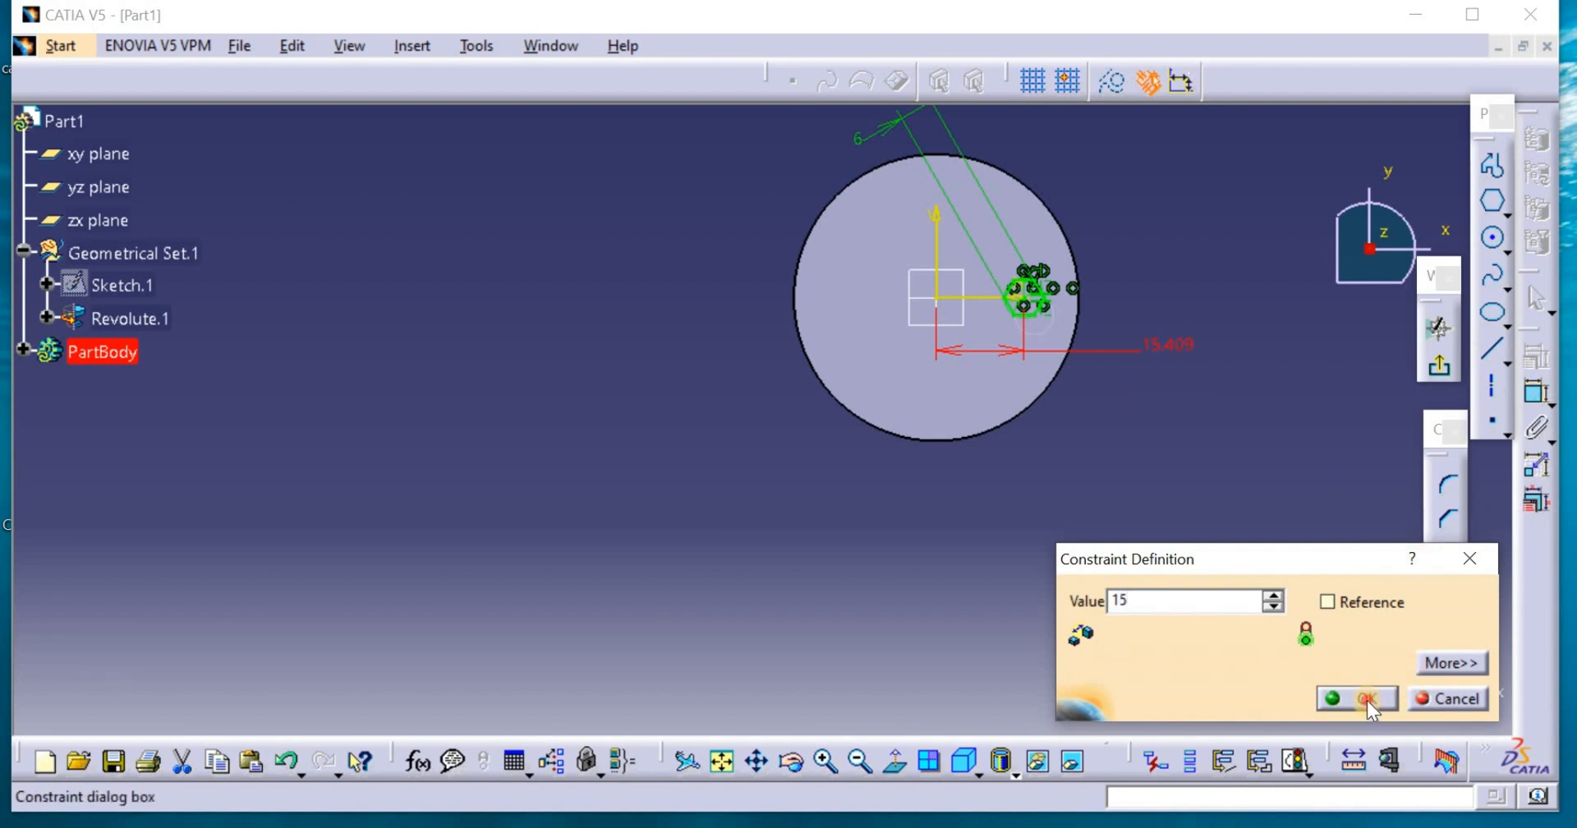
{"action": "left_click", "coordinate": [1357, 698]}
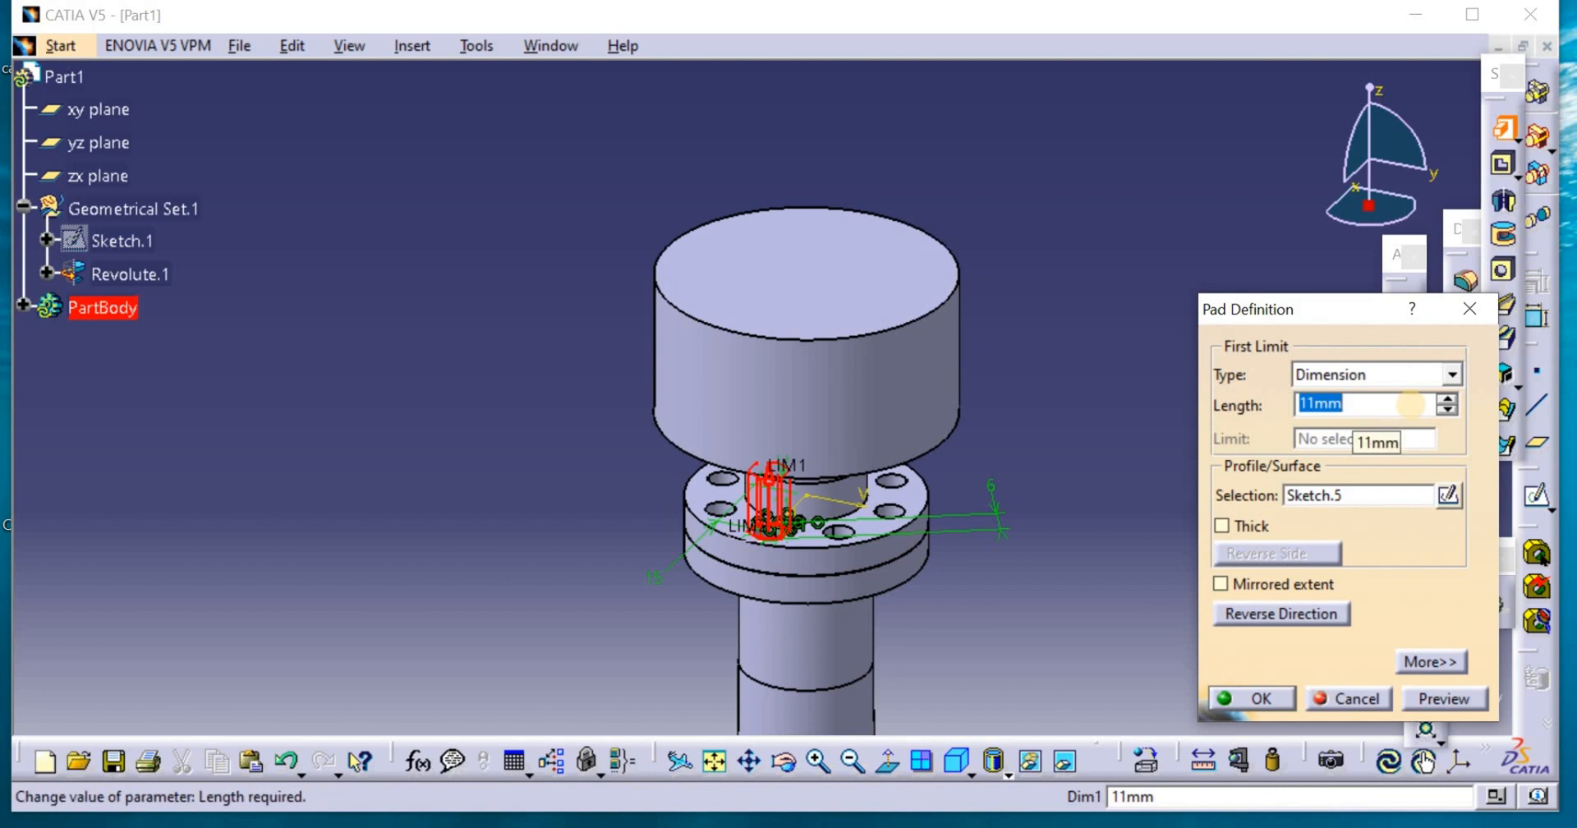
{"action": "type", "text": "2"}
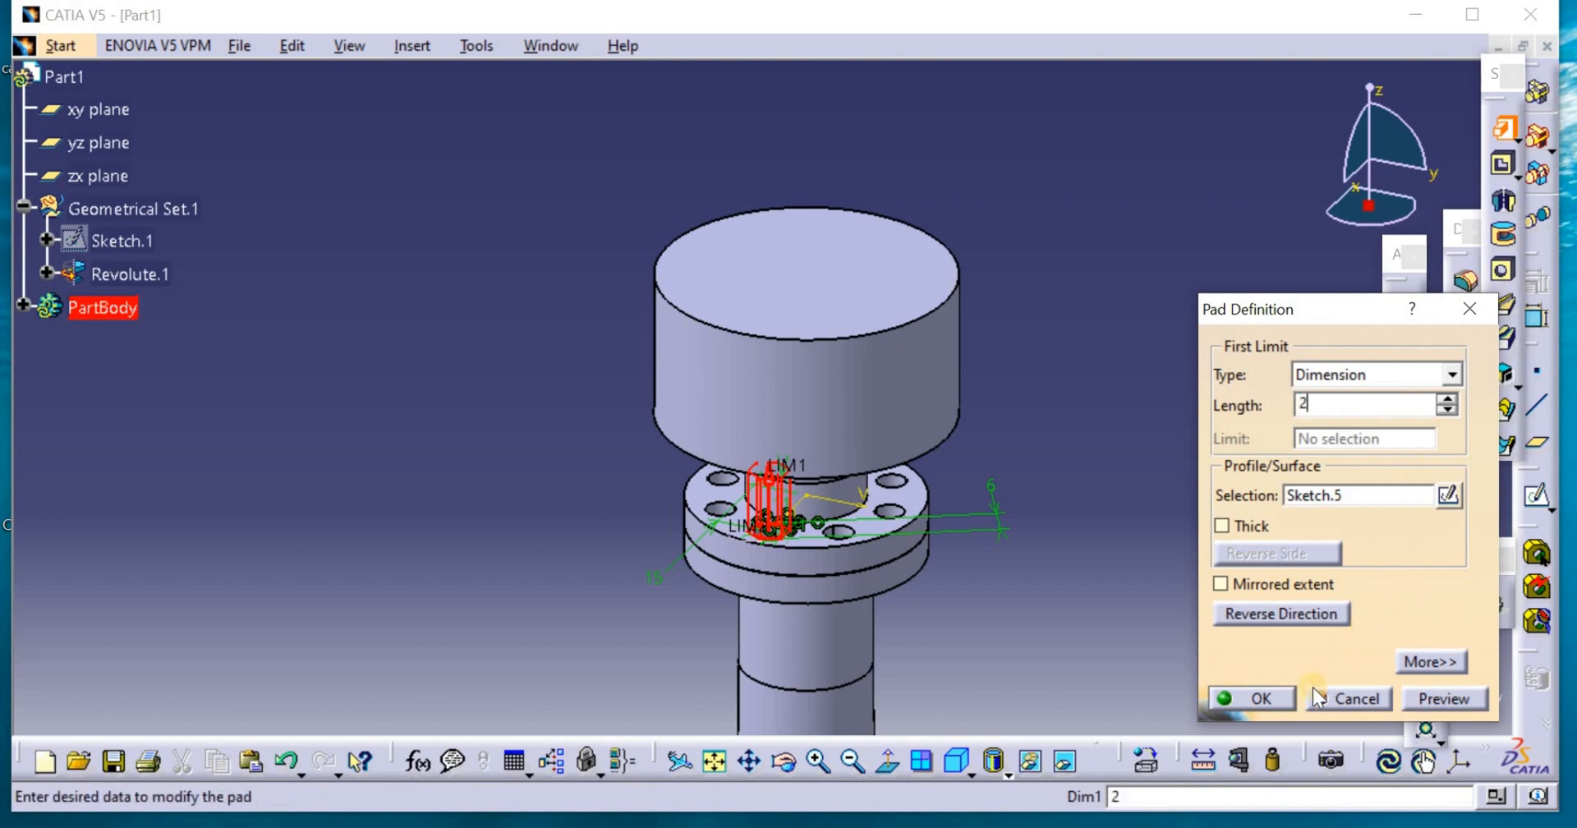
{"action": "left_click", "coordinate": [1261, 698]}
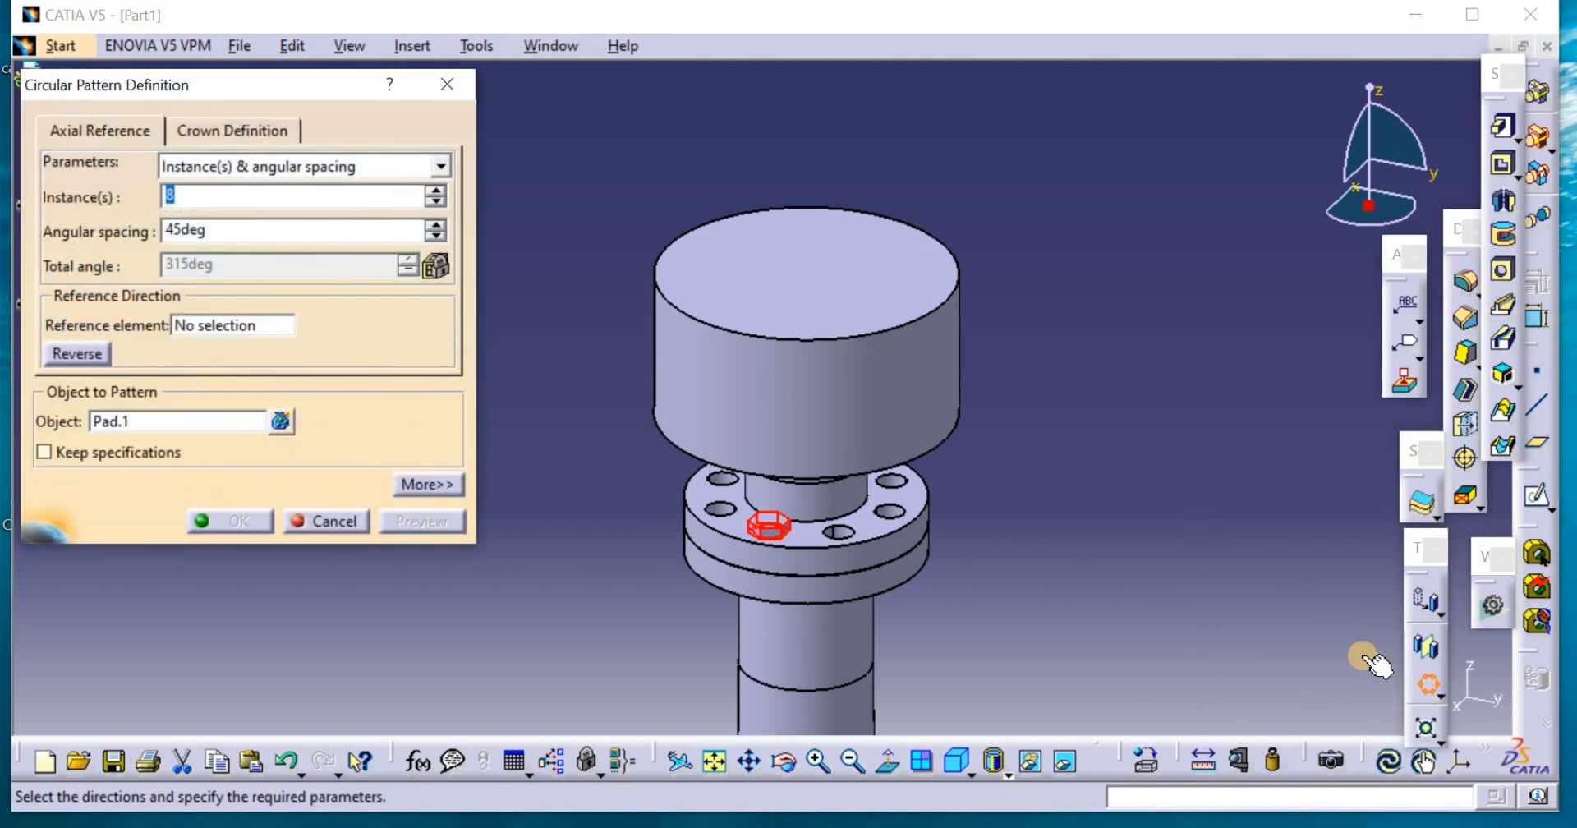
{"action": "mouse_move", "coordinate": [1167, 720]}
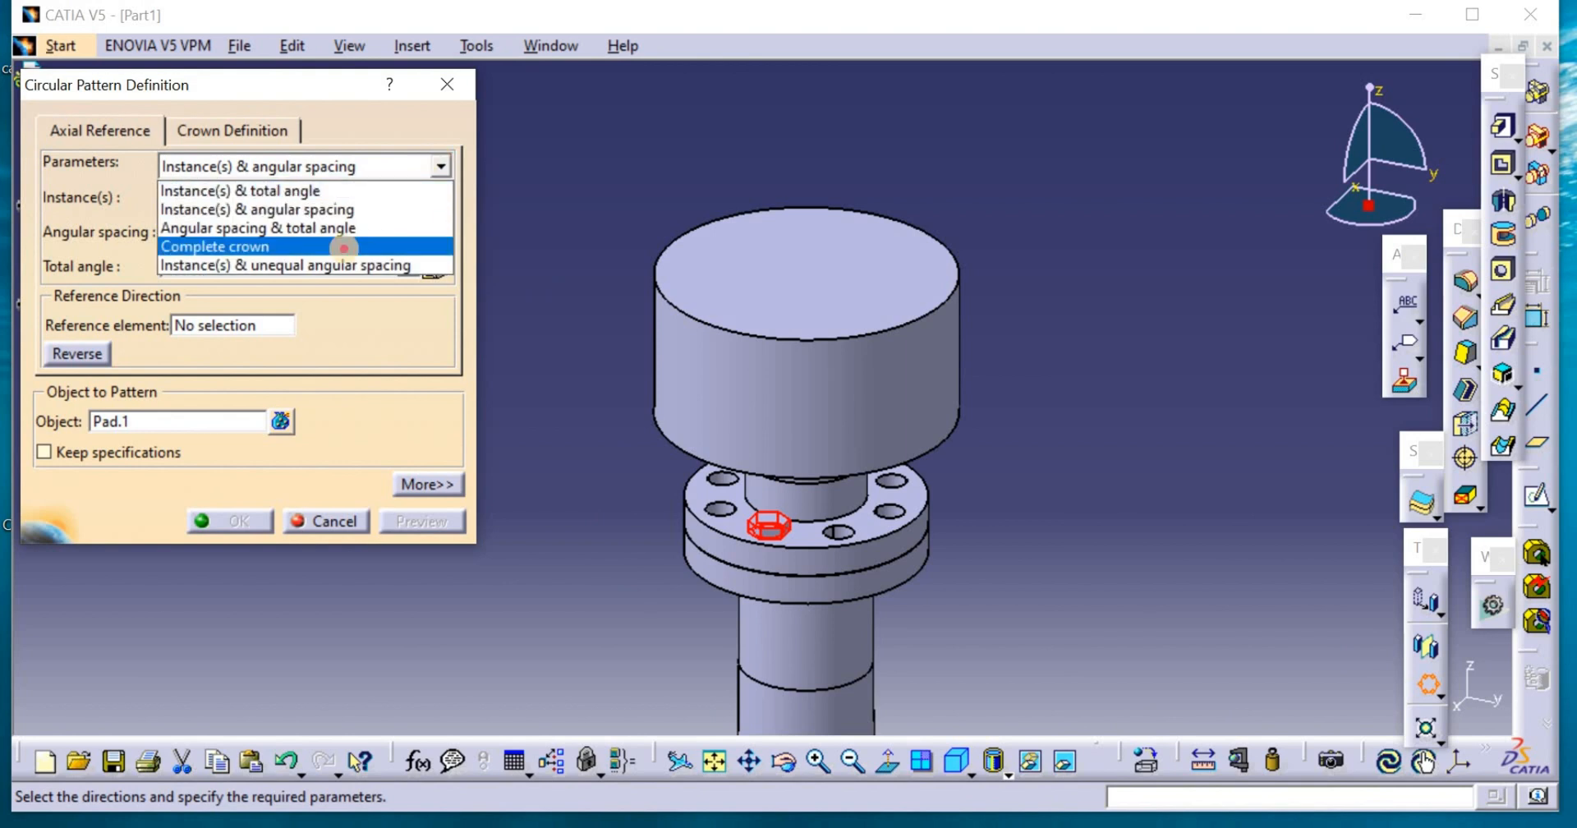
Set the nut pattern to a complete crown of 8 instances and pick its reference axis
{"action": "left_click", "coordinate": [215, 245]}
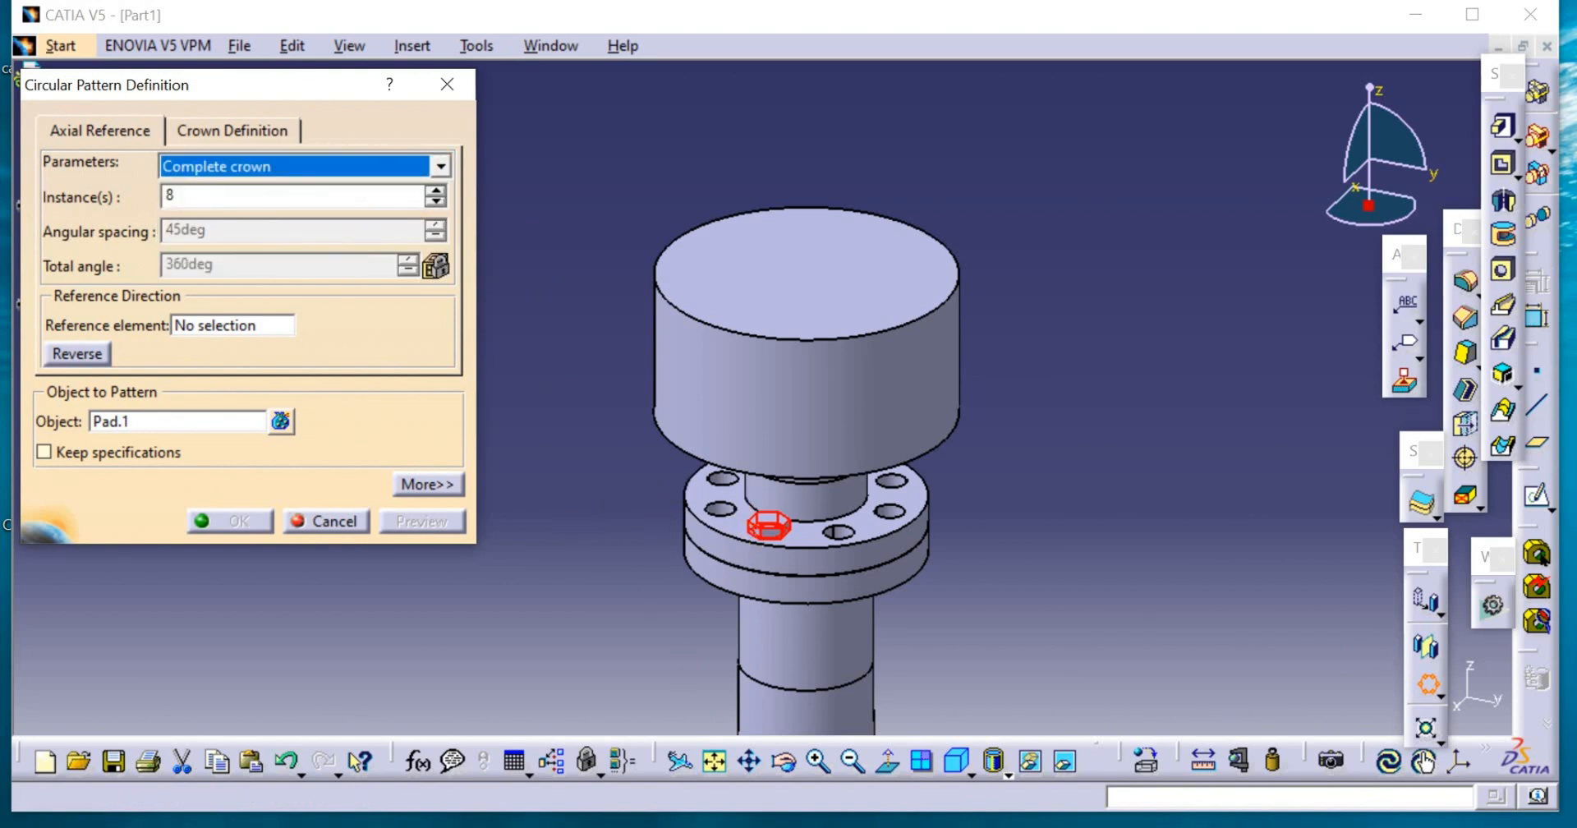
{"action": "left_click", "coordinate": [232, 325]}
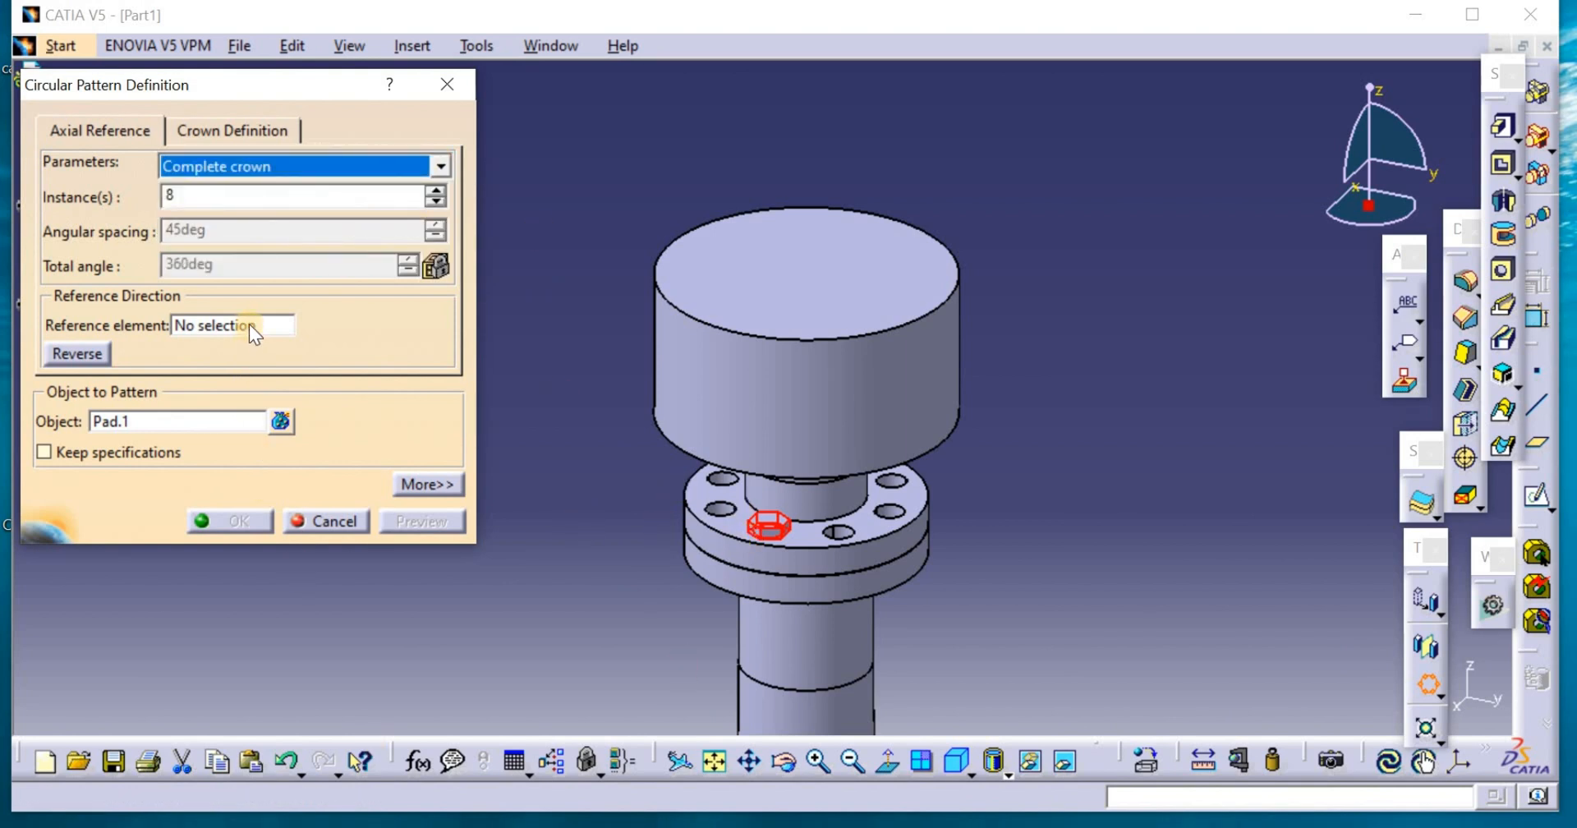
{"action": "left_click", "coordinate": [232, 325]}
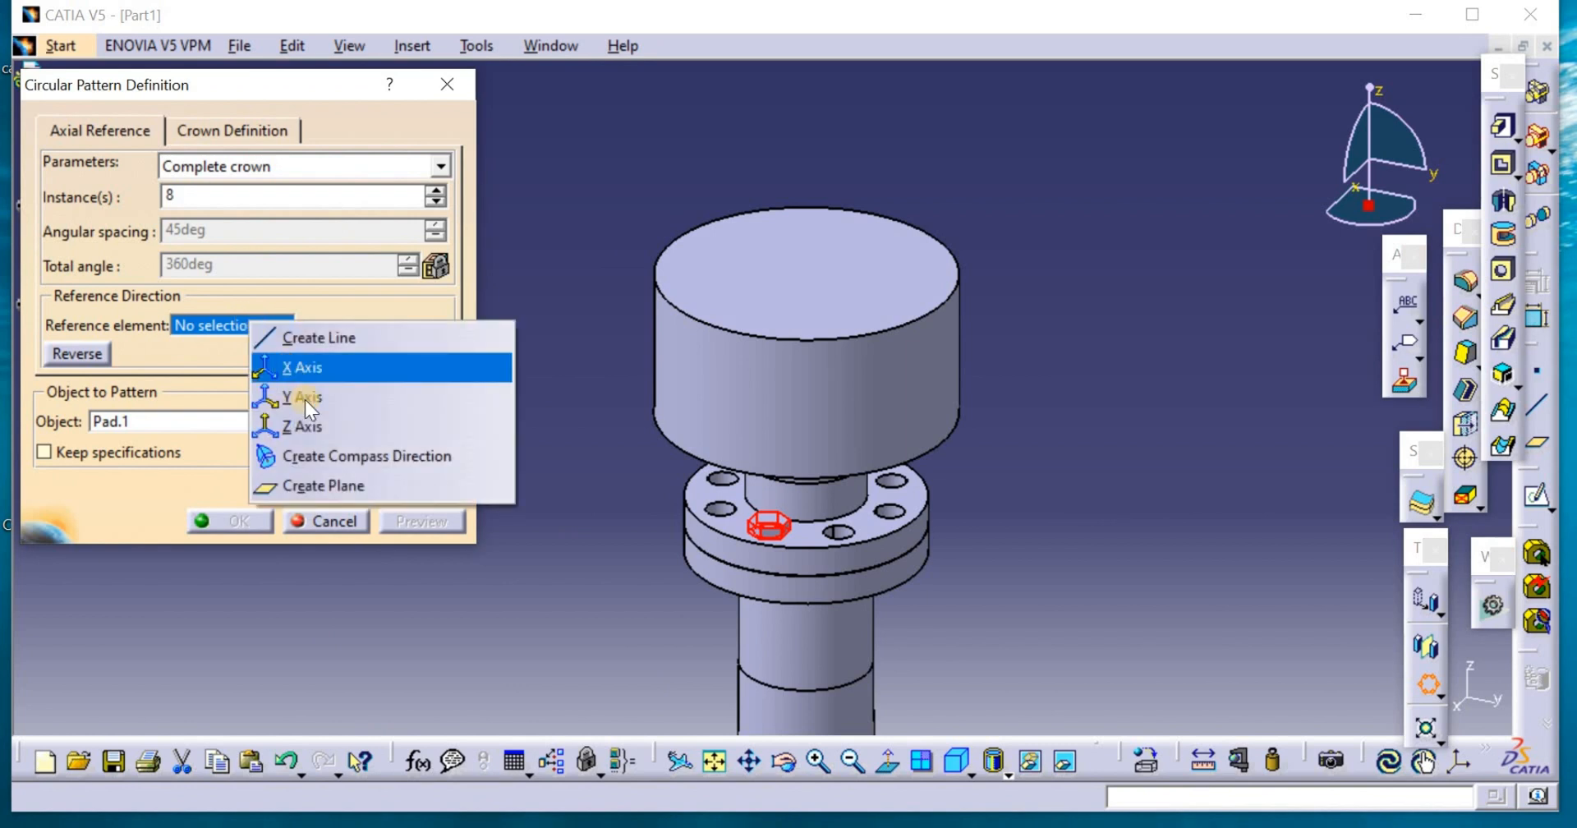
{"action": "left_click", "coordinate": [305, 425]}
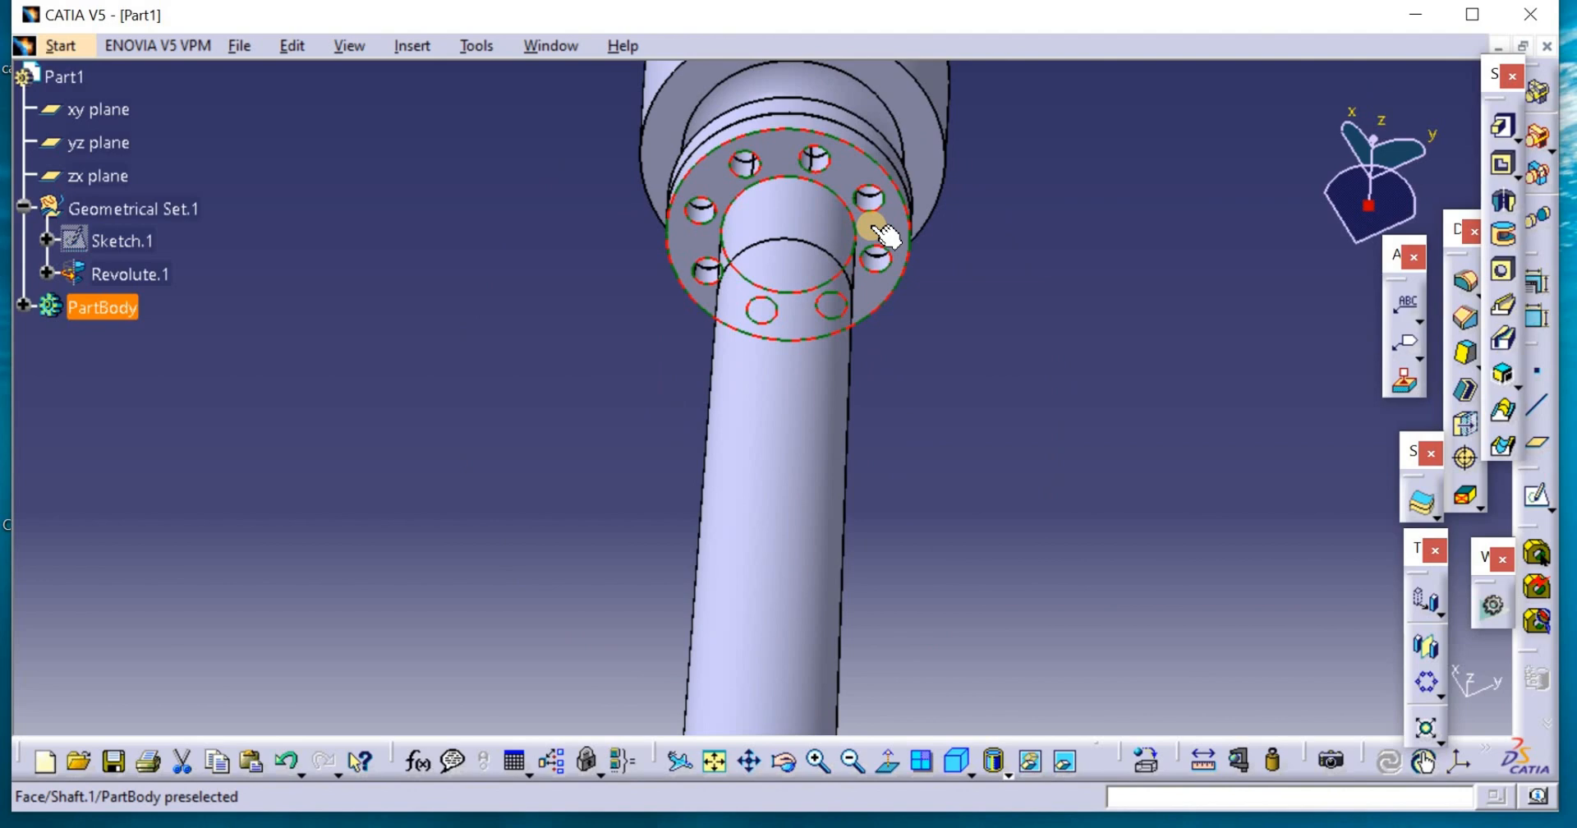
Sketch a size-6 hexagon 15 mm off-axis on the flange underside and pad it 2 mm
{"action": "left_click", "coordinate": [875, 227]}
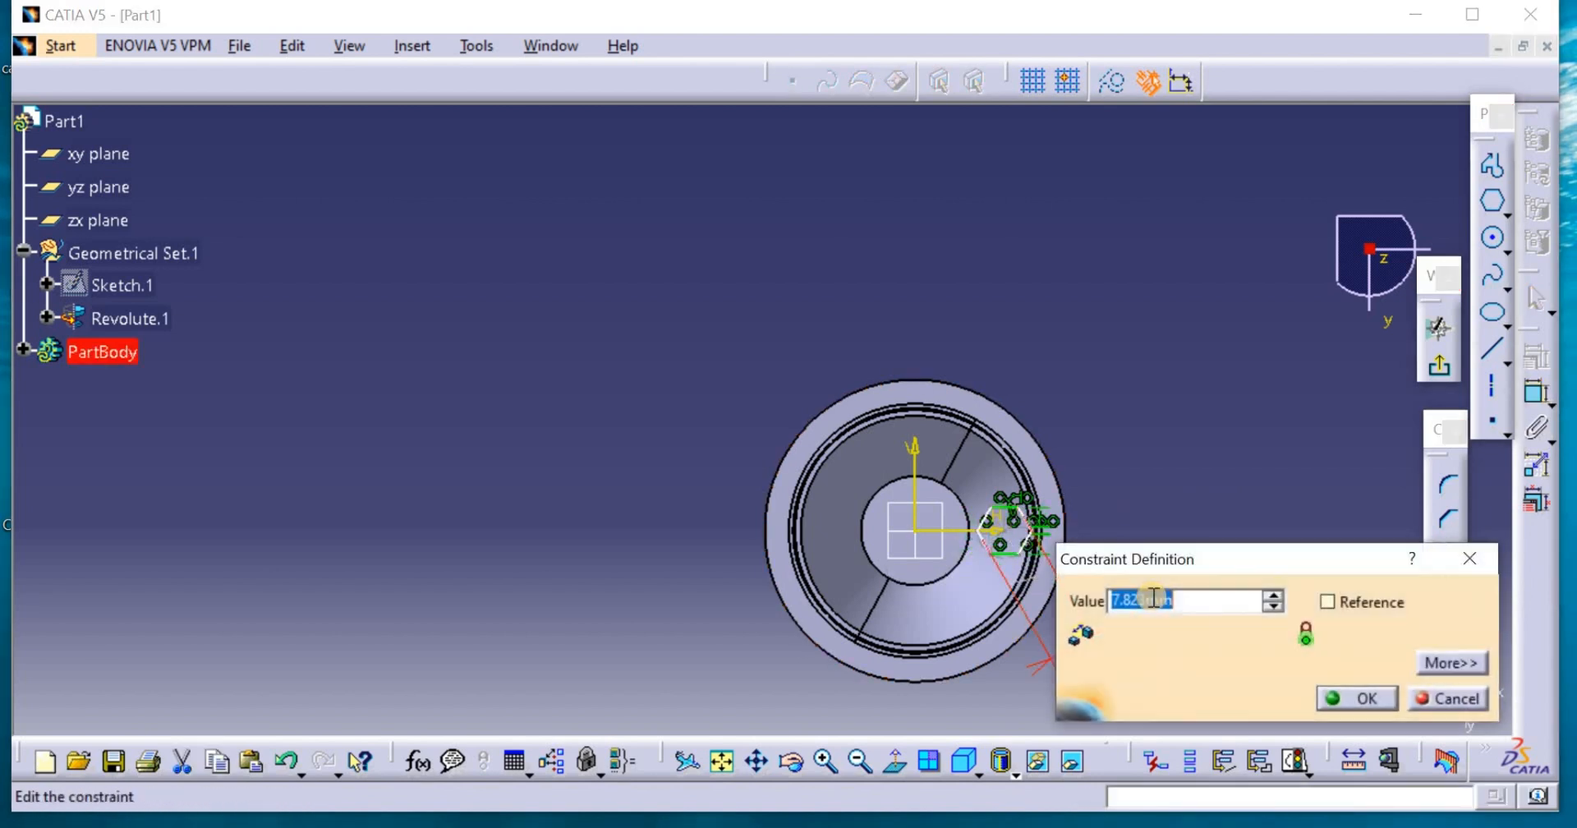
{"action": "type", "text": "6"}
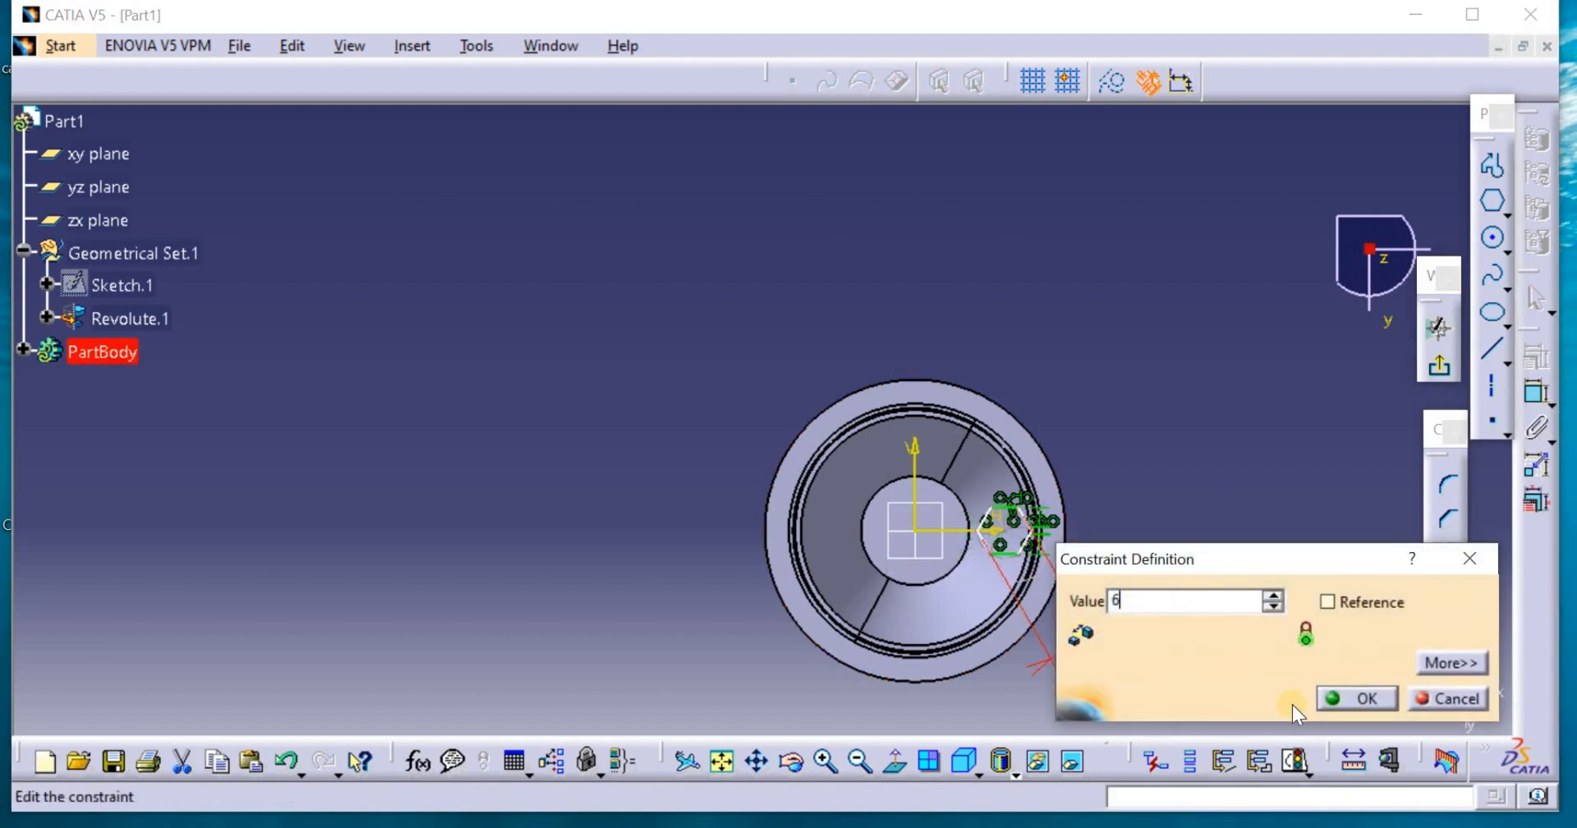
{"action": "left_click", "coordinate": [1367, 698]}
{"action": "type", "text": "15"}
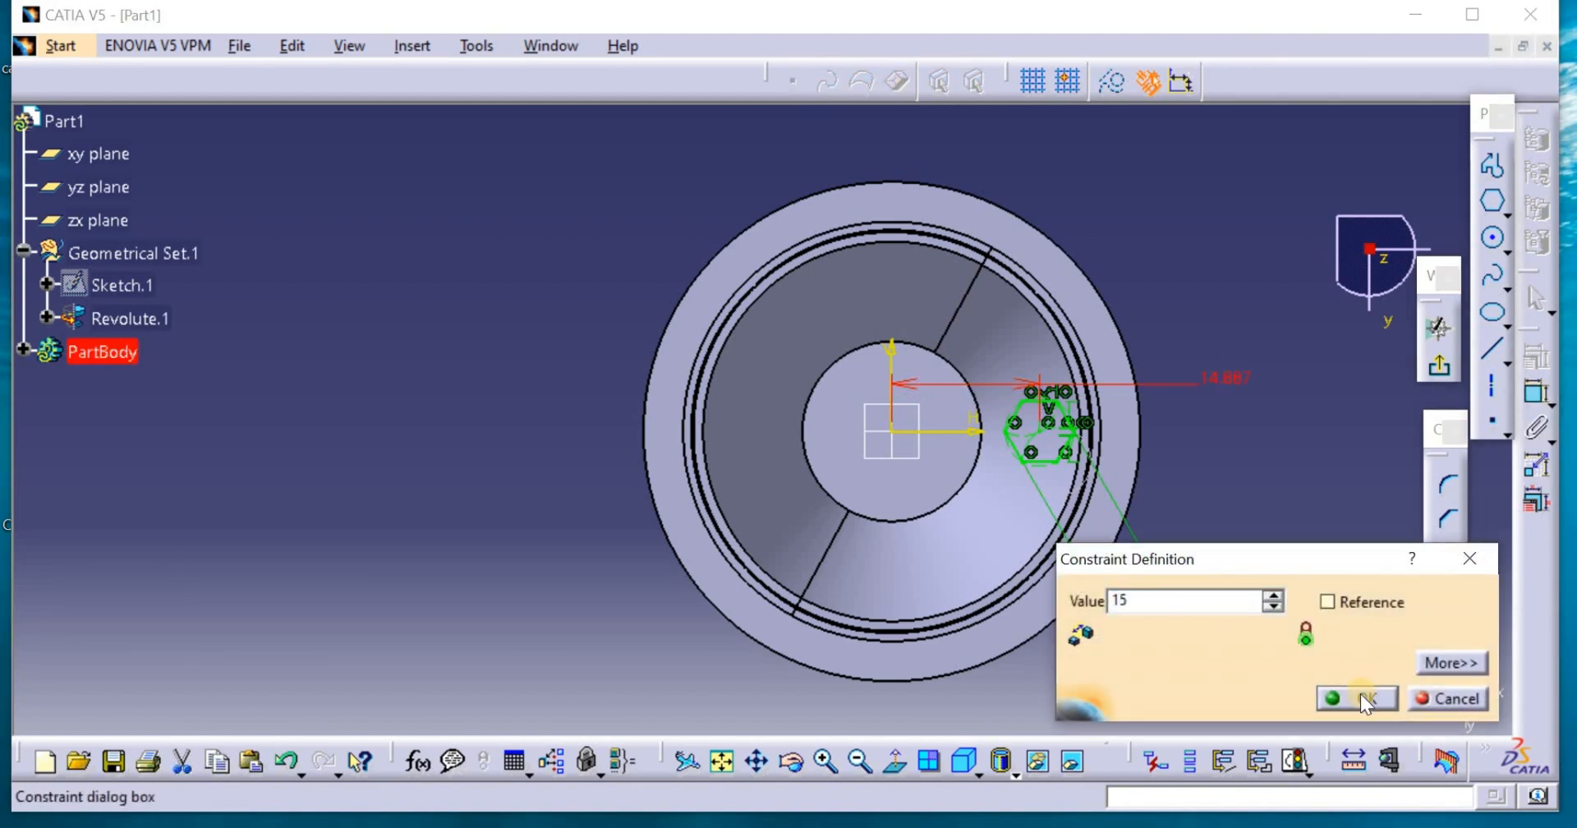
{"action": "left_click", "coordinate": [1357, 698]}
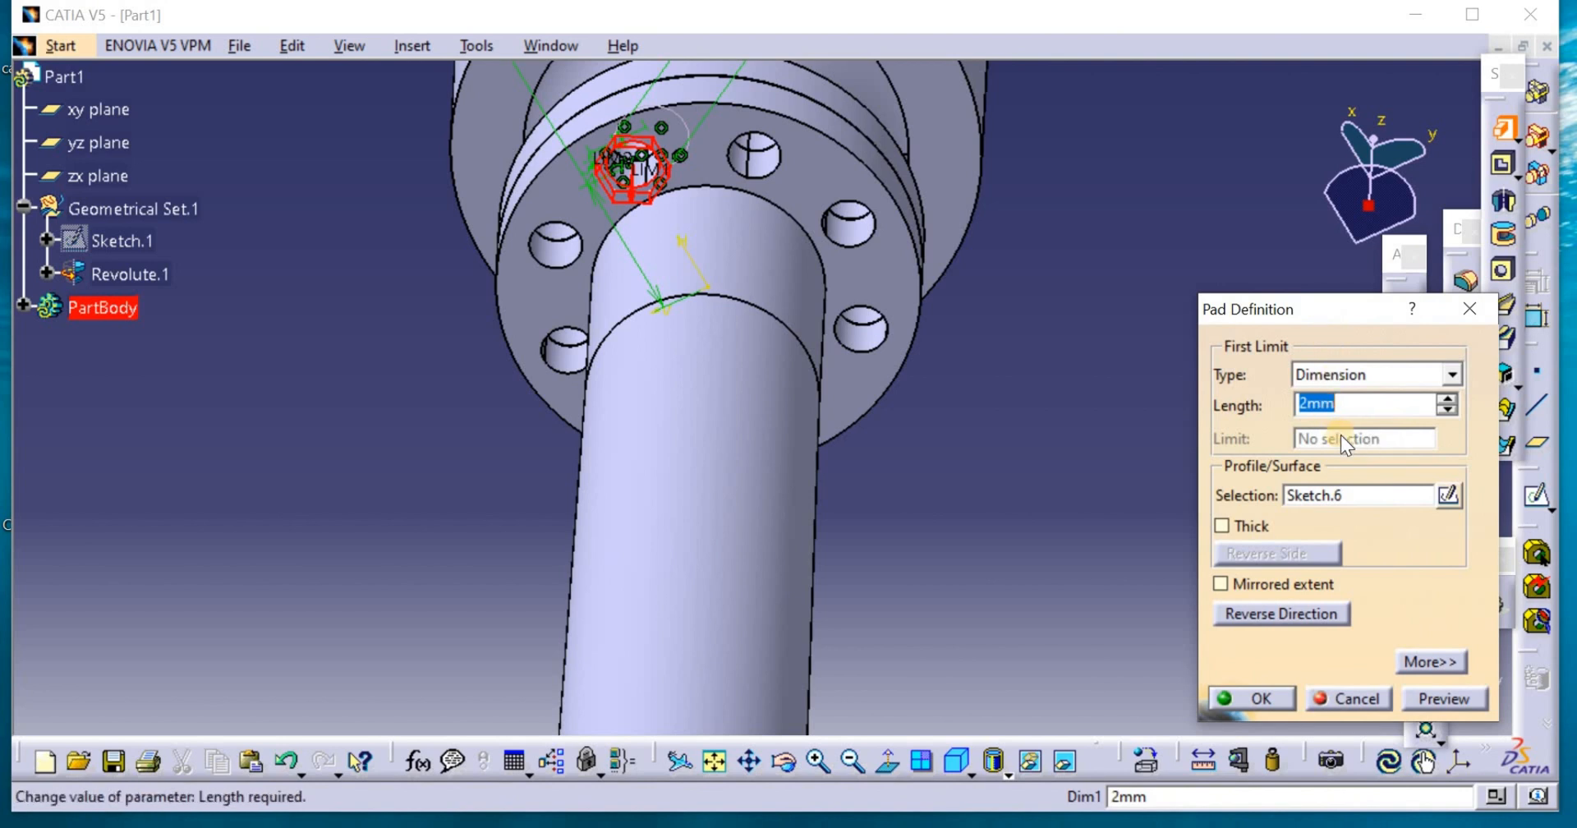
{"action": "left_click", "coordinate": [1252, 697]}
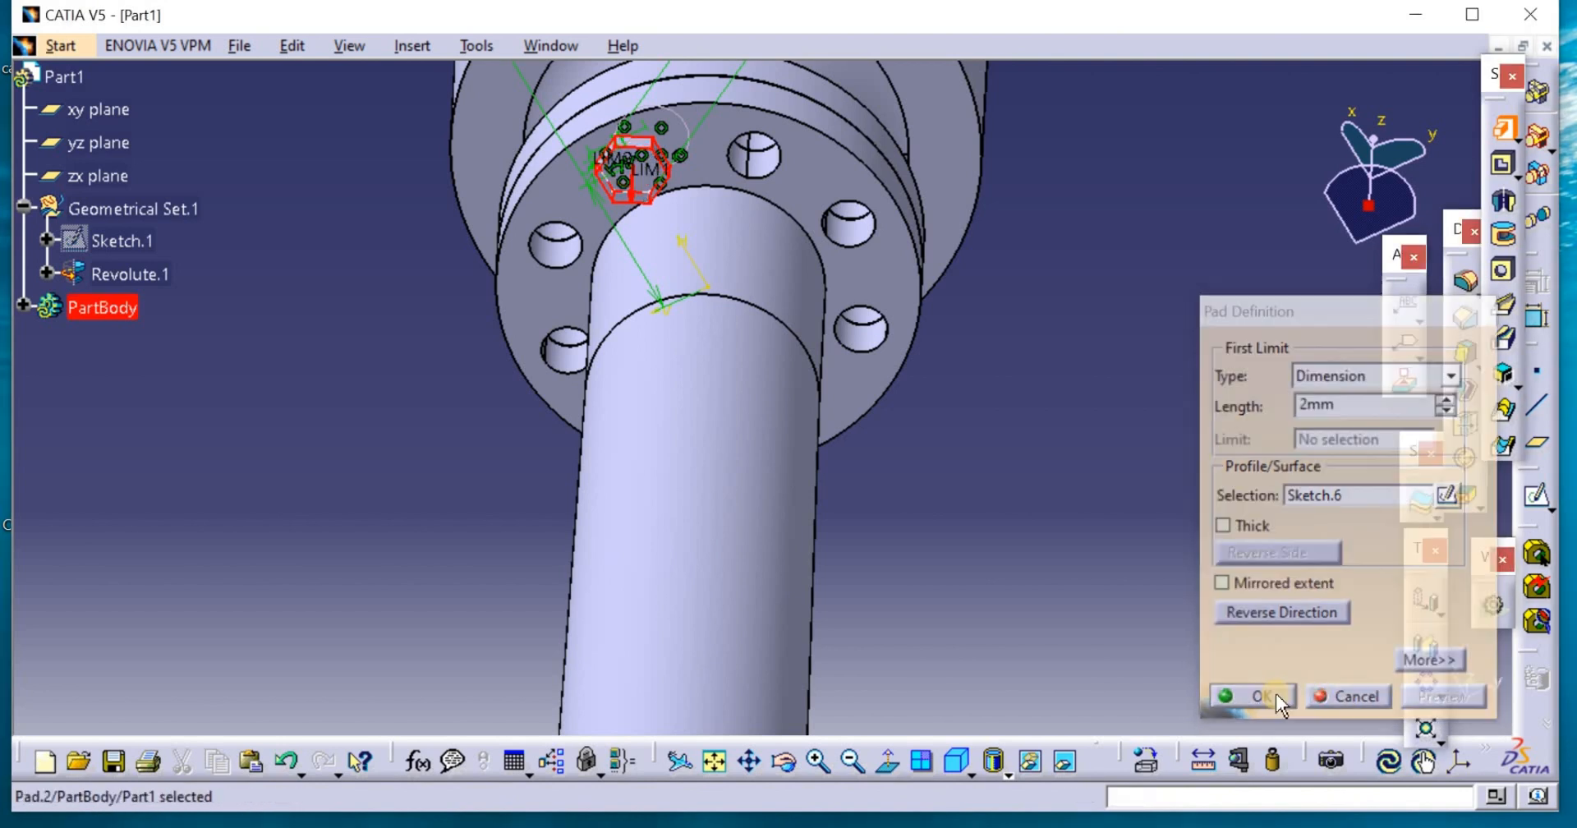
{"action": "left_click", "coordinate": [1255, 697]}
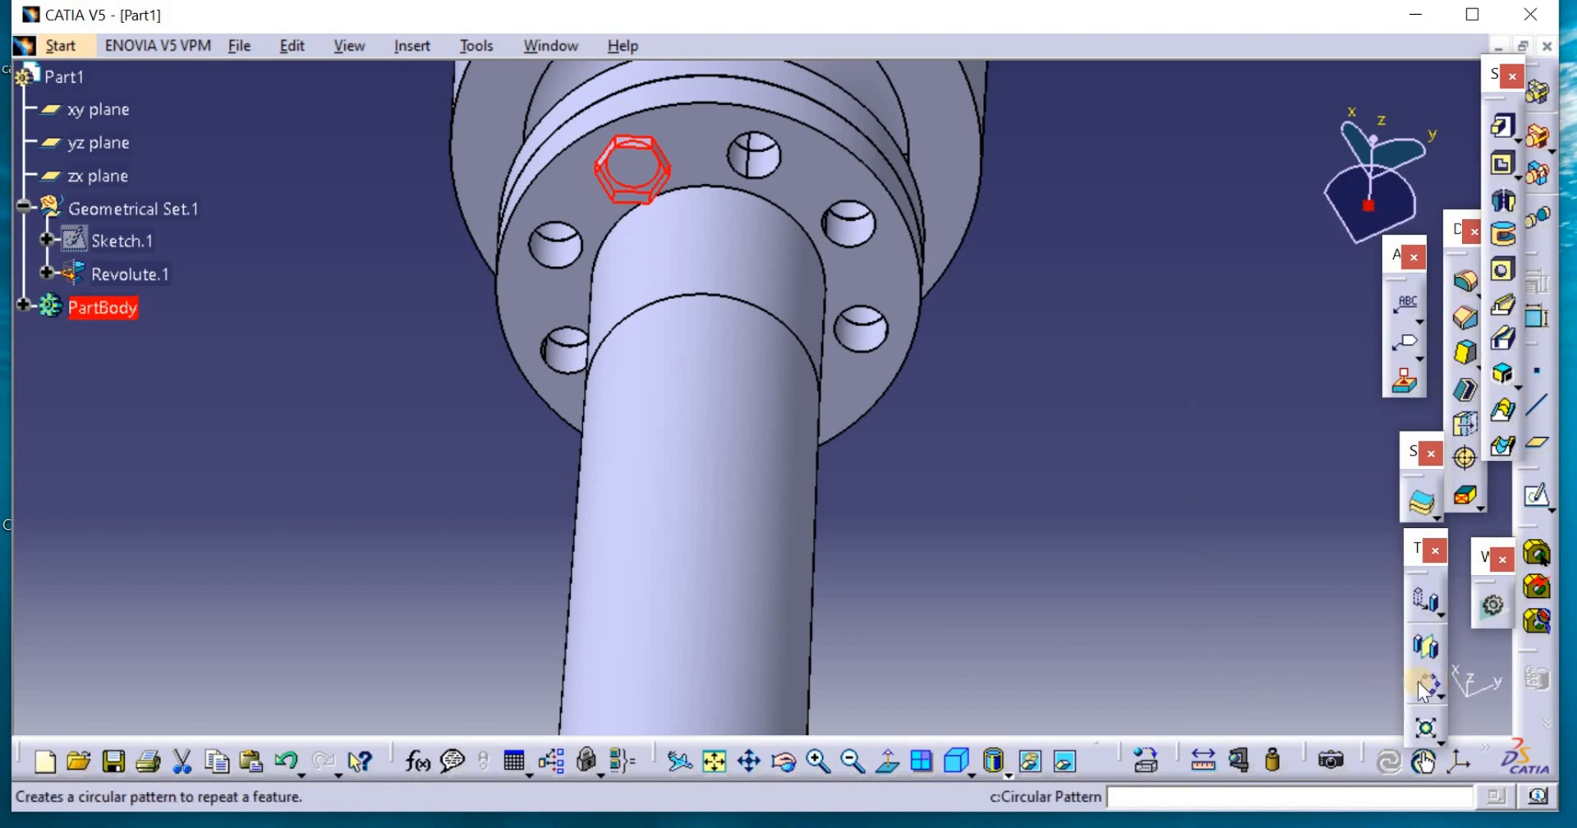
Pattern the underside nut 8 times around the Z axis, then view the tower top
{"action": "left_click", "coordinate": [1426, 688]}
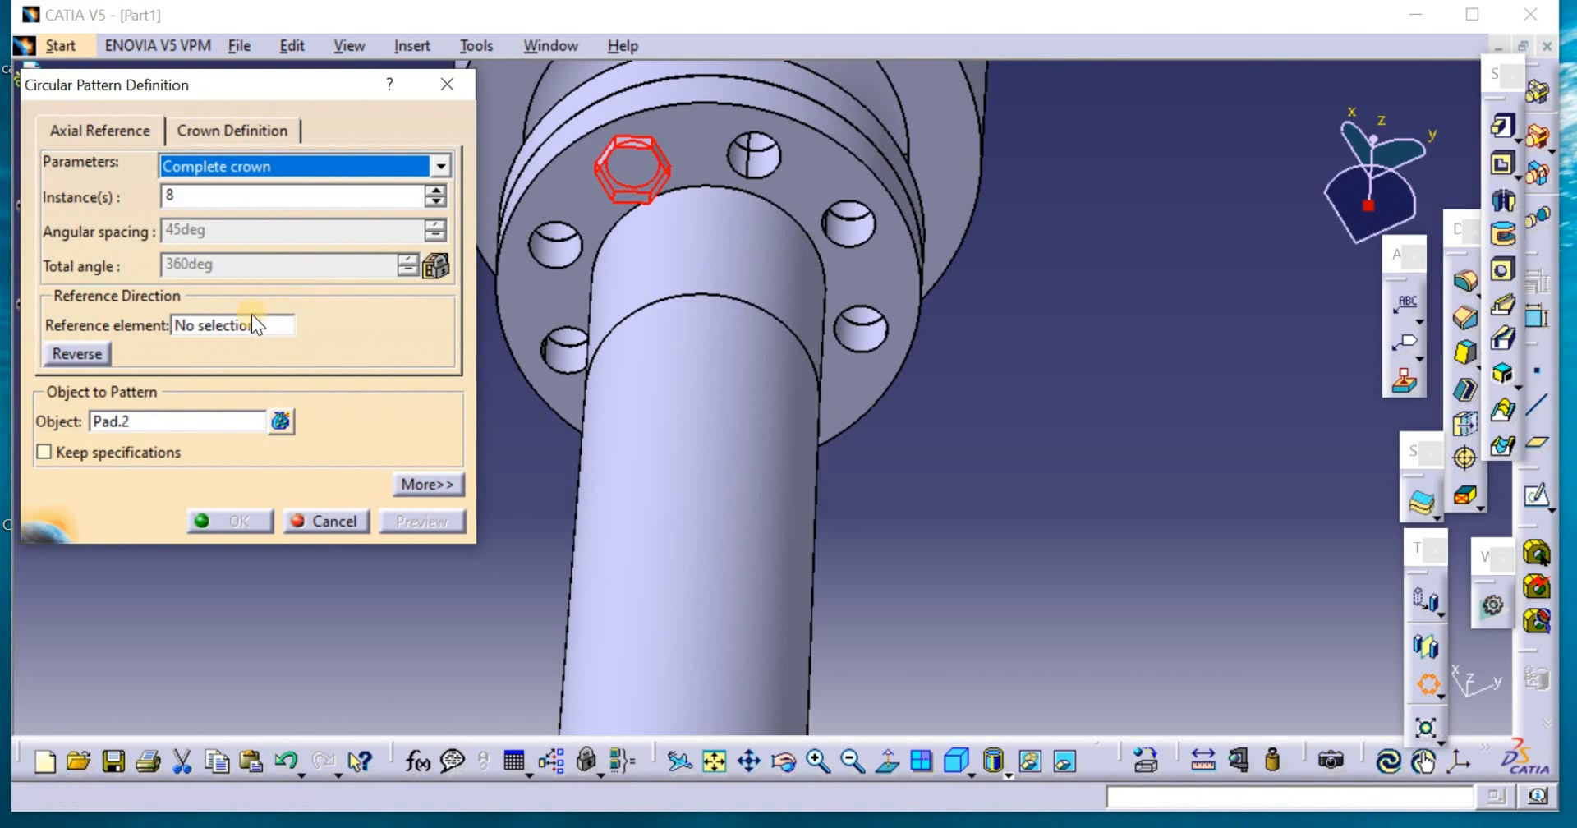
{"action": "left_click", "coordinate": [232, 326]}
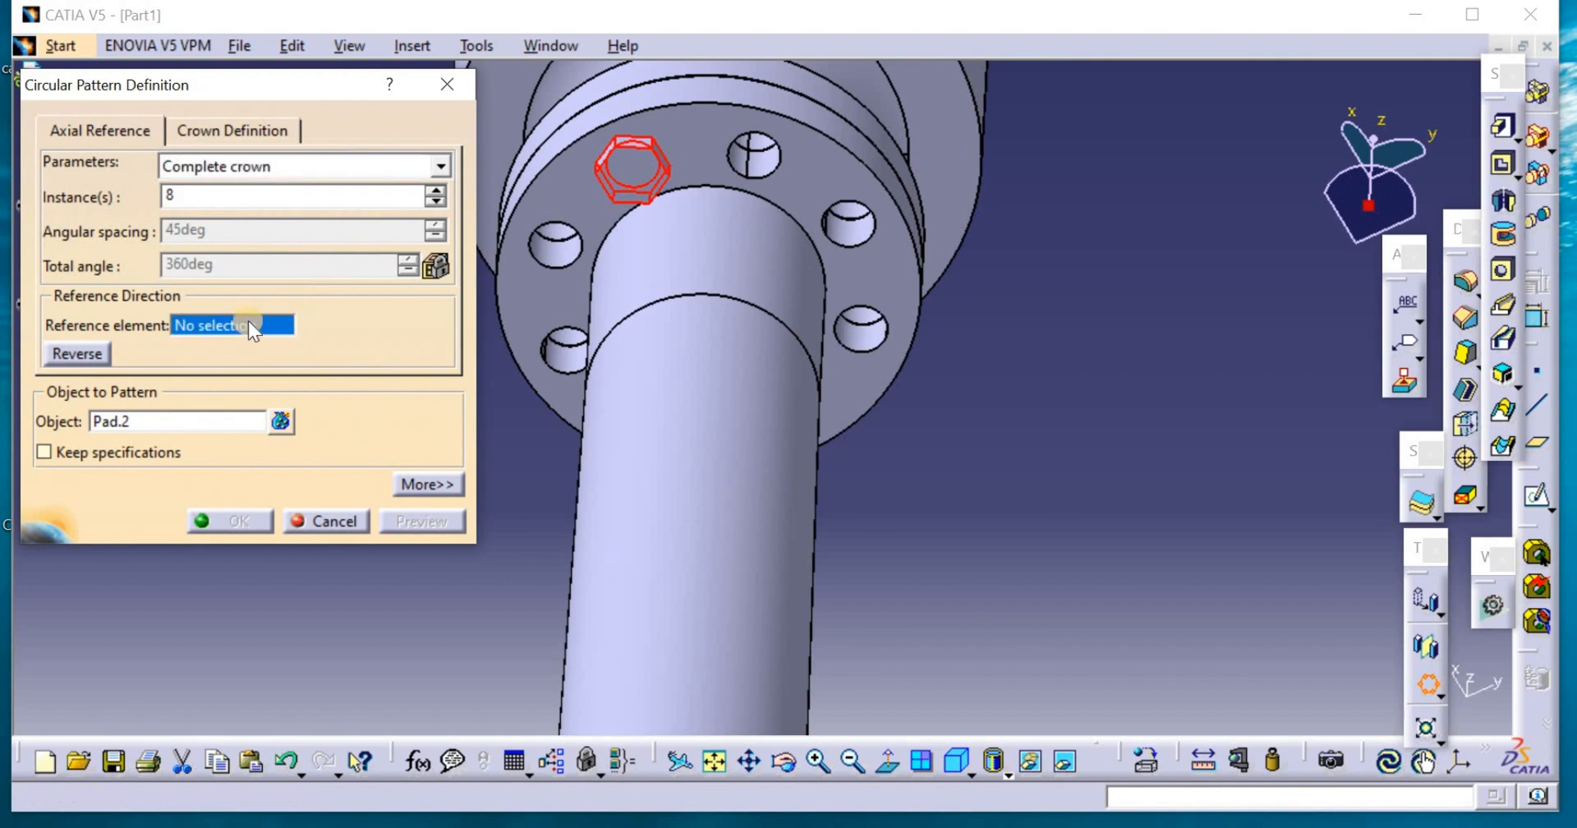
{"action": "left_click", "coordinate": [233, 325]}
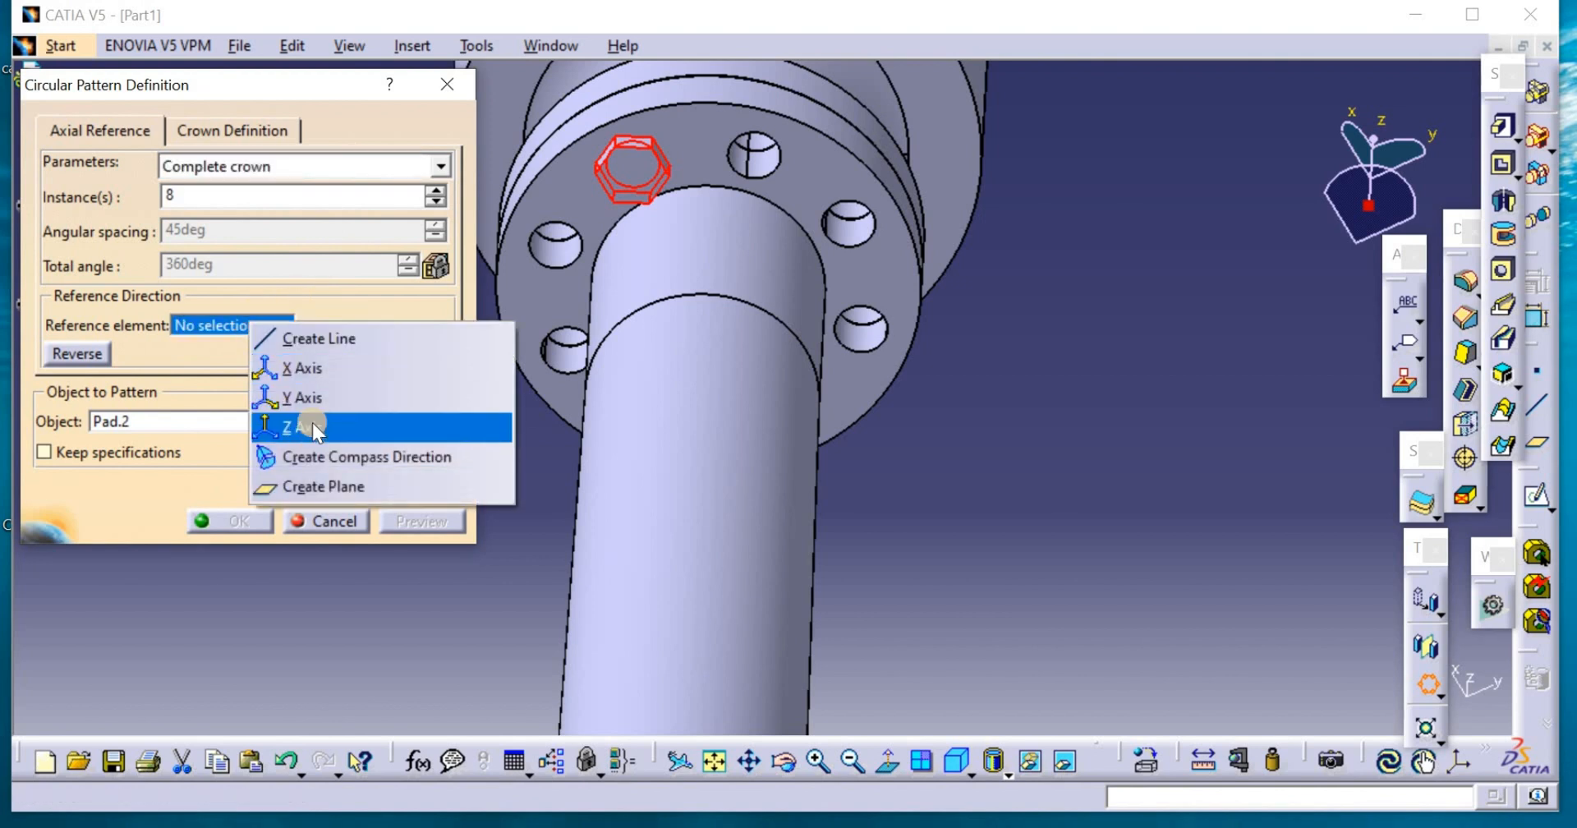
{"action": "left_click", "coordinate": [305, 424]}
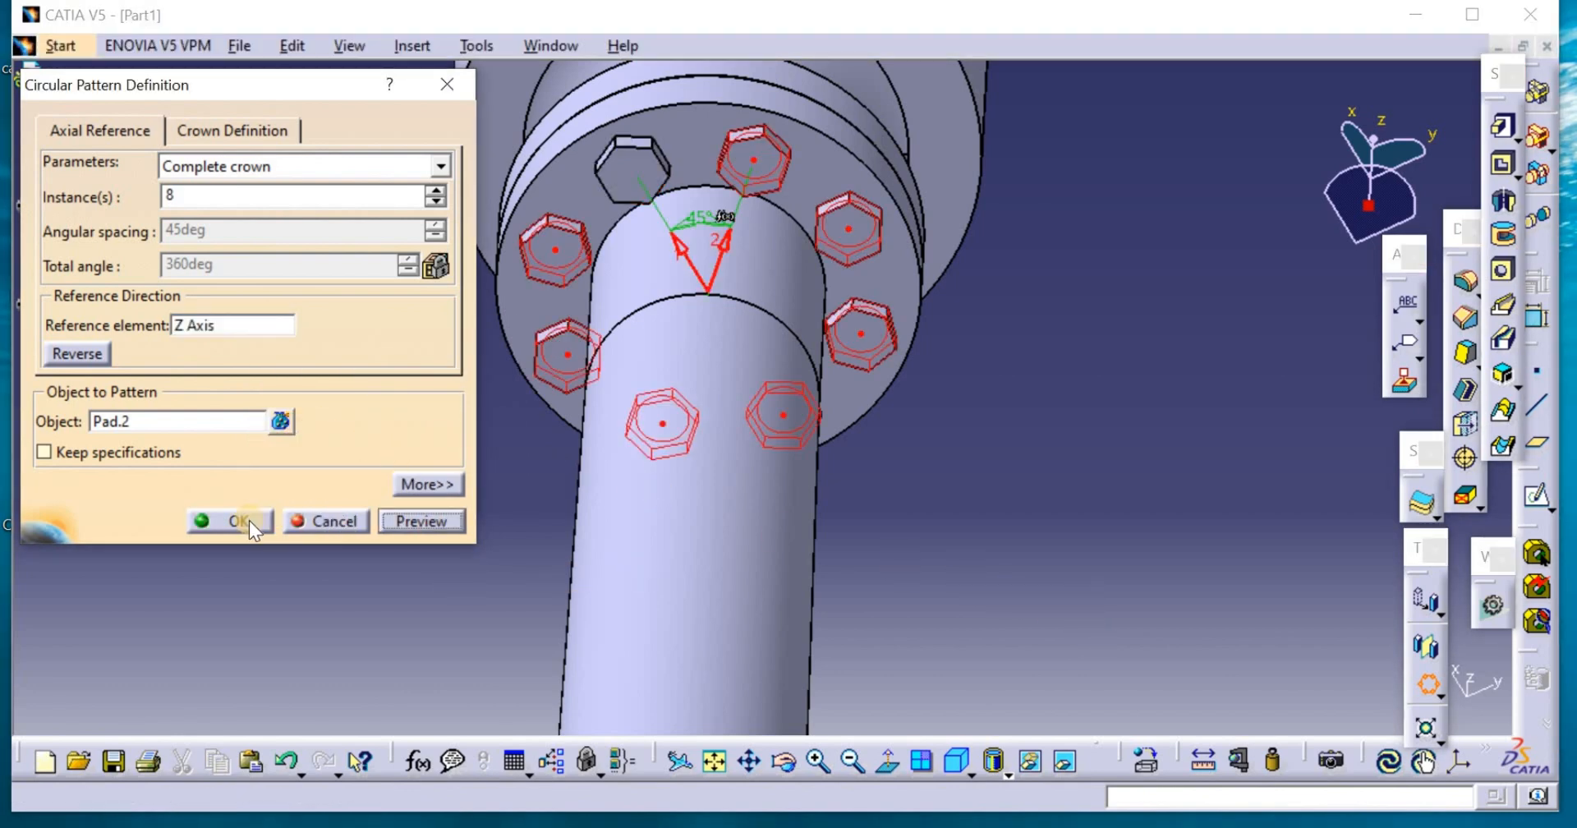
{"action": "left_click", "coordinate": [230, 520]}
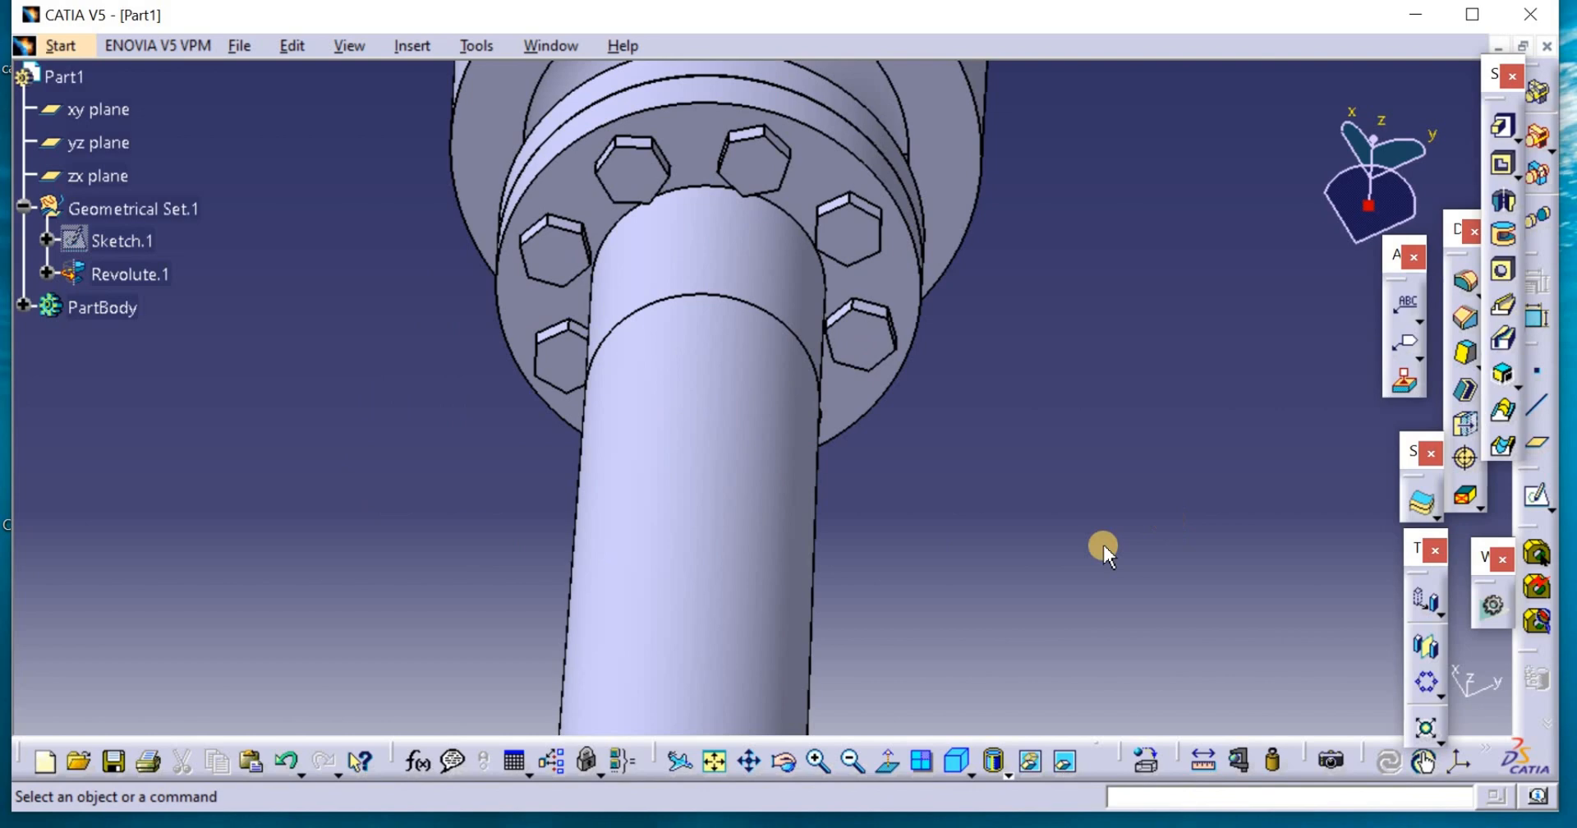
{"action": "mouse_move", "coordinate": [851, 762]}
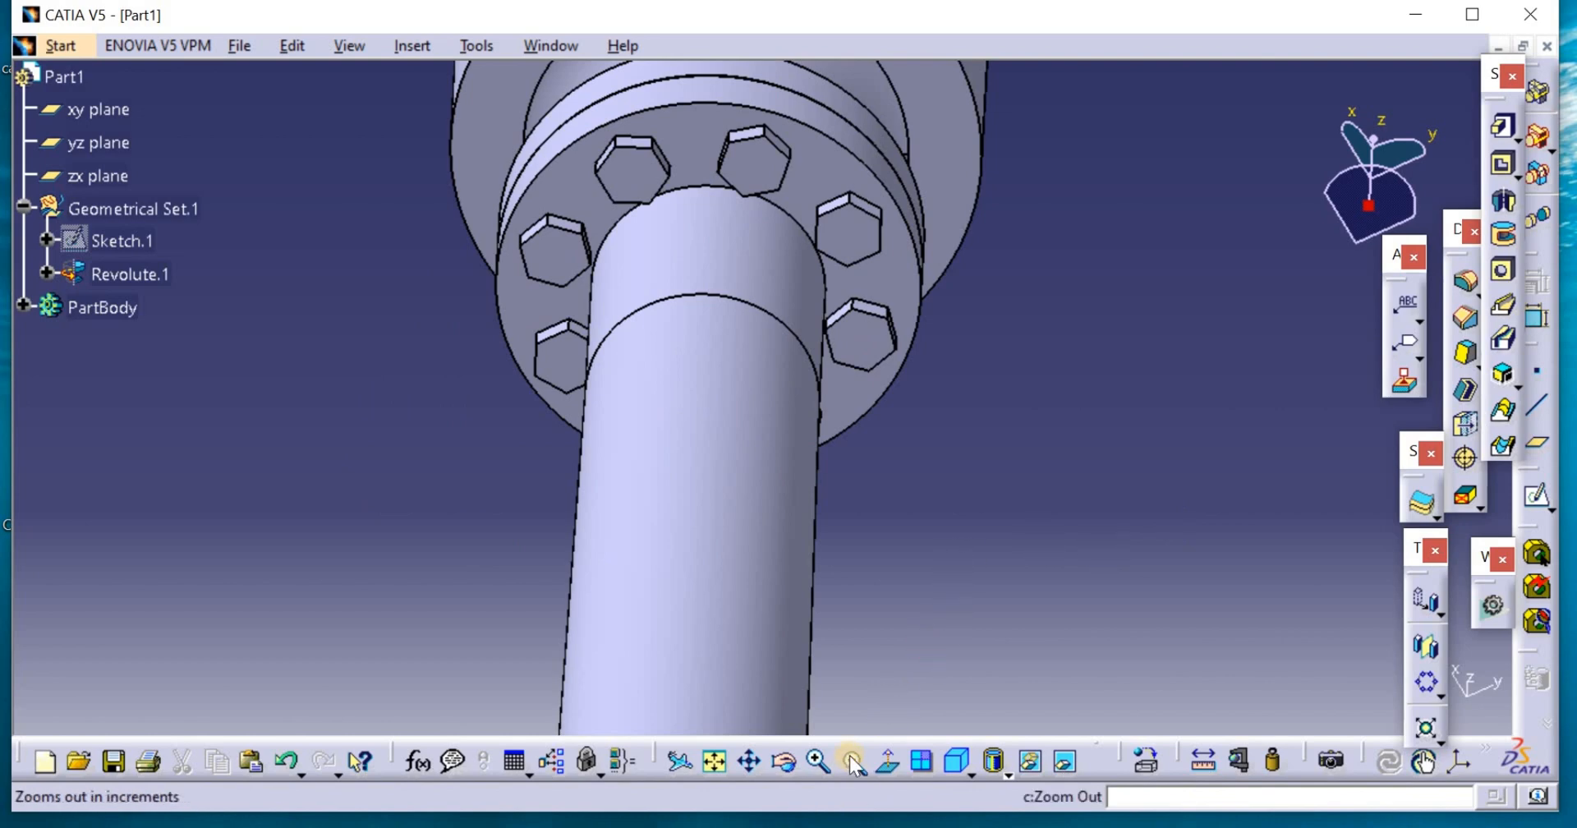
{"action": "left_click", "coordinate": [851, 762]}
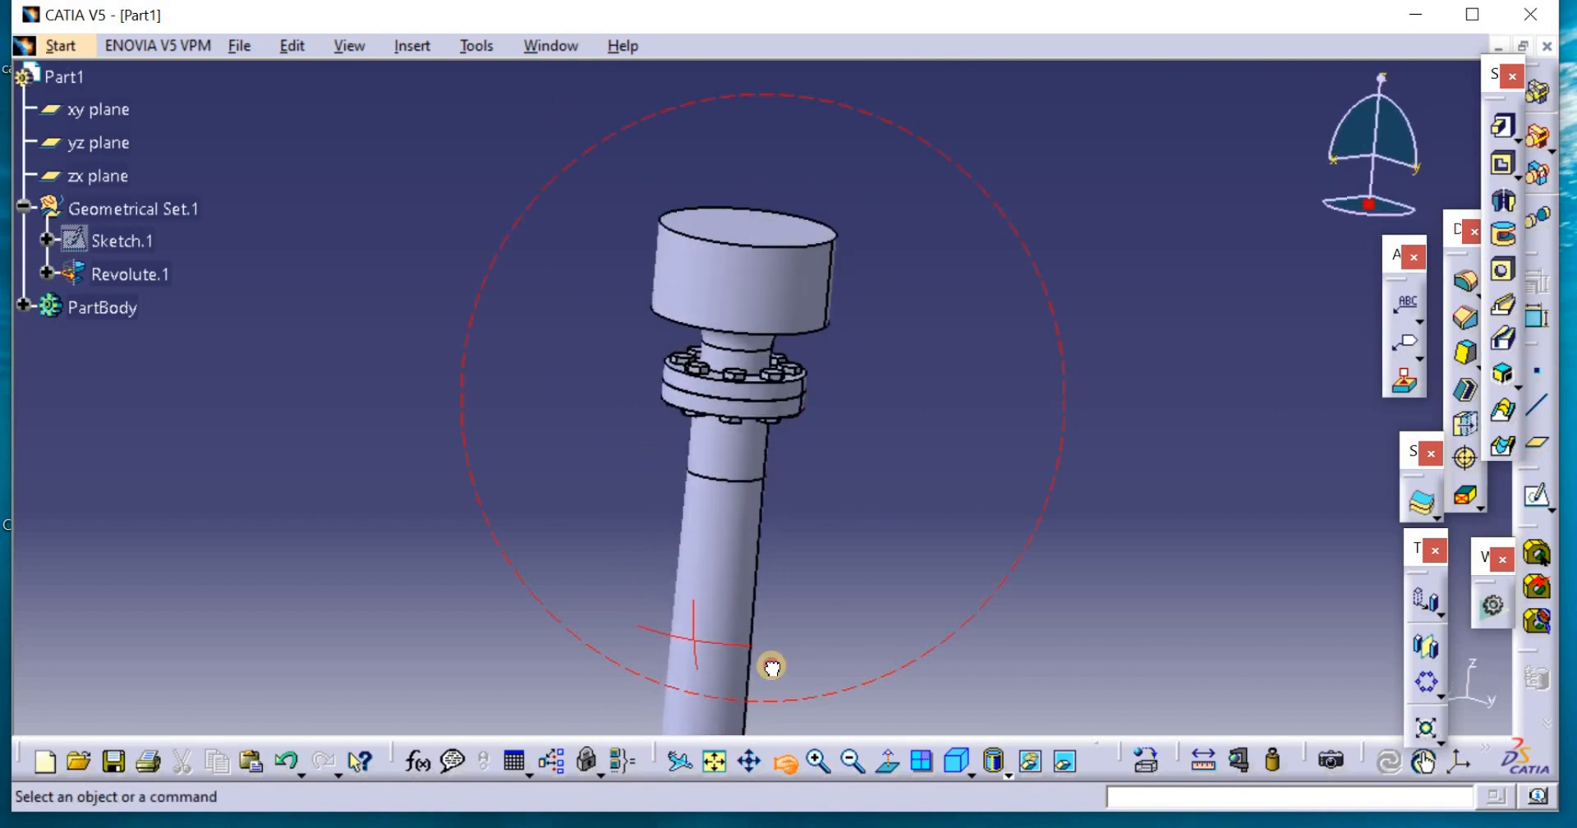
{"action": "left_click_drag", "start_coordinate": [771, 668], "coordinate": [784, 605]}
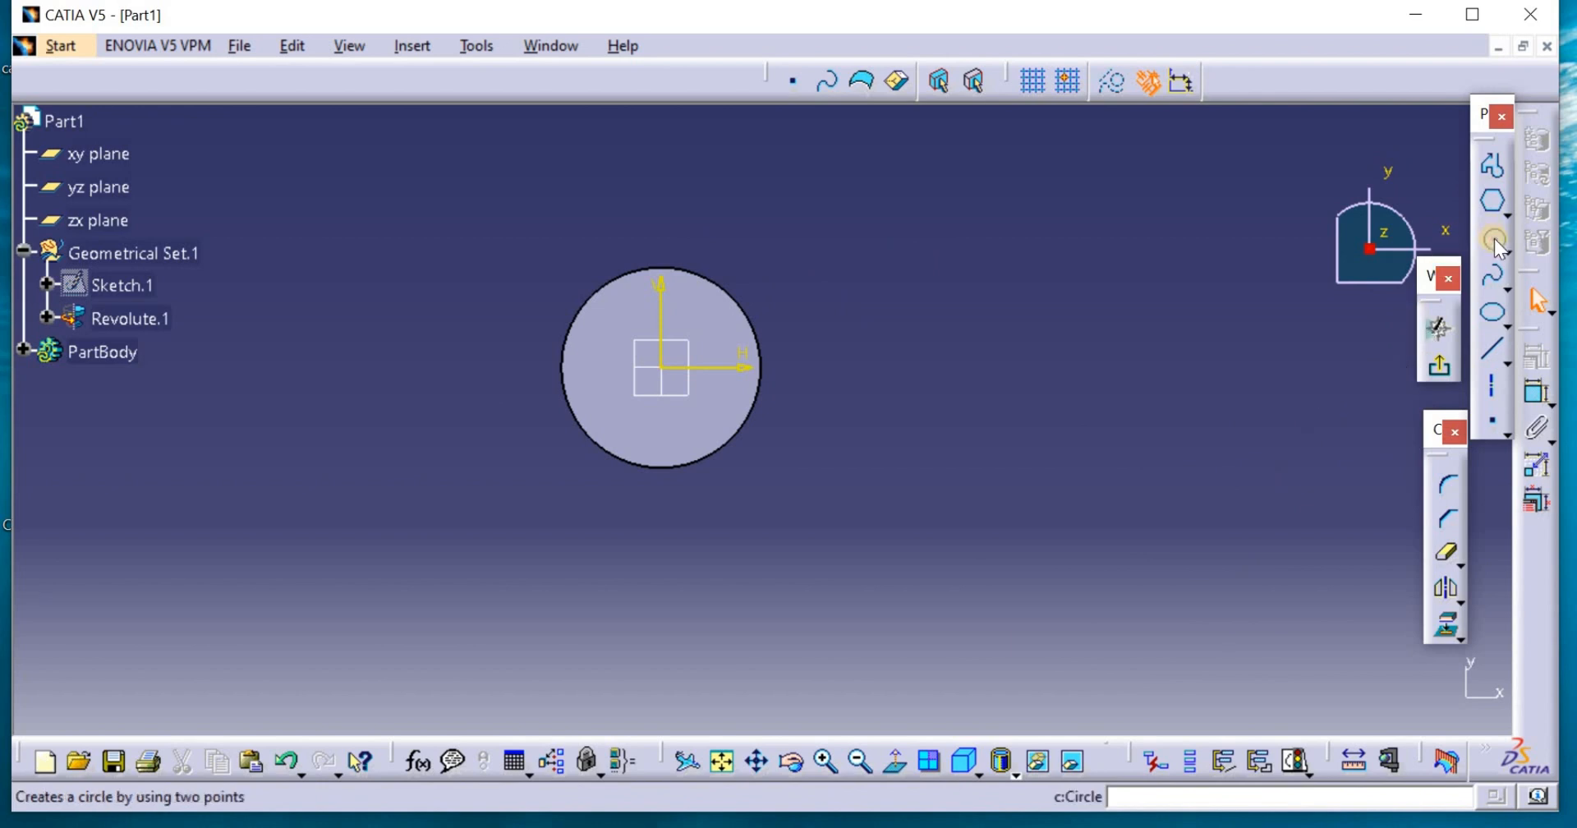
Draw a small circle centred on the origin of the cap's top face
{"action": "left_click", "coordinate": [1493, 239]}
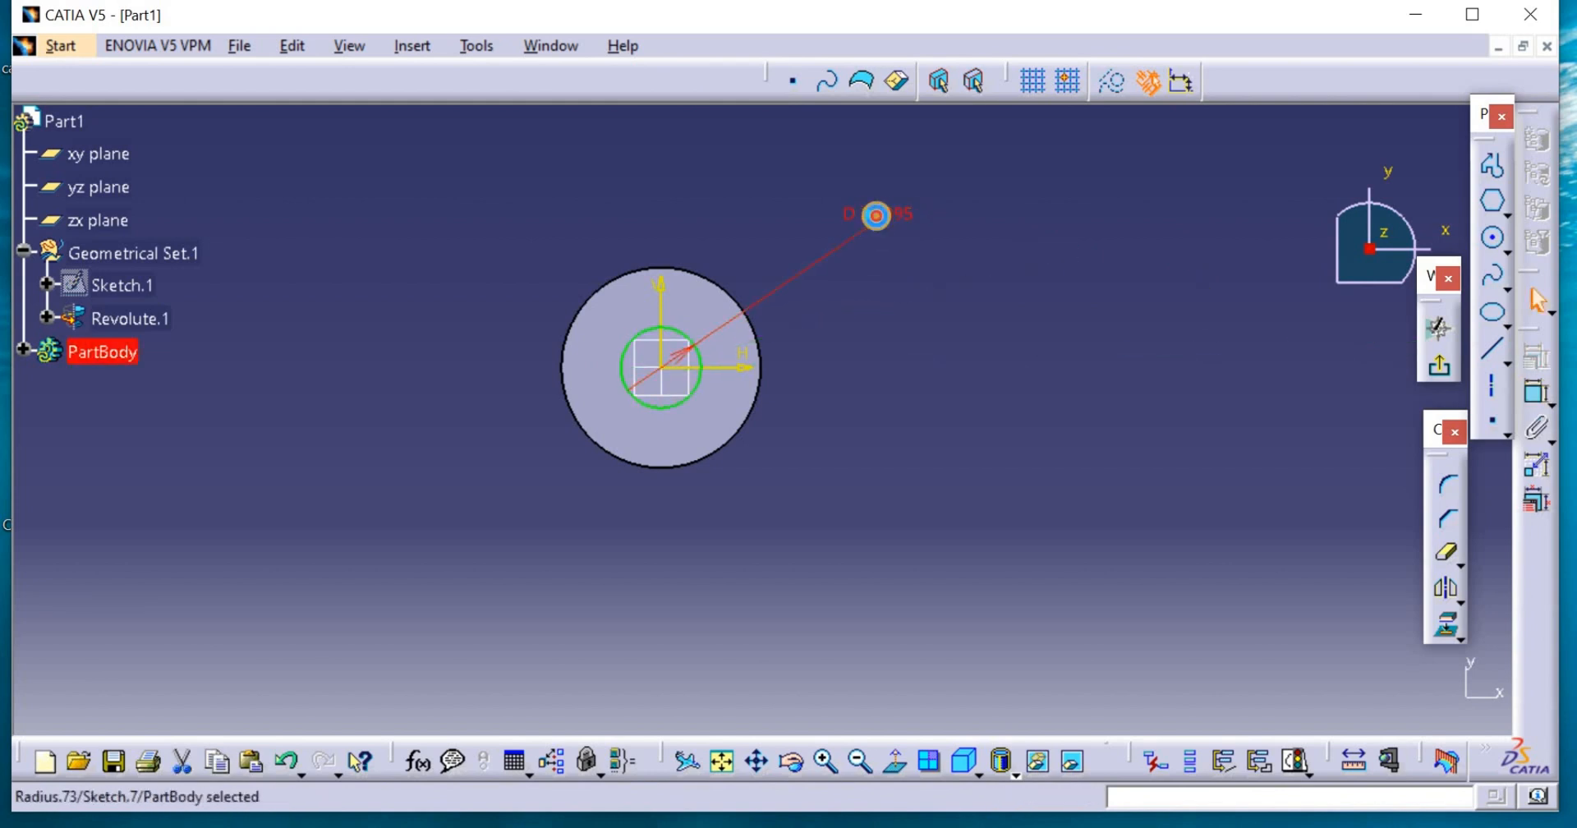
{"action": "double_click", "coordinate": [875, 215]}
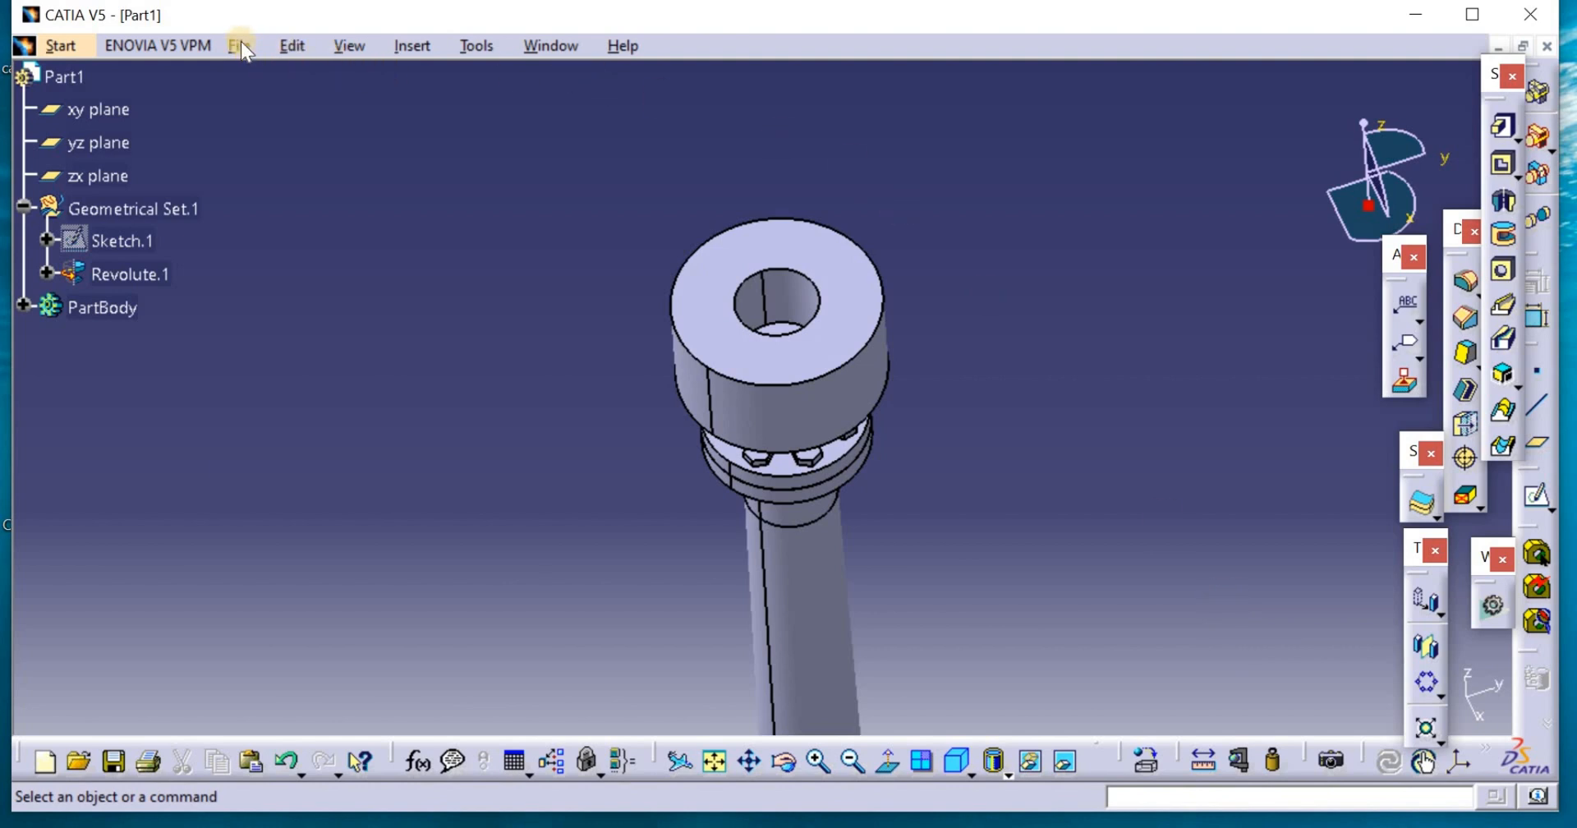
Save the tower part as a new file named 'tower'
{"action": "left_click", "coordinate": [239, 45]}
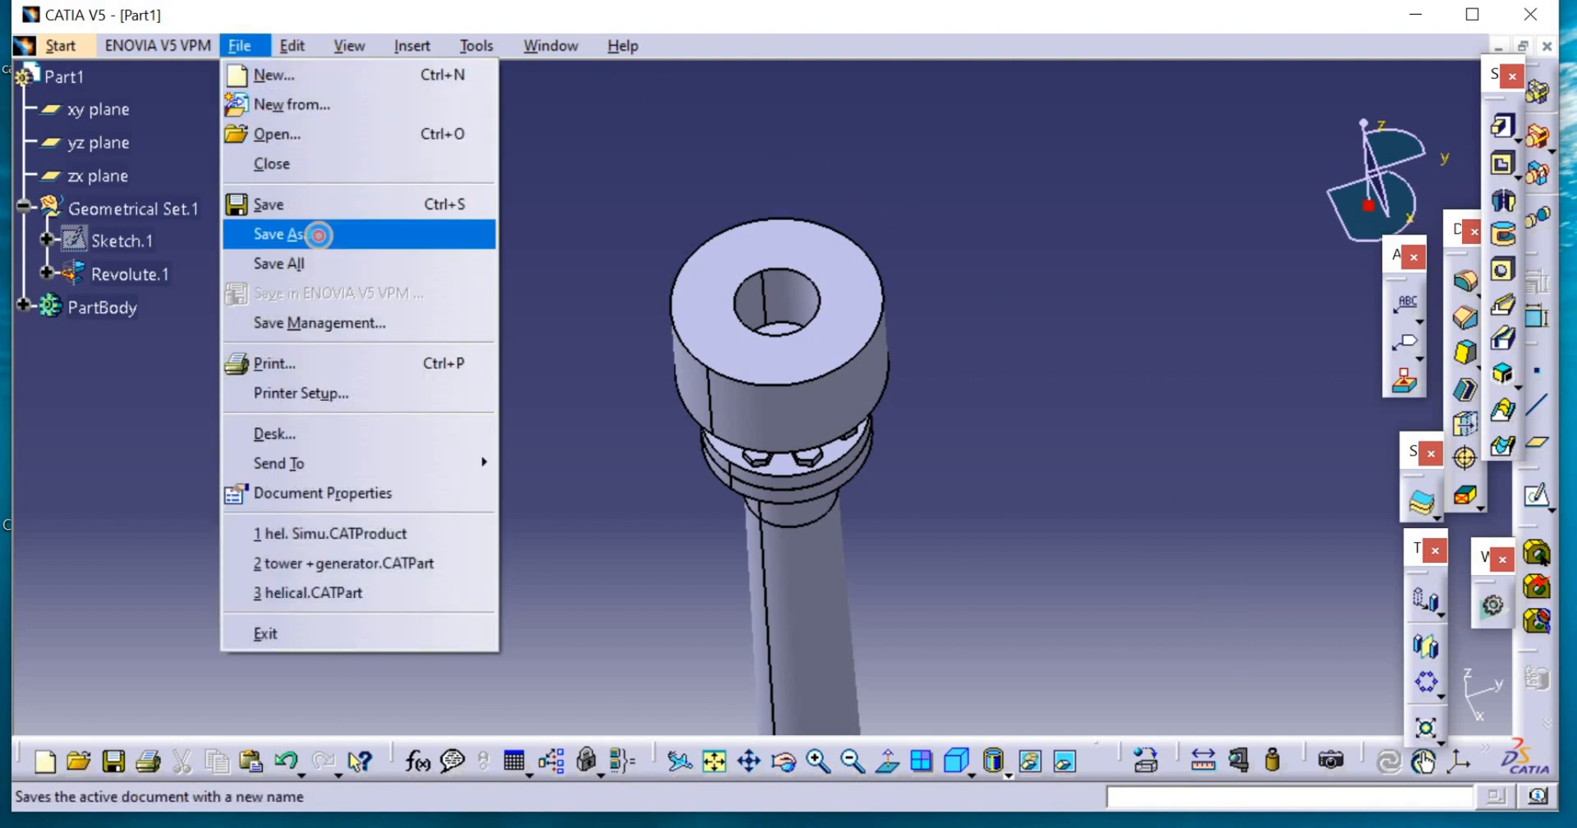
{"action": "left_click", "coordinate": [279, 234]}
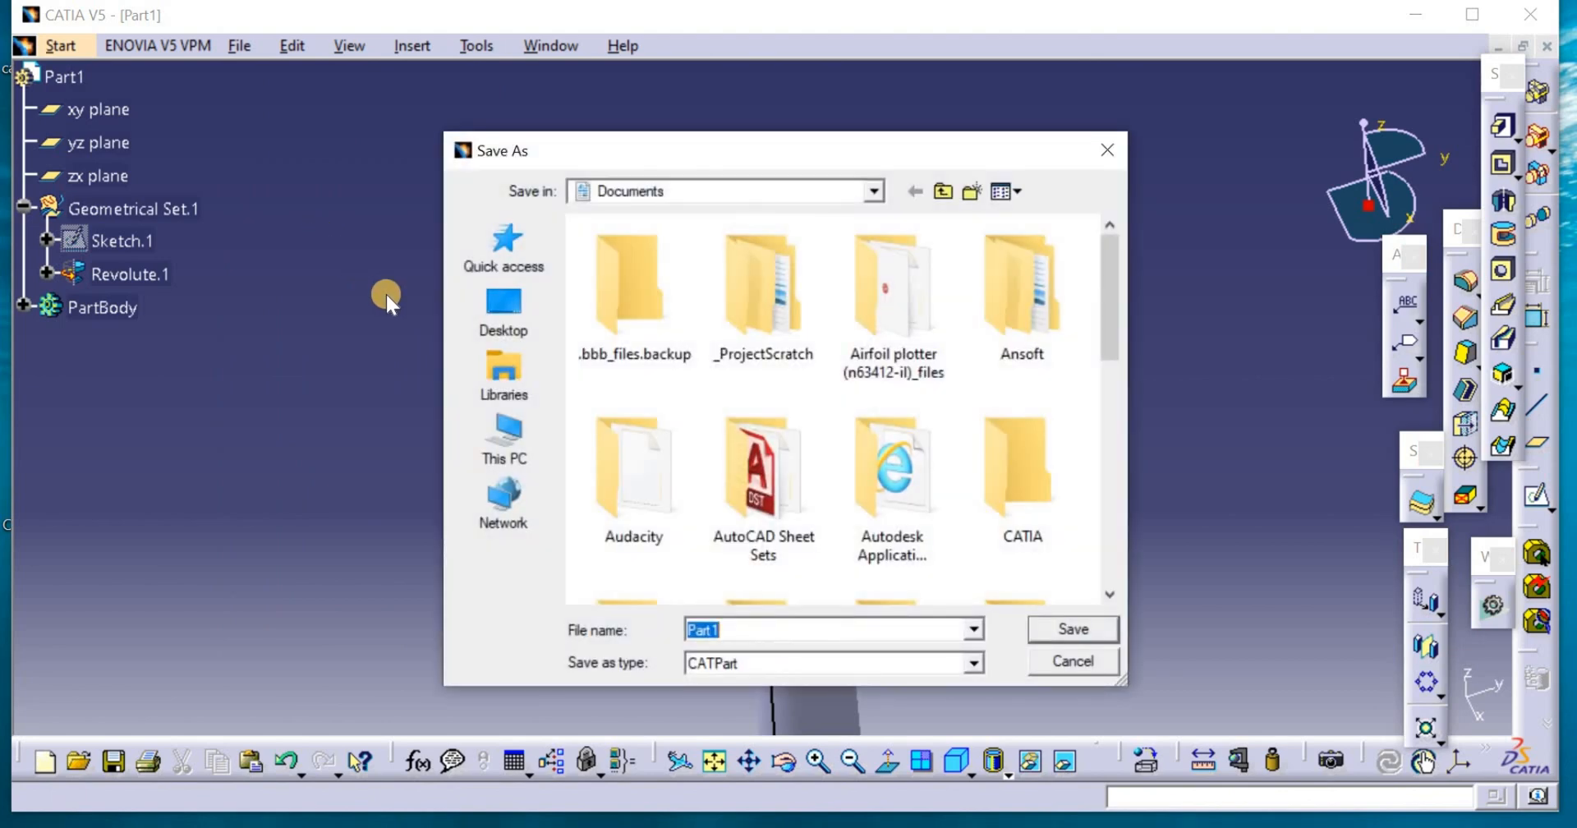
{"action": "type", "text": "tower"}
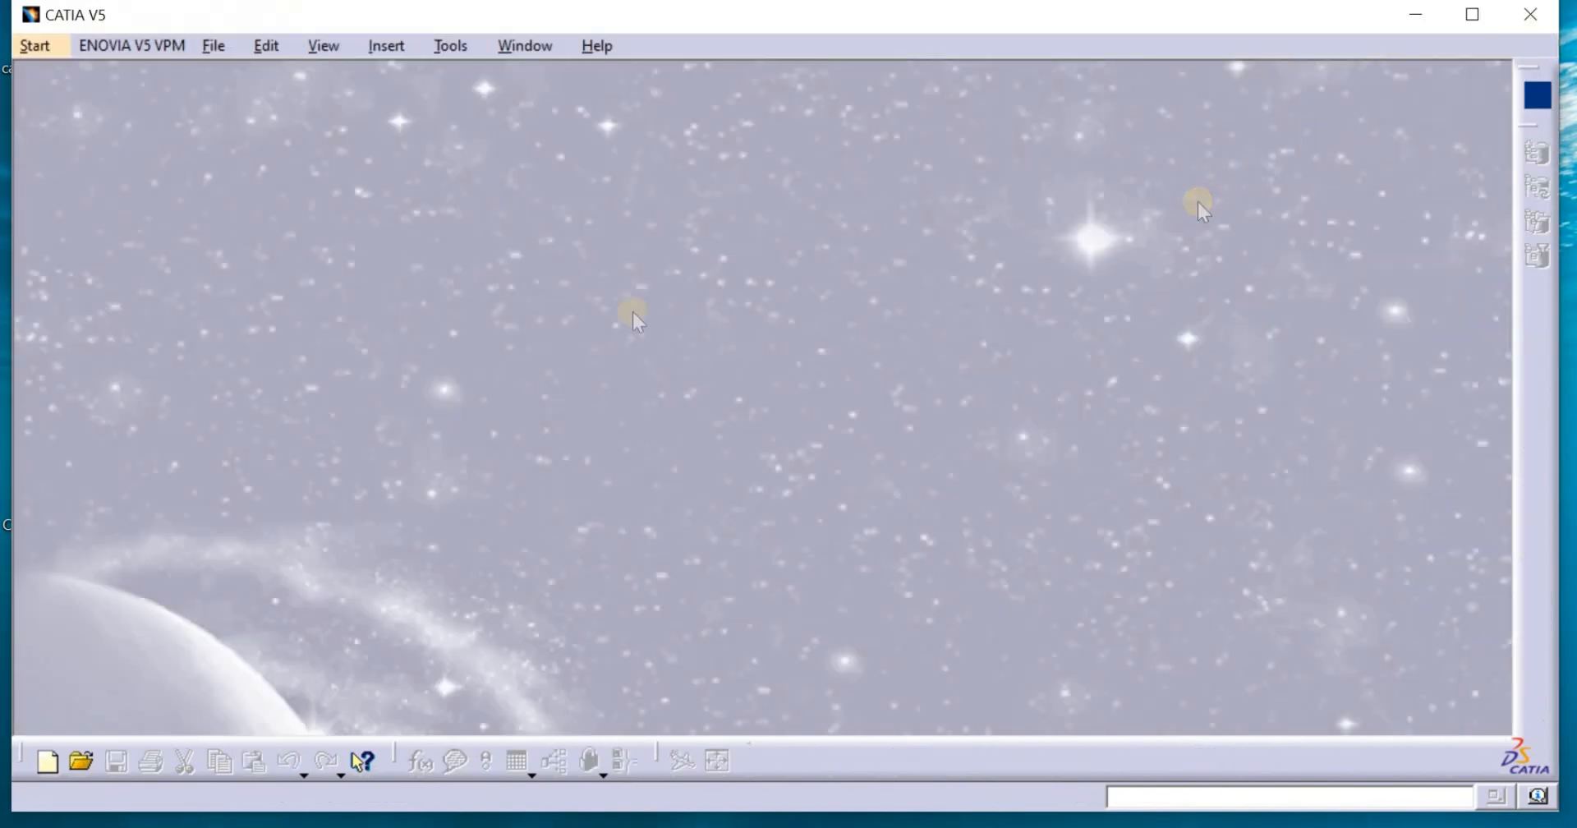
Create a new assembly, Product1, and insert tower +generator.CATPart as its first component
{"action": "left_click", "coordinate": [33, 45]}
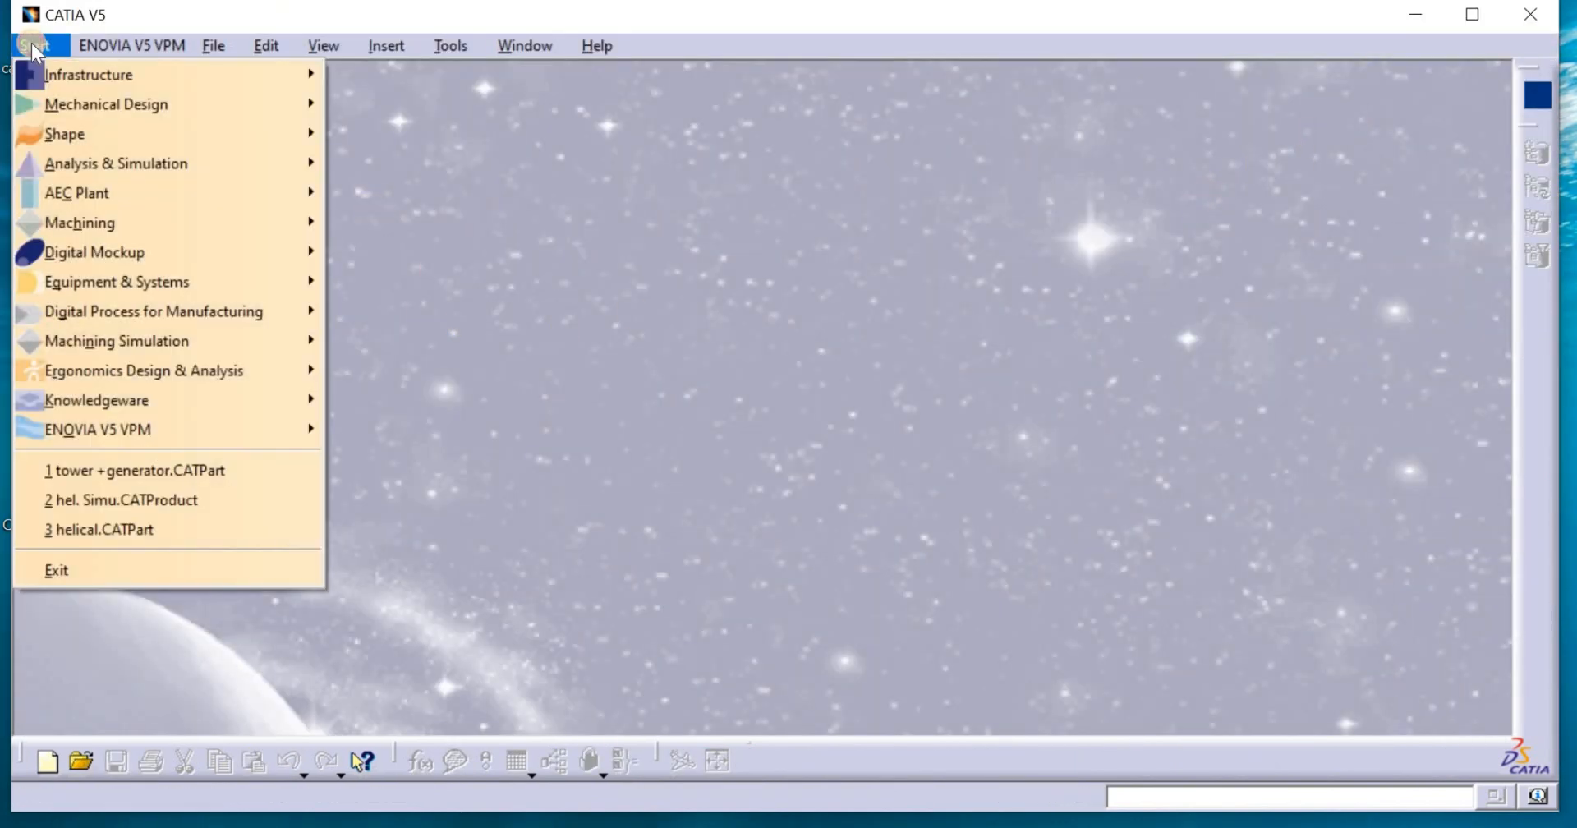
{"action": "mouse_move", "coordinate": [106, 103]}
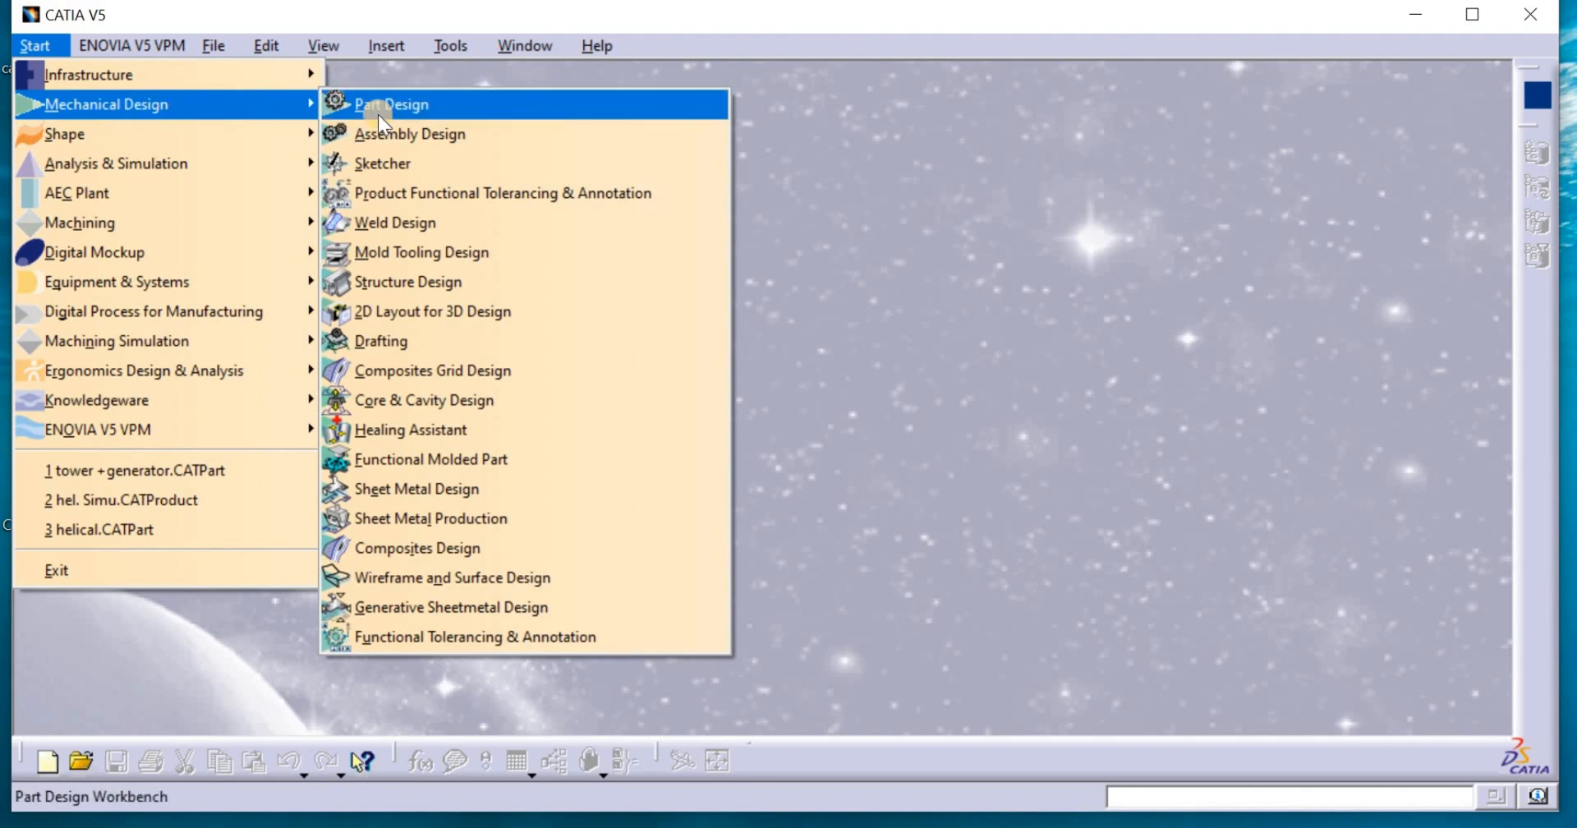
{"action": "left_click", "coordinate": [409, 133]}
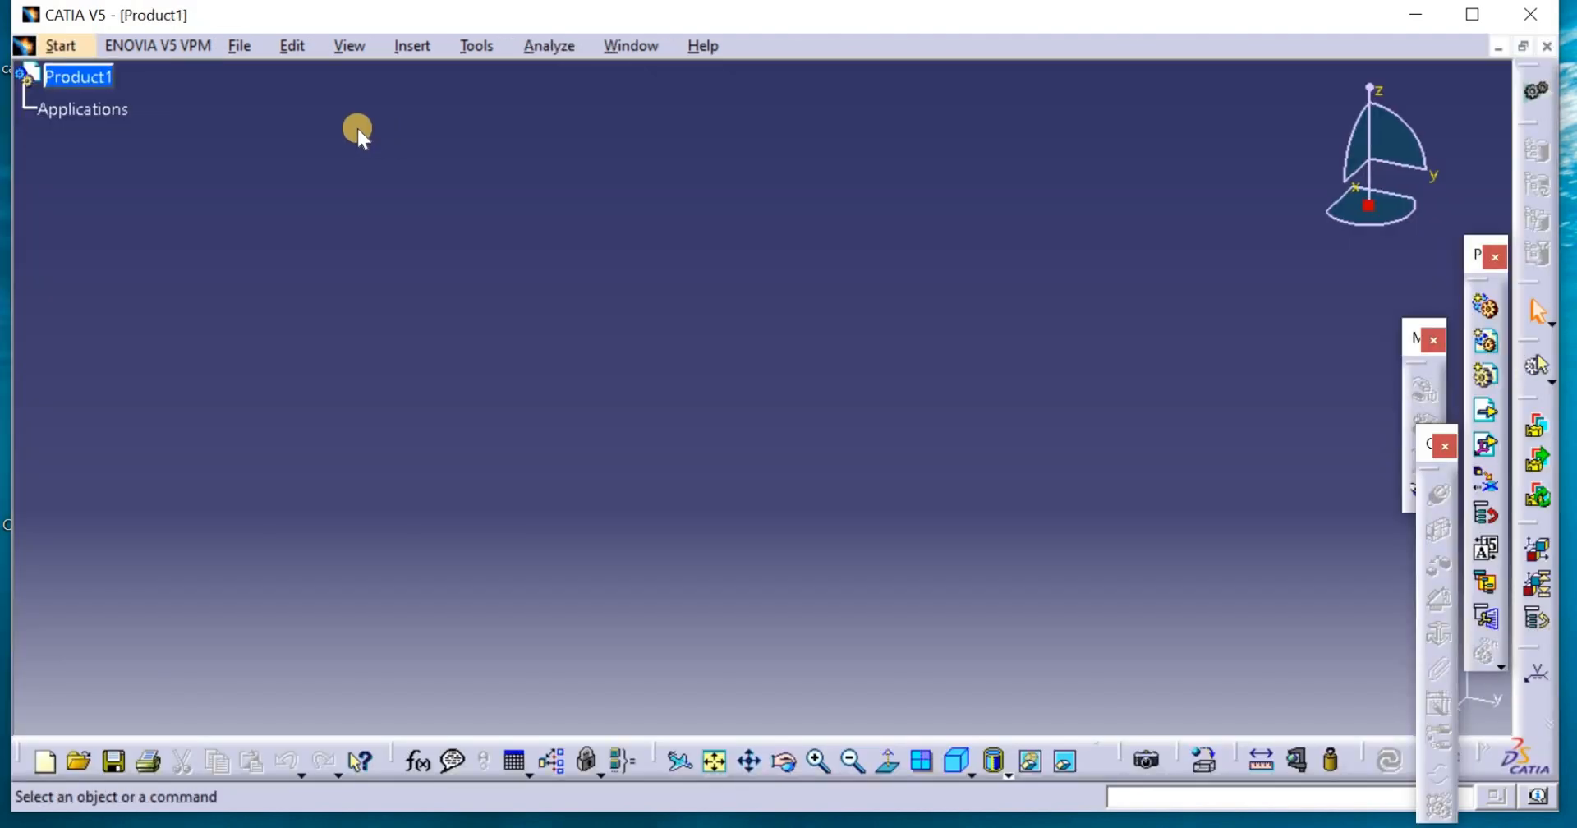
{"action": "mouse_move", "coordinate": [81, 76]}
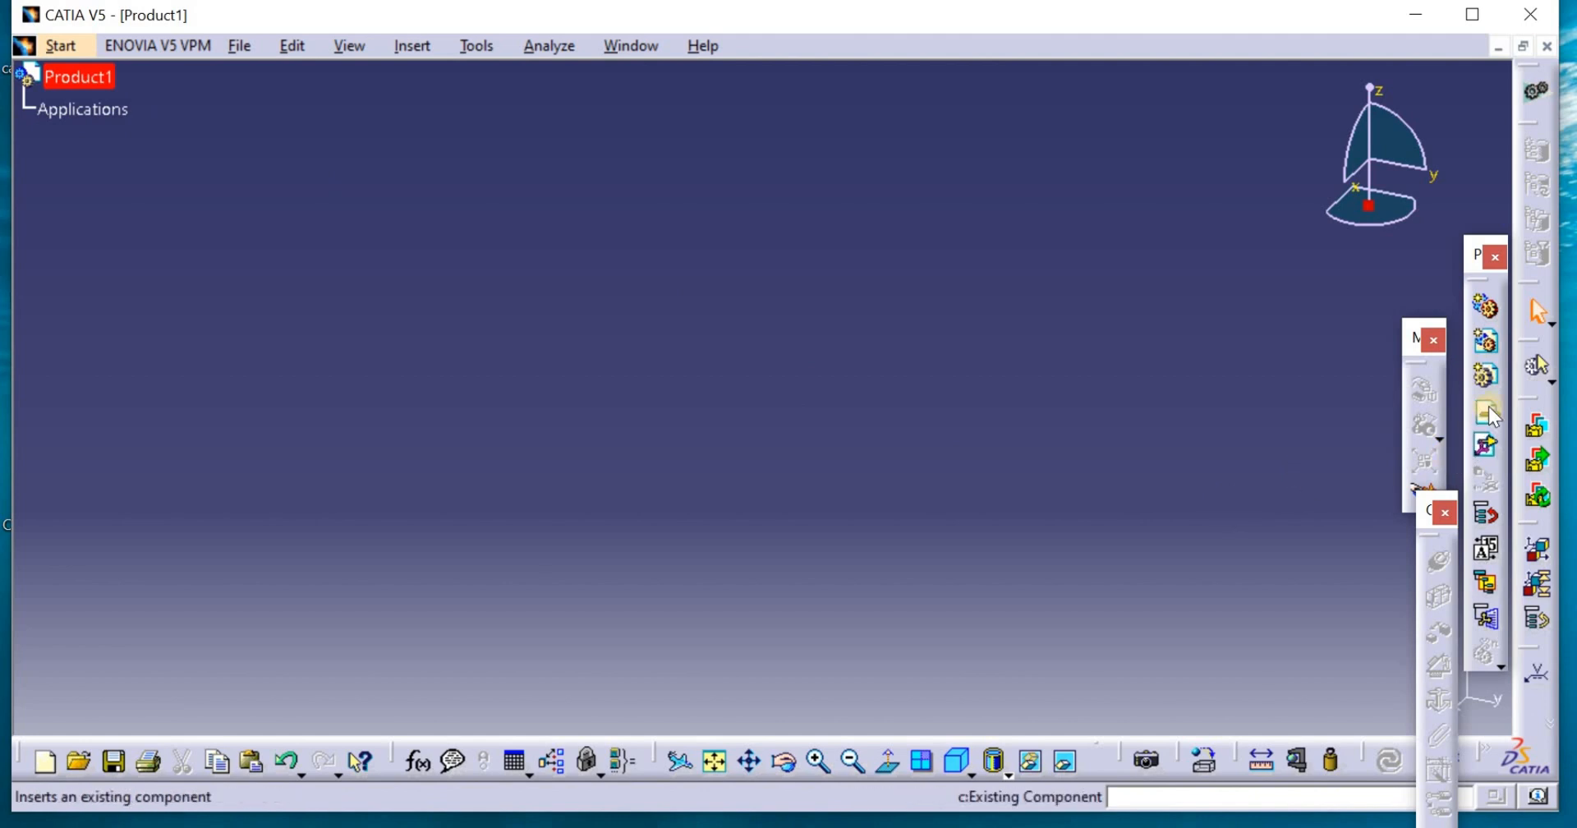
{"action": "mouse_move", "coordinate": [1489, 417]}
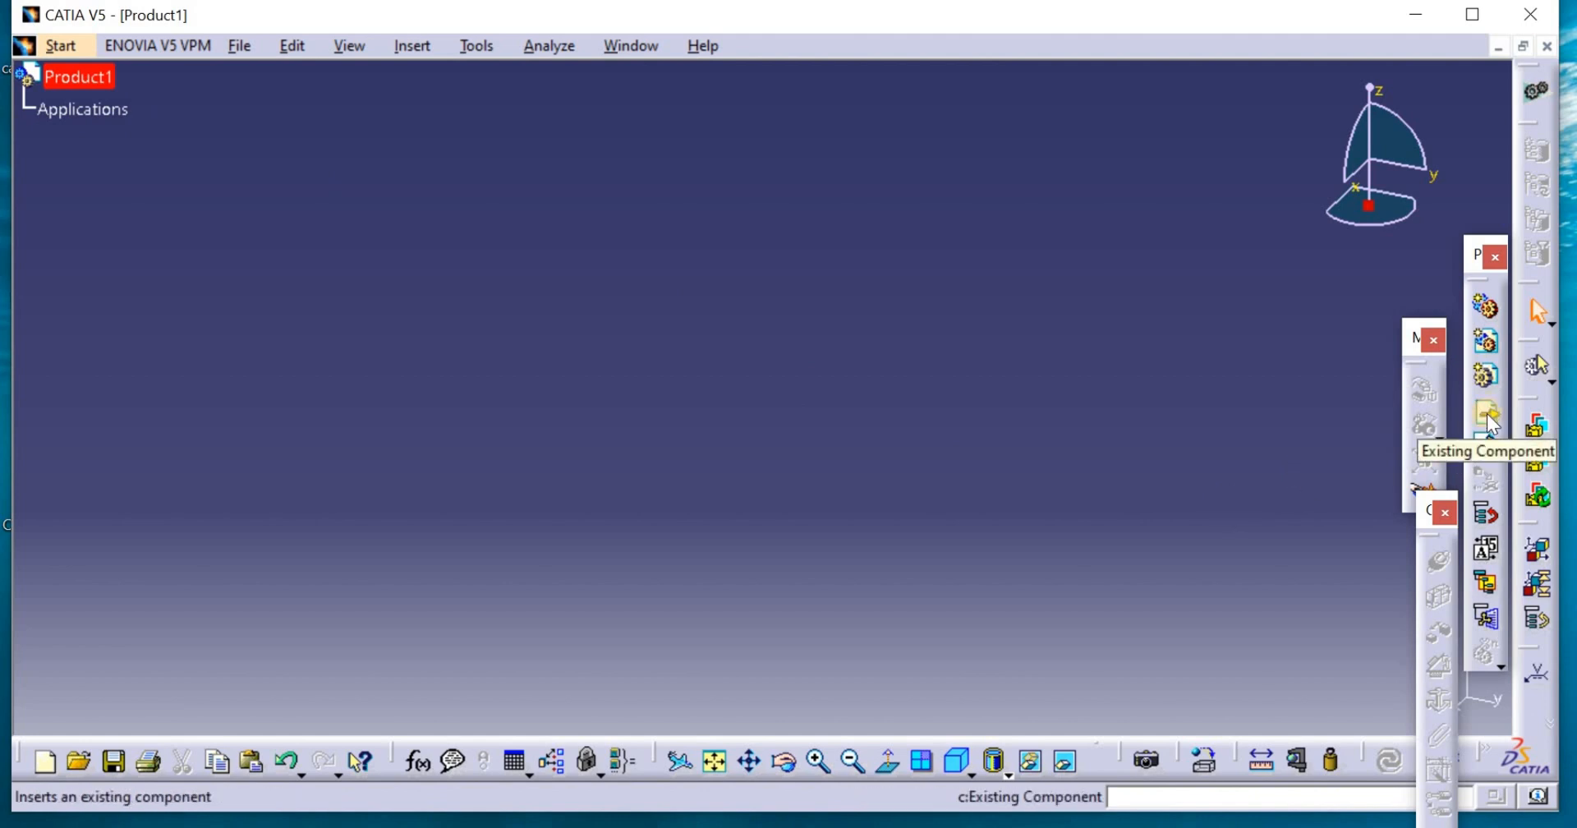
{"action": "left_click", "coordinate": [1487, 416]}
{"action": "type", "text": "t"}
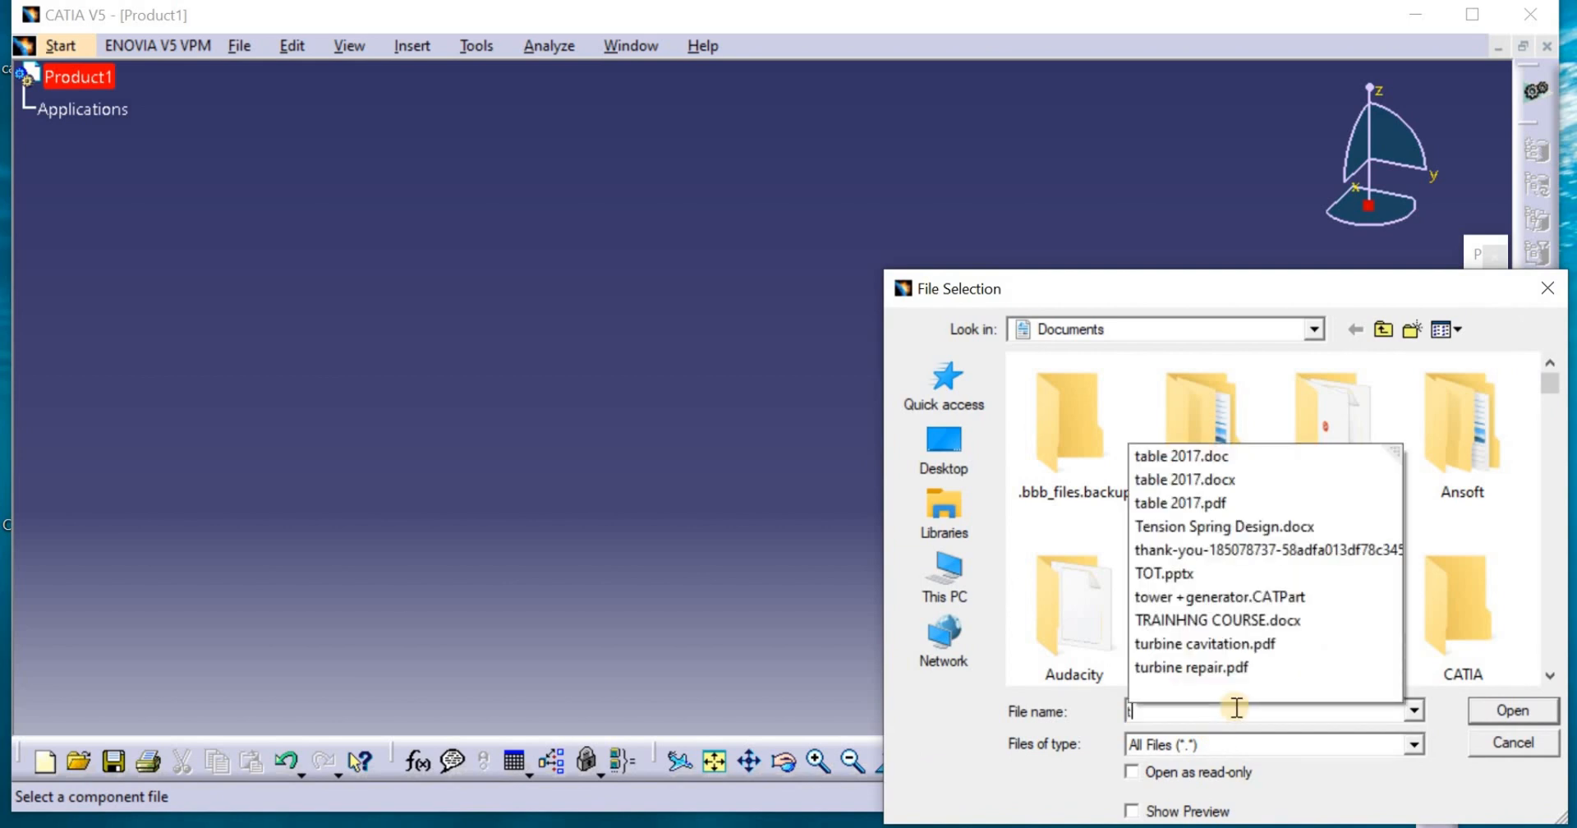
{"action": "type", "text": "ower"}
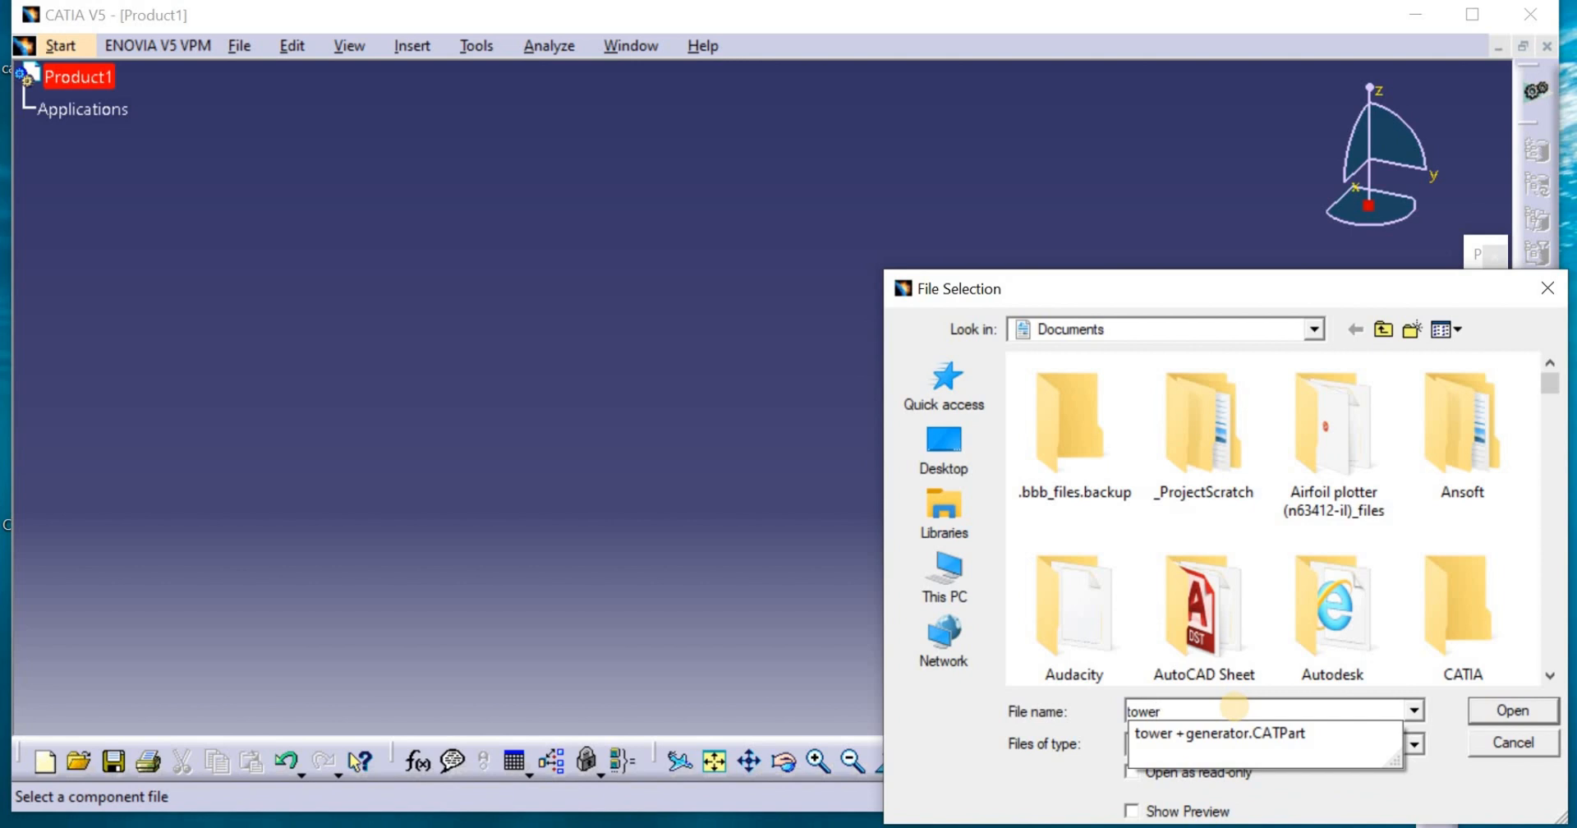
{"action": "left_click", "coordinate": [1219, 733]}
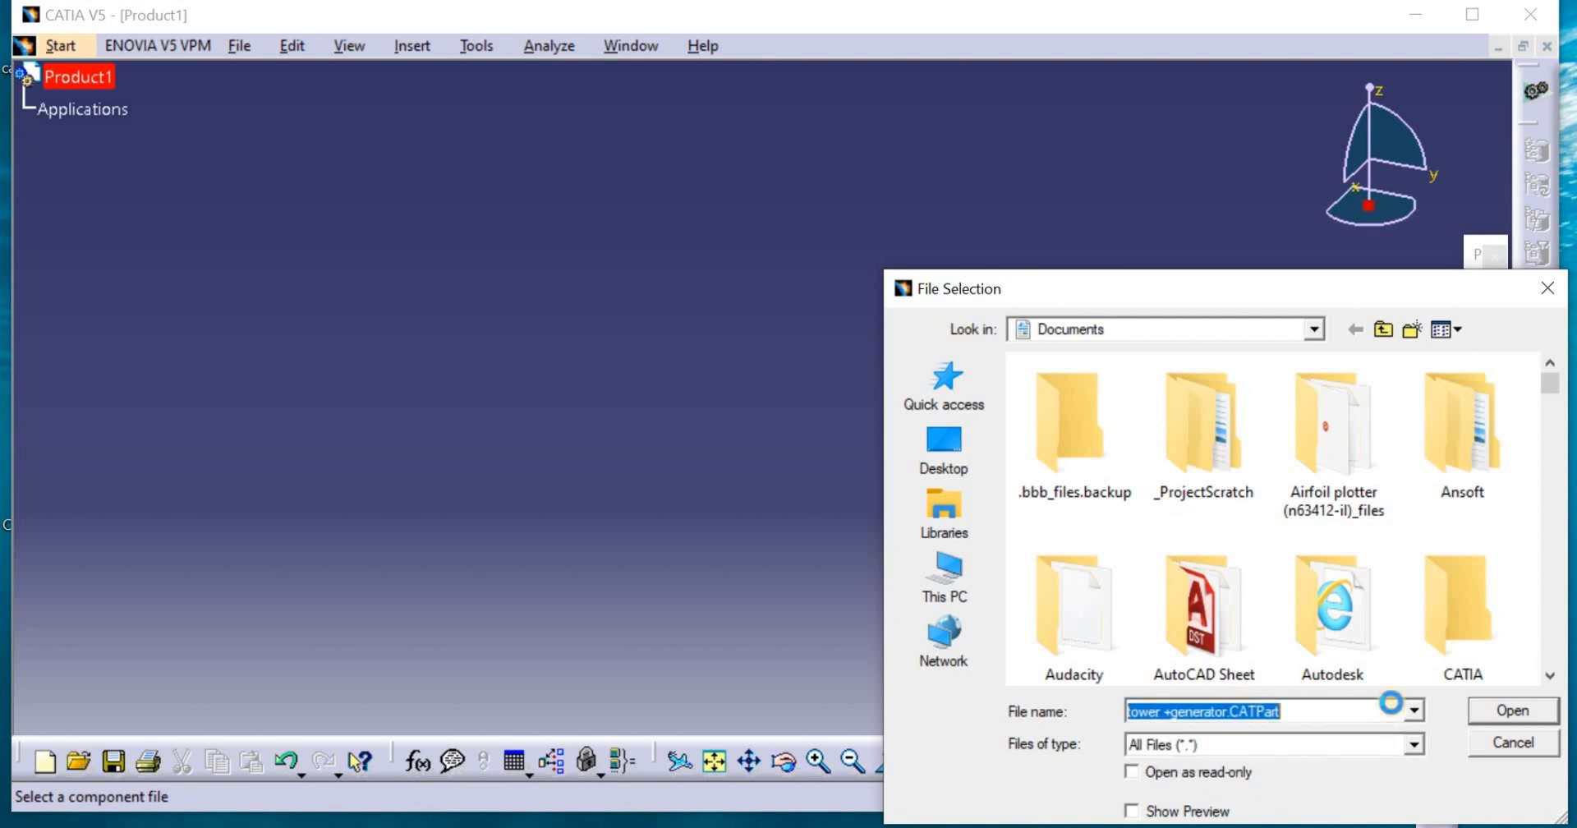
{"action": "left_click", "coordinate": [1511, 710]}
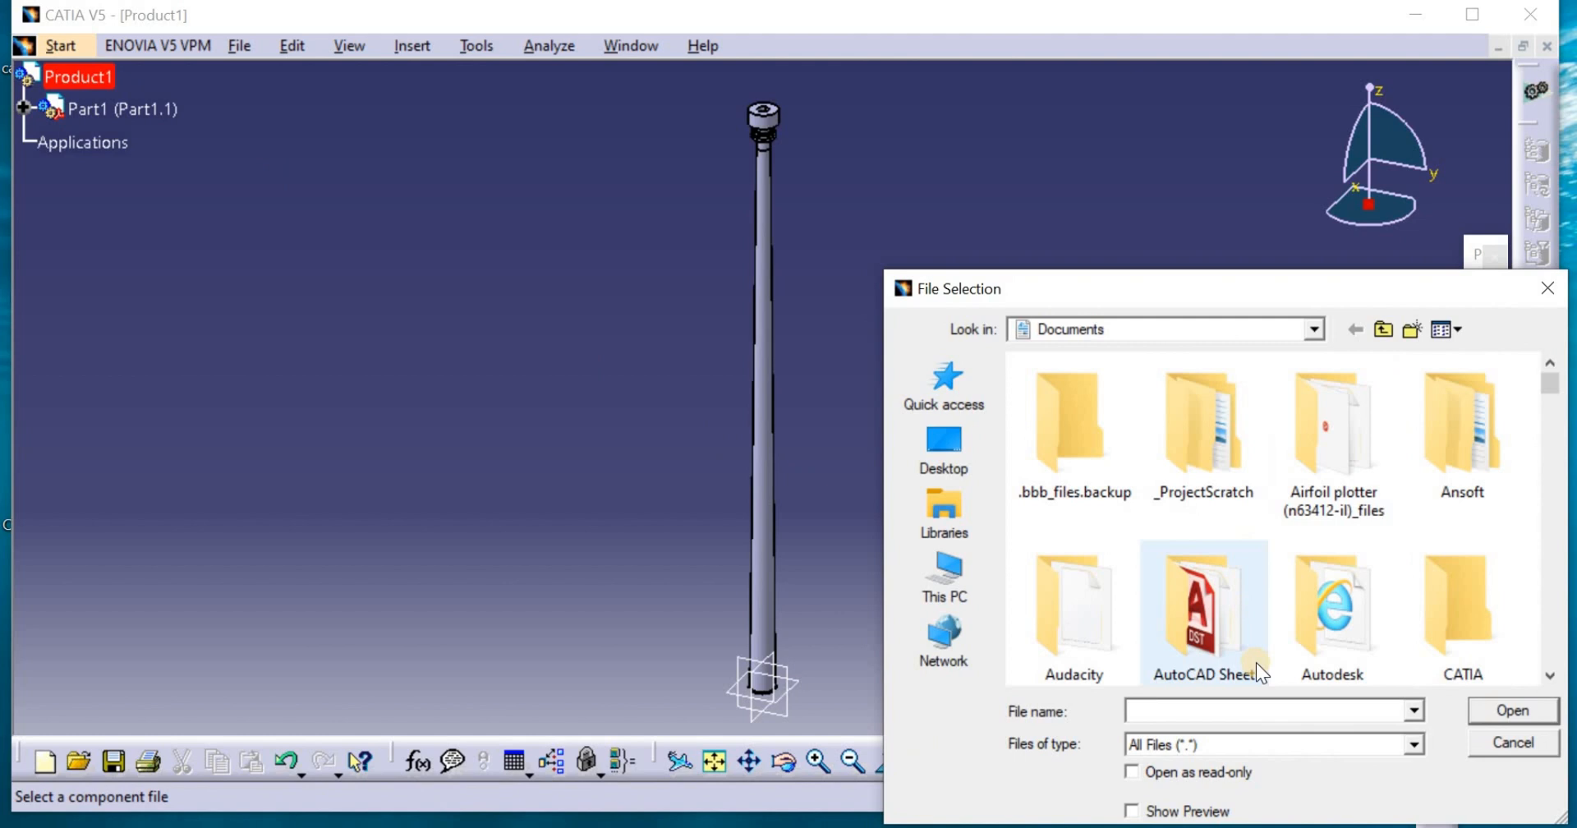
Insert helical.CATPart into Product1 as a second component
{"action": "type", "text": "he"}
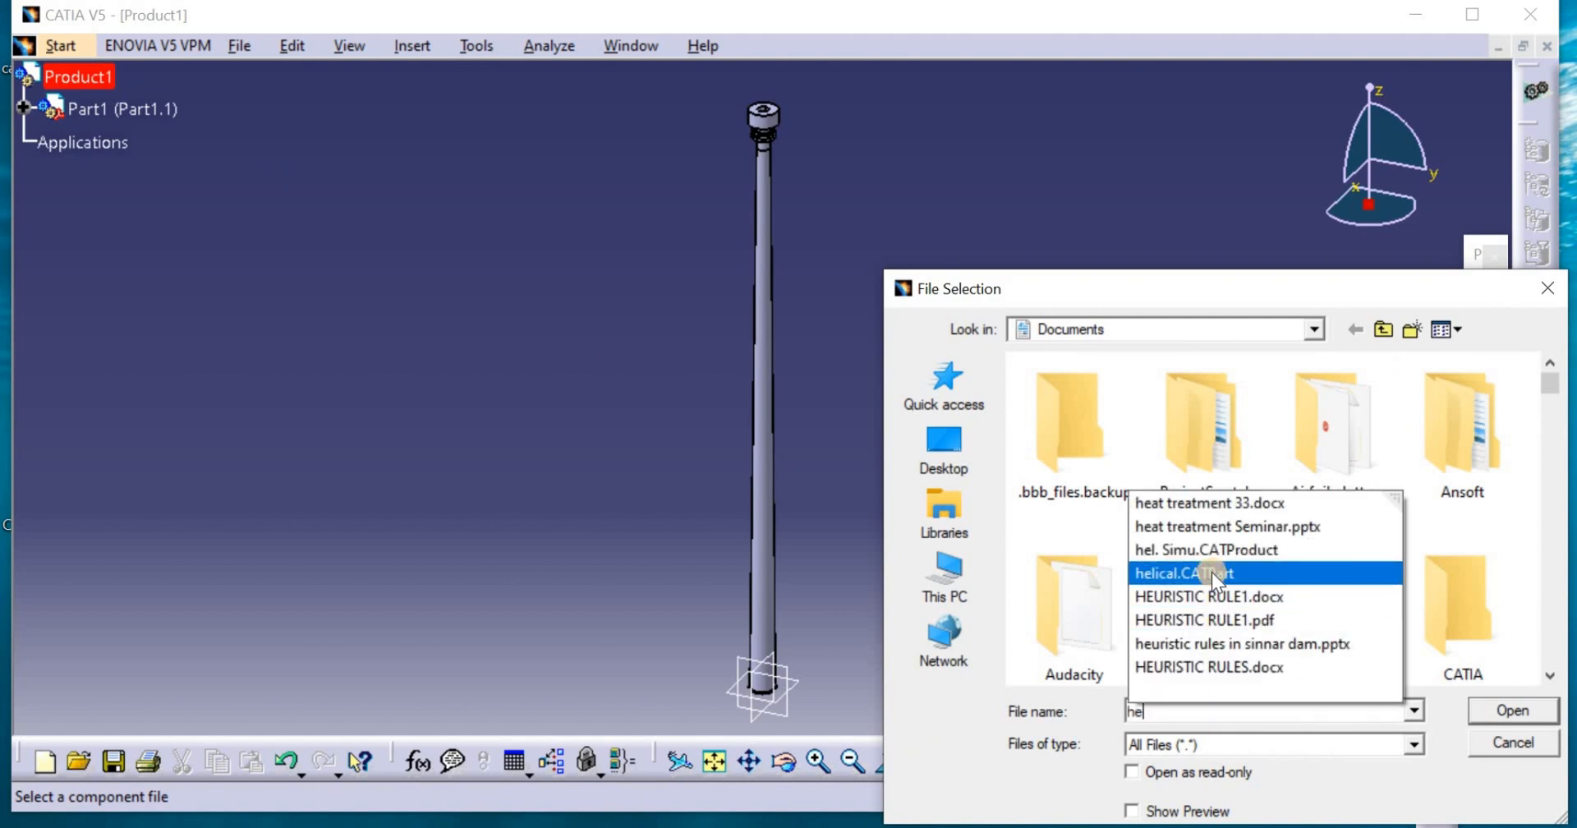
{"action": "left_click", "coordinate": [1185, 573]}
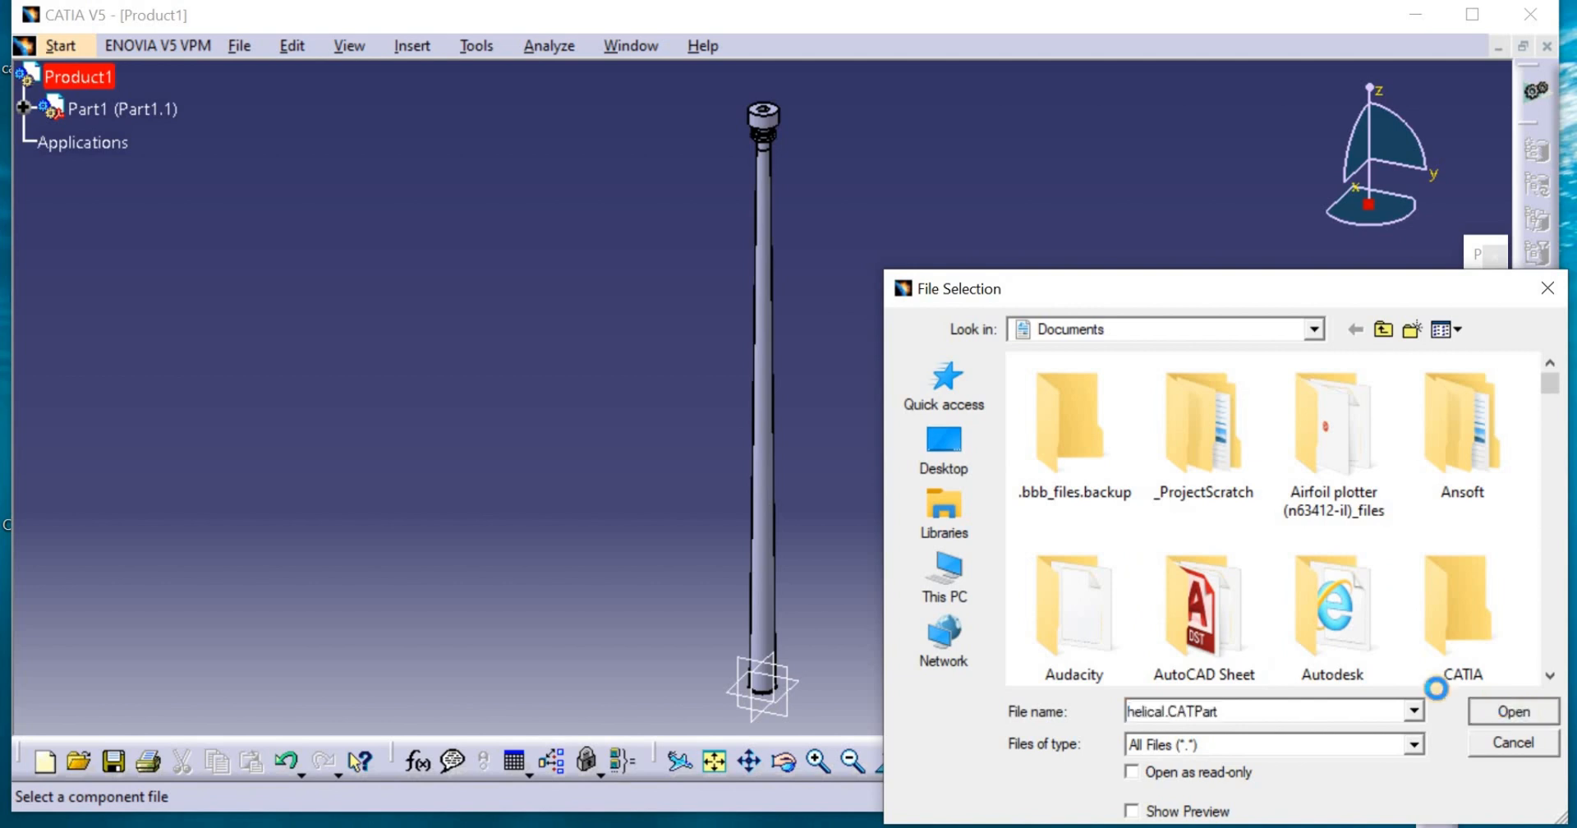
{"action": "left_click", "coordinate": [1512, 711]}
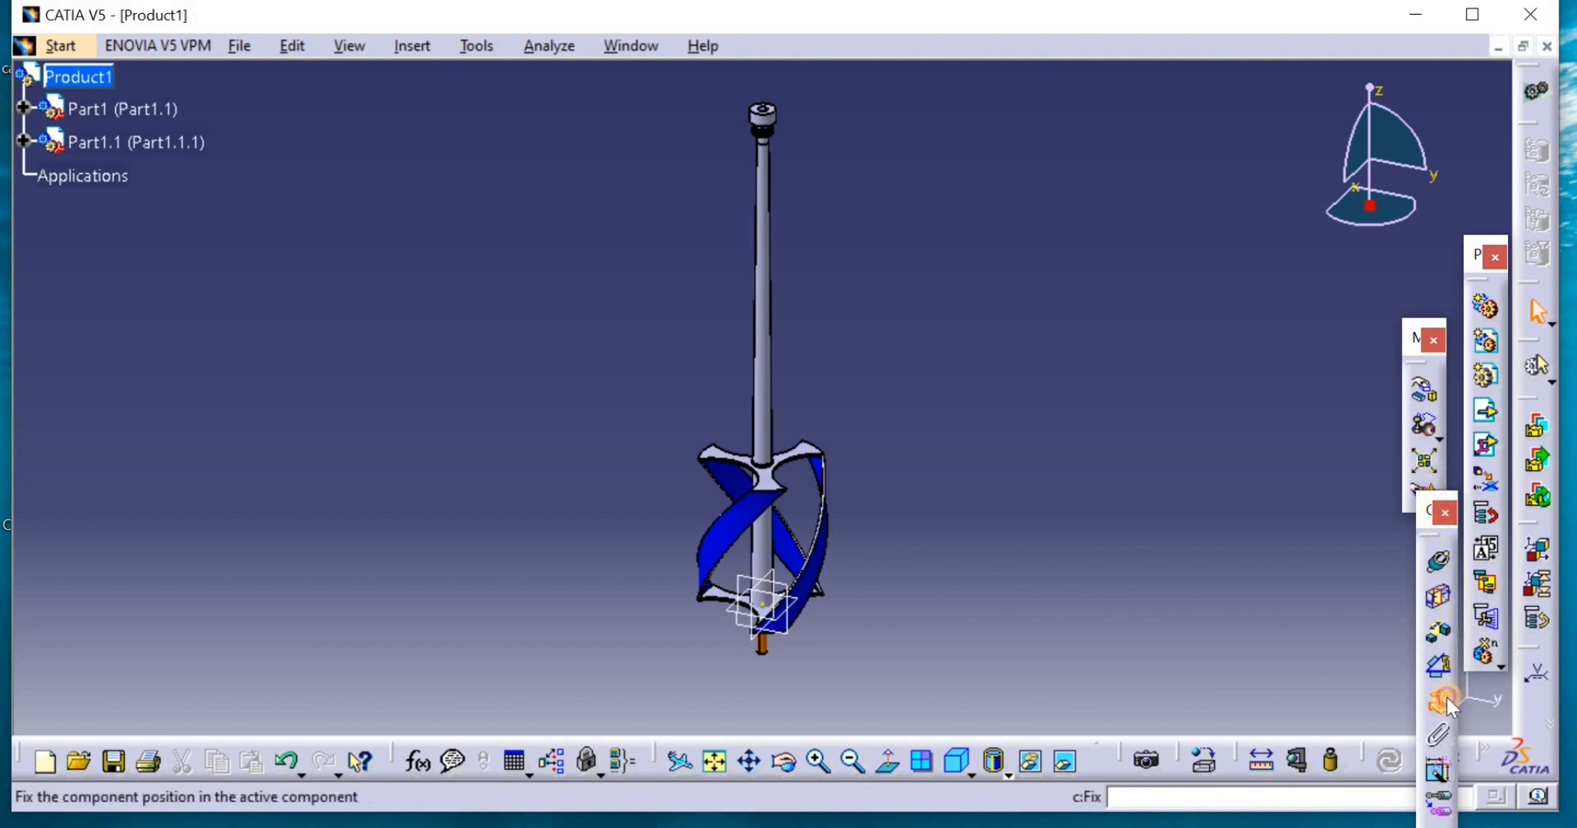
Fix the tower in place and drag the helical rotor sideways along Y, clear of it
{"action": "left_click", "coordinate": [1438, 702]}
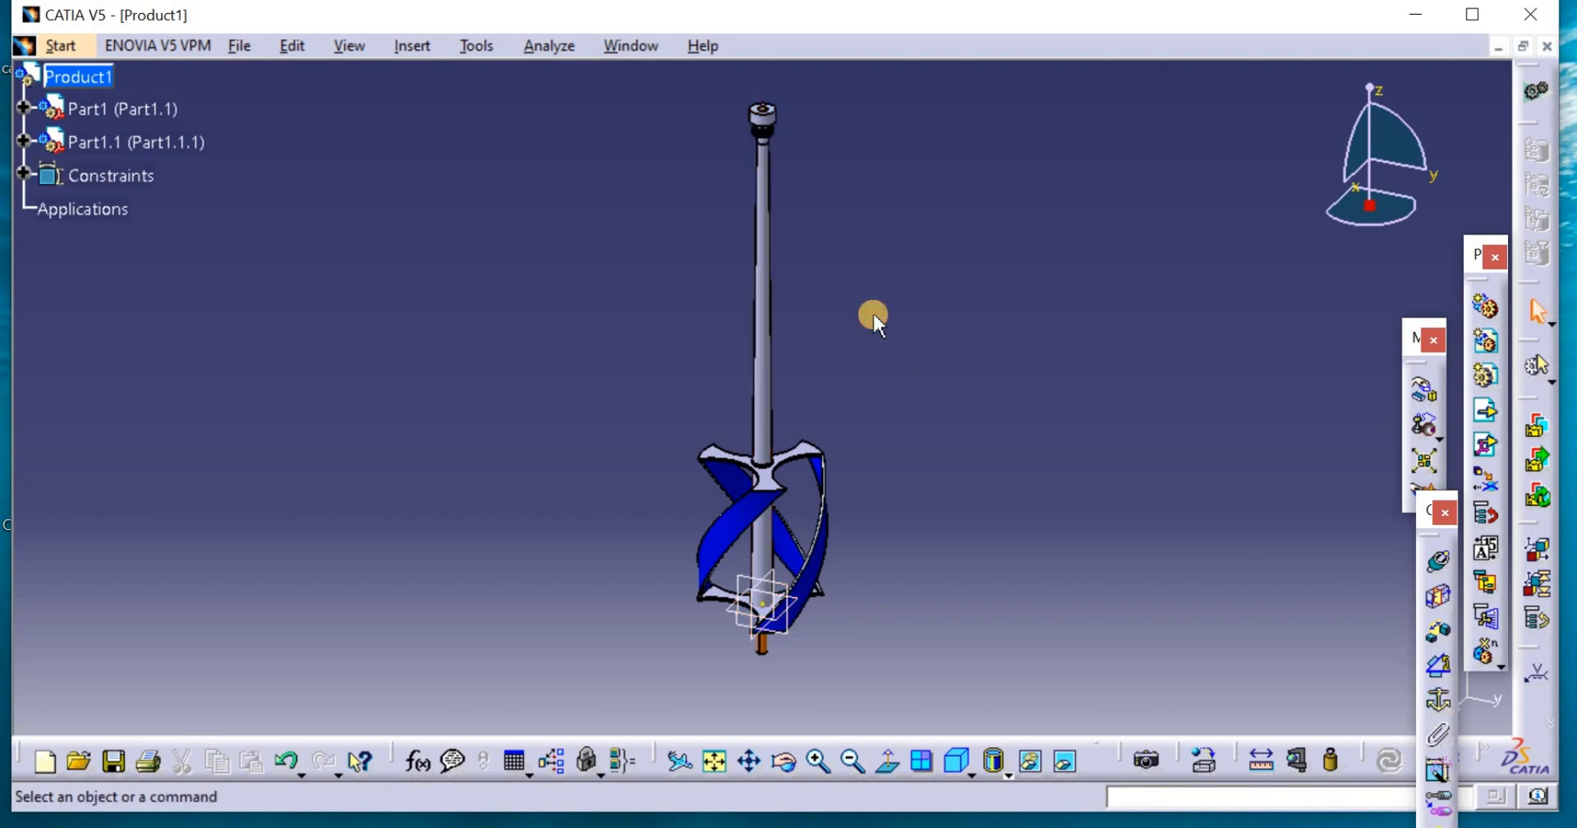
{"action": "mouse_move", "coordinate": [1423, 391]}
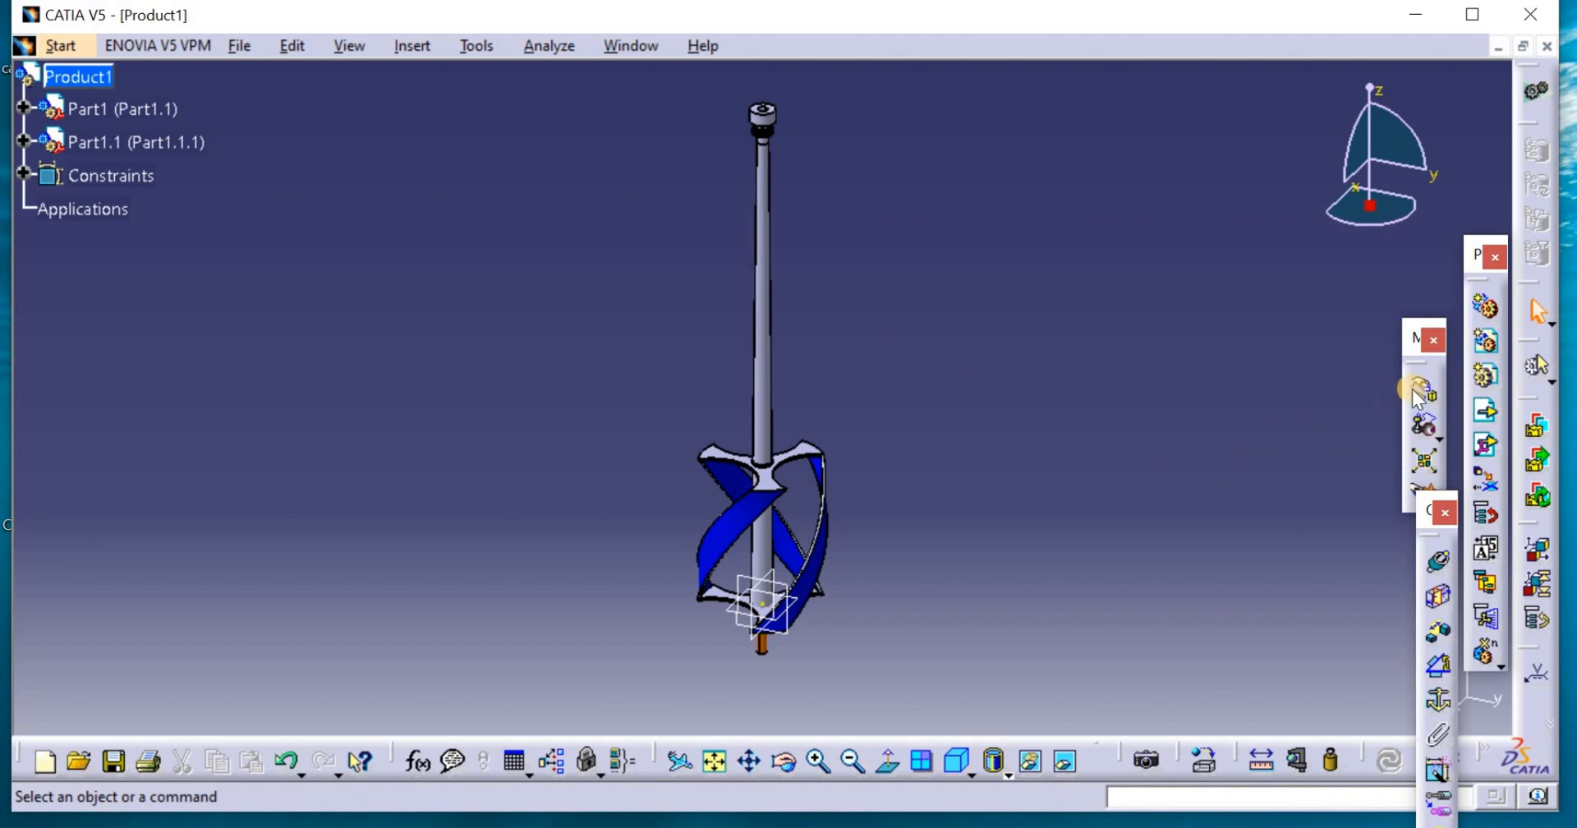
{"action": "mouse_move", "coordinate": [1421, 390]}
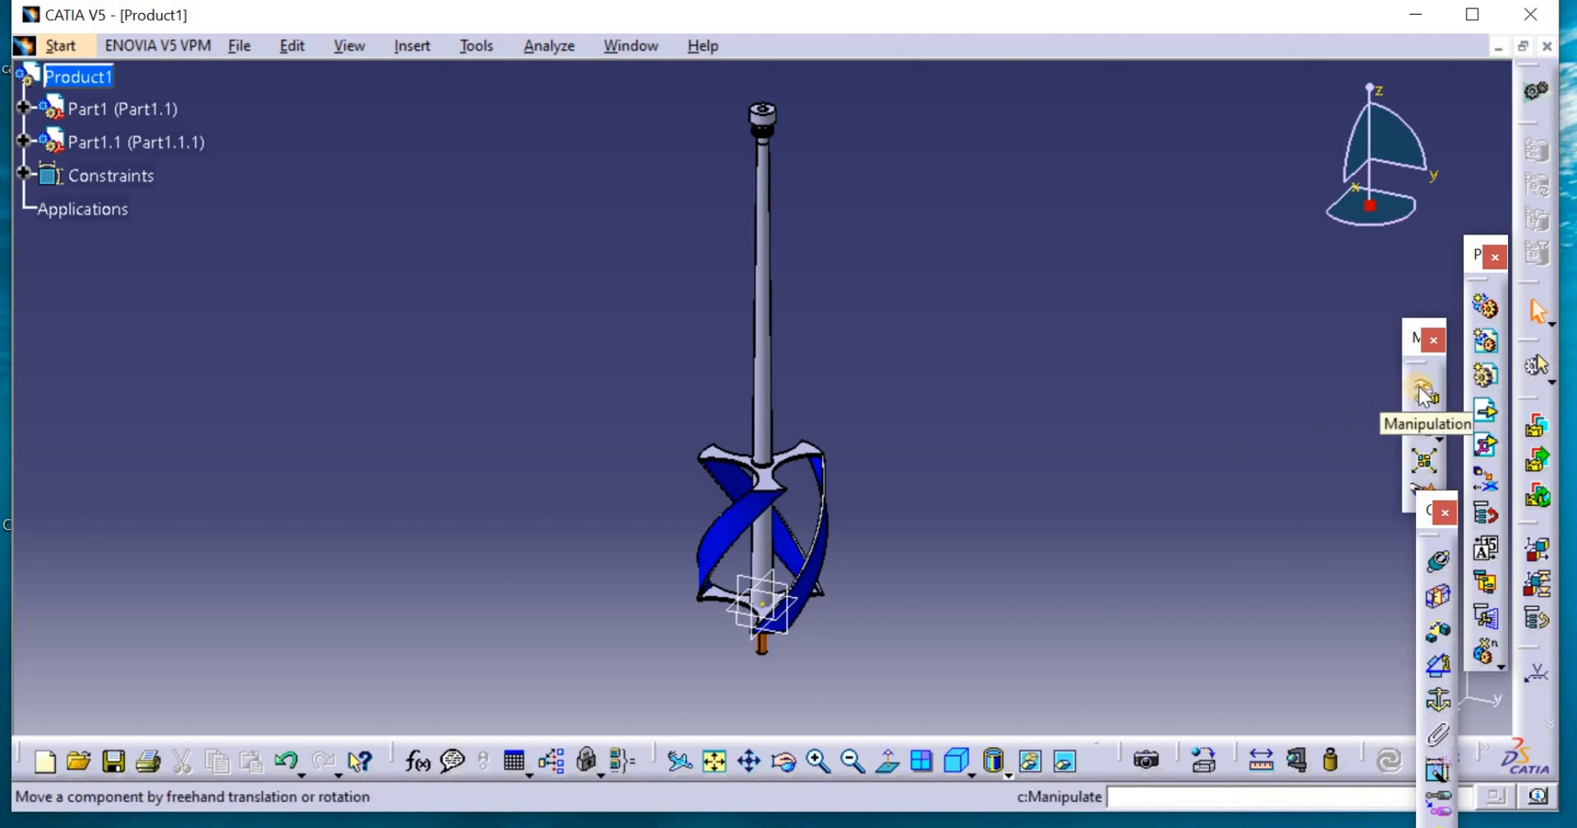
{"action": "left_click", "coordinate": [1422, 393]}
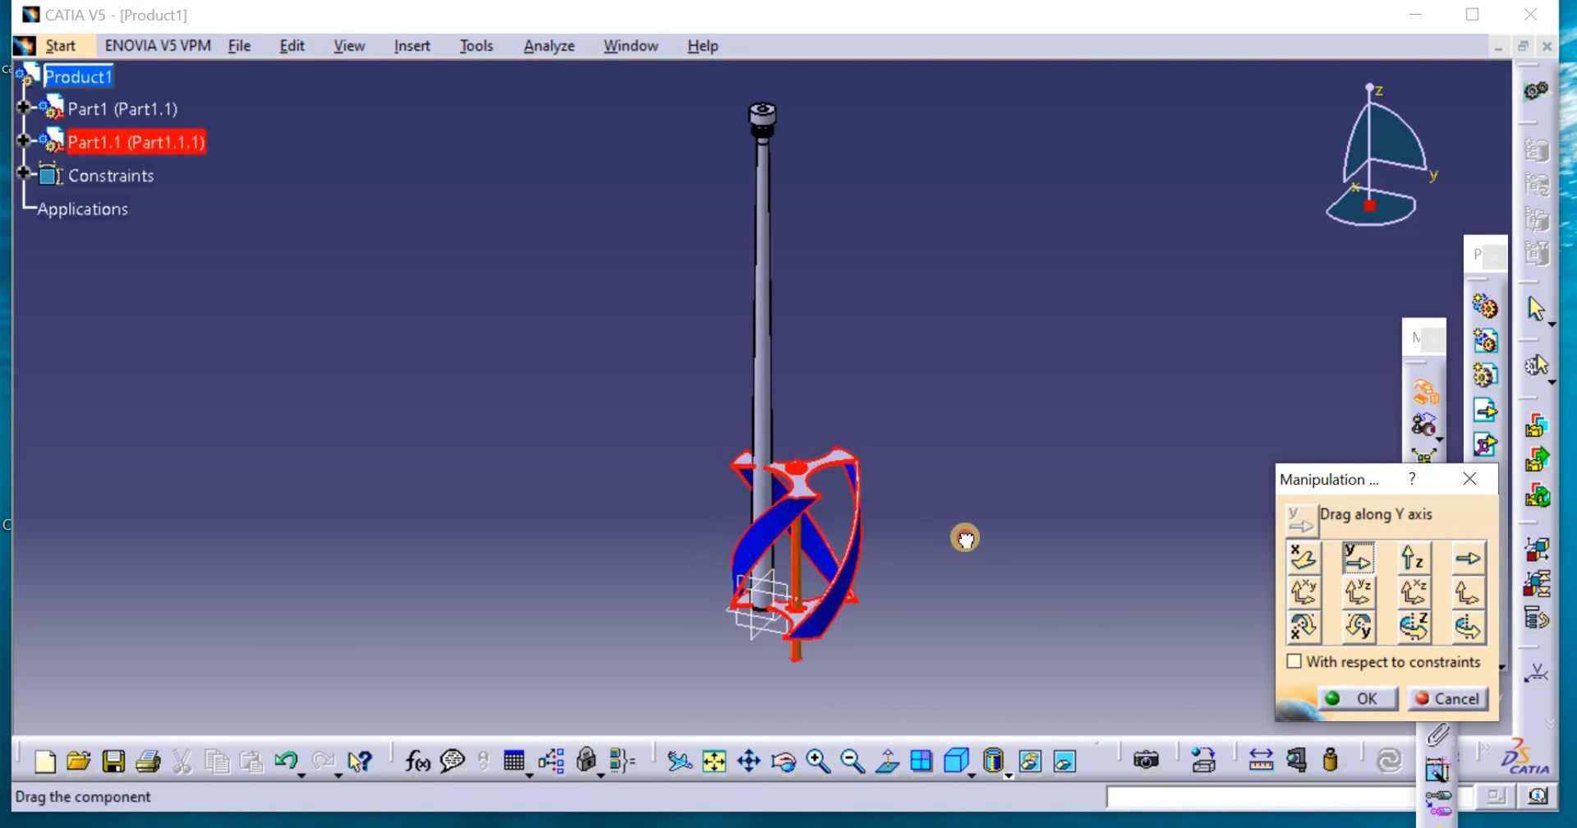
{"action": "left_click", "coordinate": [1357, 698]}
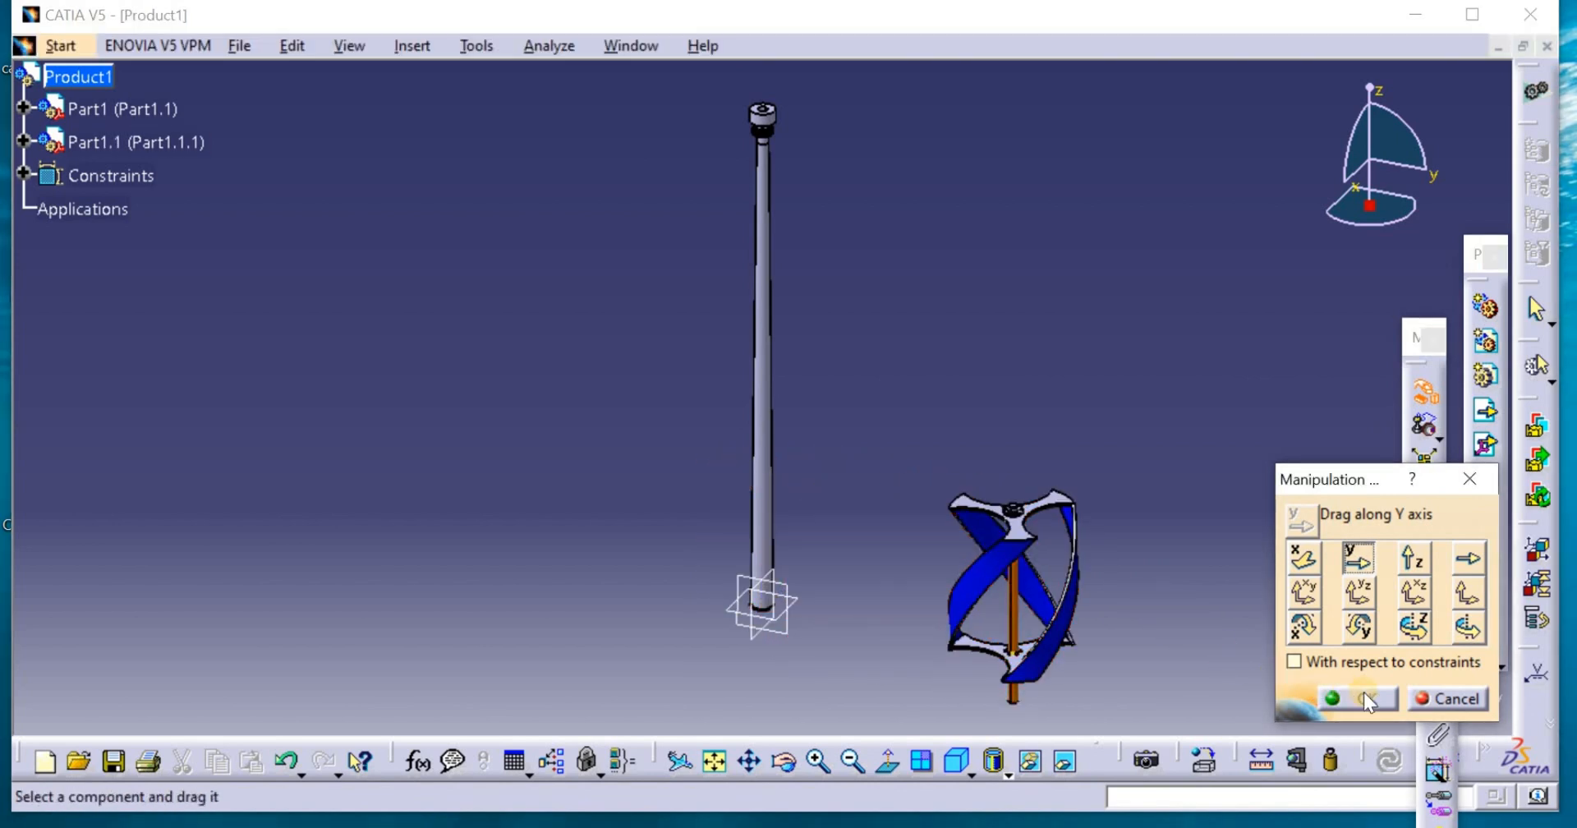
{"action": "left_click", "coordinate": [1355, 698]}
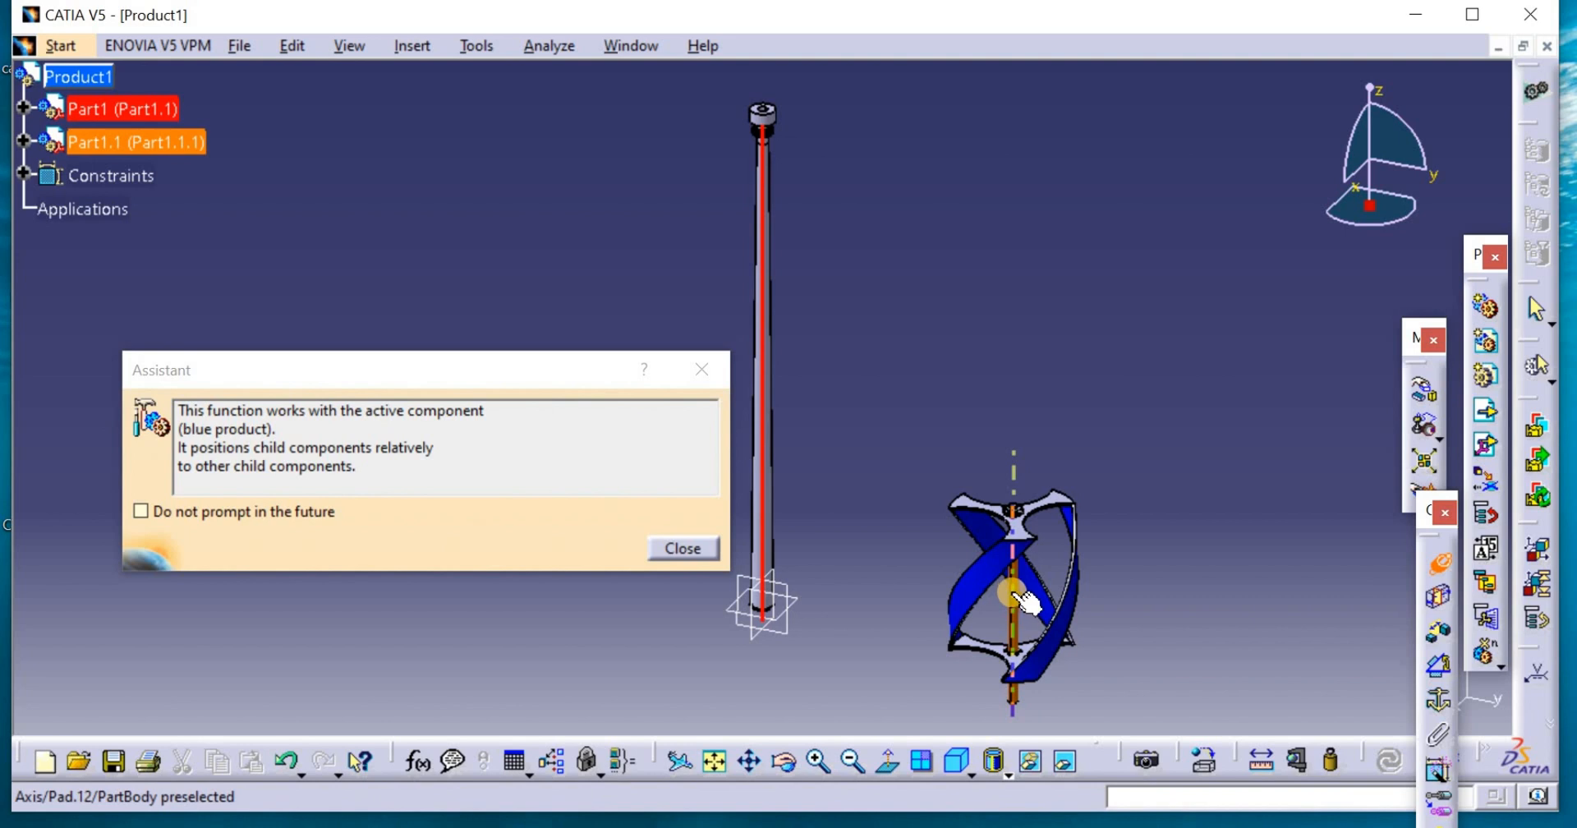
Select the rotor's central axis to make it coincident with the tower's axis
{"action": "left_click", "coordinate": [682, 549]}
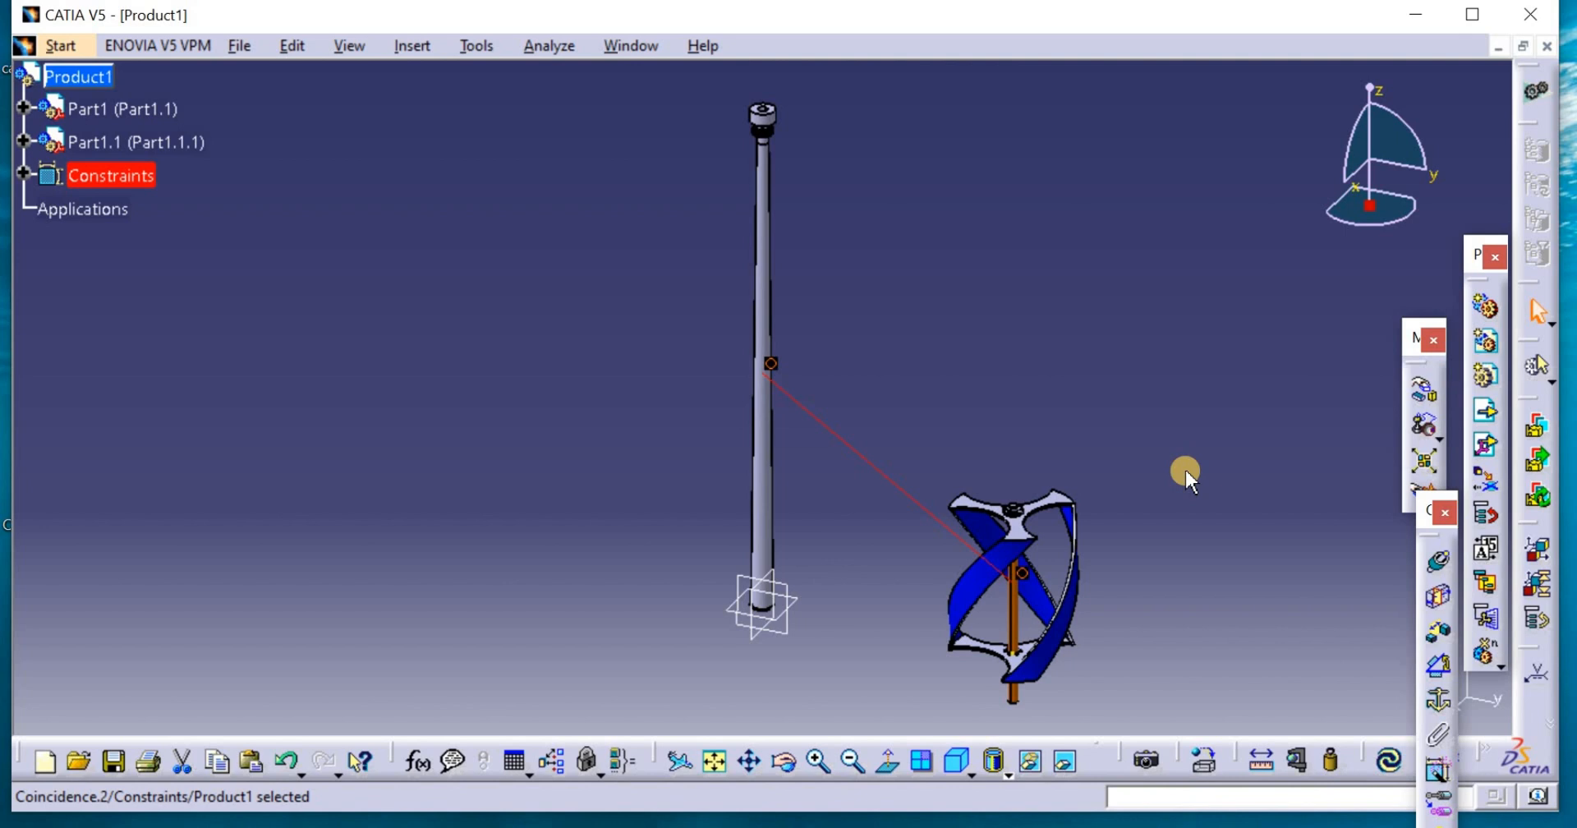
{"action": "mouse_move", "coordinate": [1345, 544]}
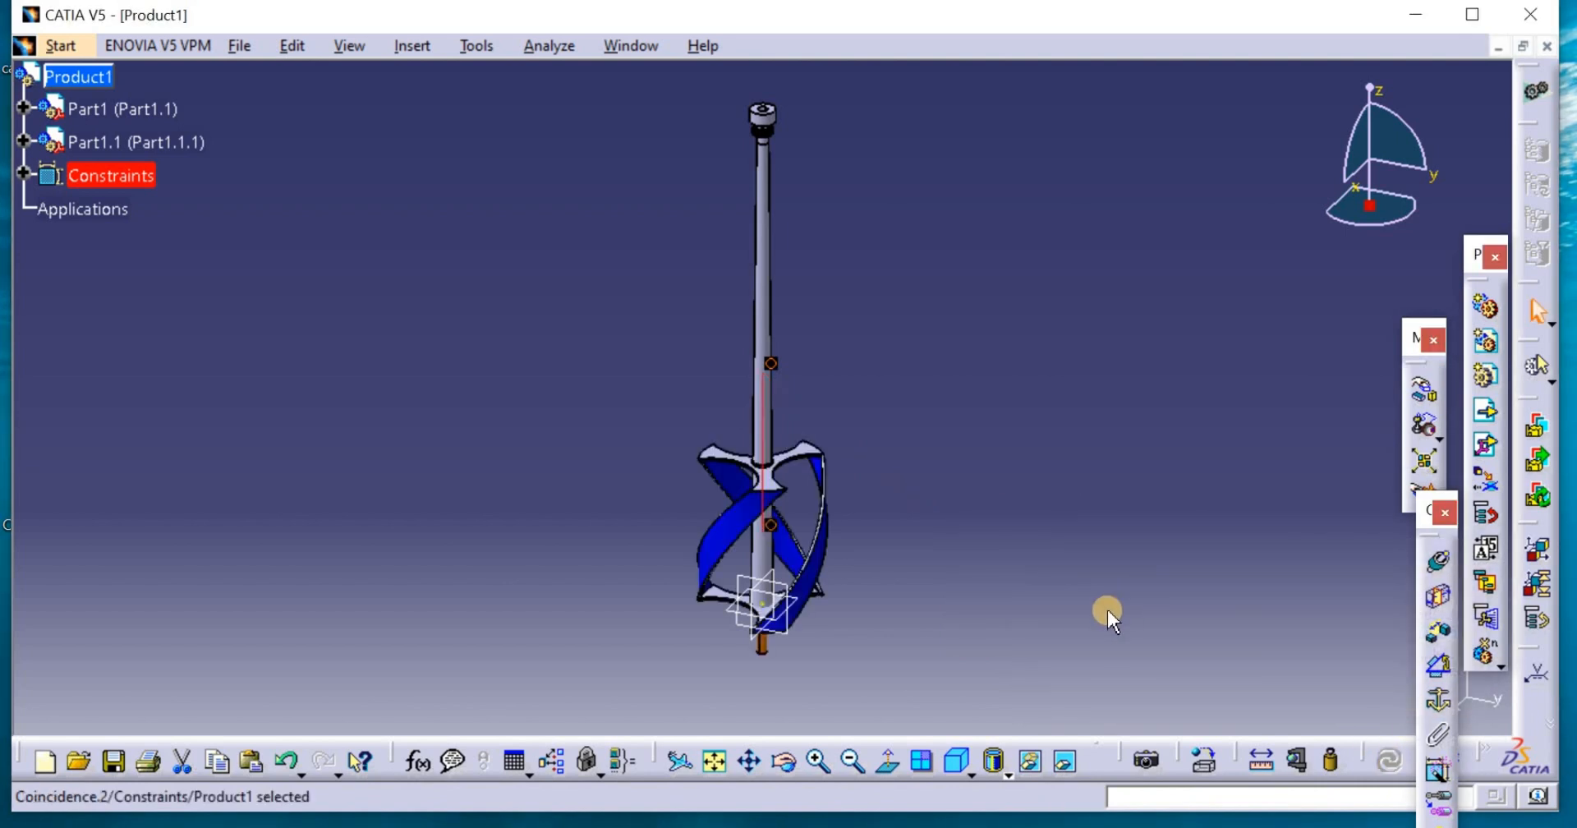
{"action": "mouse_move", "coordinate": [1205, 623]}
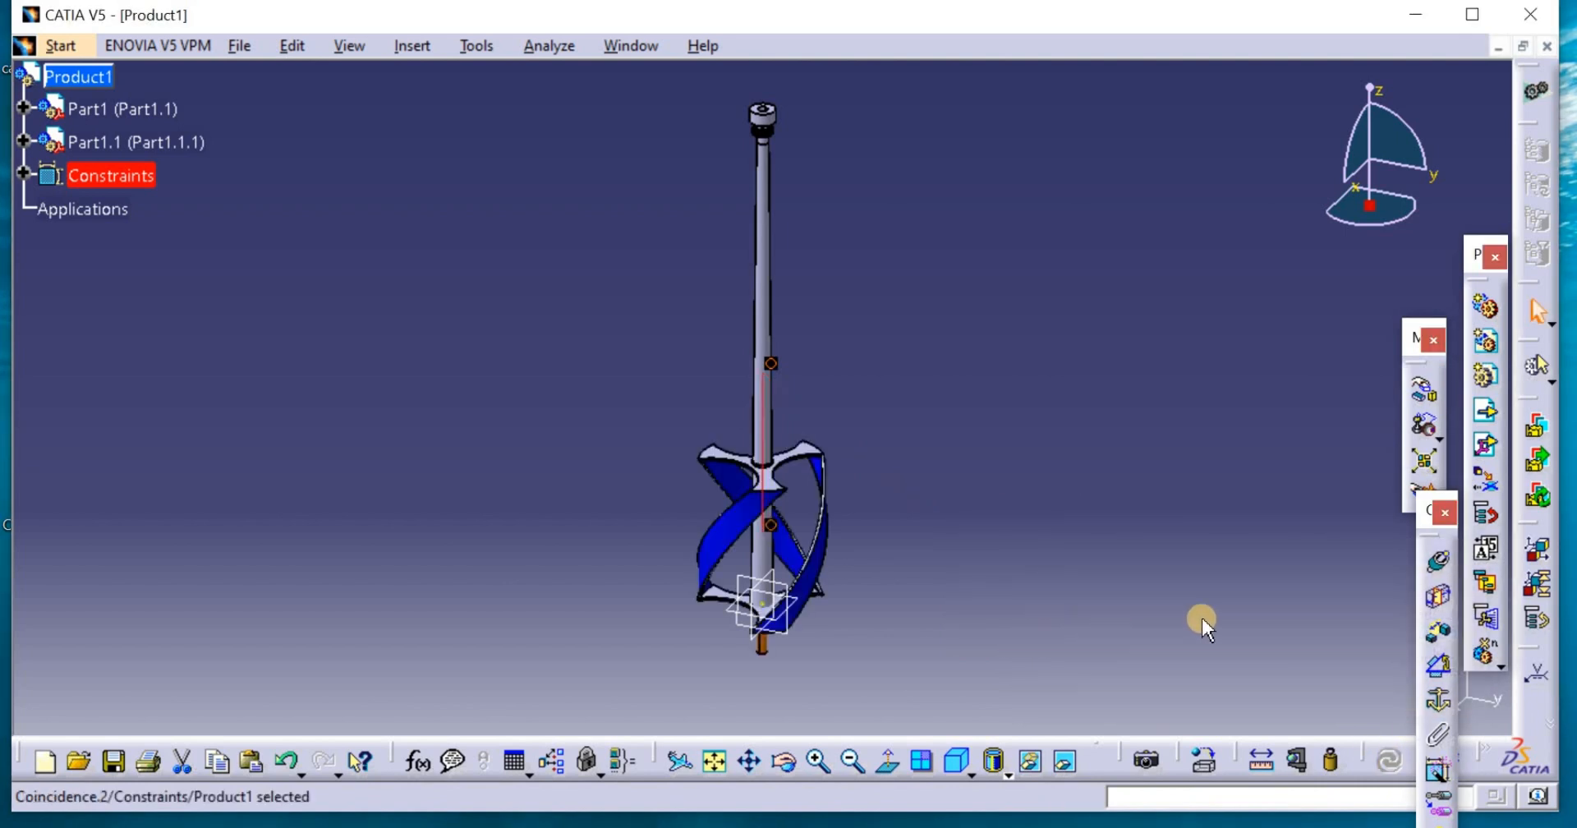
{"action": "mouse_move", "coordinate": [1392, 451]}
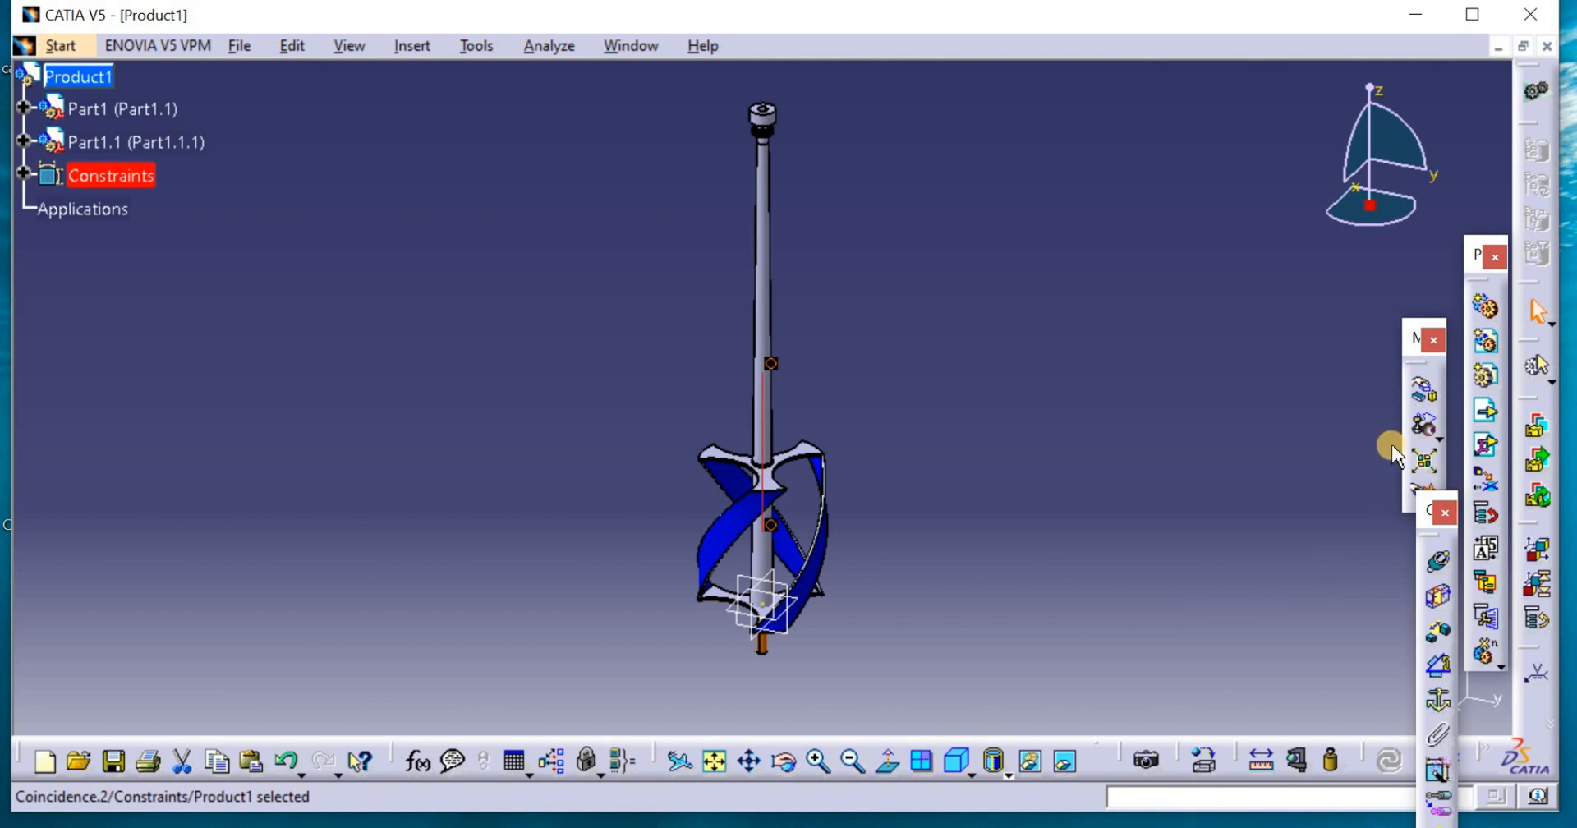
Drag the rotor up along Z until it sits above the tower top
{"action": "left_click", "coordinate": [1424, 424]}
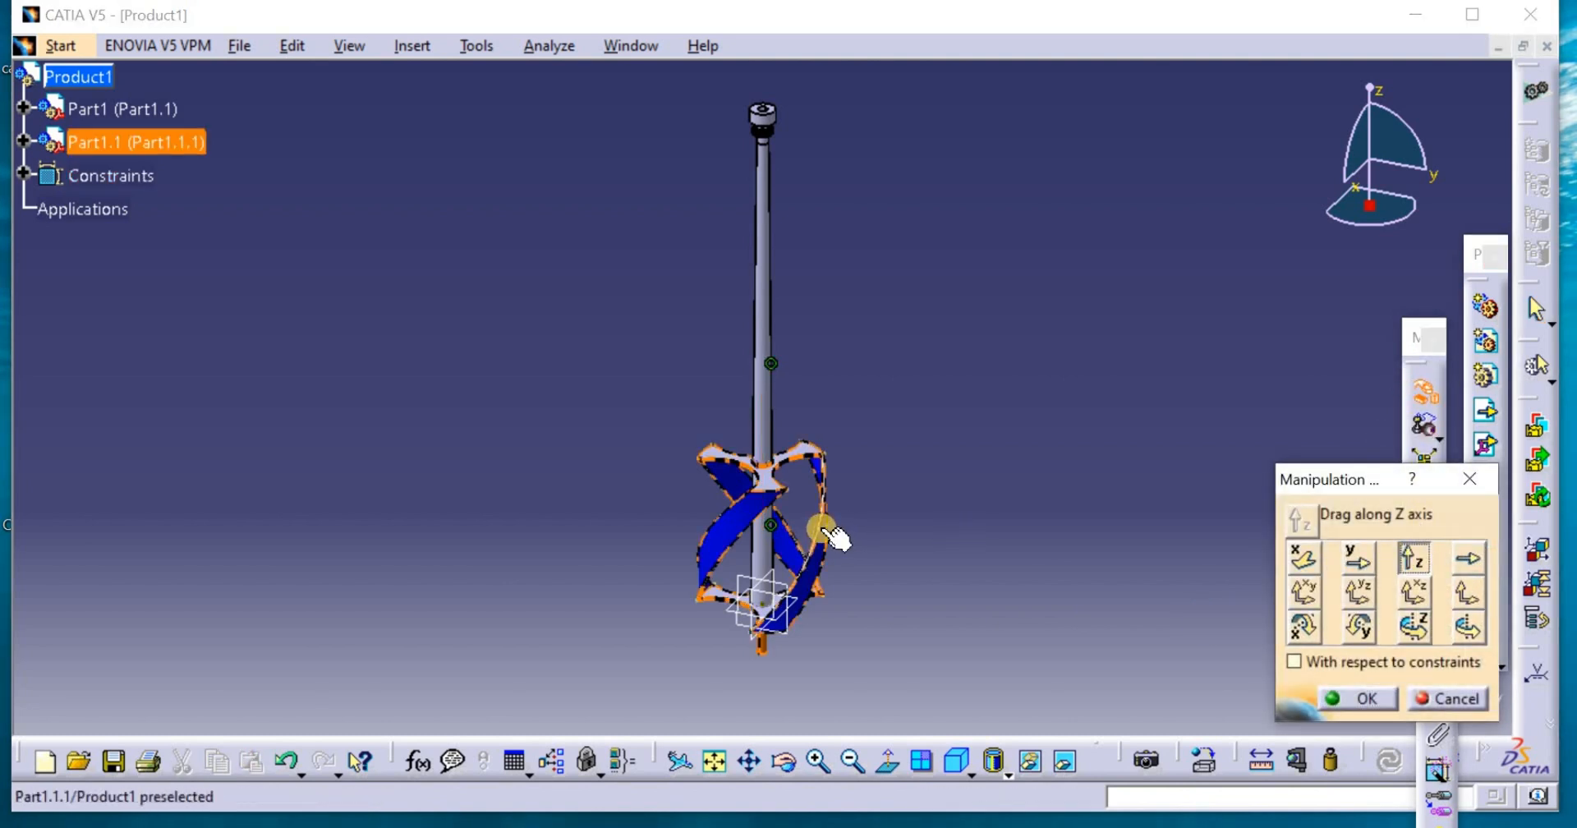
{"action": "left_click_drag", "start_coordinate": [825, 528], "coordinate": [765, 70]}
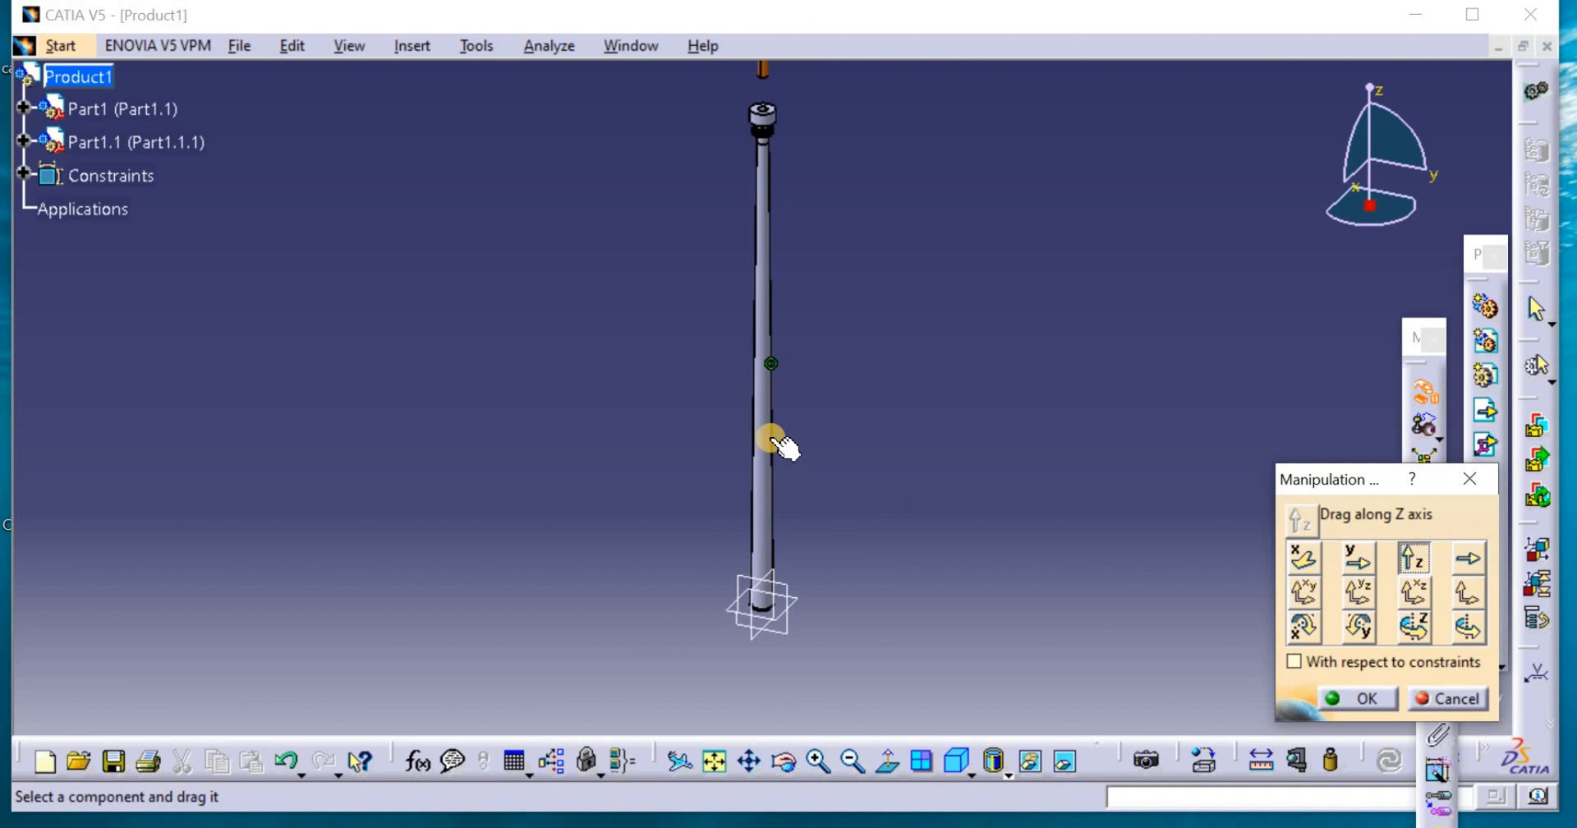
{"action": "left_click_drag", "start_coordinate": [775, 443], "coordinate": [763, 552]}
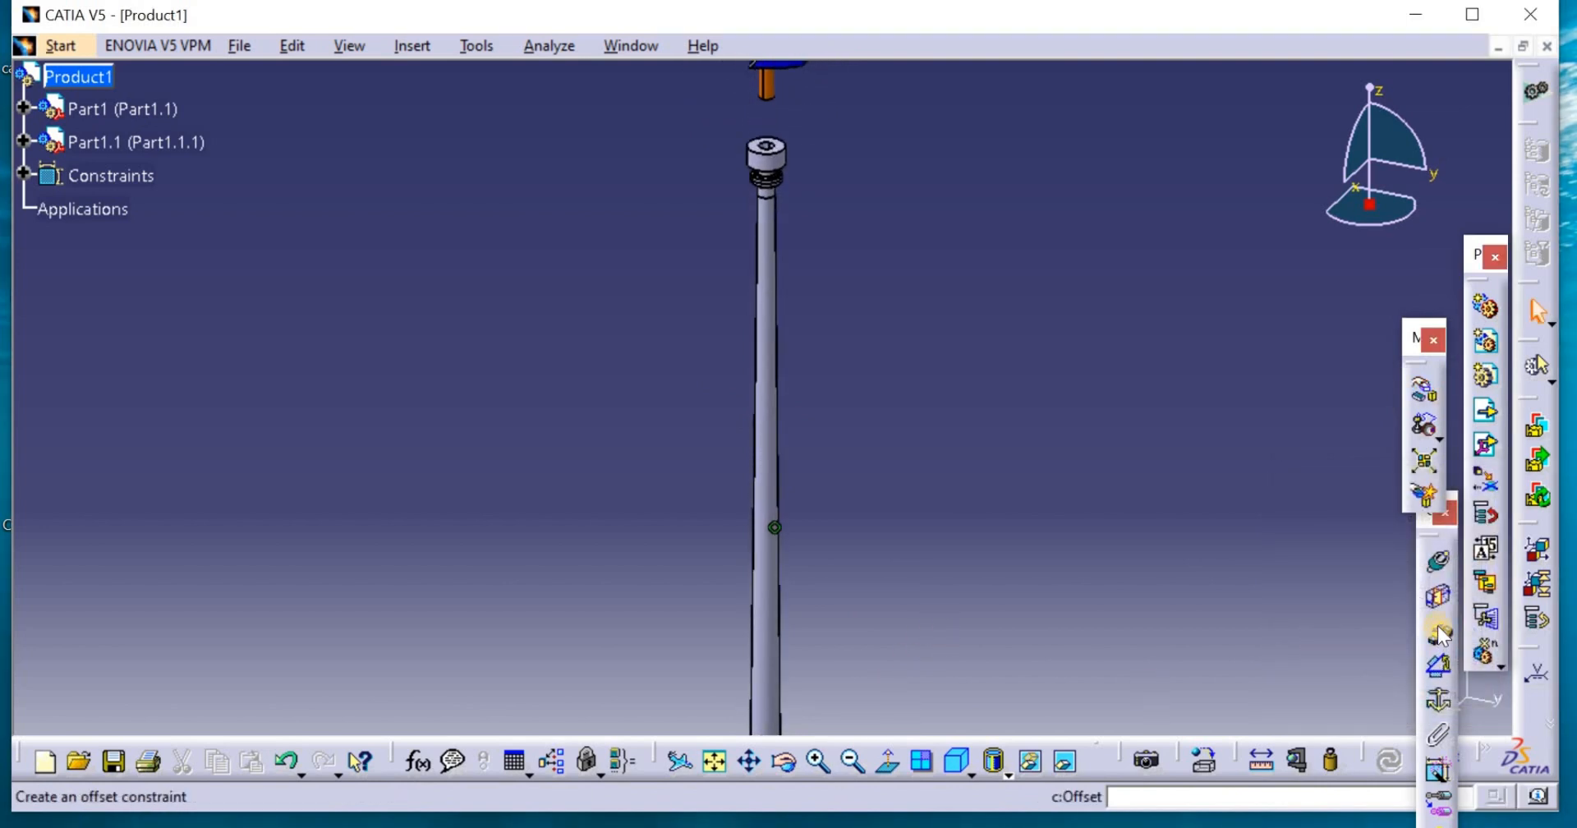
{"action": "mouse_move", "coordinate": [1441, 634]}
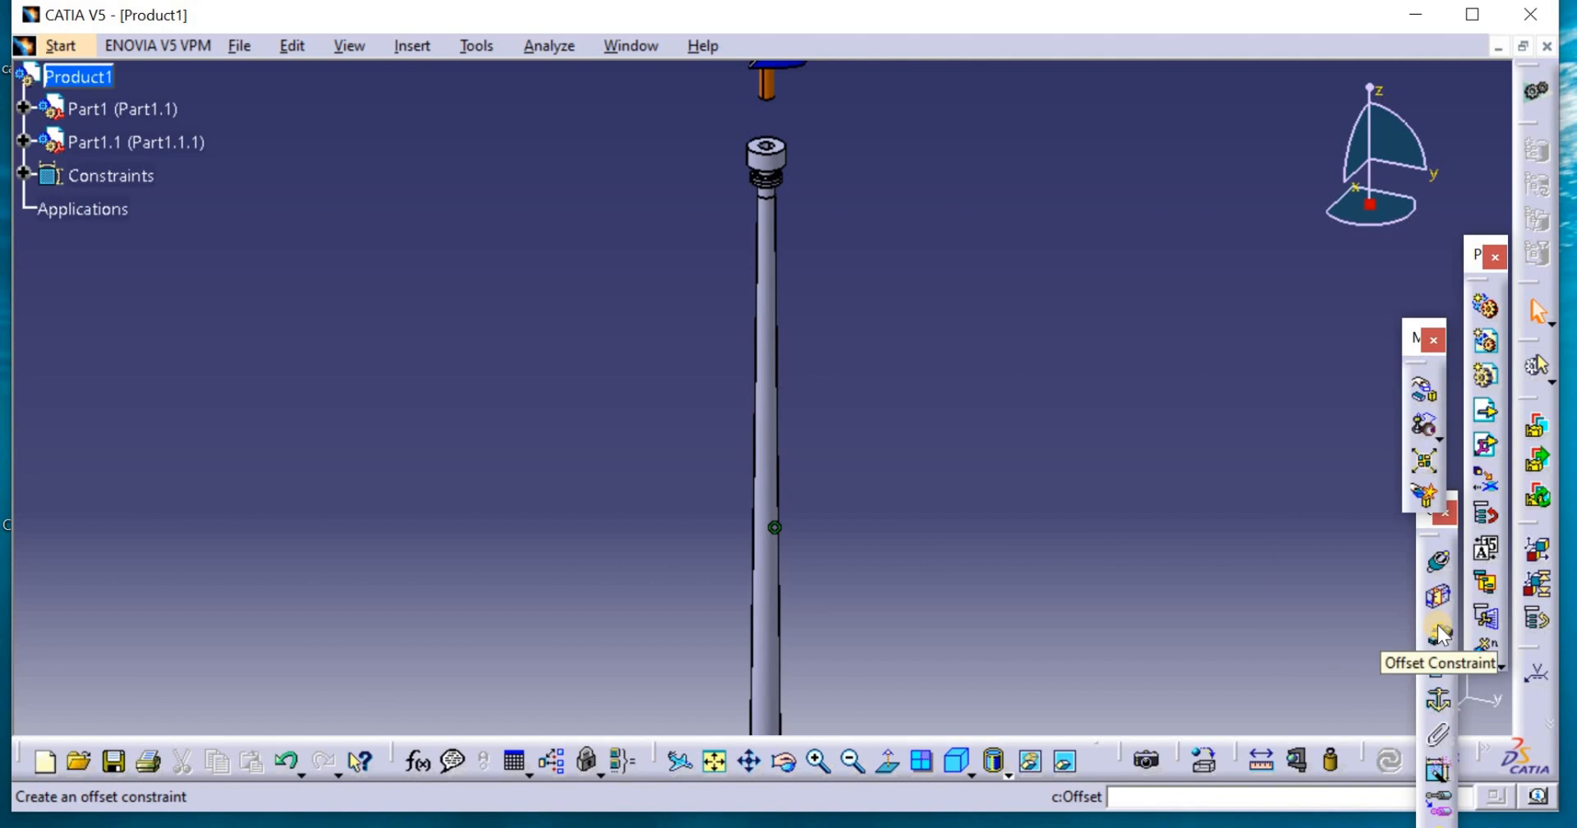
Create an offset constraint between the tower's top face and the rotor's face
{"action": "left_click", "coordinate": [1438, 632]}
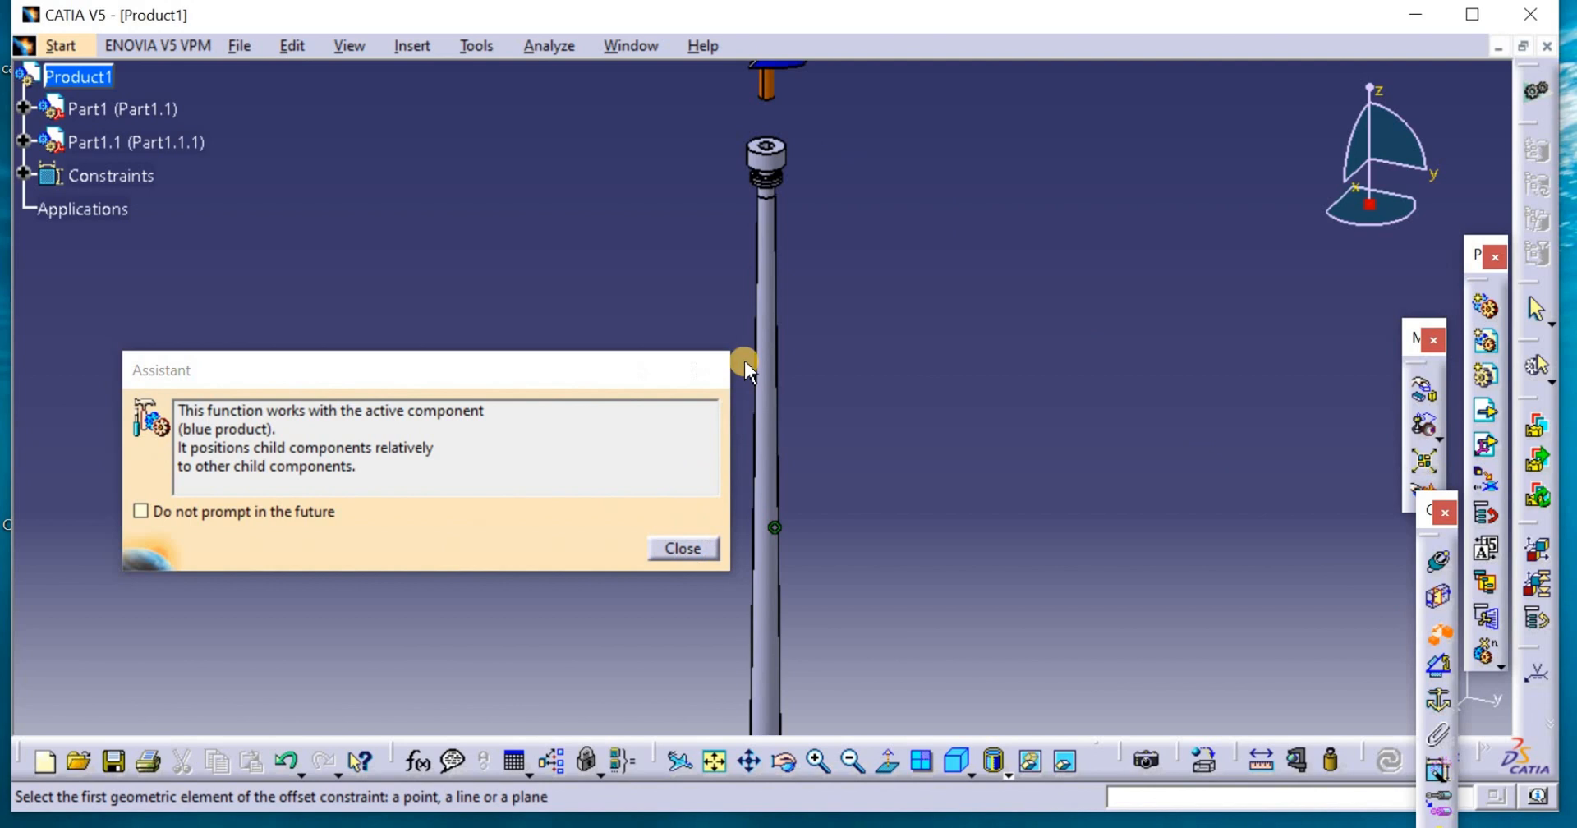
{"action": "left_click", "coordinate": [682, 549]}
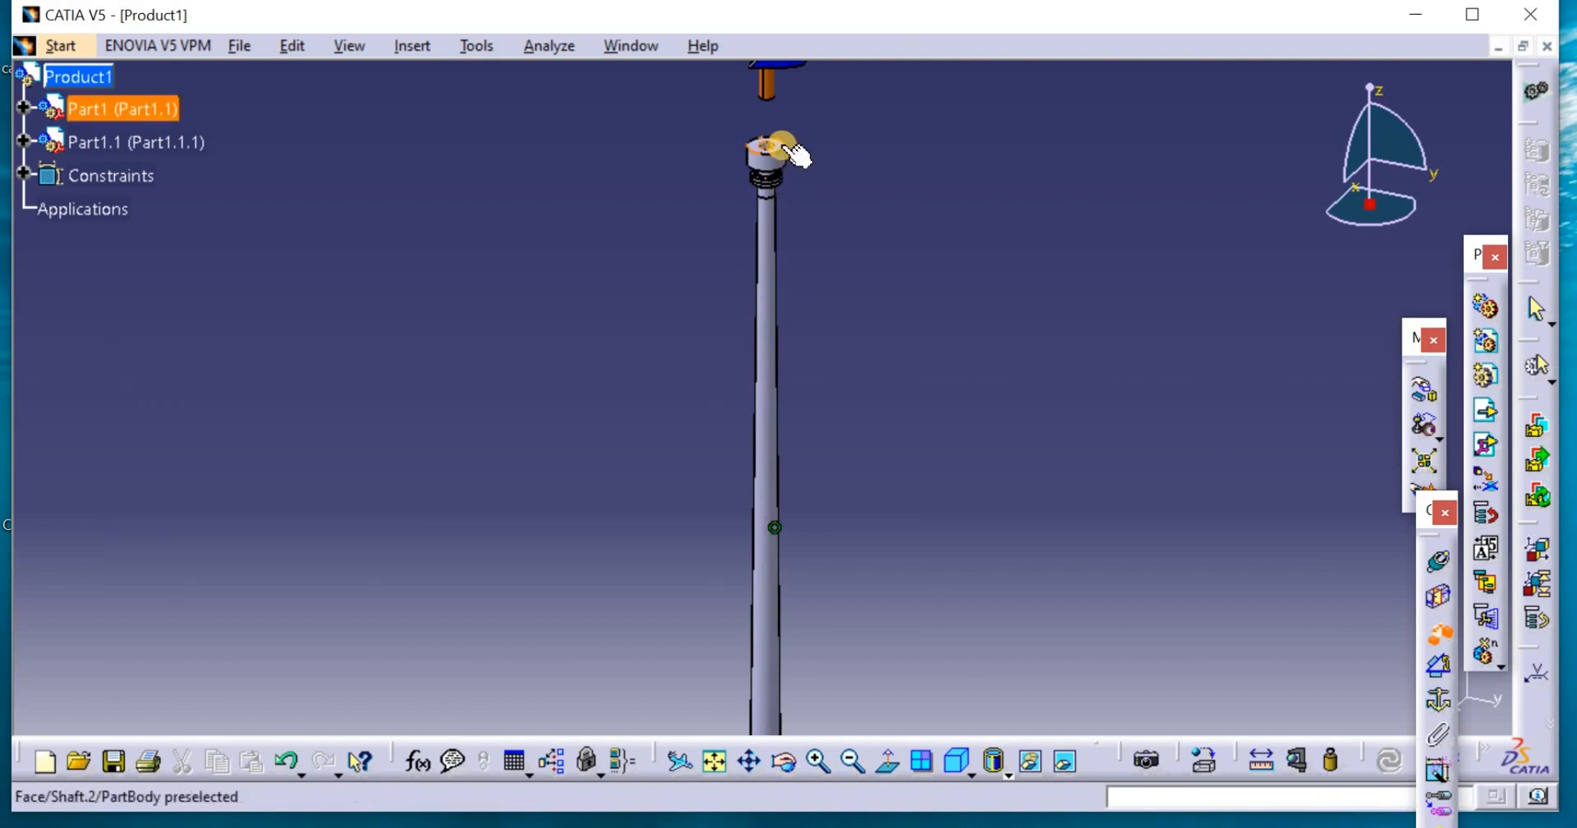
{"action": "left_click", "coordinate": [775, 151]}
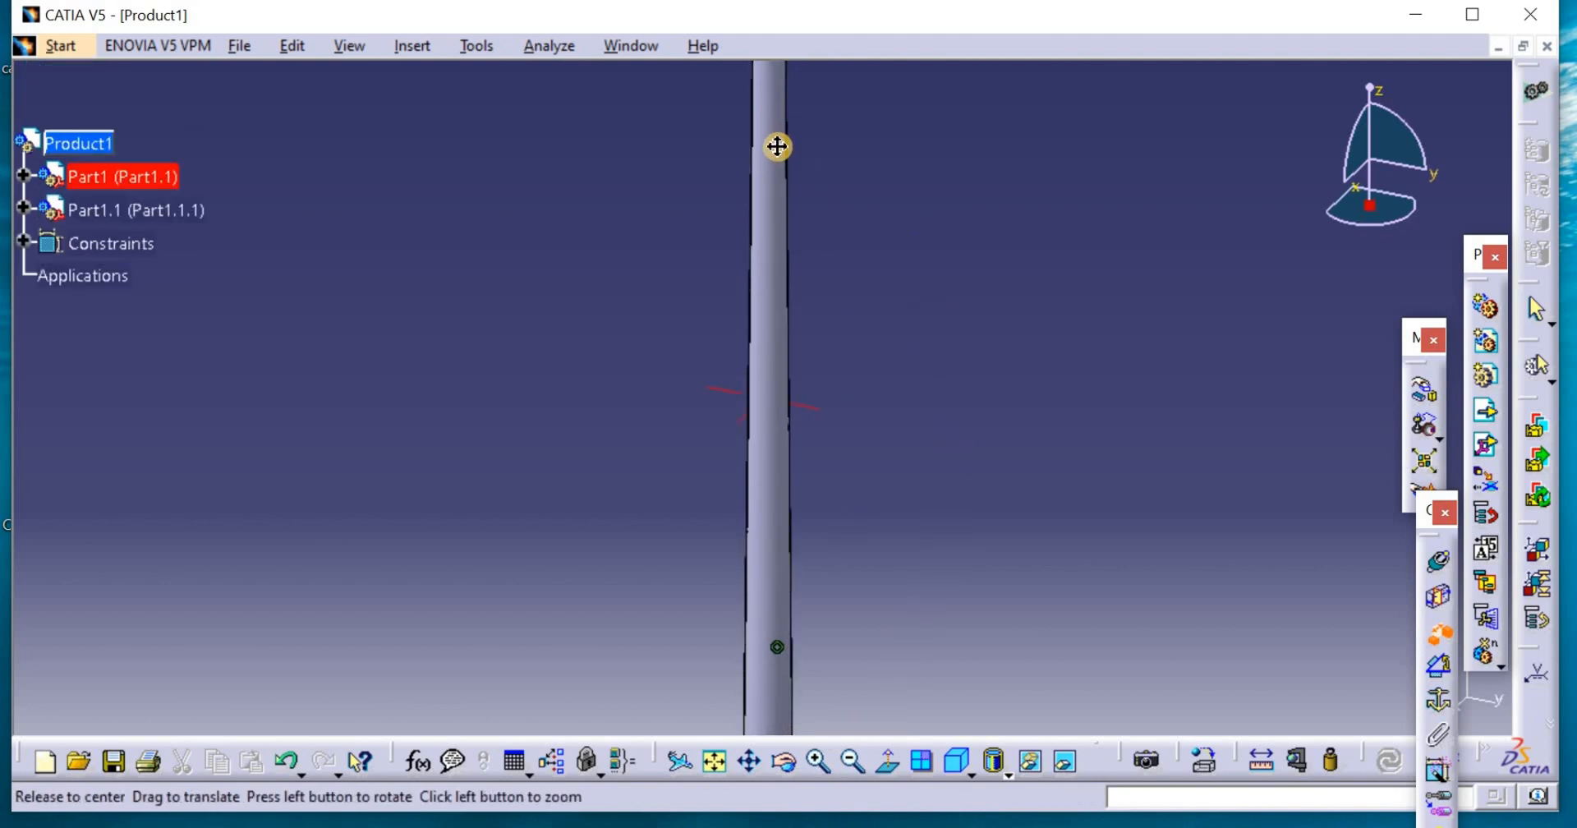
{"action": "left_click", "coordinate": [816, 762]}
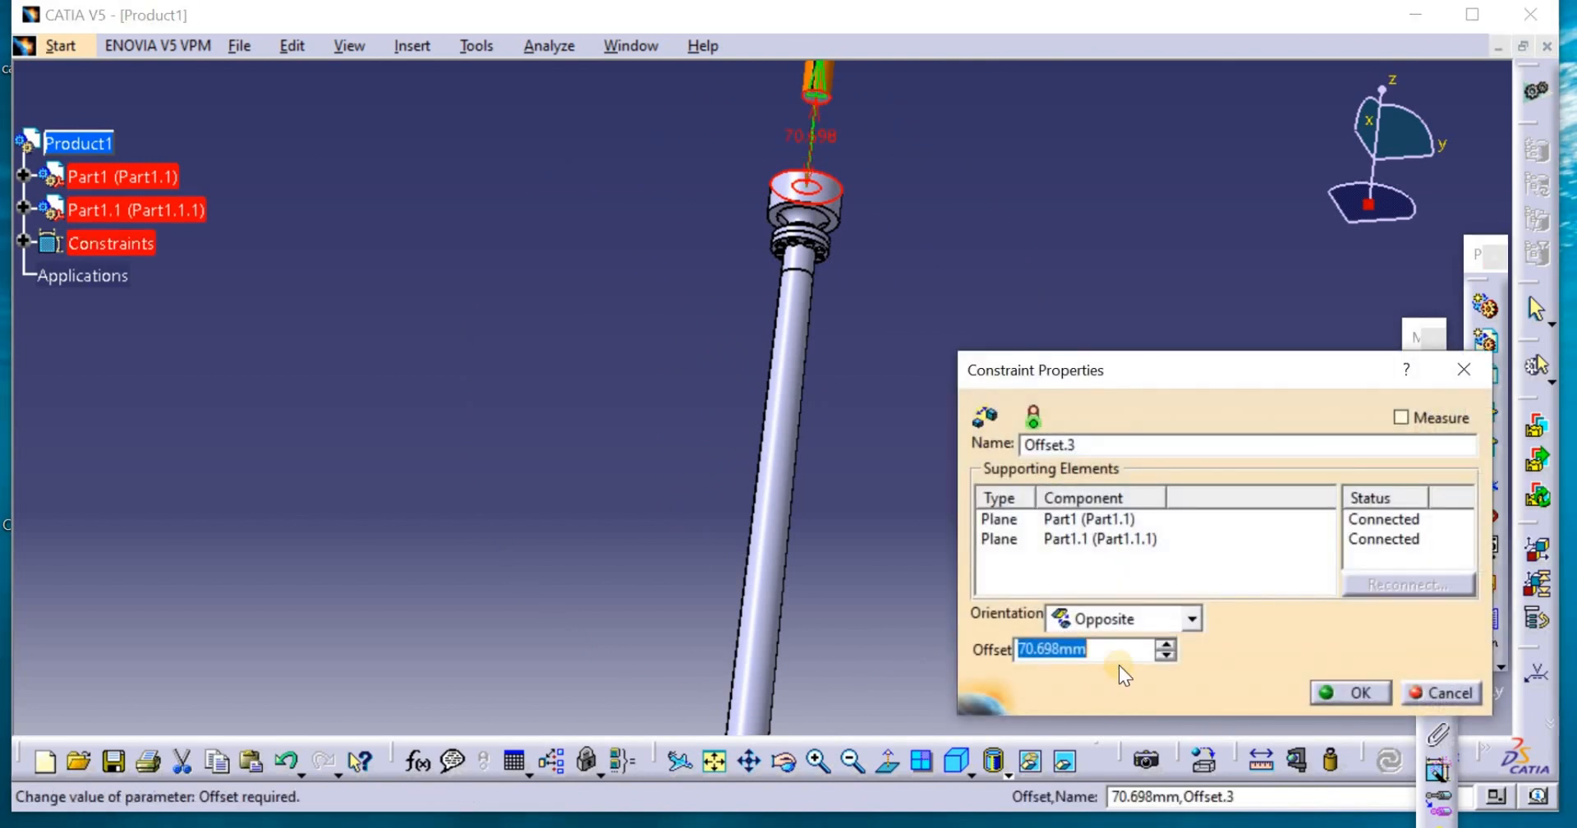
{"action": "mouse_move", "coordinate": [1120, 650]}
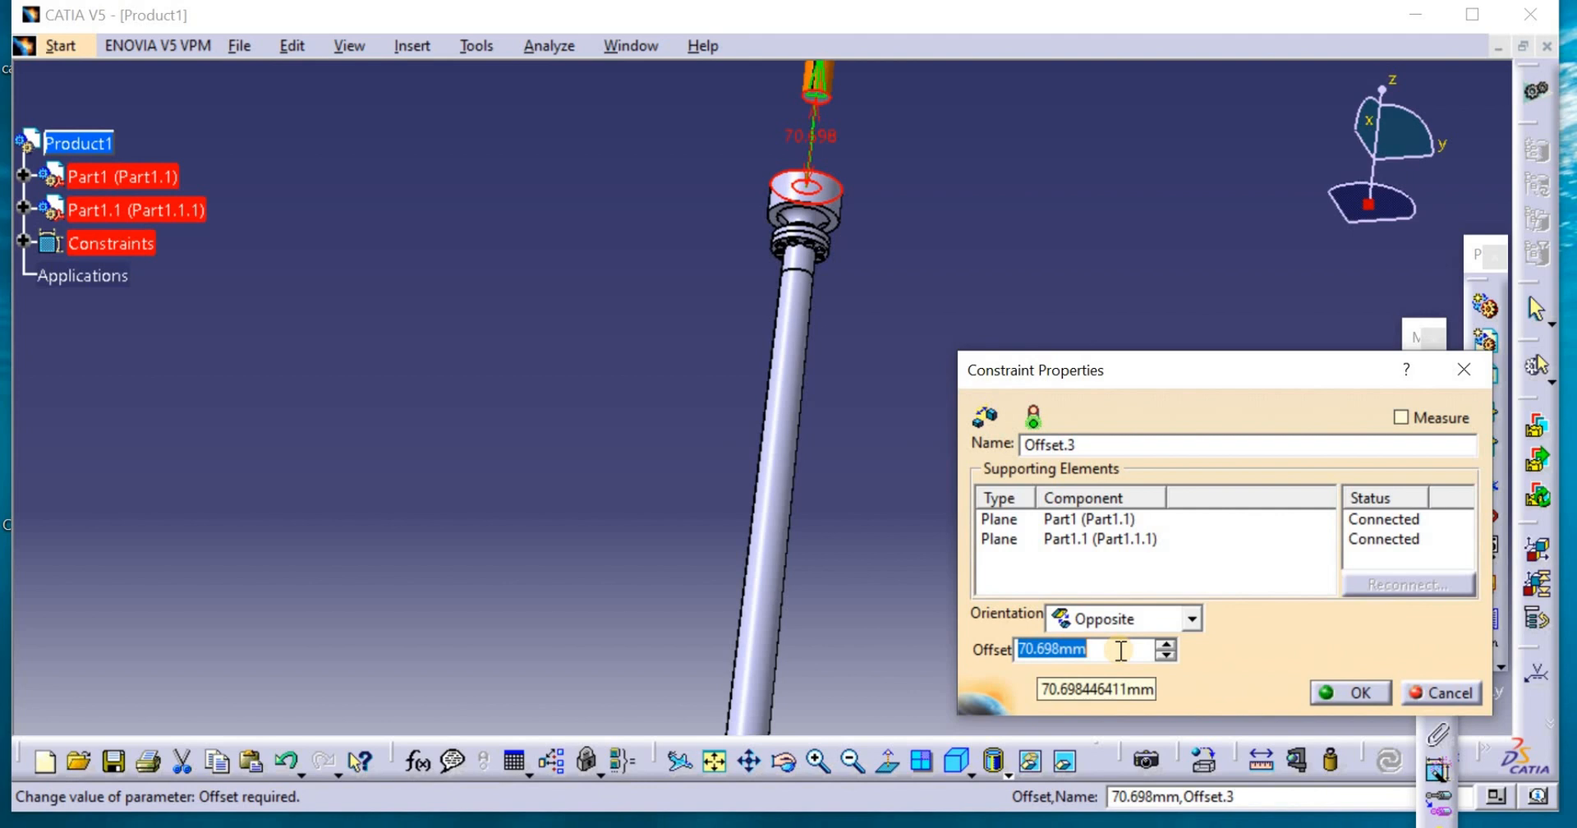
Set Offset.3 to -20 mm and update the assembly to seat the rotor
{"action": "type", "text": "-"}
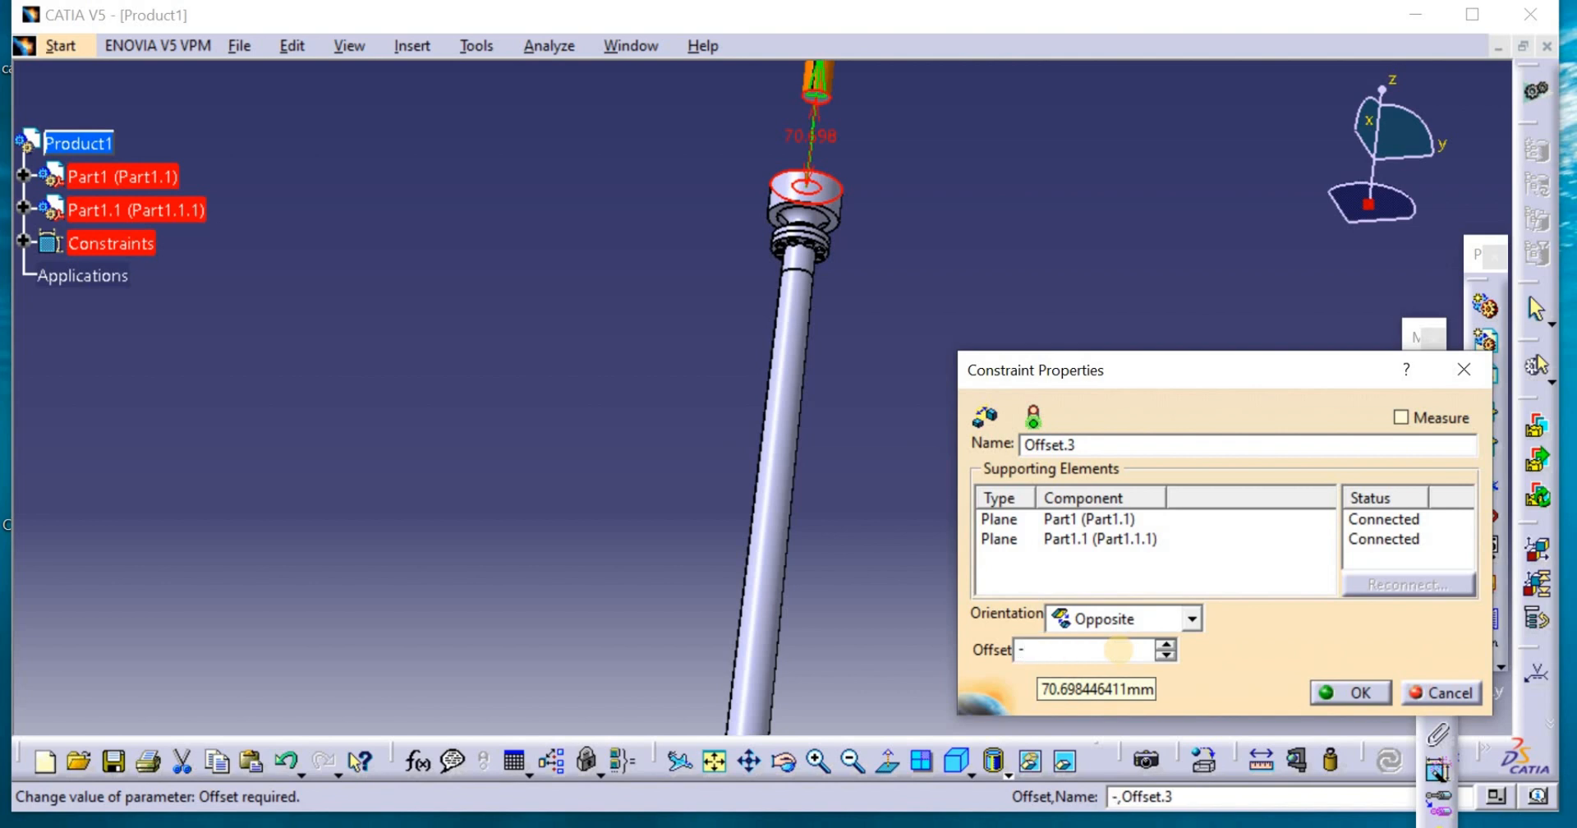
{"action": "type", "text": "-20"}
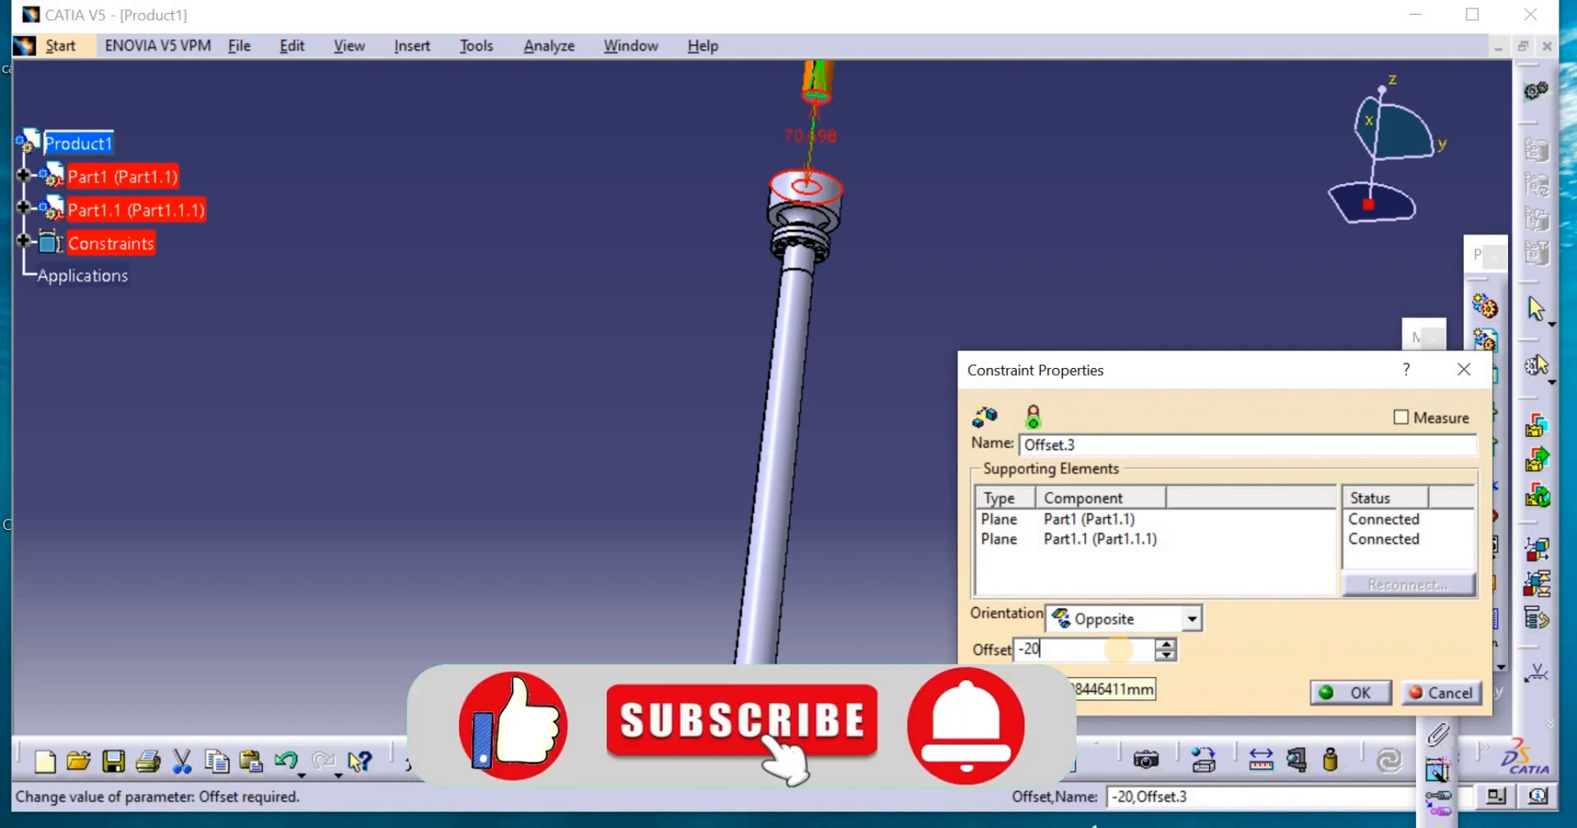
{"action": "mouse_move", "coordinate": [1017, 784]}
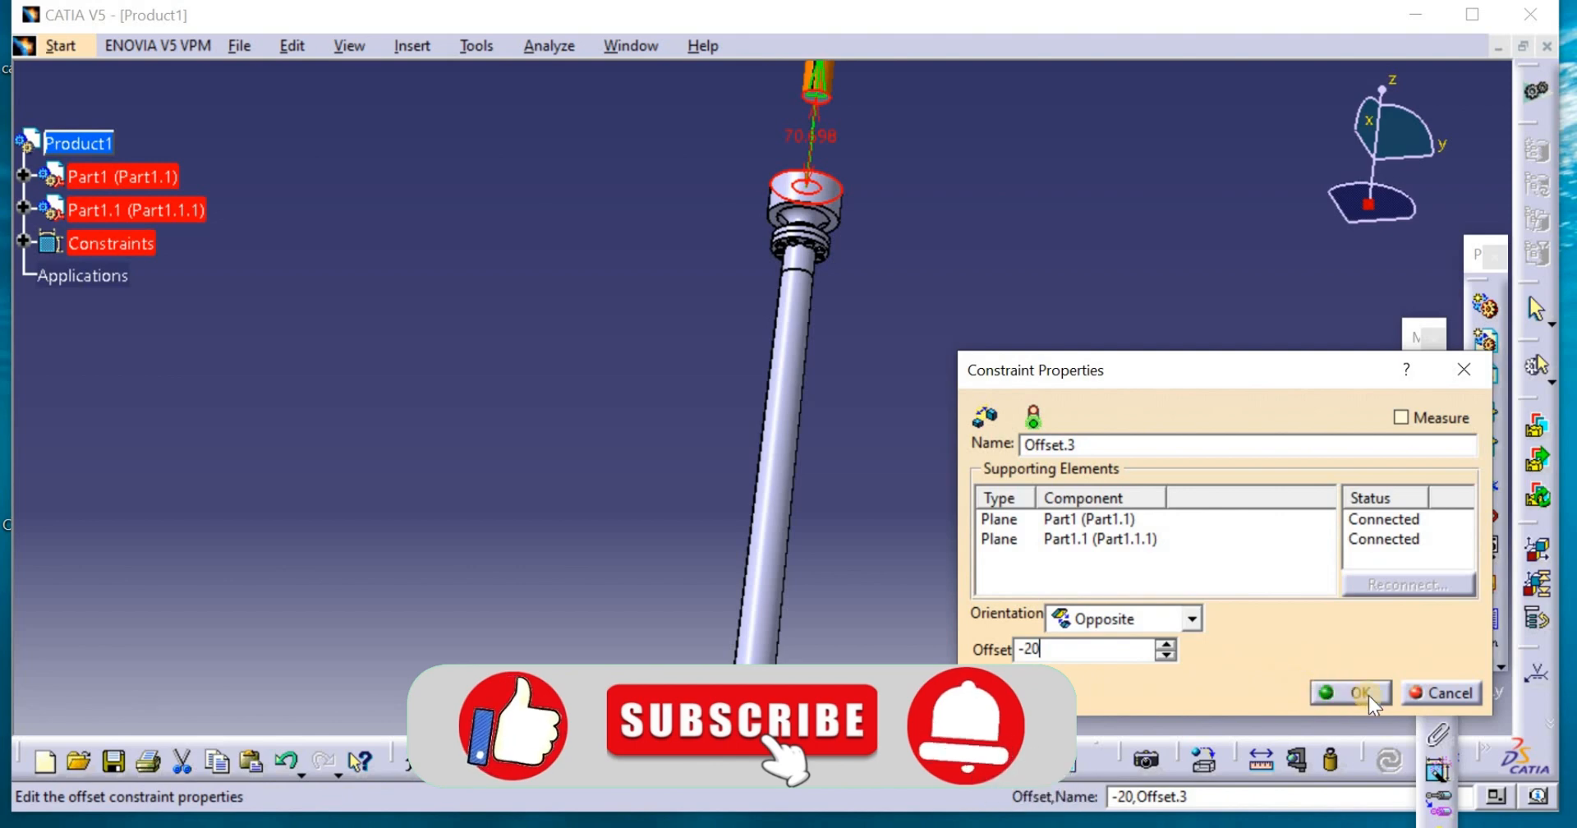
{"action": "left_click", "coordinate": [1359, 693]}
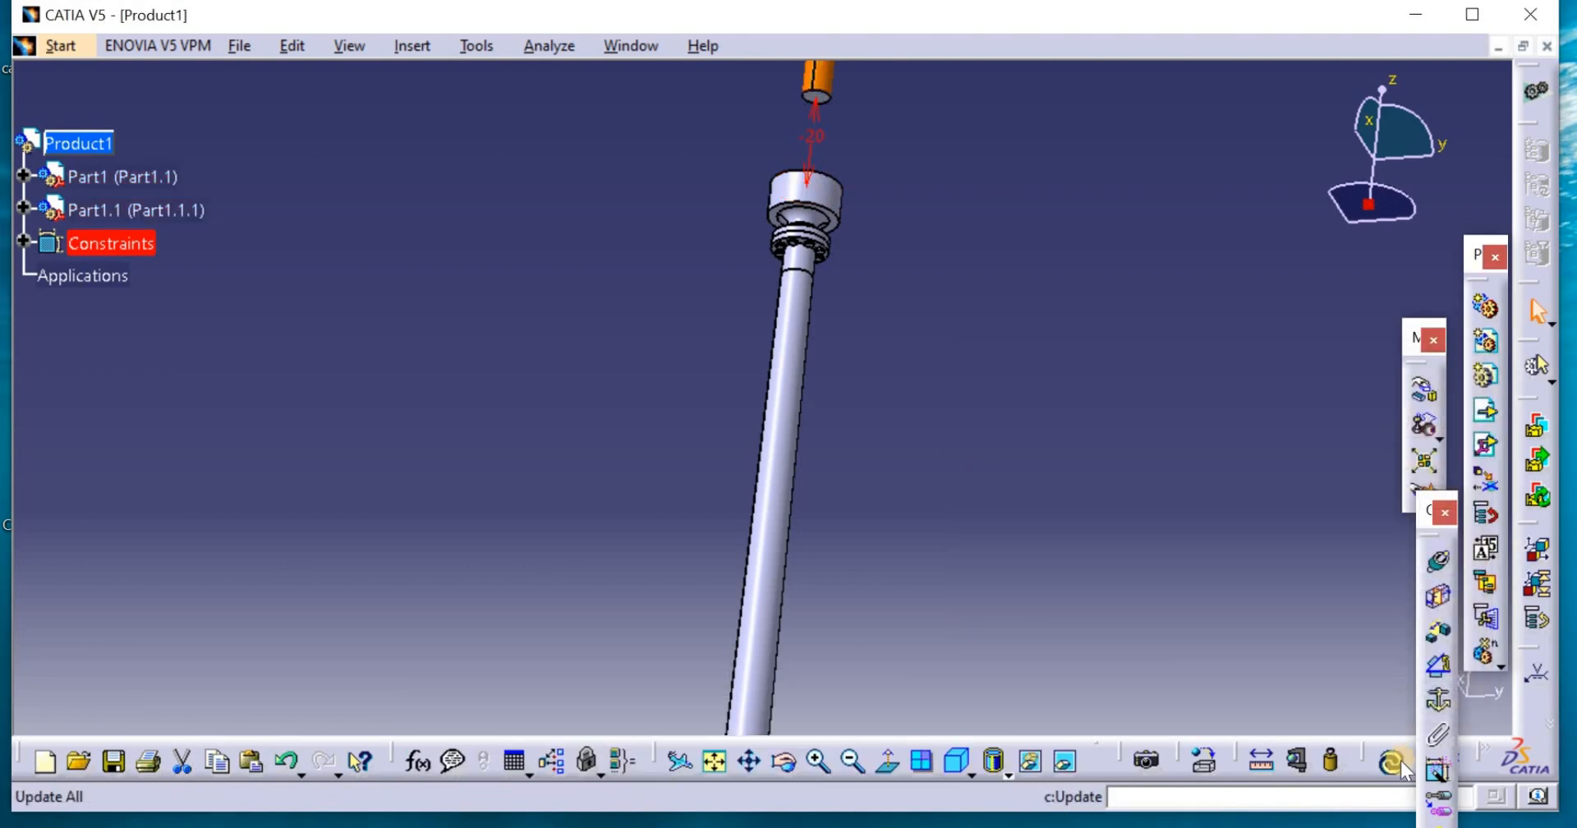
{"action": "left_click", "coordinate": [1393, 761]}
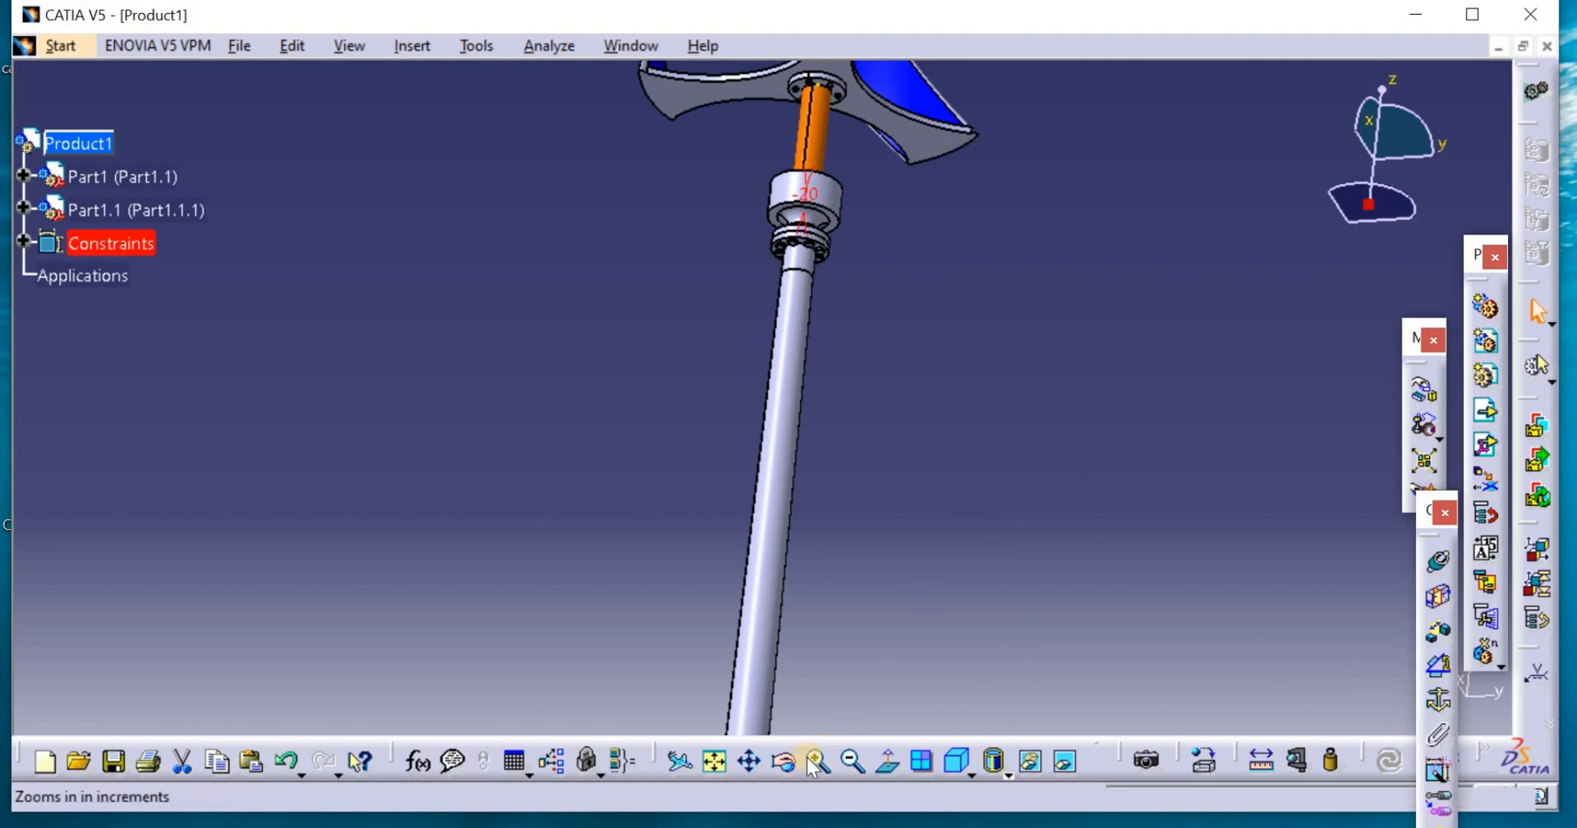
Zoom and rotate the view to inspect the rotor seated on the tower
{"action": "left_click", "coordinate": [780, 342]}
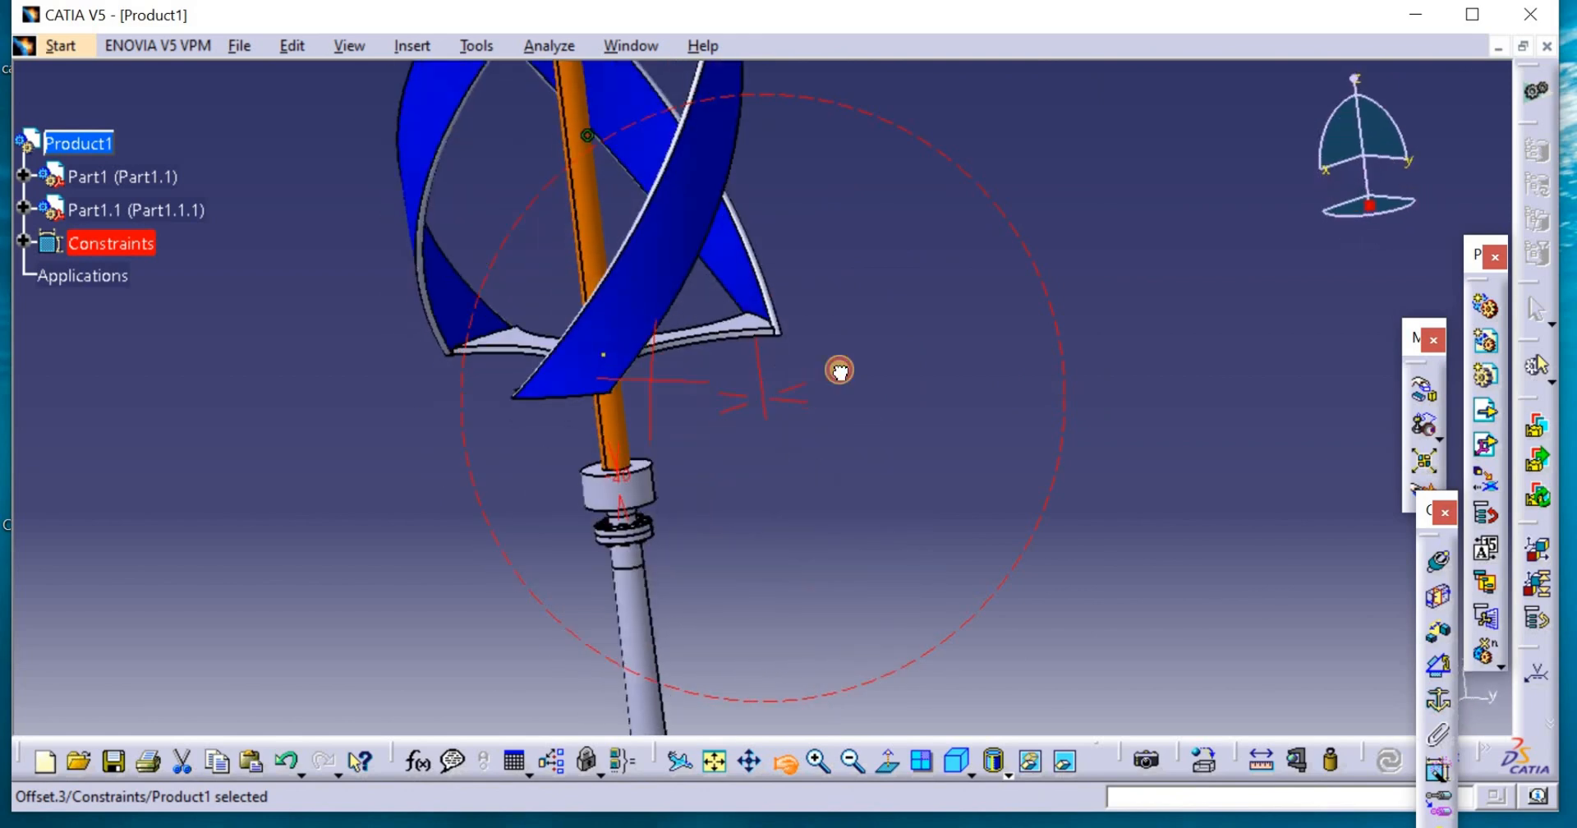
{"action": "left_click_drag", "start_coordinate": [840, 371], "coordinate": [754, 473]}
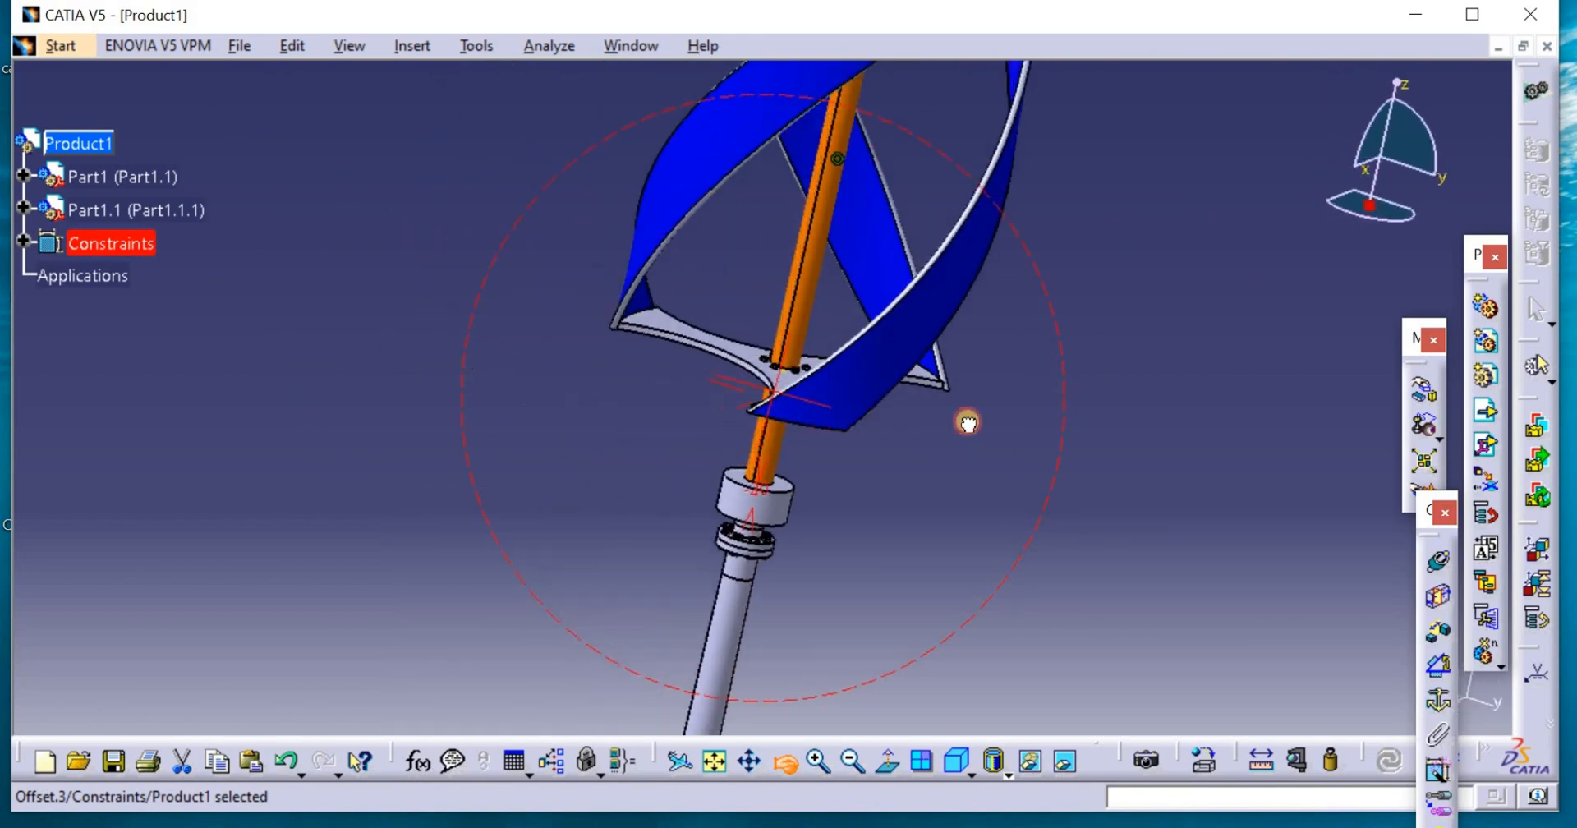
{"action": "left_click_drag", "start_coordinate": [966, 422], "coordinate": [667, 418]}
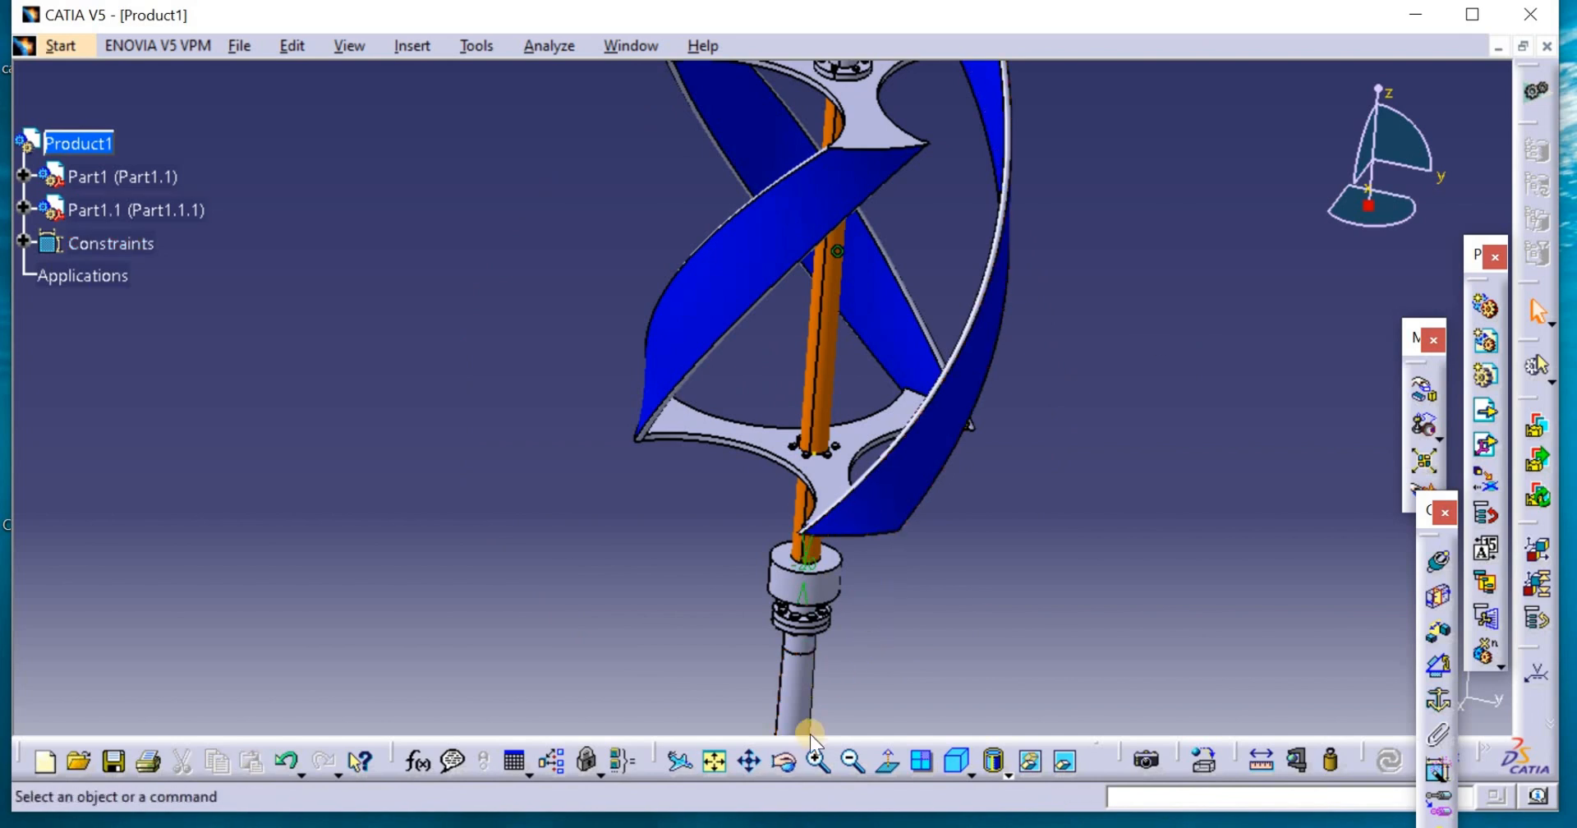
{"action": "left_click_drag", "start_coordinate": [810, 733], "coordinate": [875, 475]}
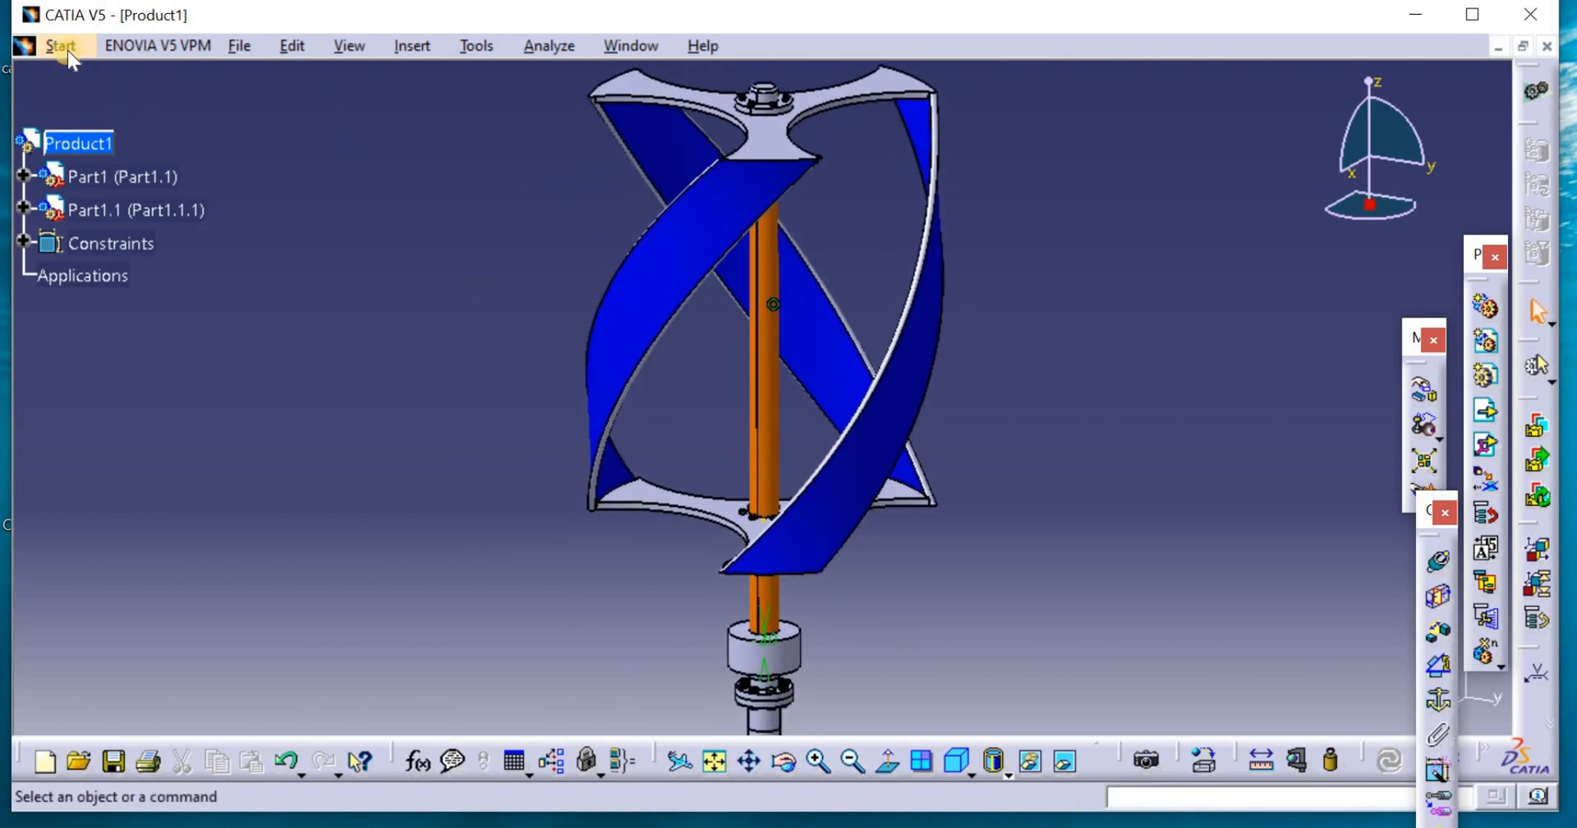
{"action": "left_click", "coordinate": [62, 45]}
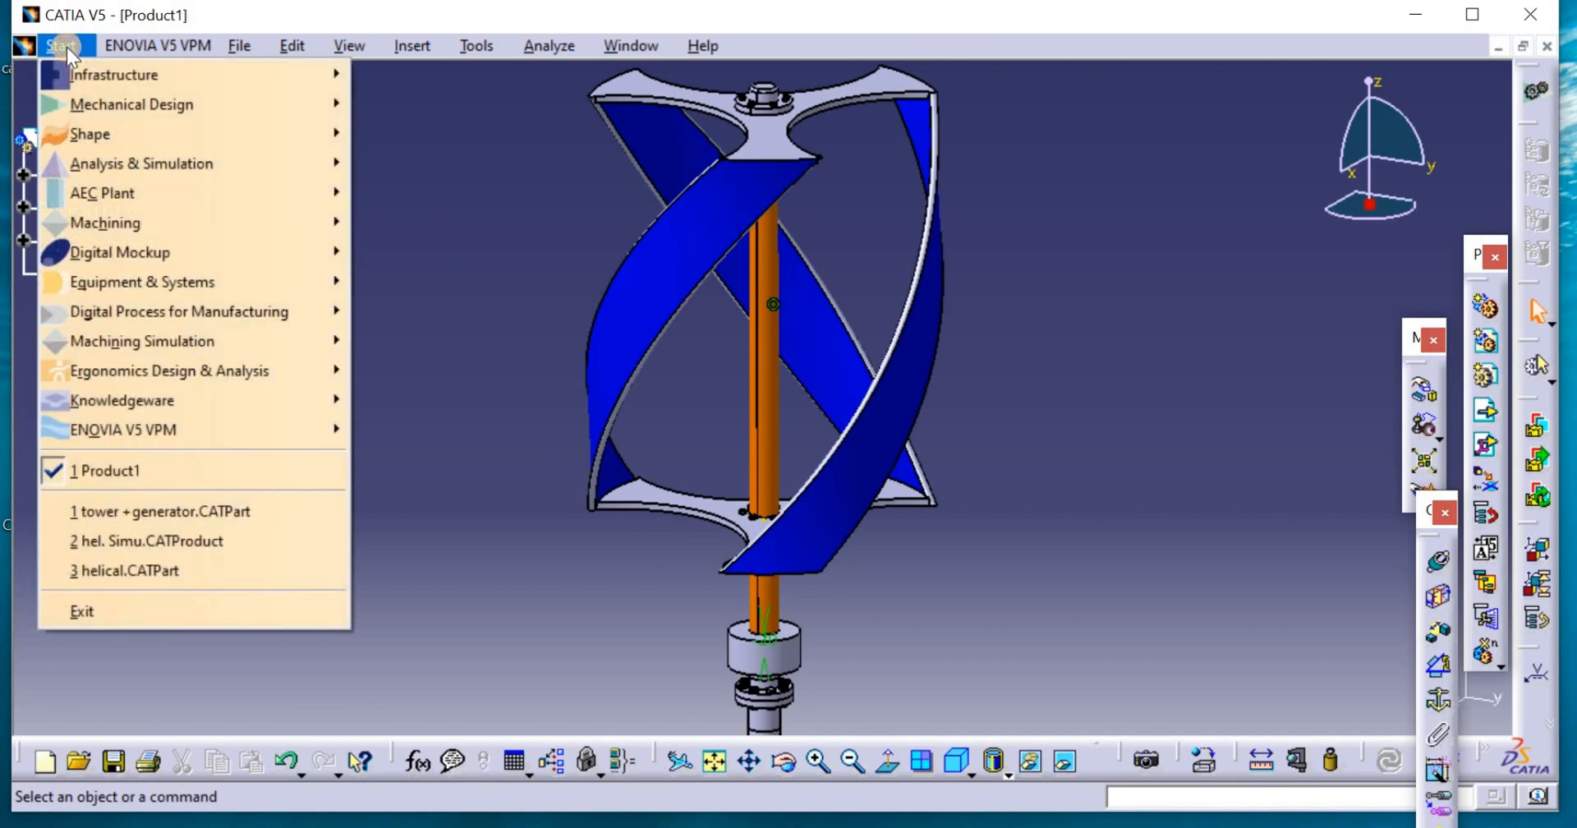
{"action": "mouse_move", "coordinate": [120, 252]}
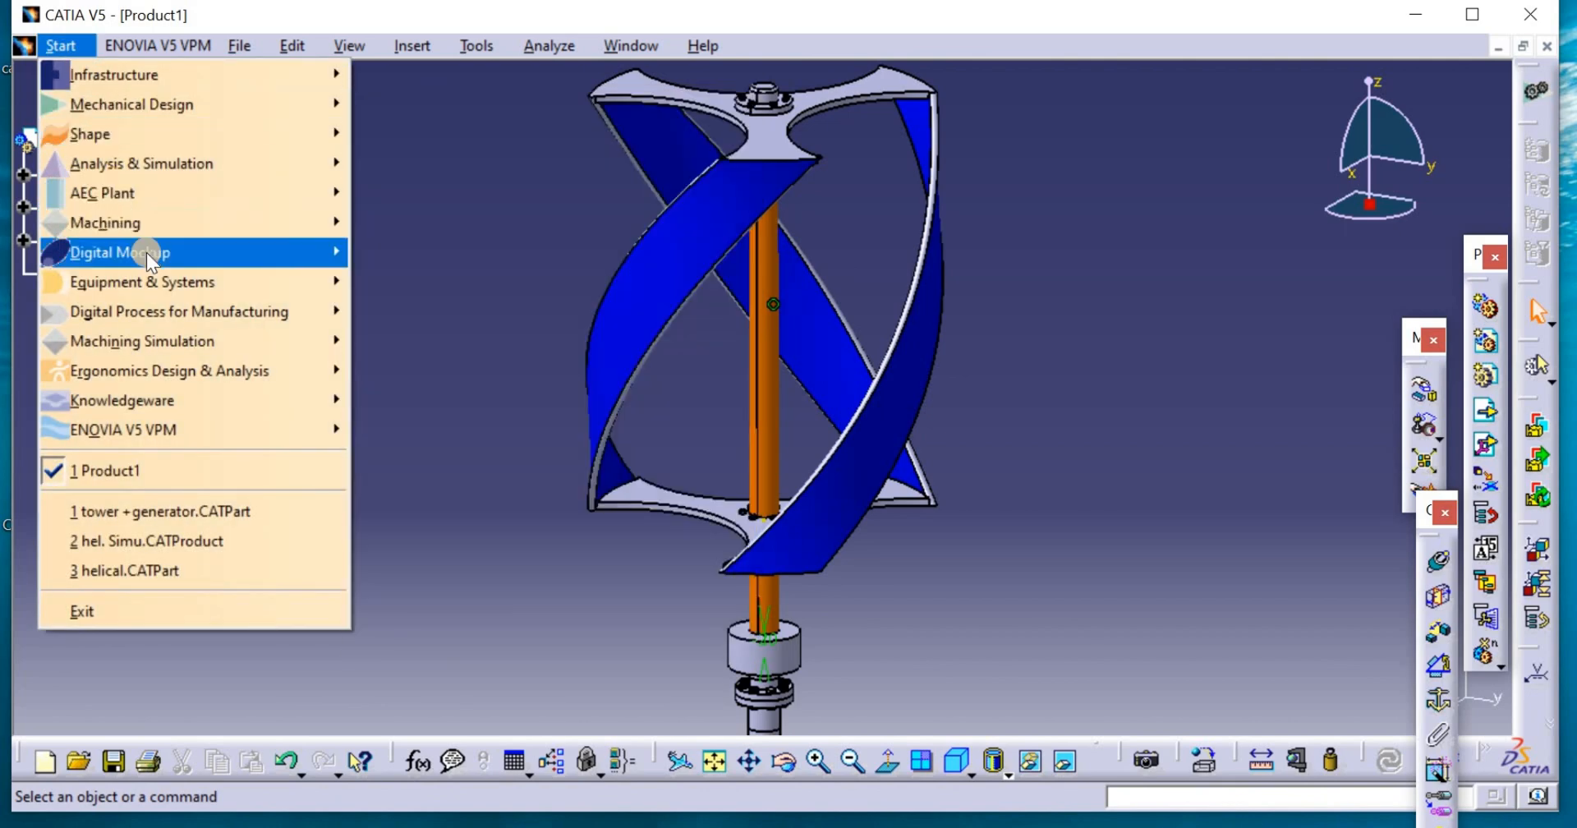
{"action": "mouse_move", "coordinate": [120, 251]}
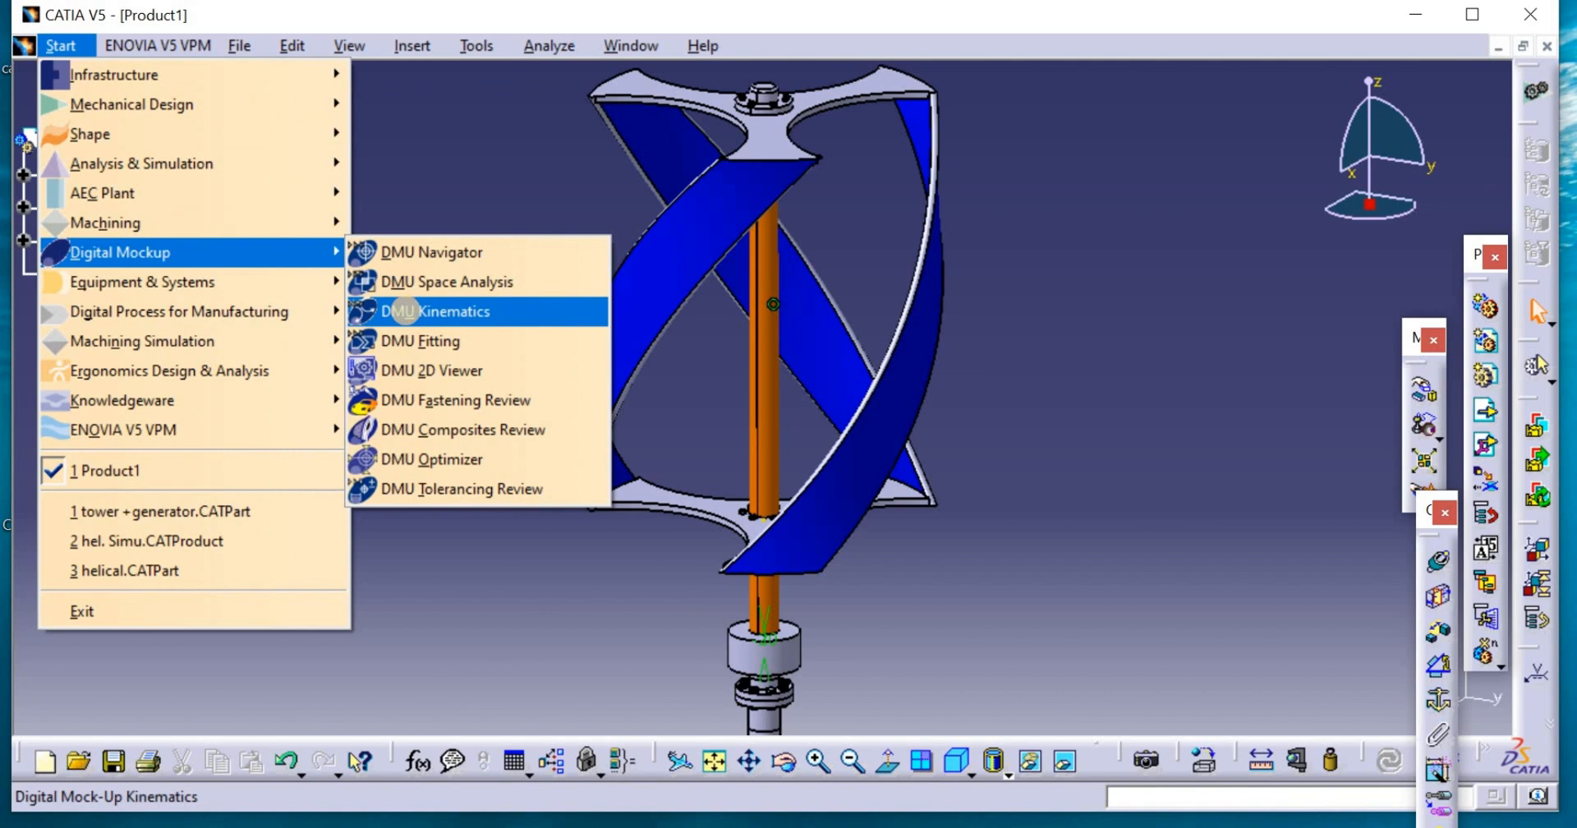
Switch to DMU Kinematics and start converting assembly constraints into joints
{"action": "left_click", "coordinate": [435, 310]}
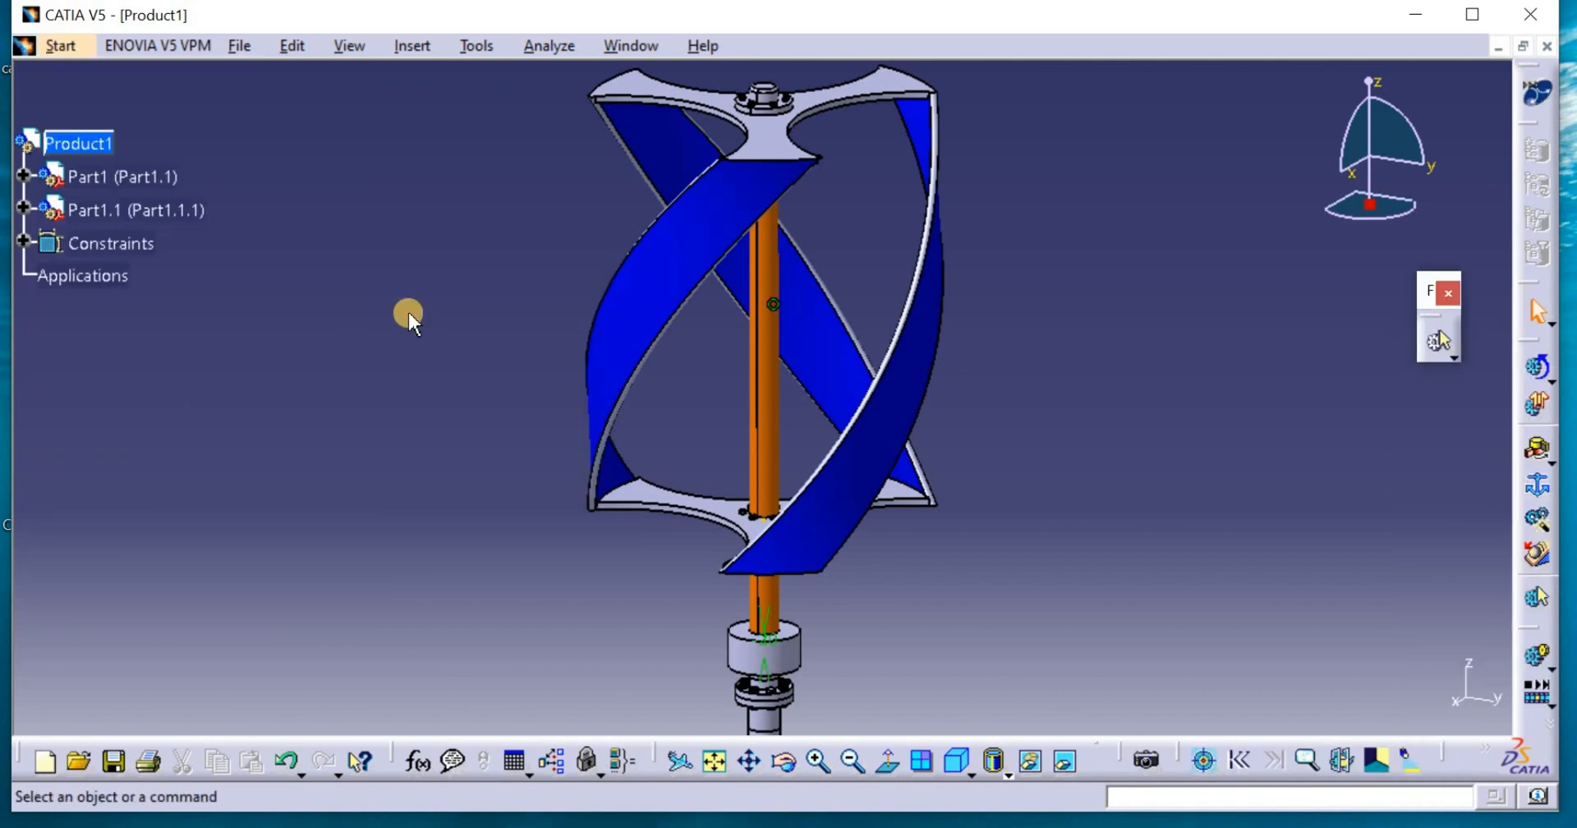
{"action": "mouse_move", "coordinate": [1506, 648]}
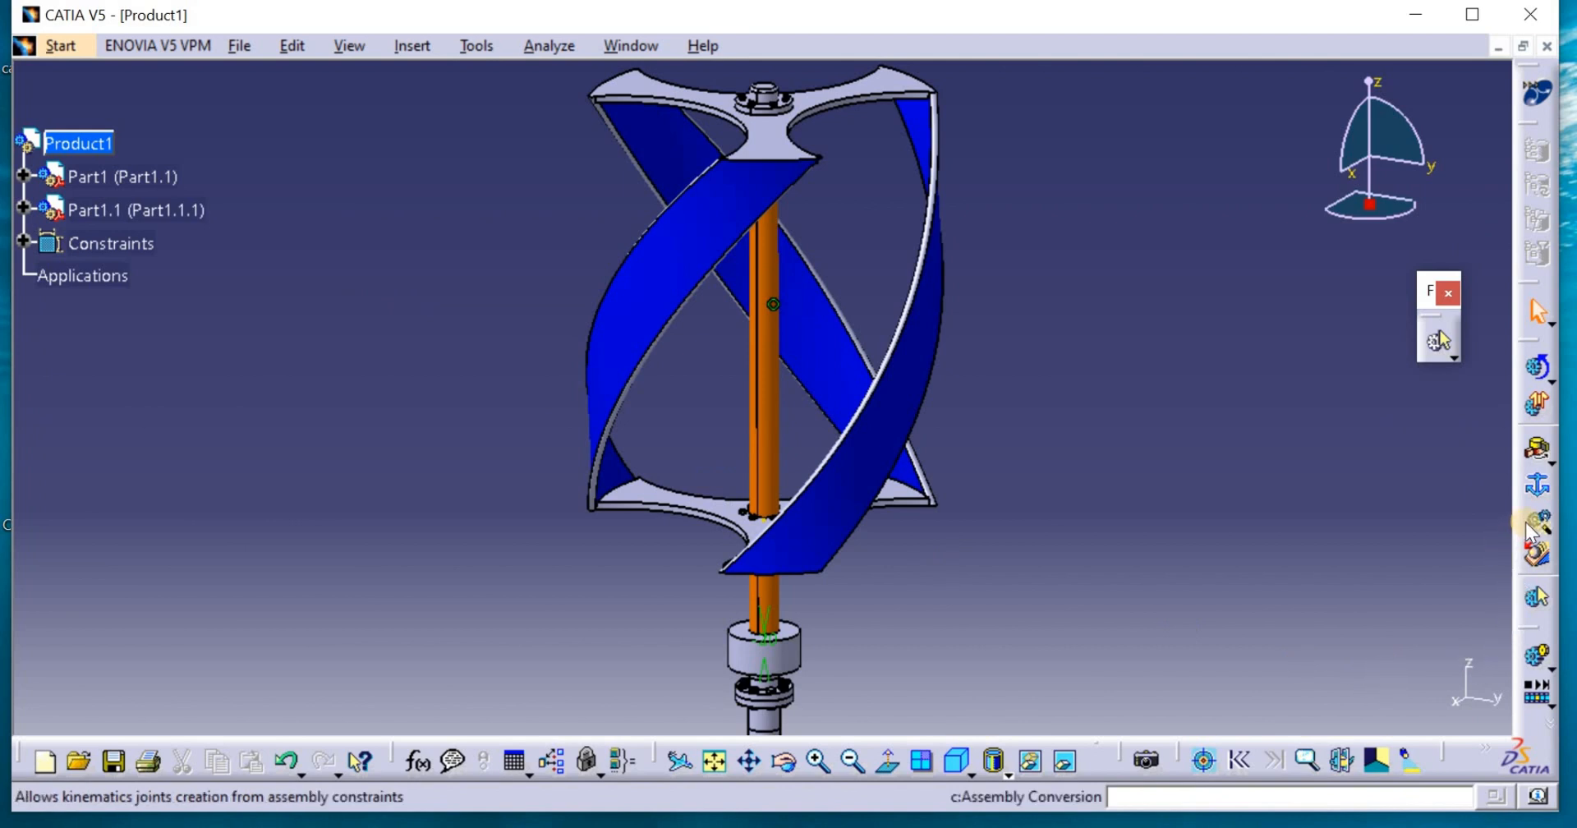
{"action": "mouse_move", "coordinate": [1537, 523]}
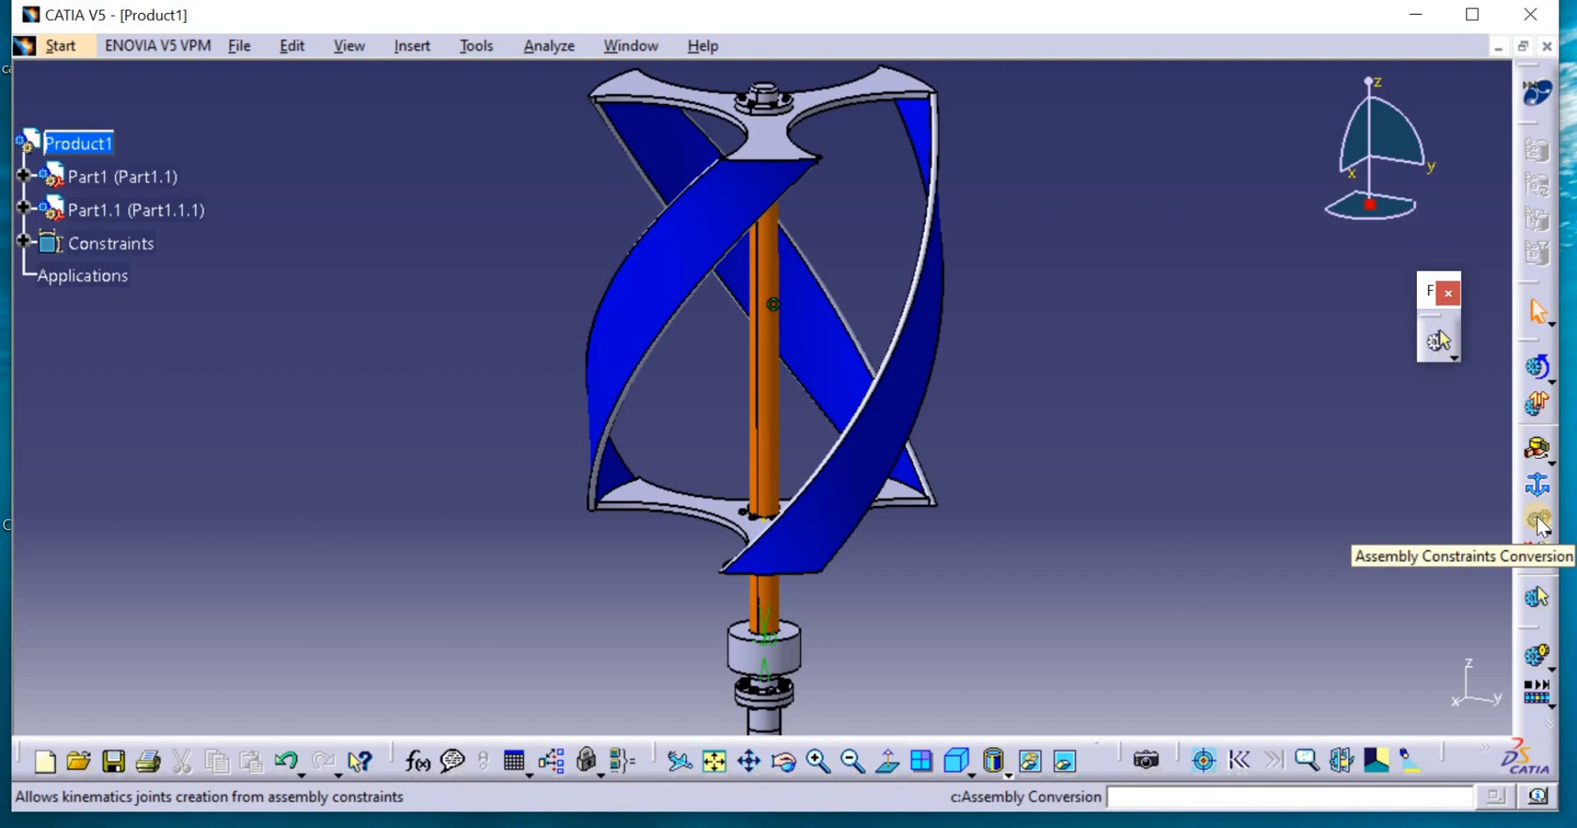
{"action": "left_click", "coordinate": [1538, 522]}
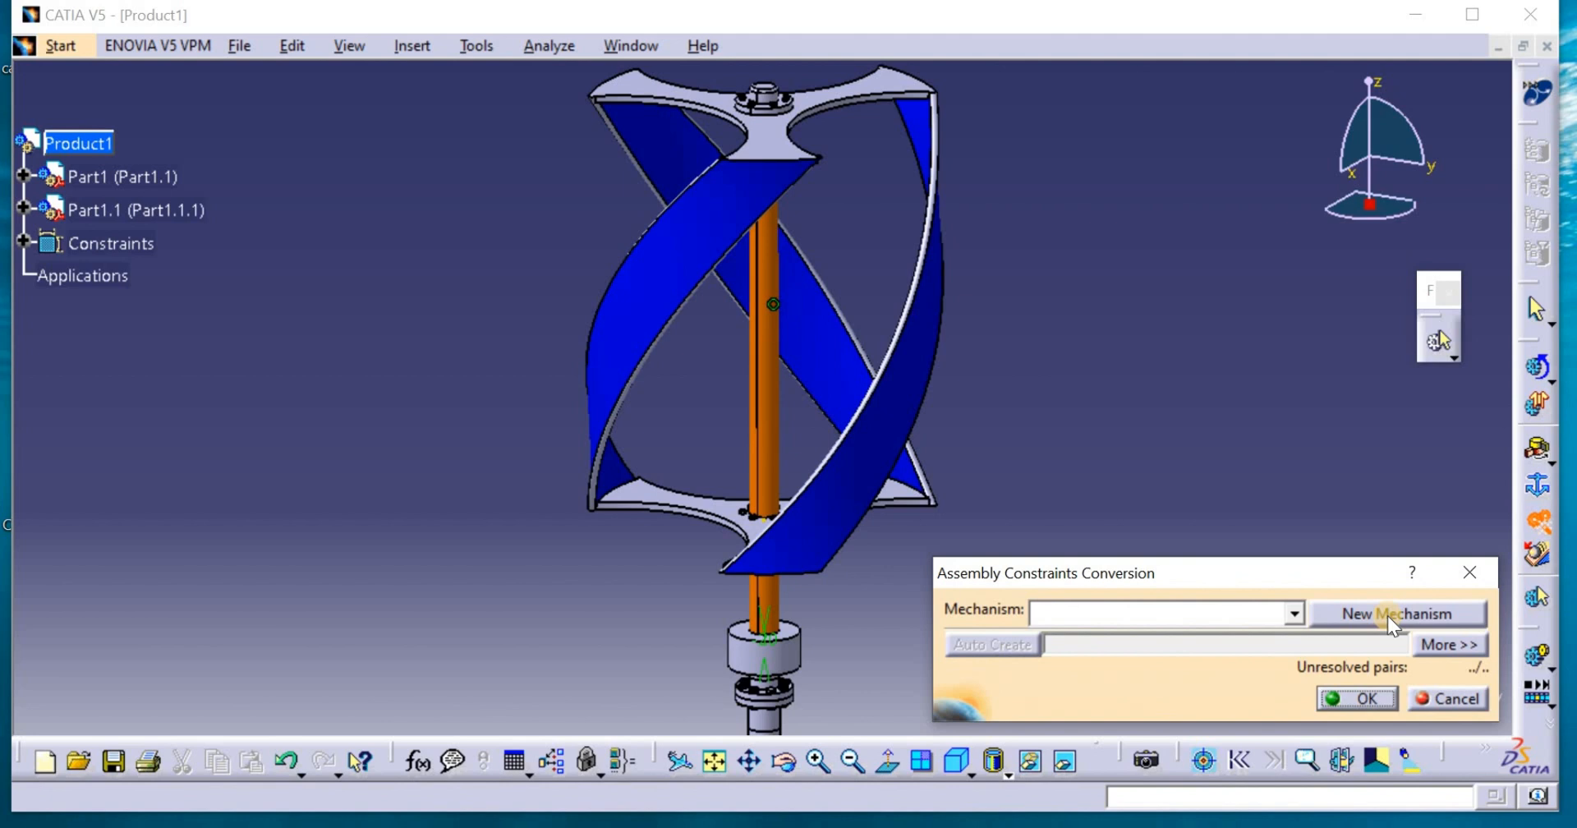
Create Mechanism.1 and auto-convert the assembly constraints into its joints
{"action": "left_click", "coordinate": [1398, 614]}
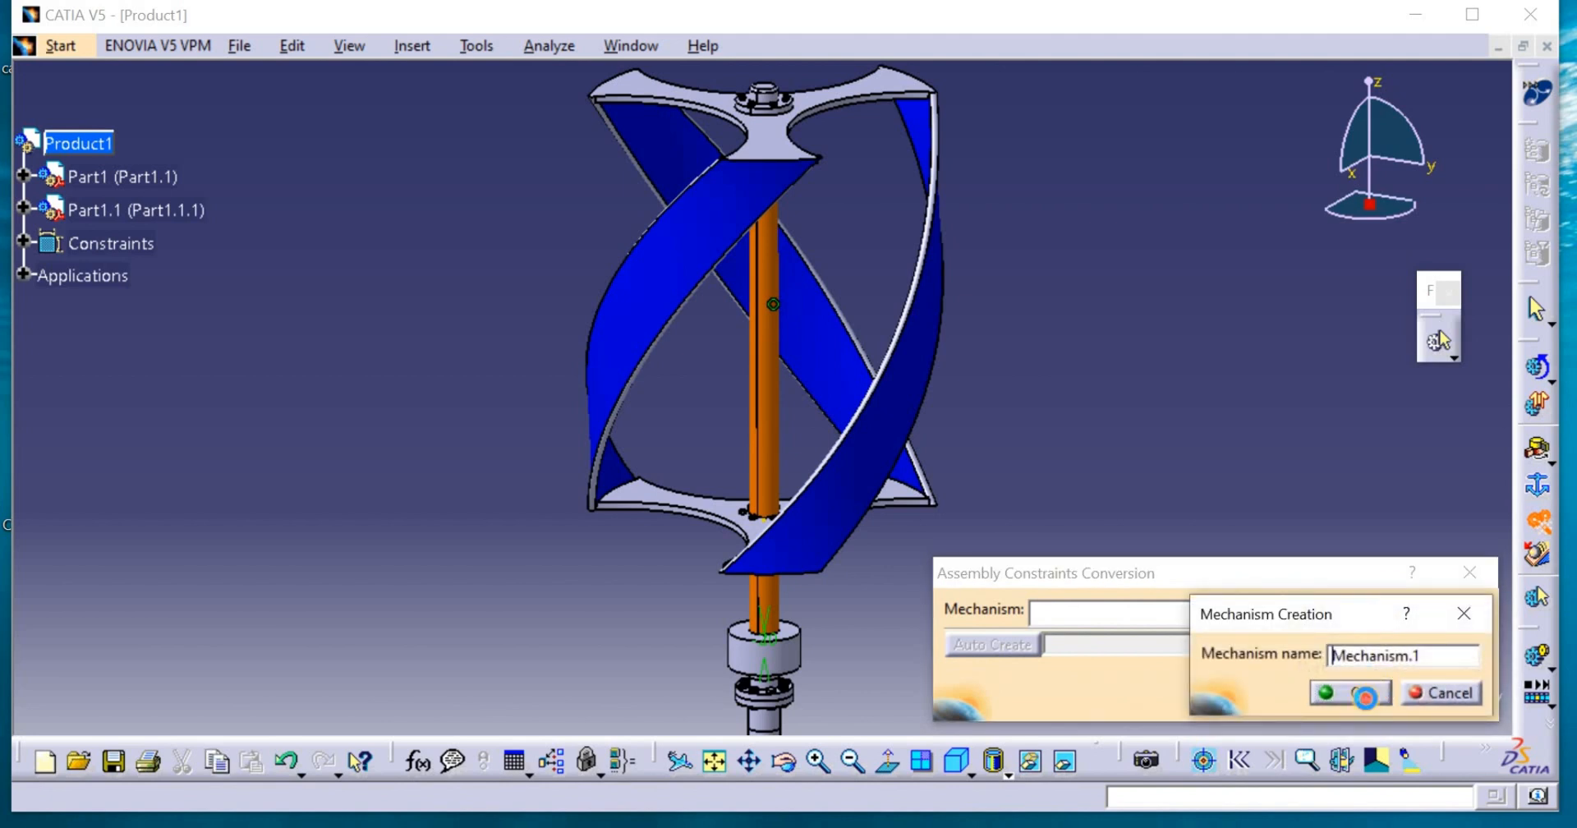
{"action": "left_click", "coordinate": [1350, 694]}
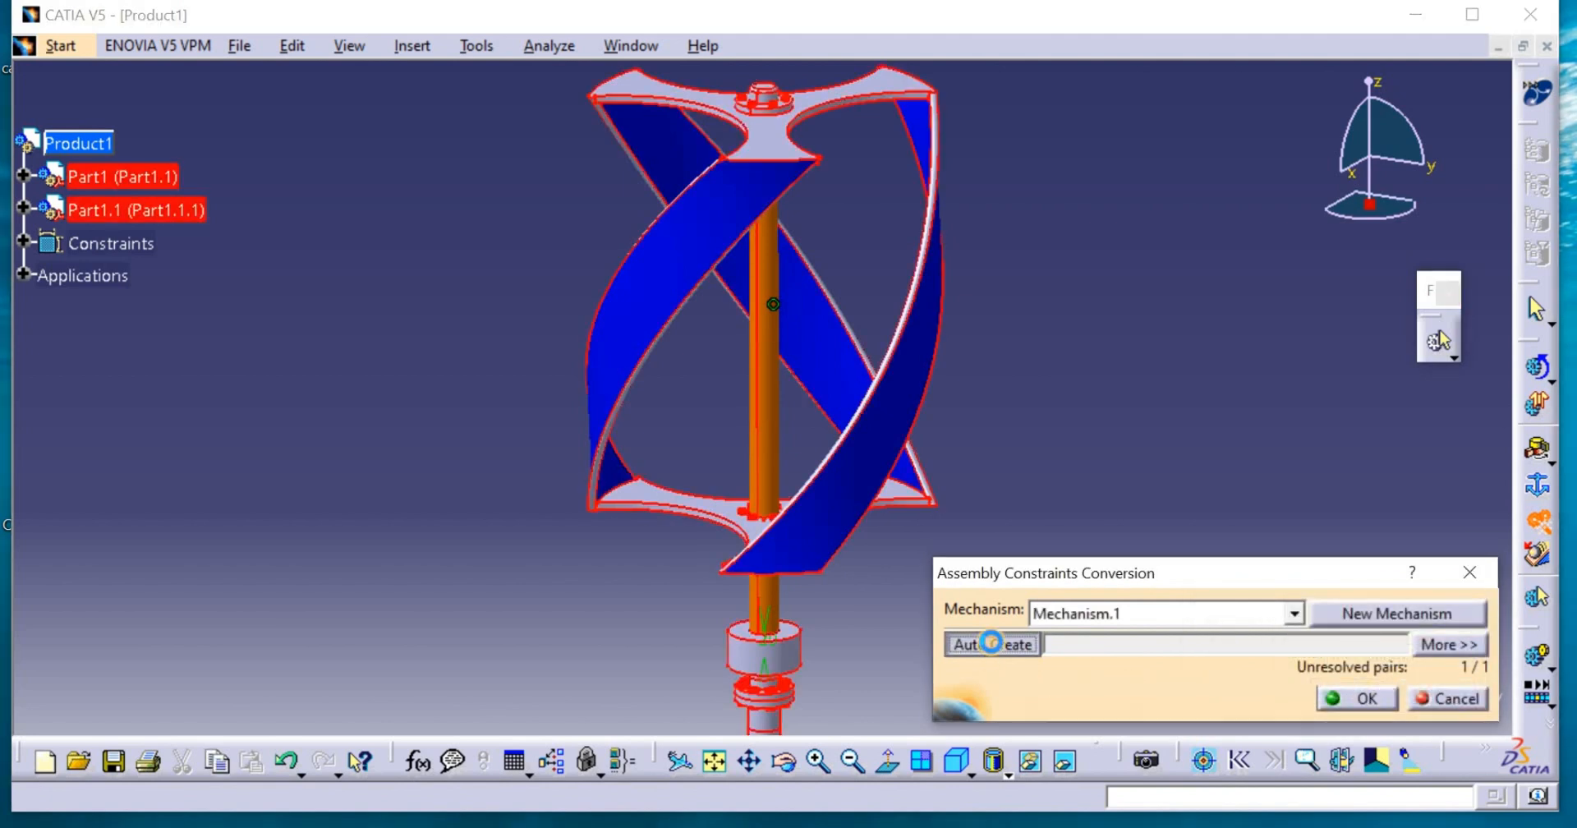
{"action": "left_click", "coordinate": [990, 644]}
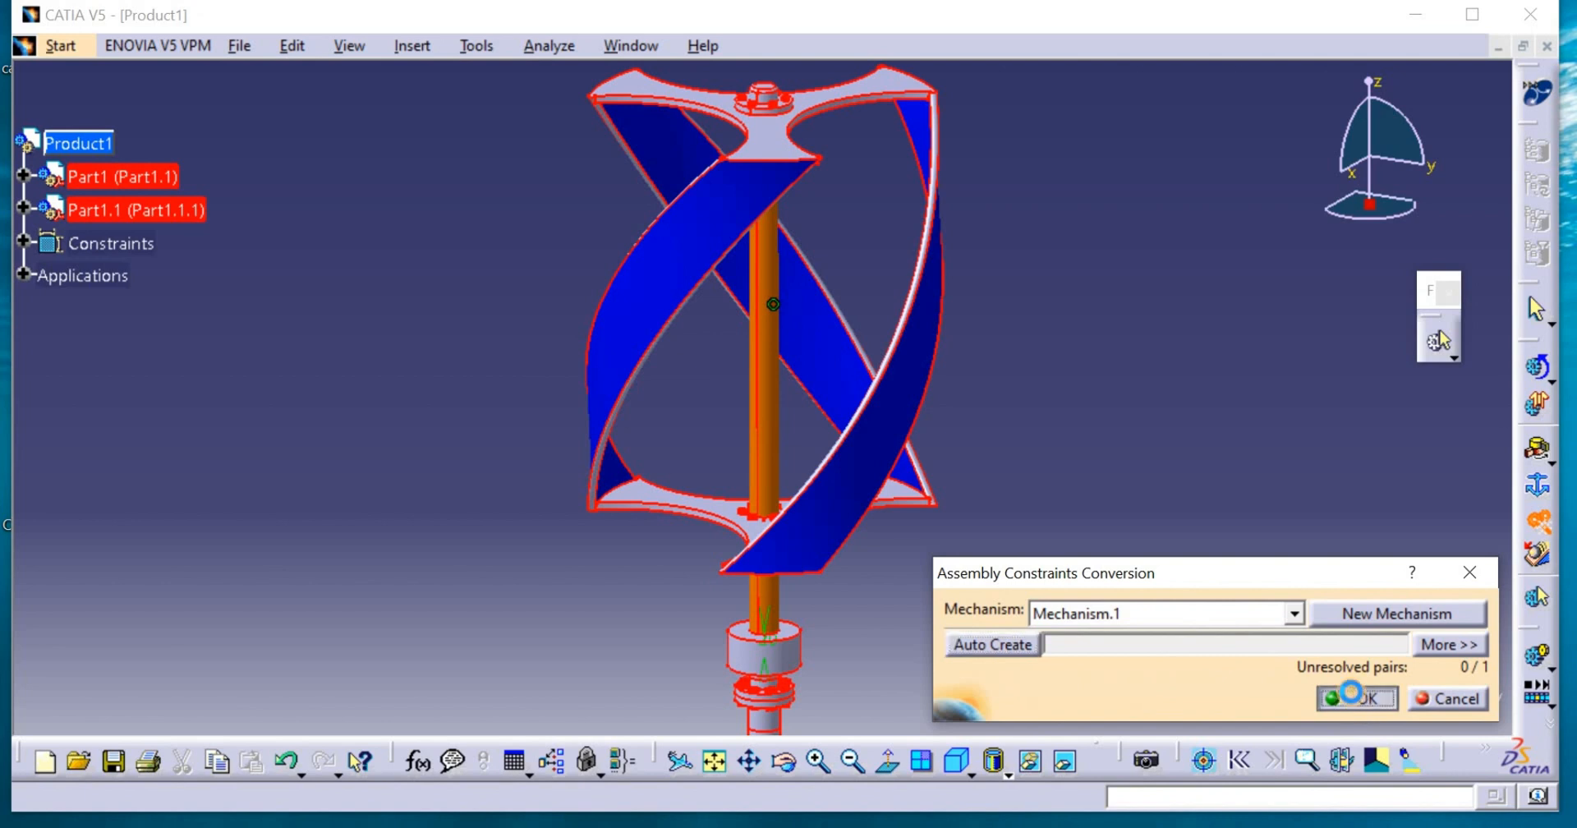
{"action": "left_click", "coordinate": [1357, 697]}
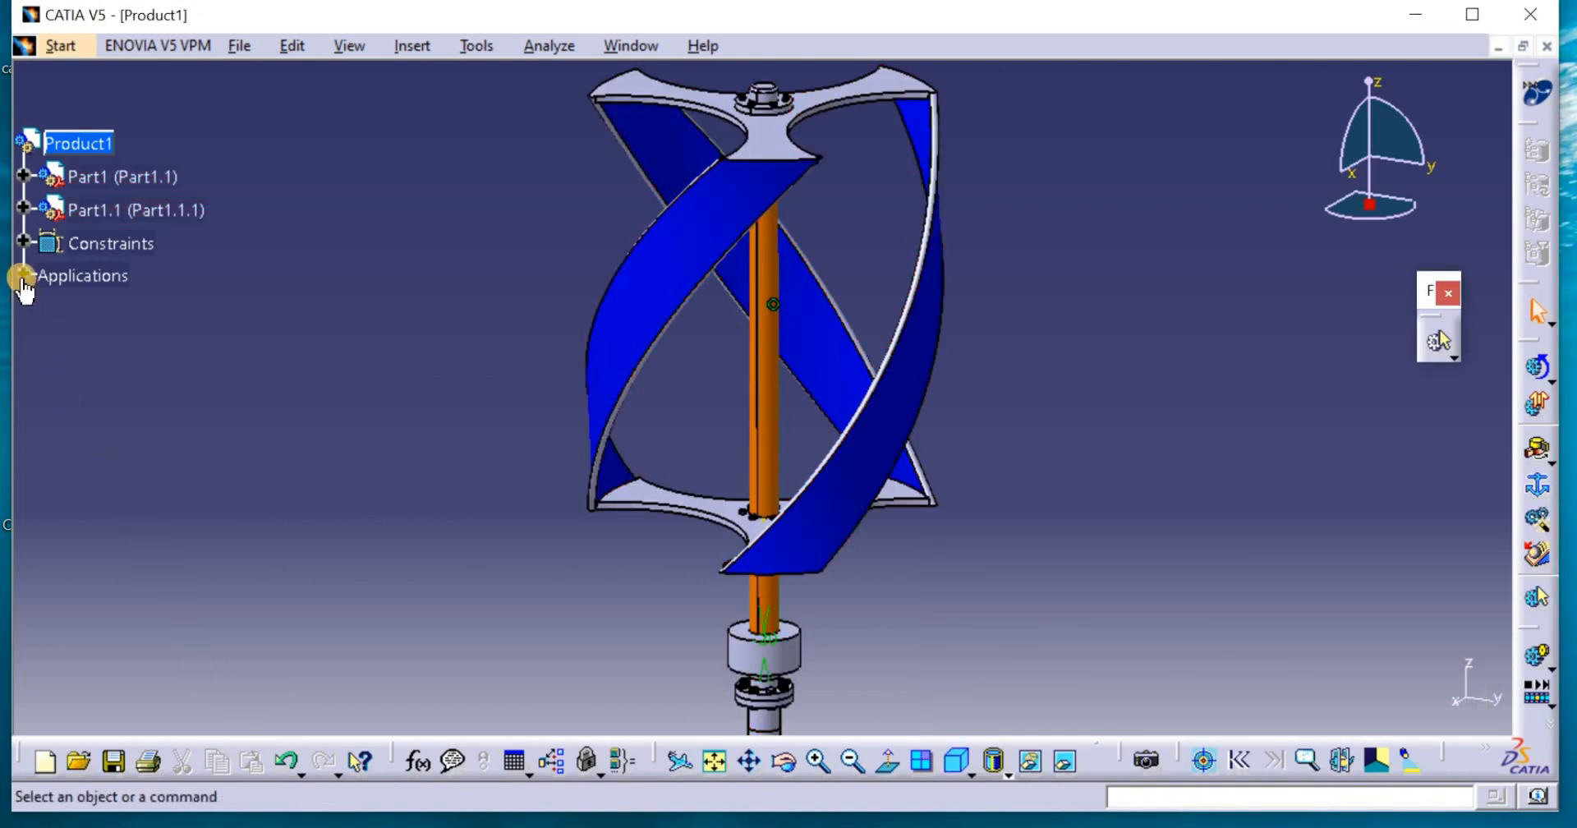
{"action": "left_click", "coordinate": [23, 274]}
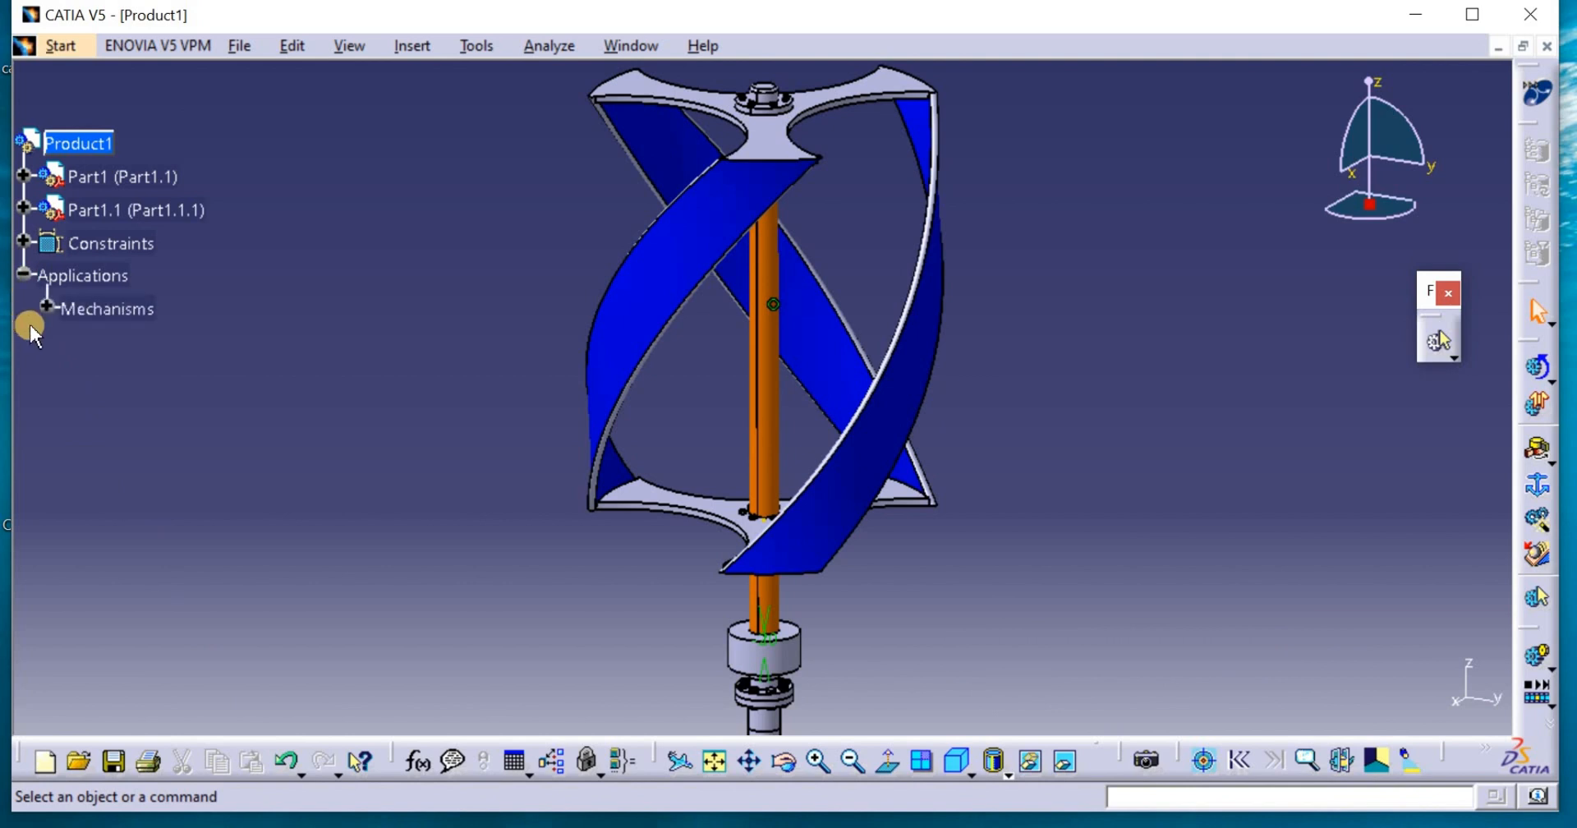
Expand Mechanisms > Mechanism.1 > Joints and double-click Revolute.1 to edit it
{"action": "left_click", "coordinate": [46, 309]}
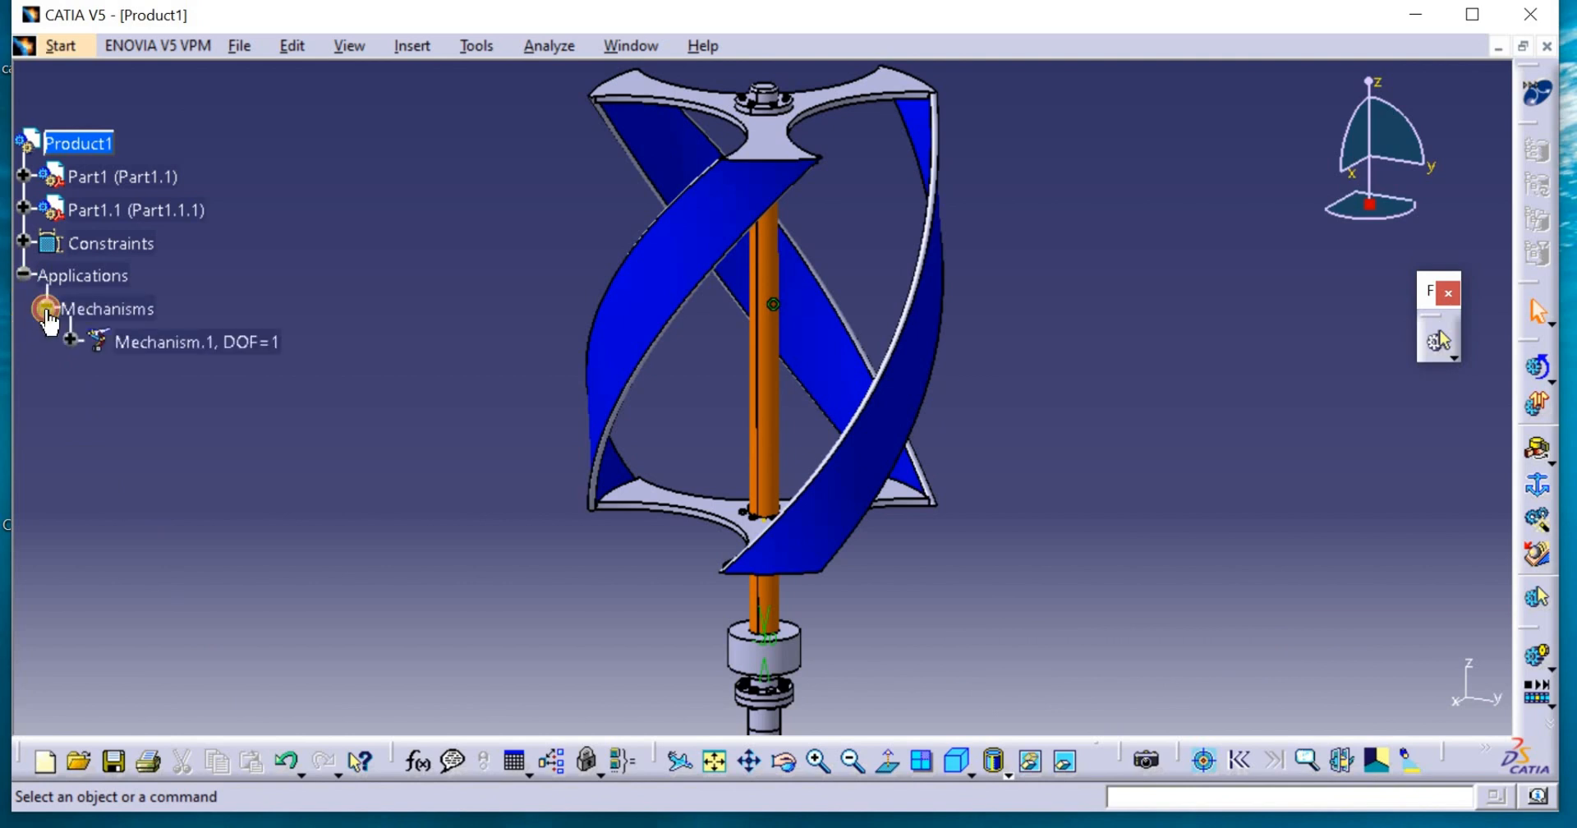
{"action": "left_click", "coordinate": [45, 308]}
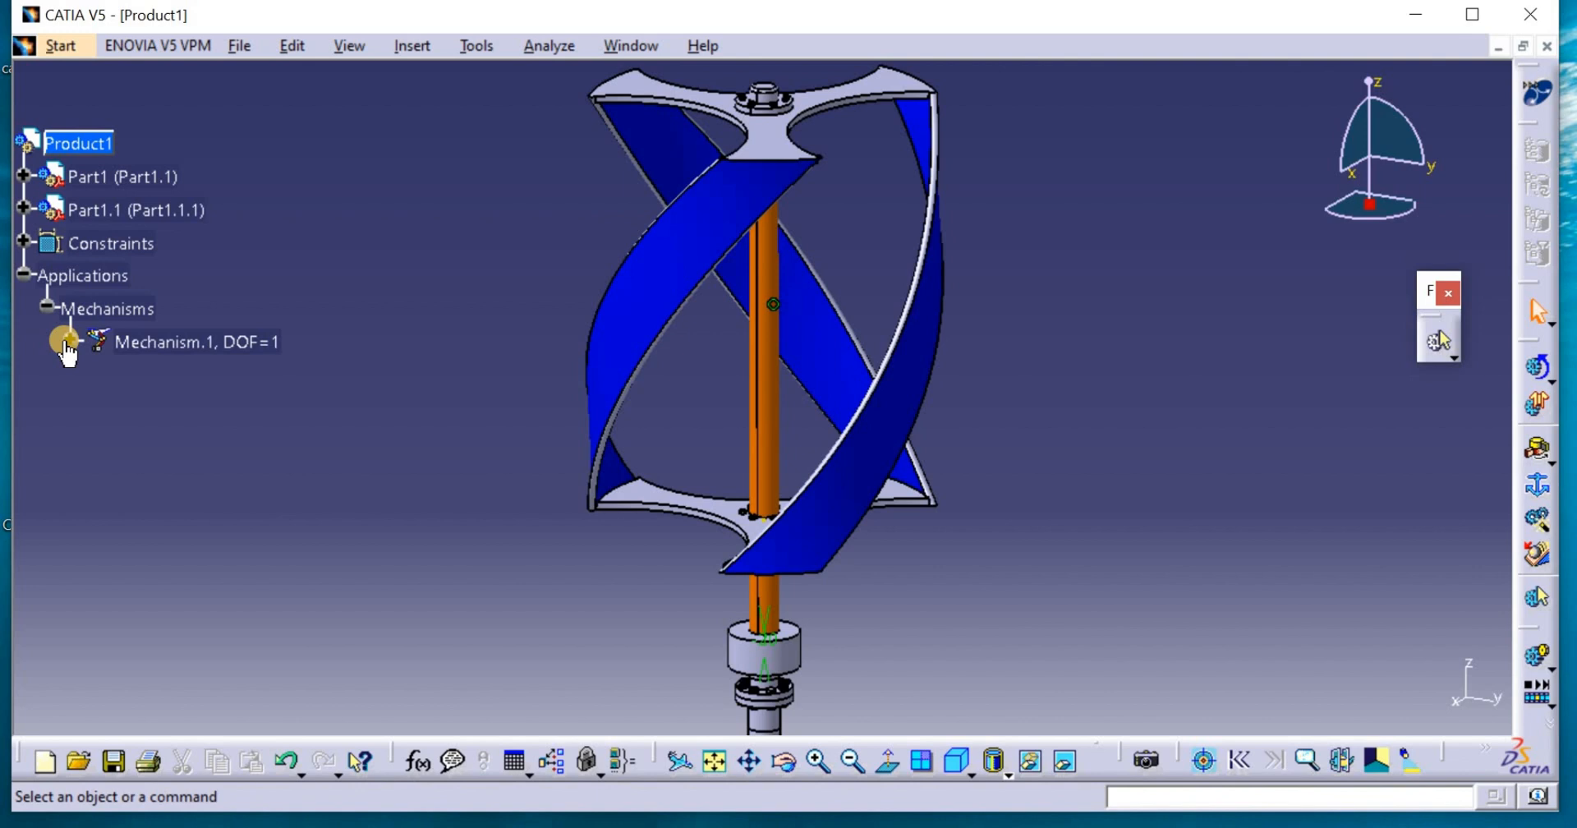
{"action": "left_click", "coordinate": [62, 341]}
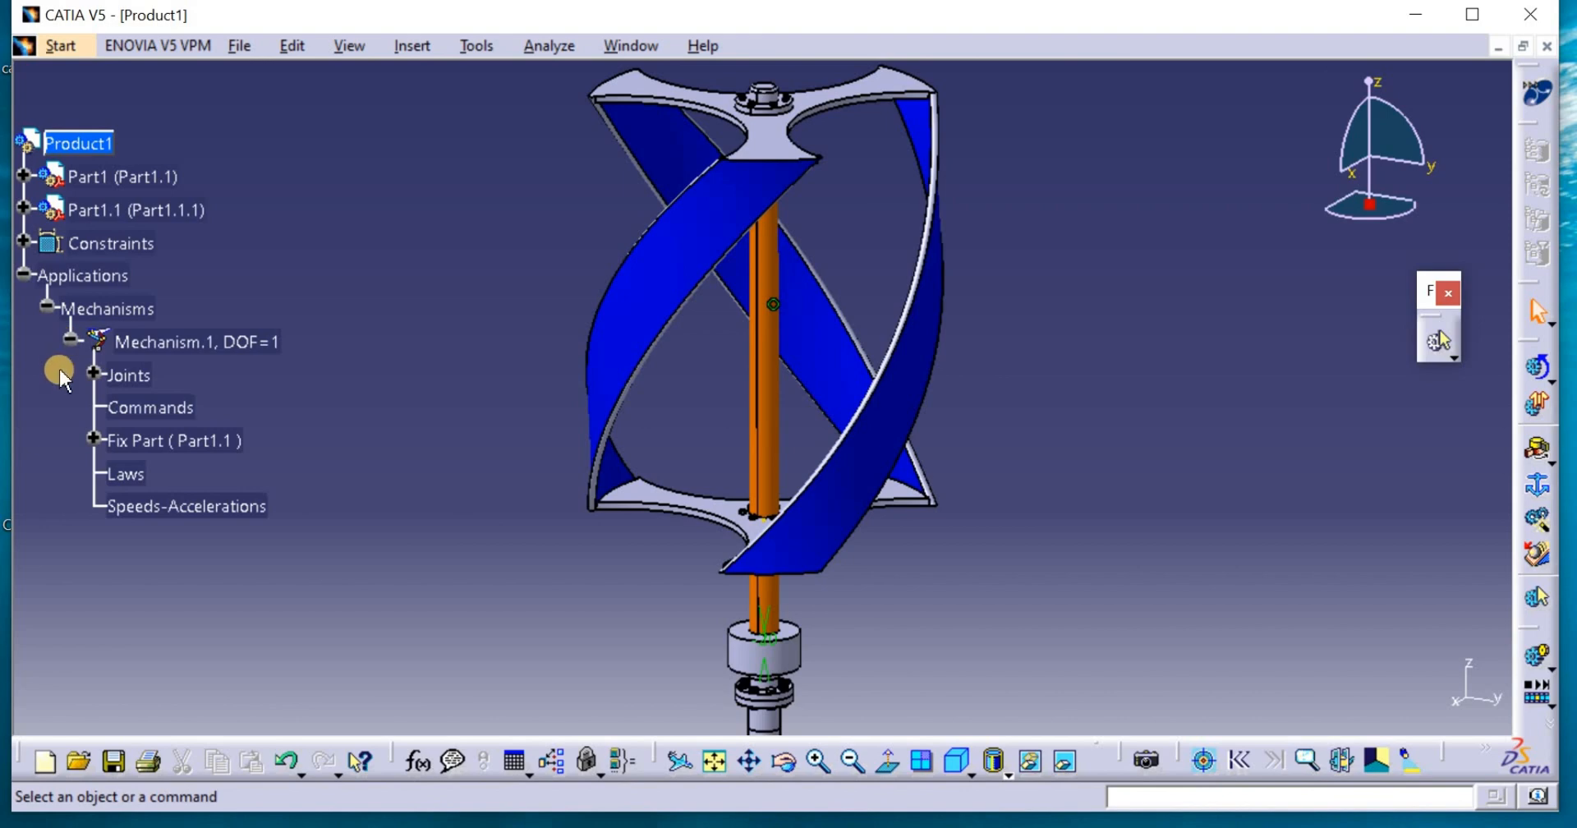
{"action": "left_click", "coordinate": [92, 376]}
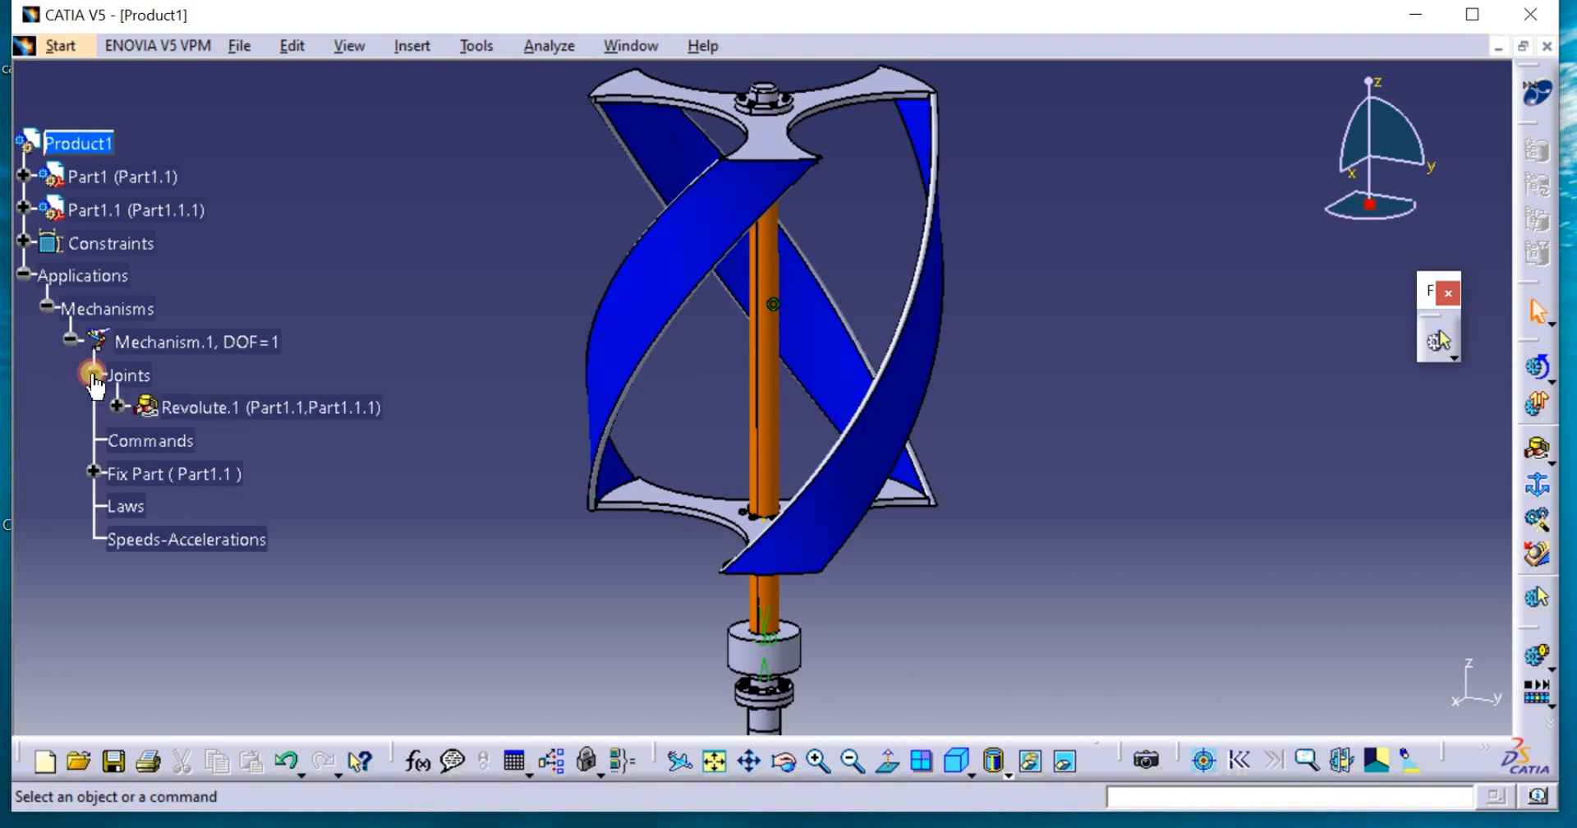
{"action": "left_click", "coordinate": [269, 408]}
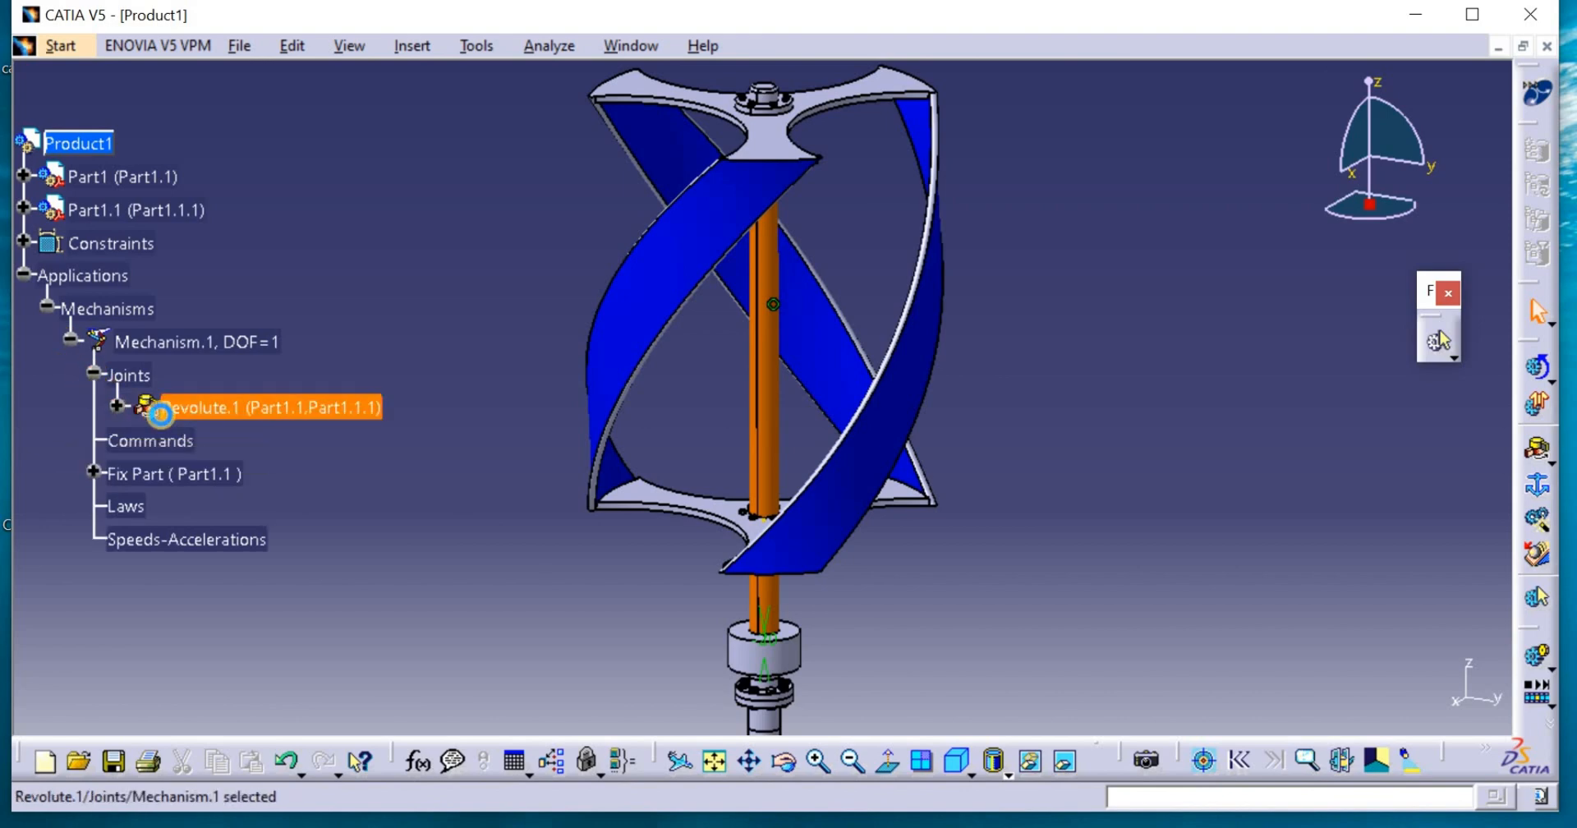
{"action": "double_click", "coordinate": [272, 408]}
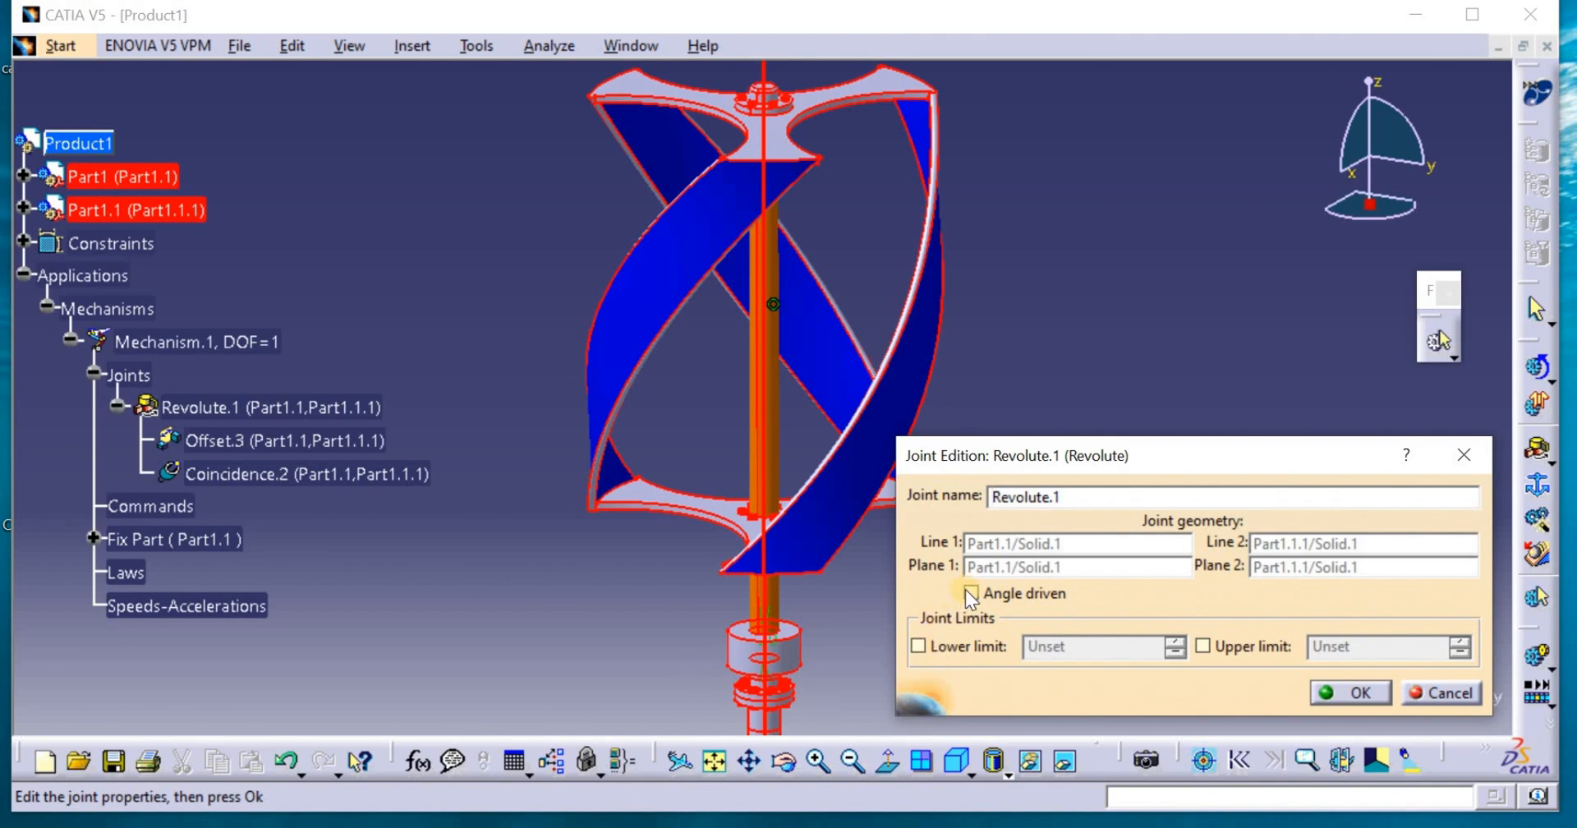
Make Revolute.1 angle driven and acknowledge that the mechanism can now be simulated
{"action": "left_click", "coordinate": [971, 593]}
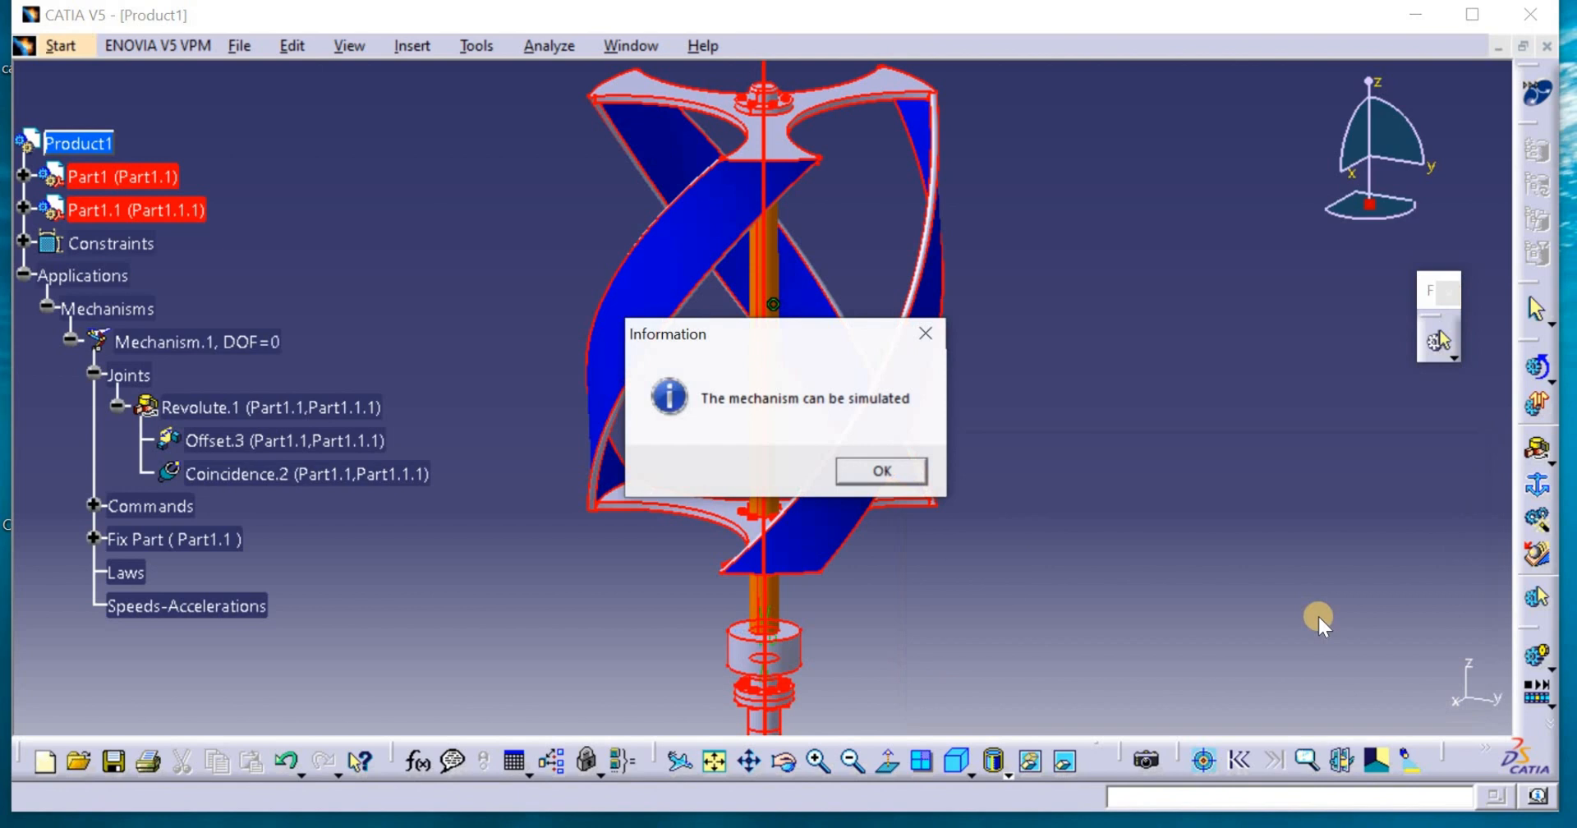
{"action": "mouse_move", "coordinate": [1238, 585]}
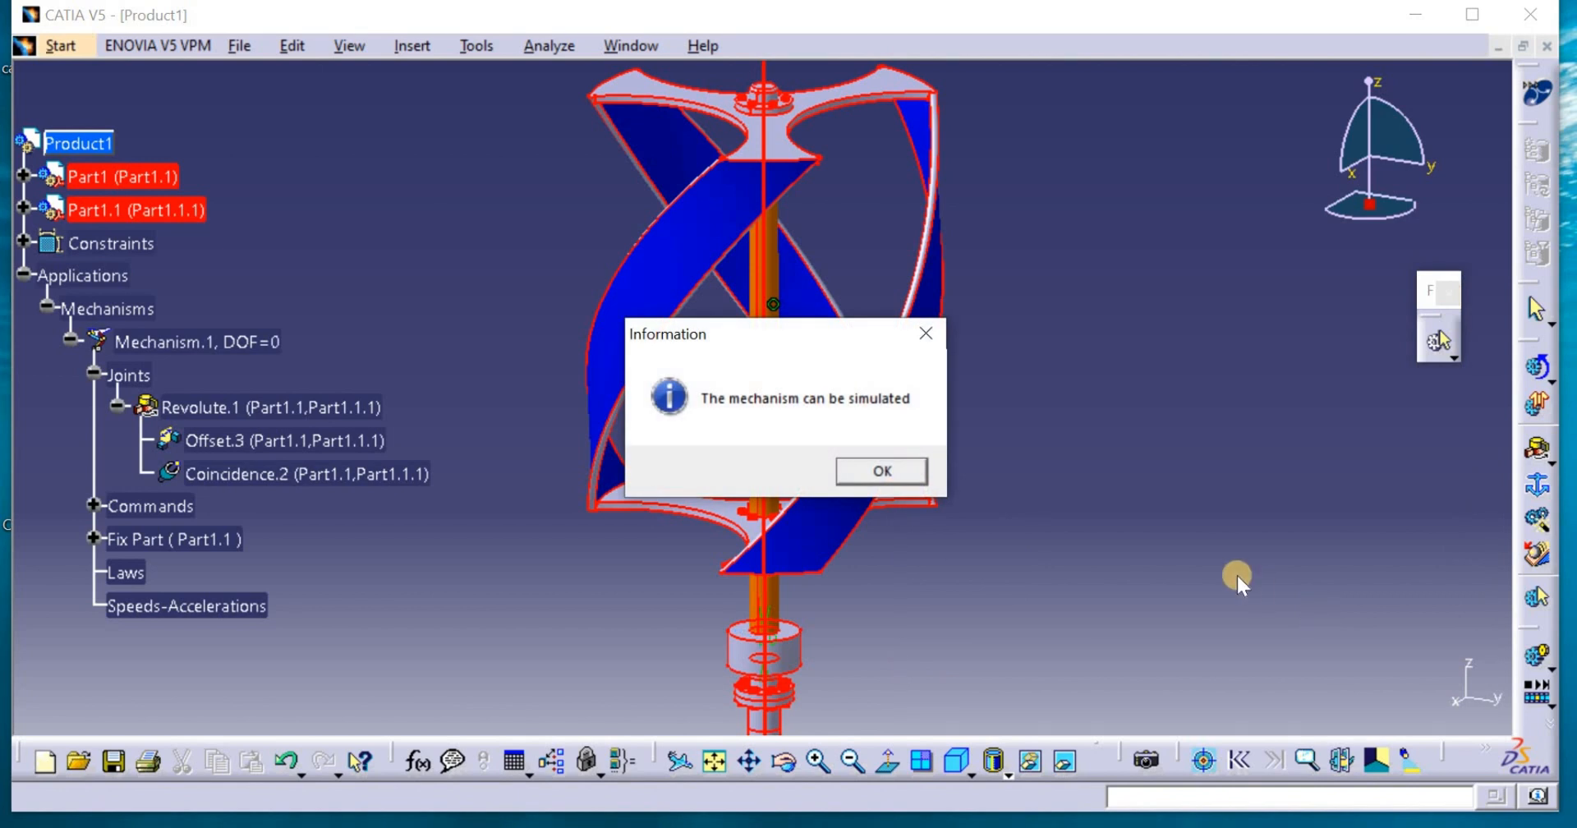
{"action": "mouse_move", "coordinate": [1074, 505]}
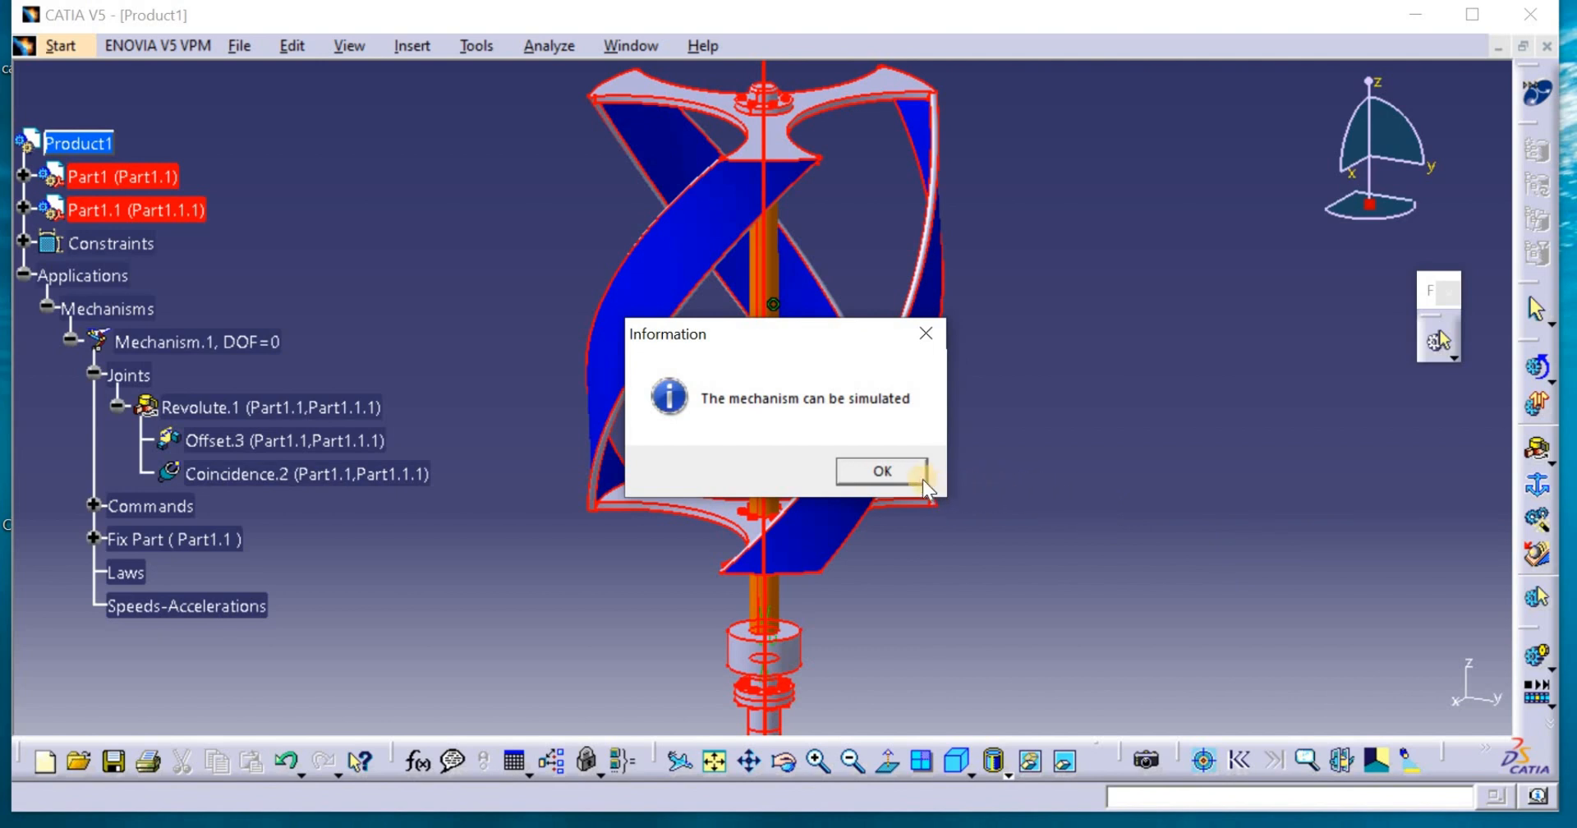
{"action": "left_click", "coordinate": [880, 471]}
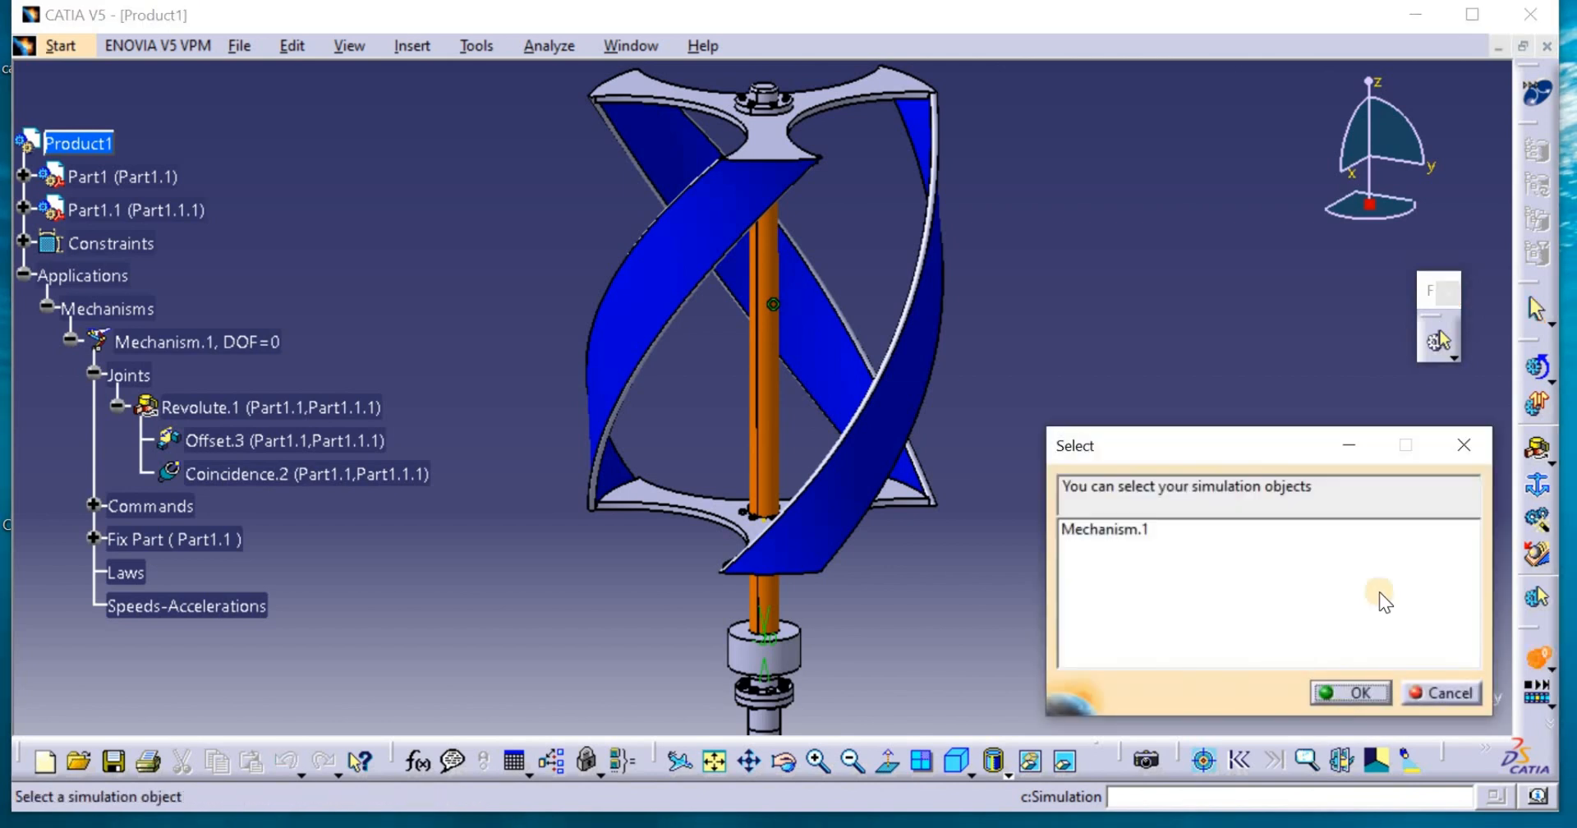
Create a simulation of Mechanism.1 and drive Command.1 to 360 degrees
{"action": "left_click", "coordinate": [1103, 528]}
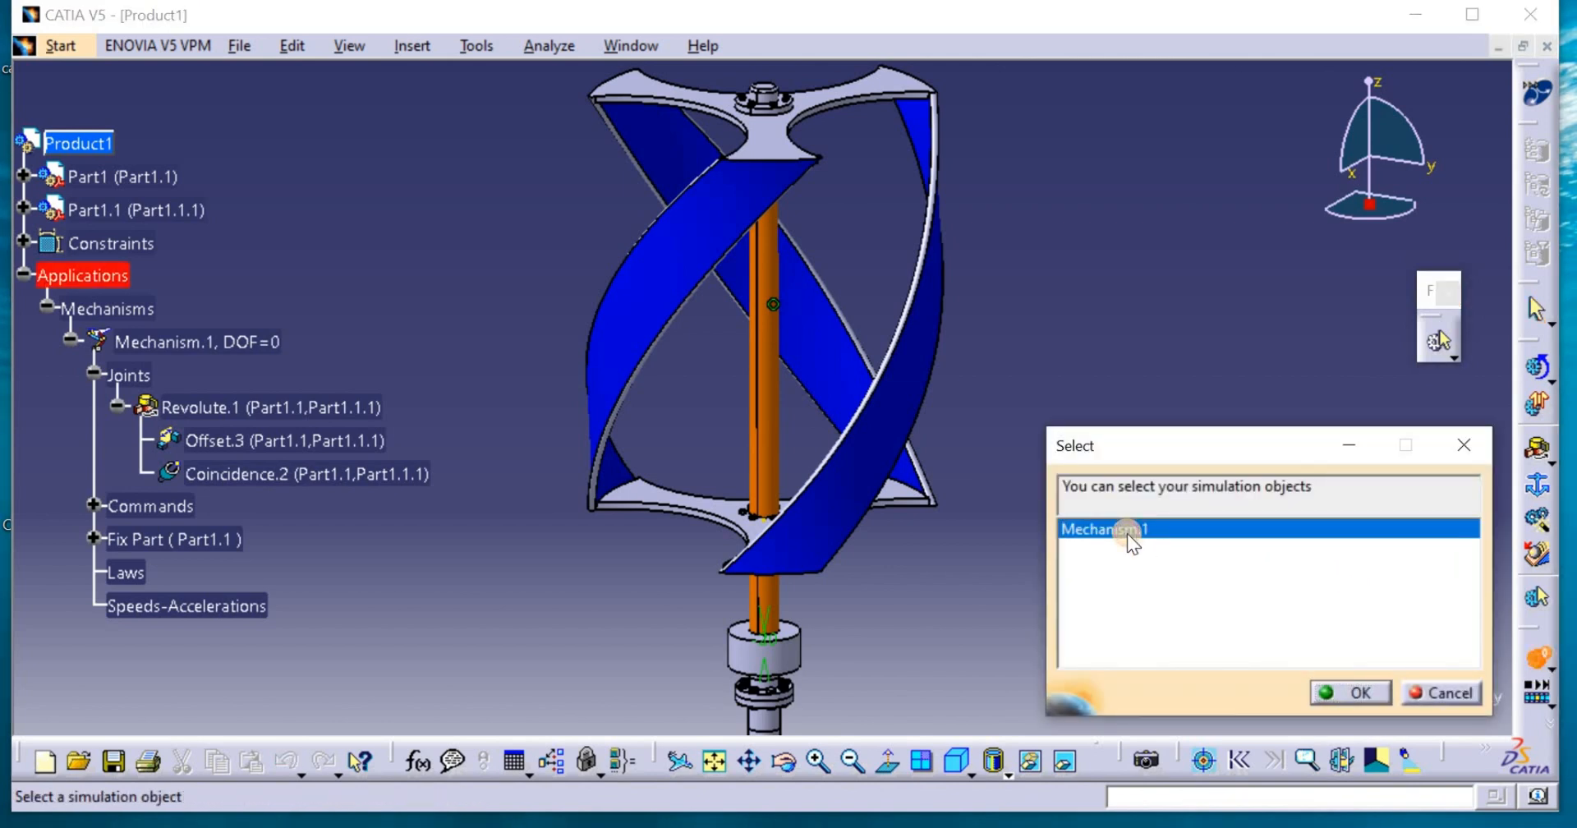
{"action": "mouse_move", "coordinate": [1368, 693]}
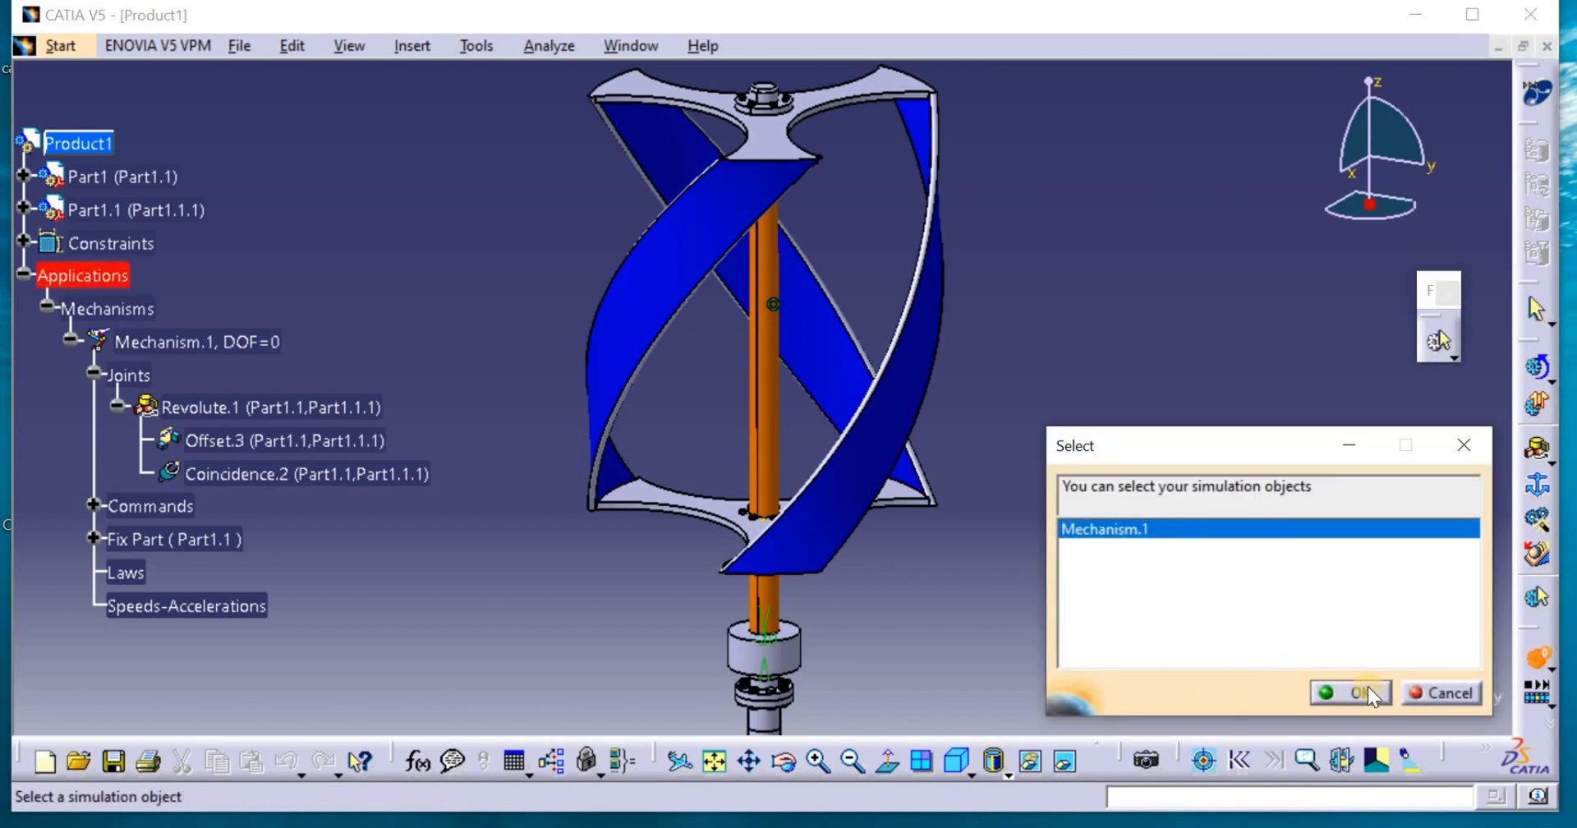
{"action": "left_click", "coordinate": [1363, 693]}
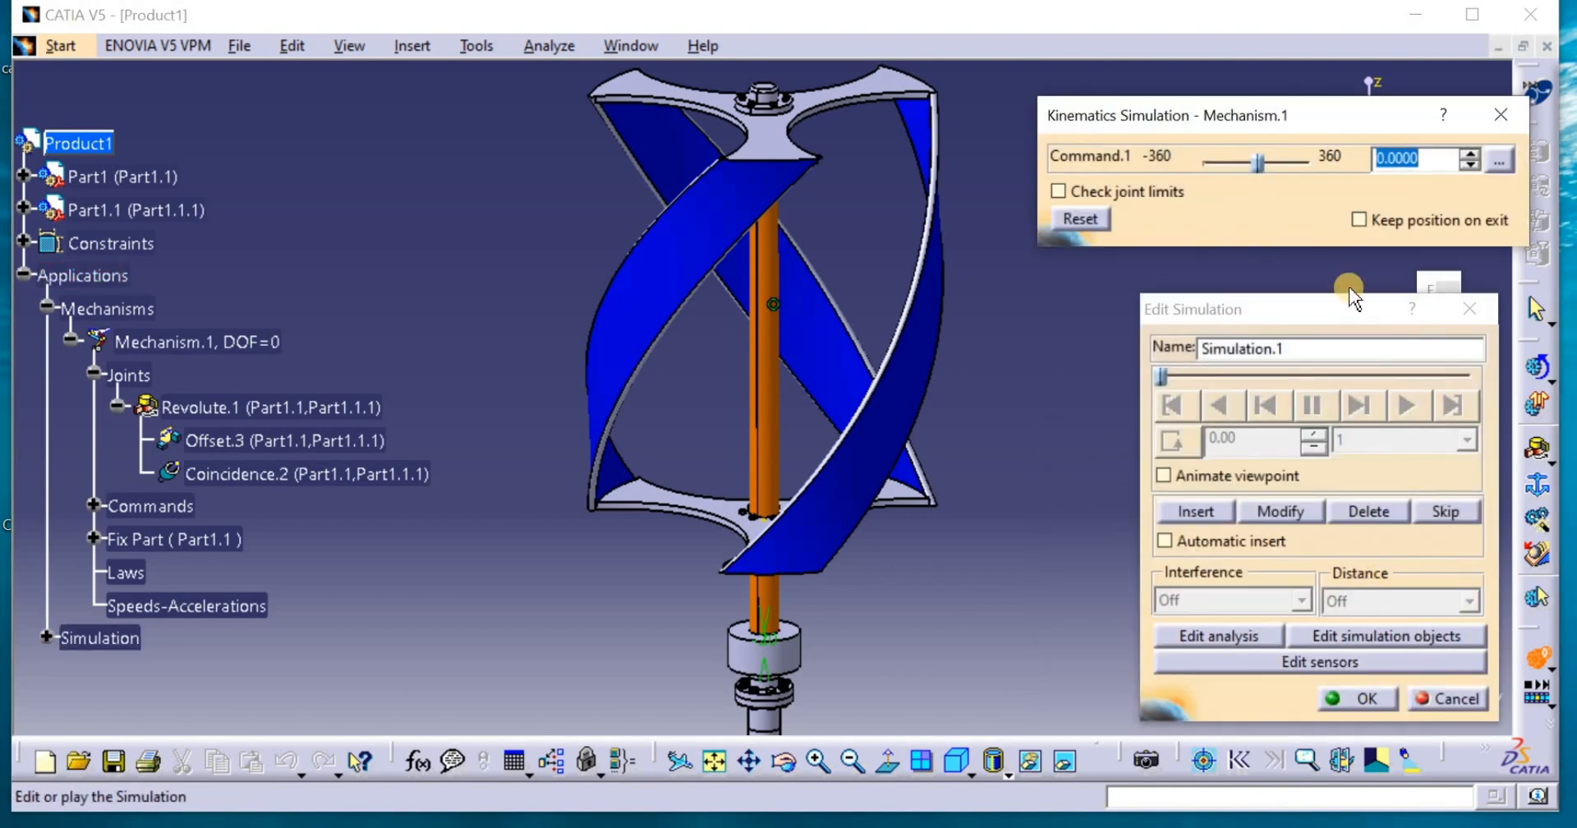
{"action": "left_click_drag", "start_coordinate": [1258, 160], "coordinate": [1268, 159]}
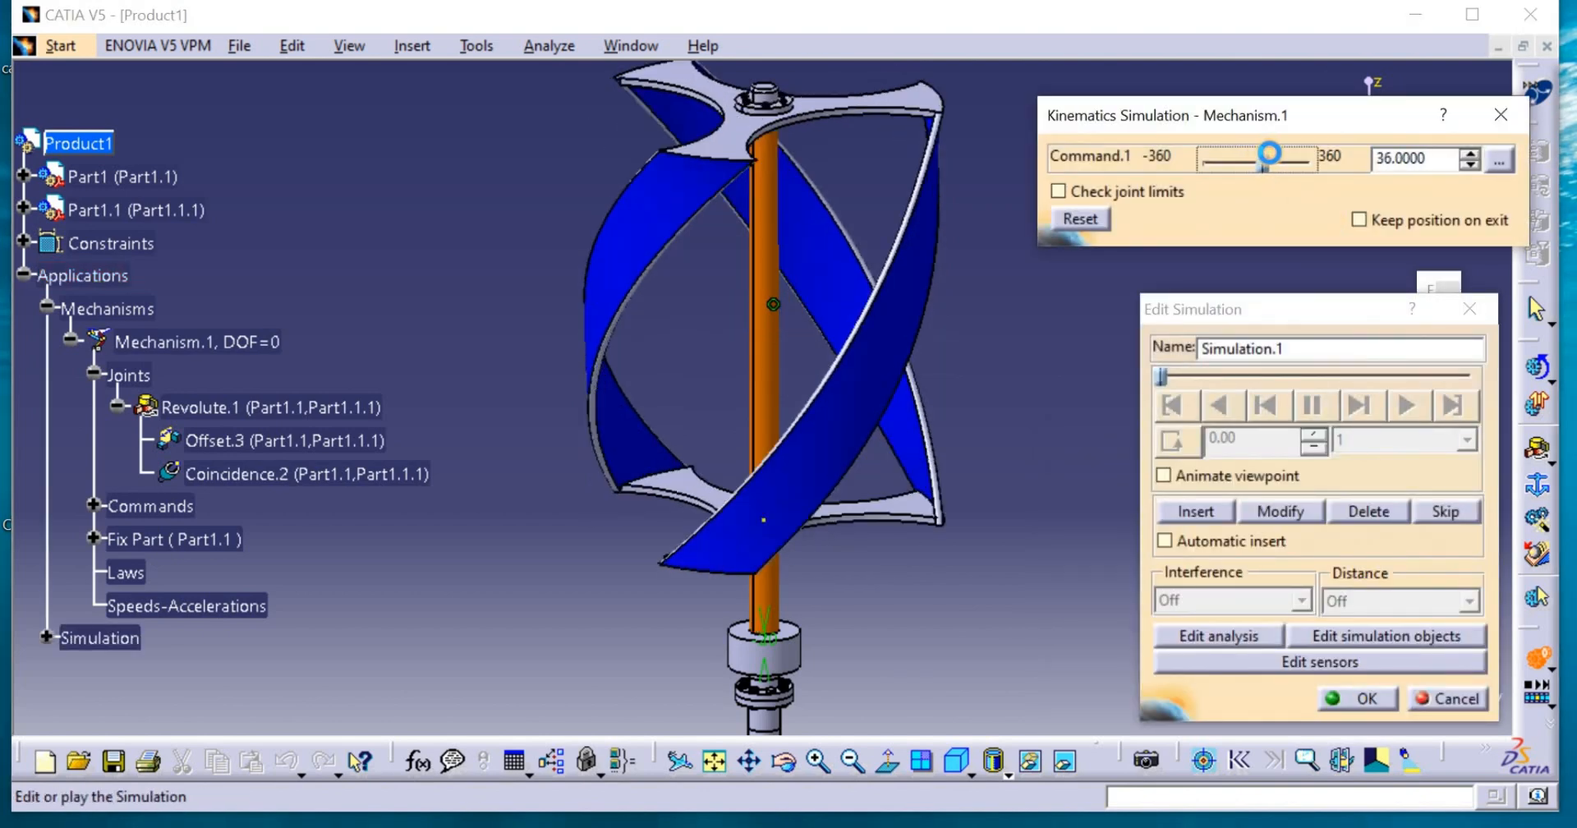
{"action": "left_click_drag", "start_coordinate": [1269, 153], "coordinate": [1313, 163]}
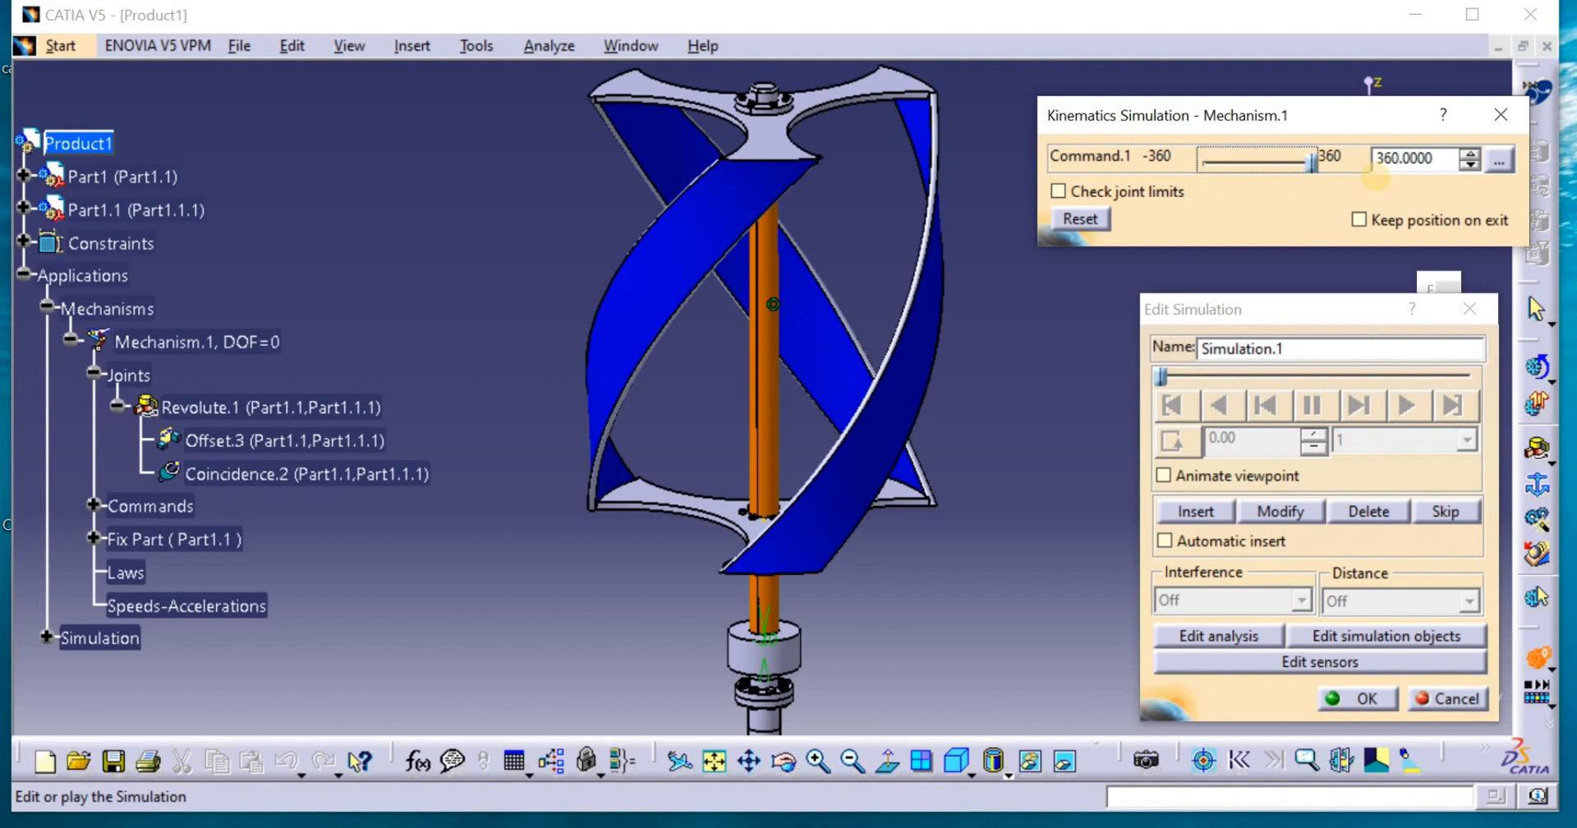
{"action": "mouse_move", "coordinate": [1381, 188]}
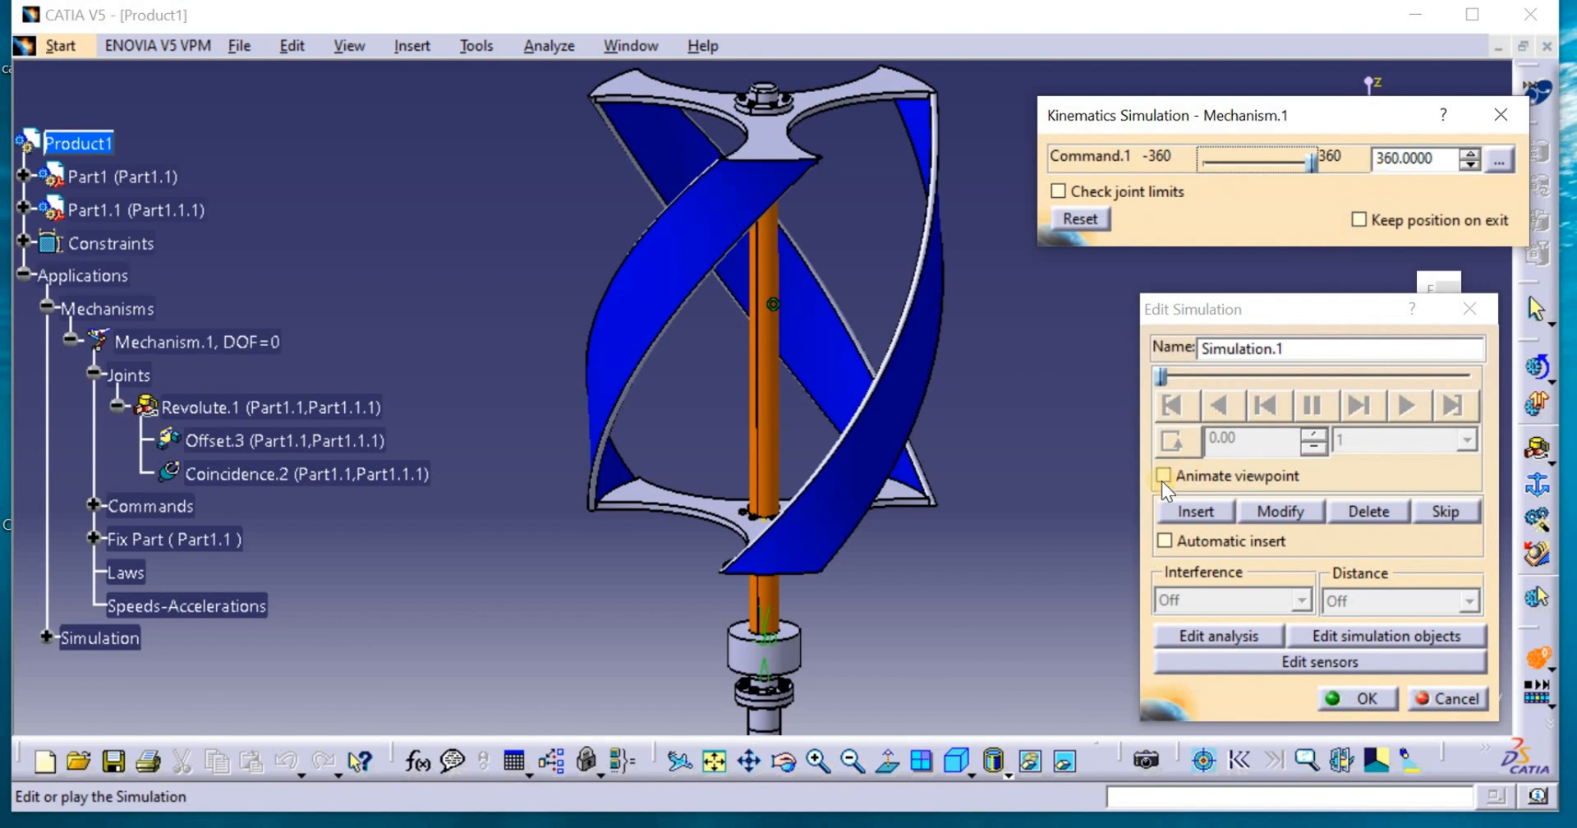
Enable Animate viewpoint and set the simulation step size to 0.02
{"action": "left_click", "coordinate": [1165, 476]}
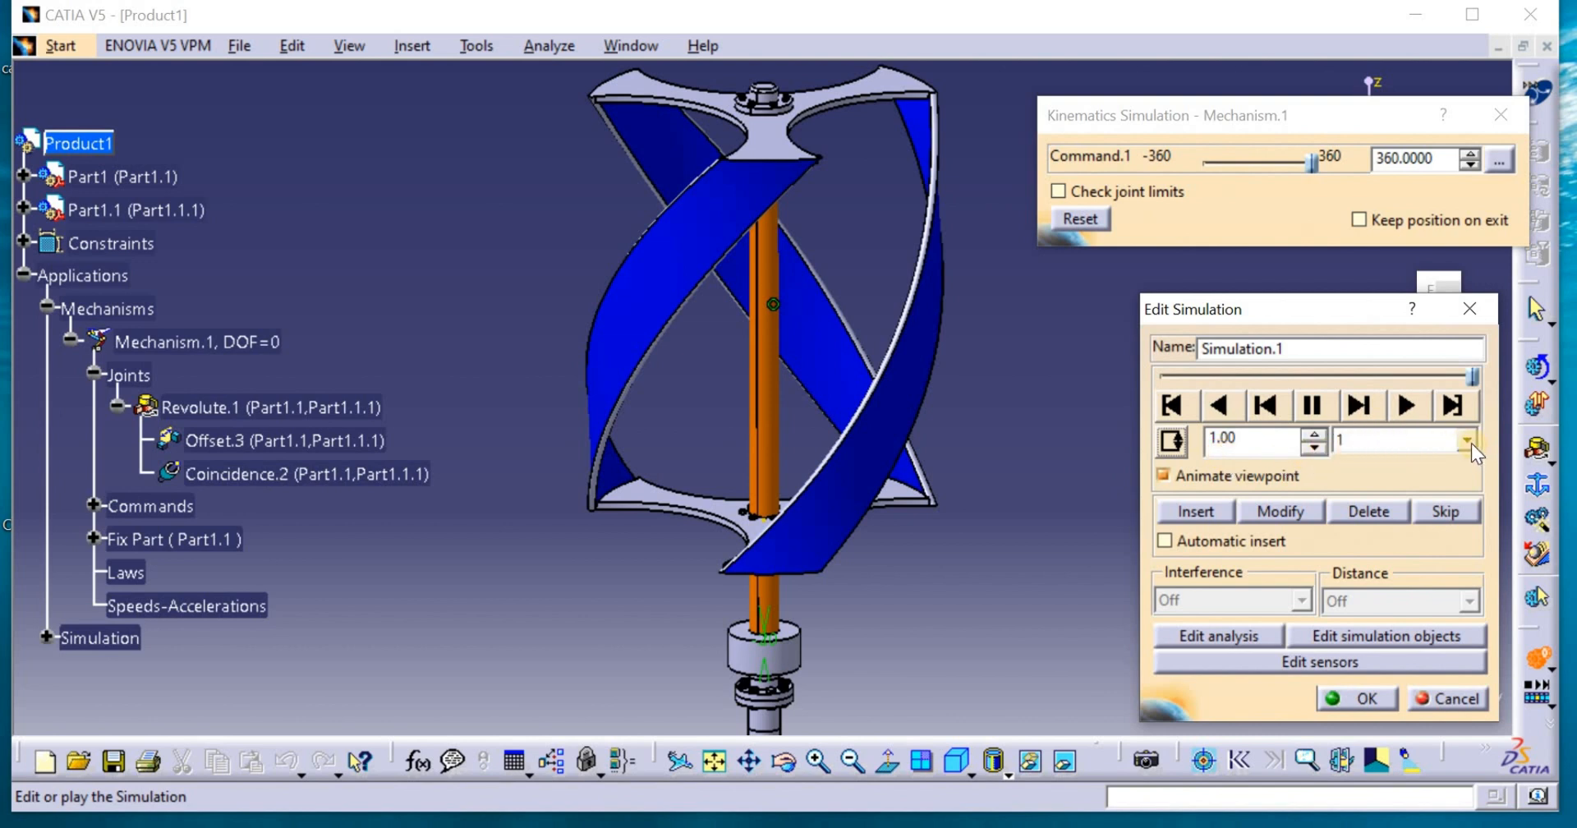
{"action": "left_click", "coordinate": [1470, 440]}
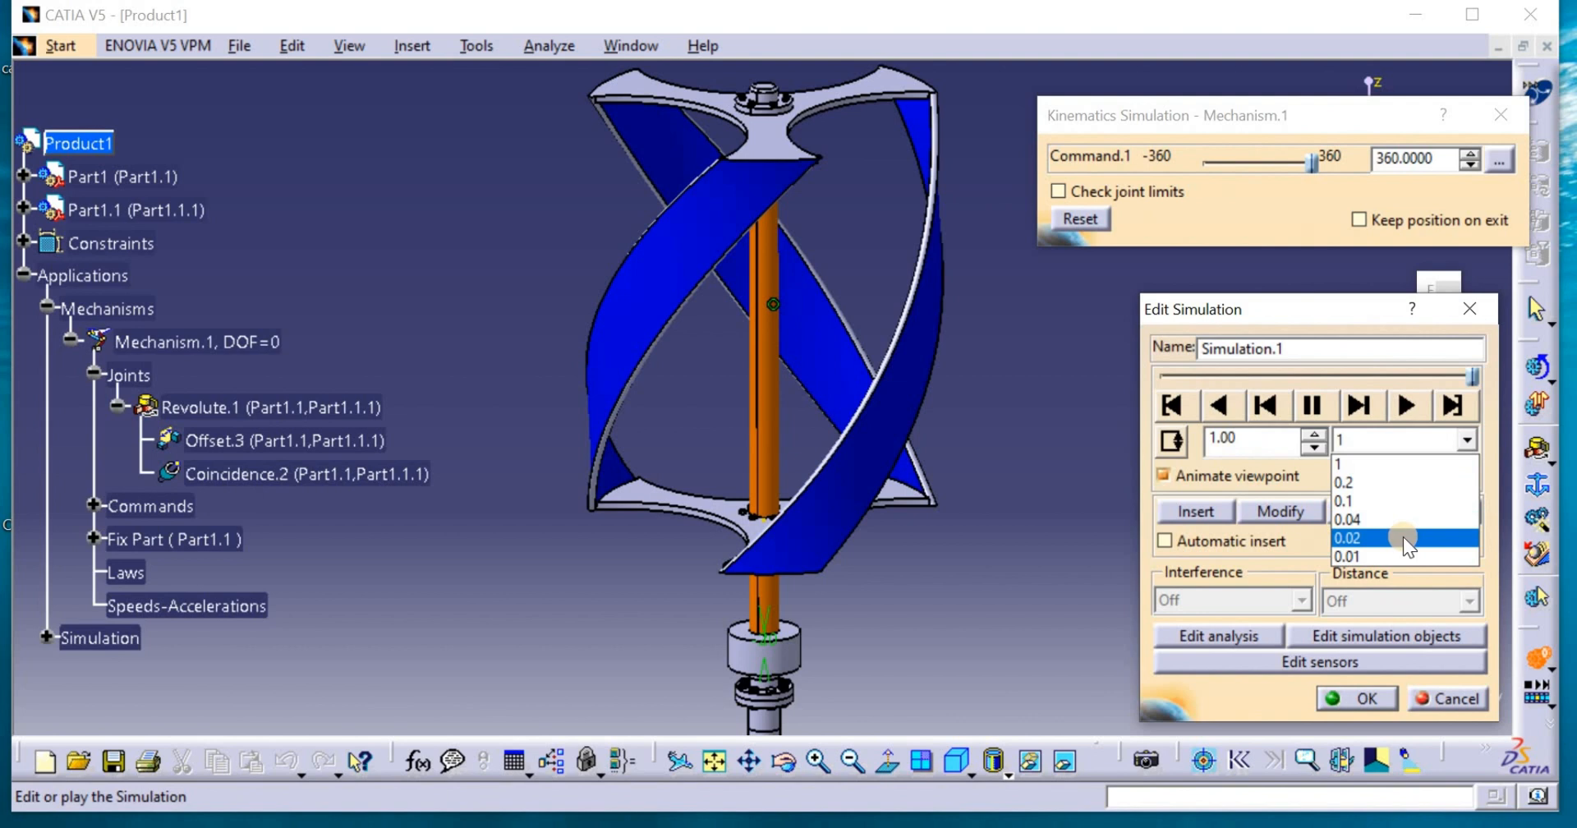
{"action": "left_click", "coordinate": [1348, 537]}
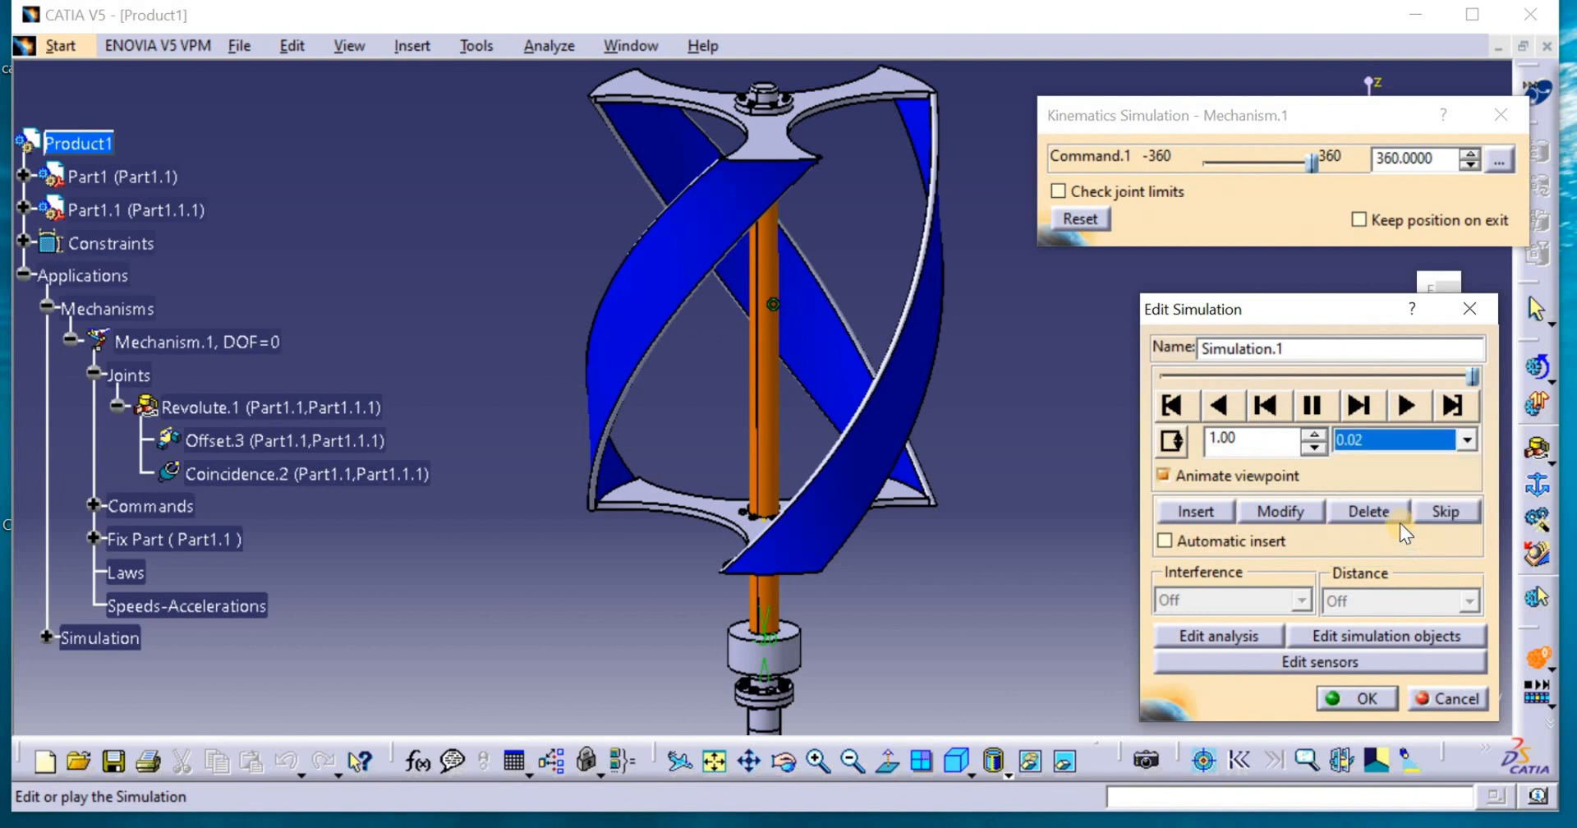
Play the simulation forward so the helical rotor spins around its shaft
{"action": "left_click", "coordinate": [1407, 404]}
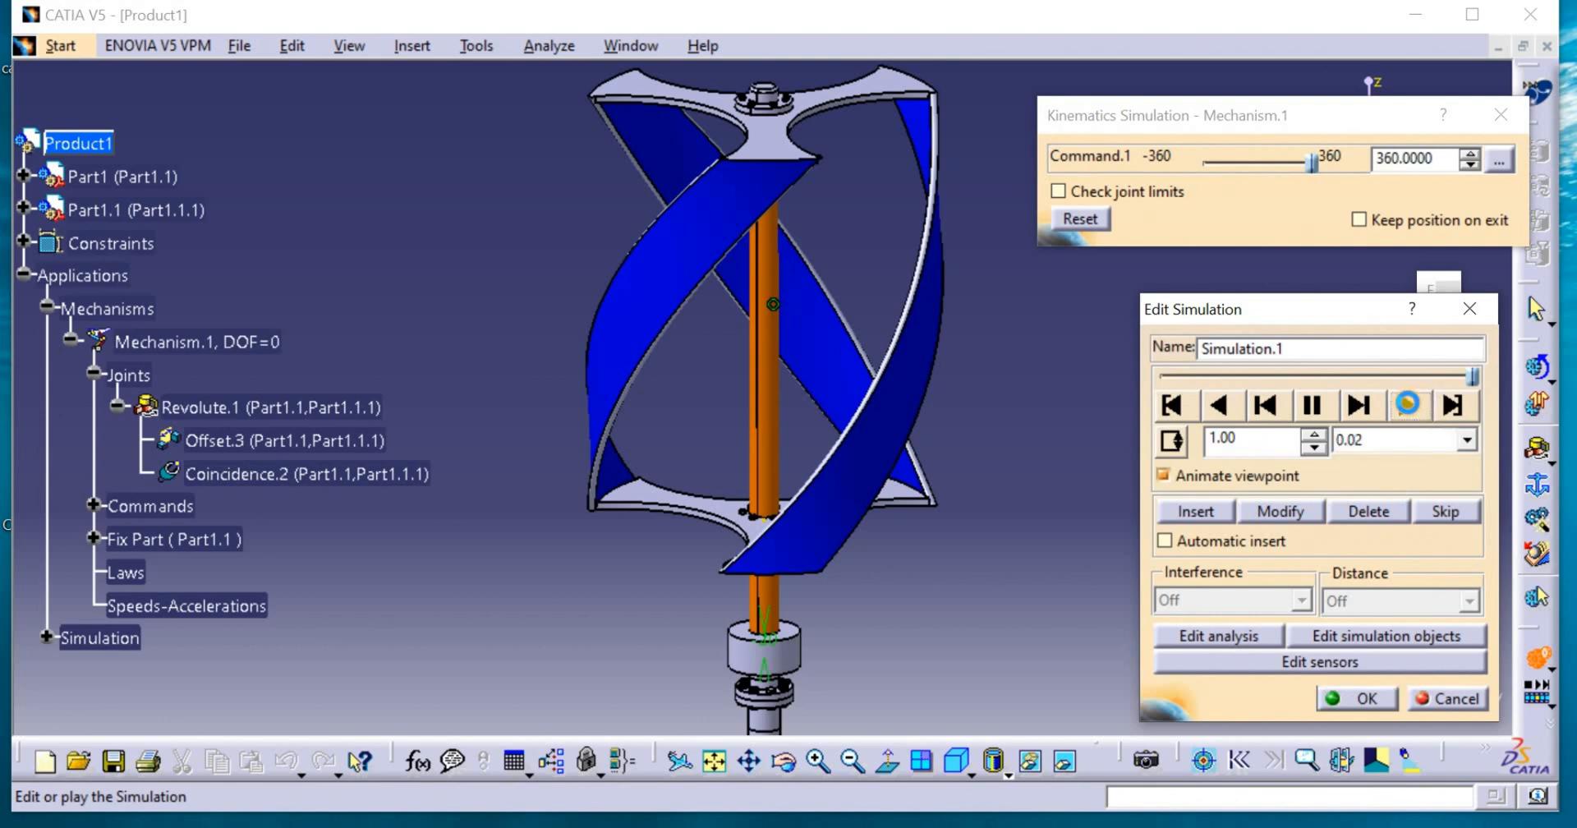
{"action": "left_click", "coordinate": [1407, 406]}
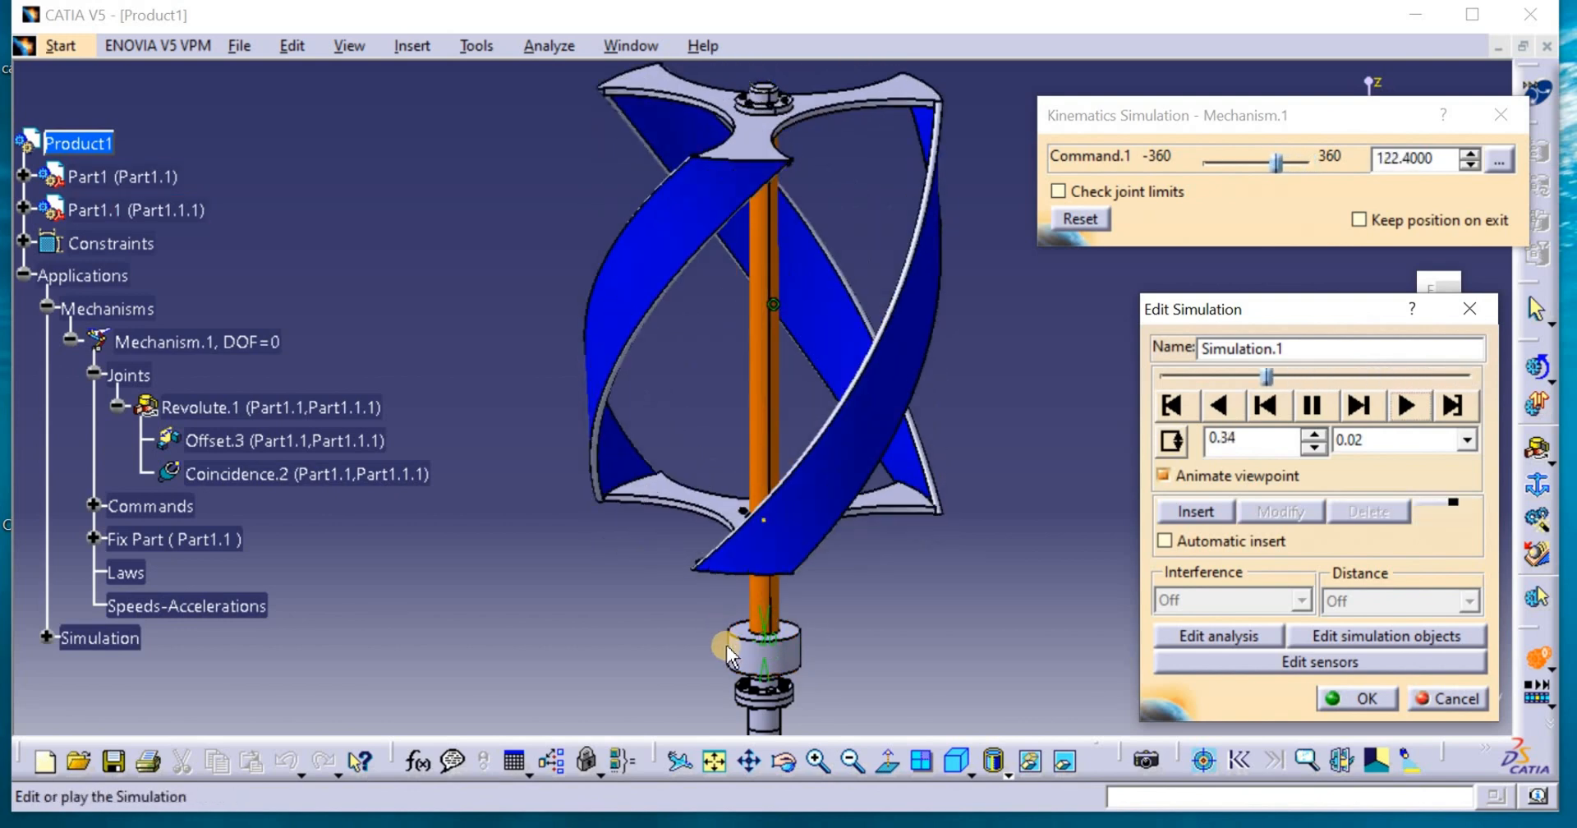
{"action": "left_click", "coordinate": [1408, 406]}
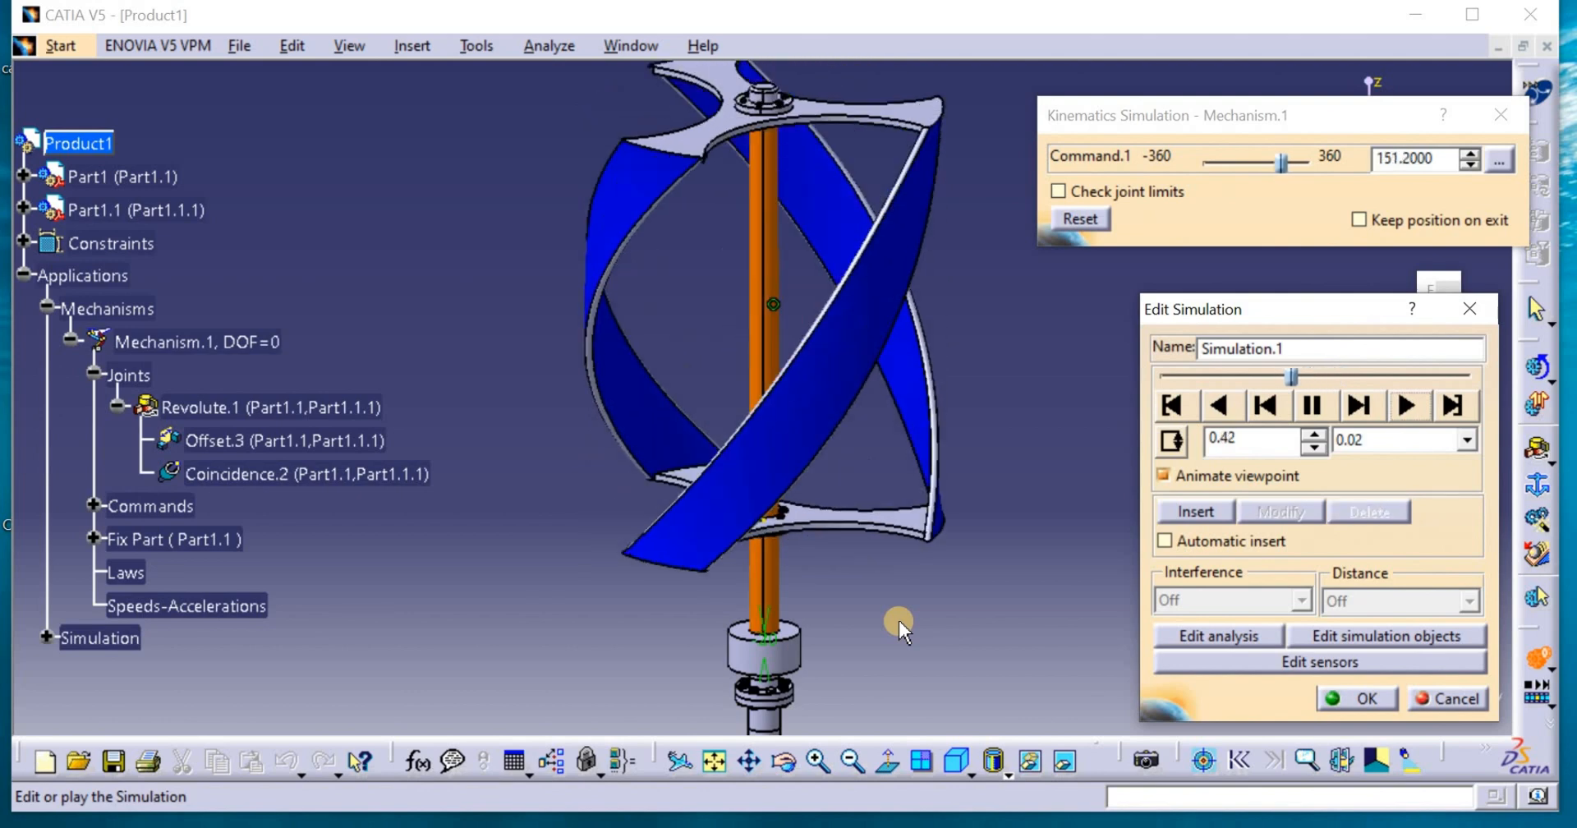
{"action": "left_click", "coordinate": [1407, 406]}
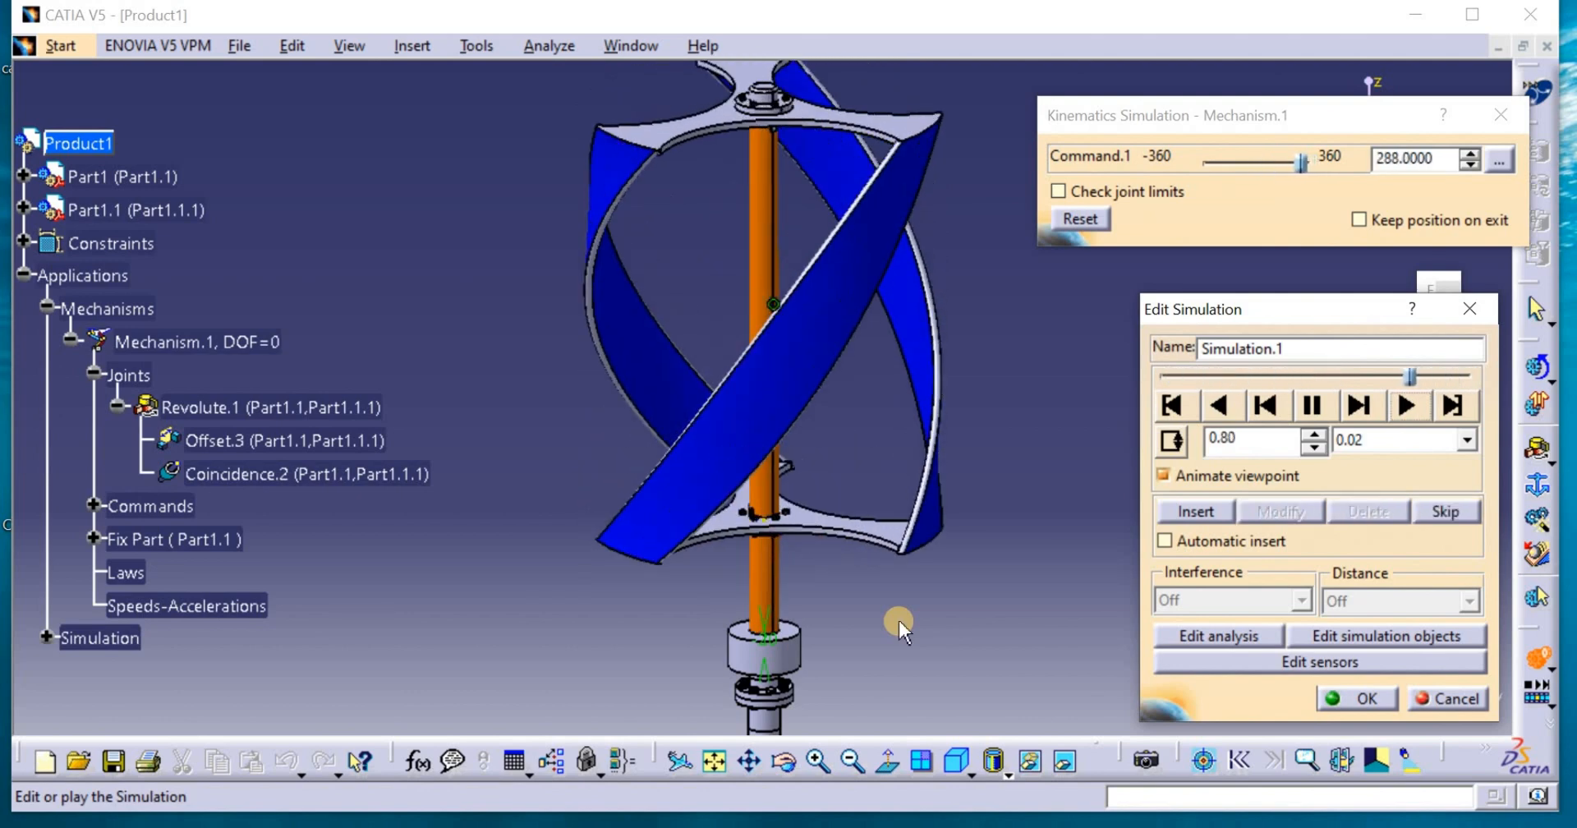